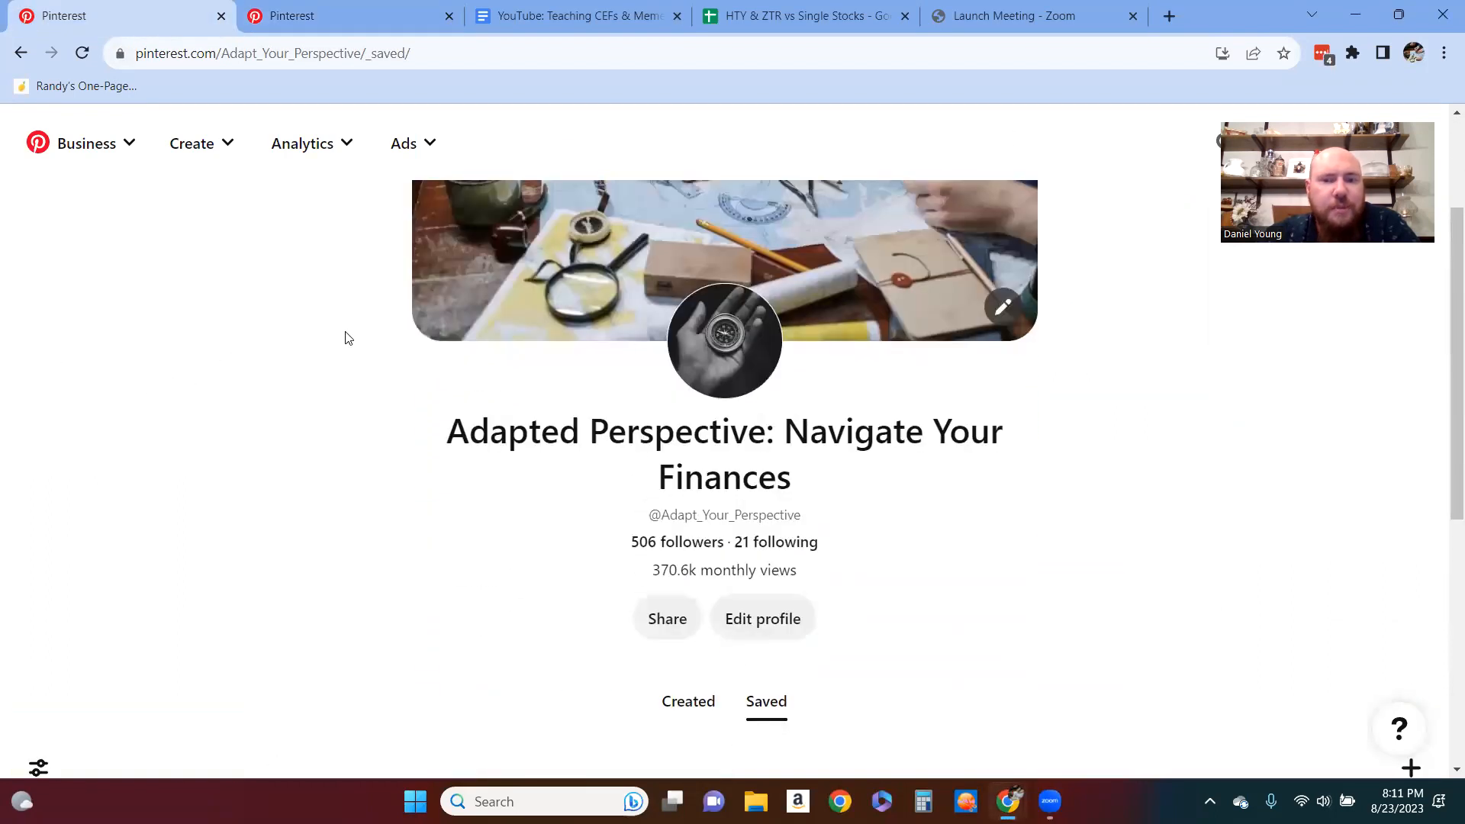
# Step: Scroll the Saved tab to reveal boards like All Pins, Family Time and the Income boards
pyautogui.scroll(-3)
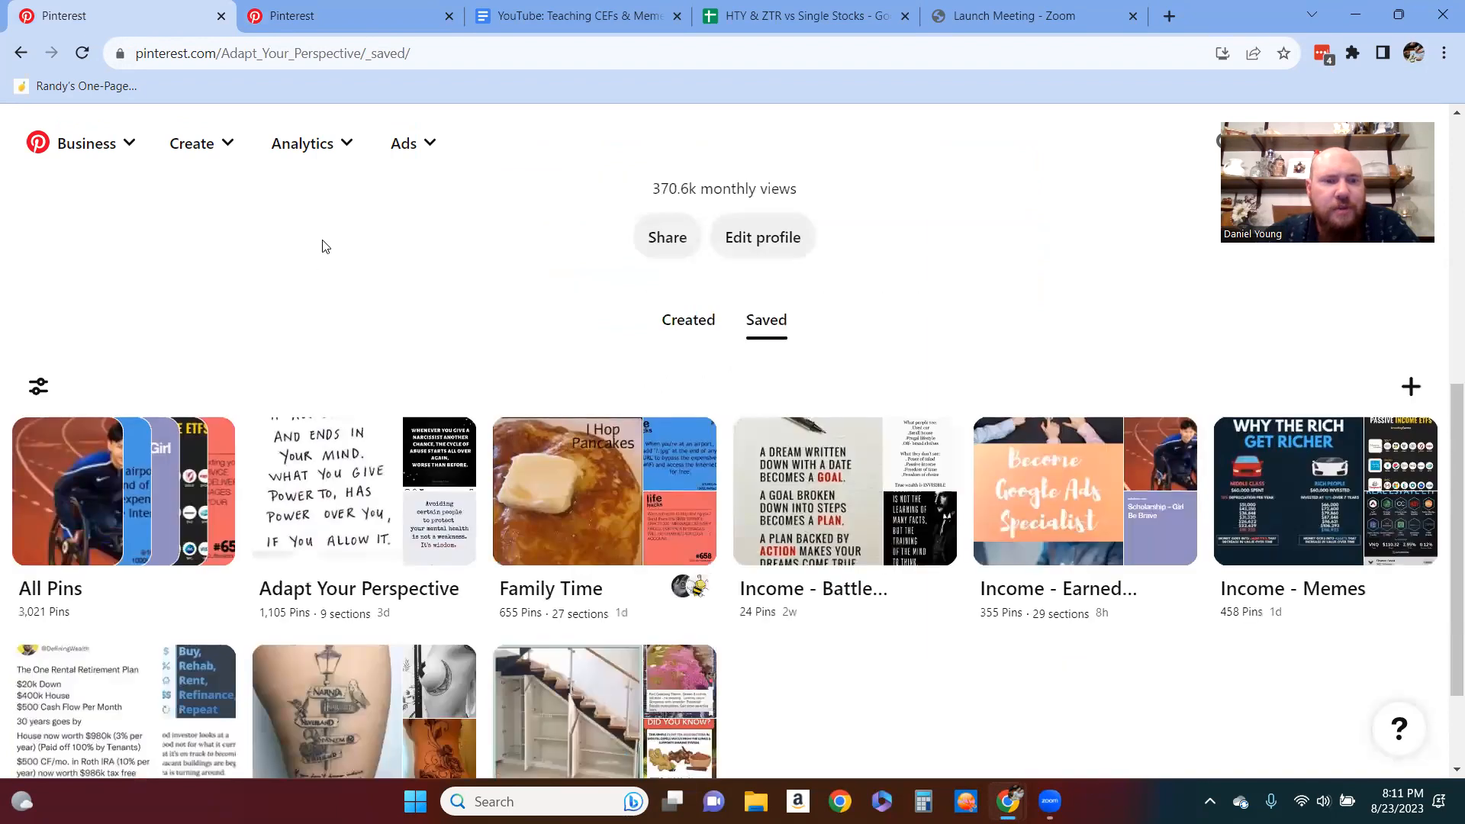
pyautogui.scroll(-3)
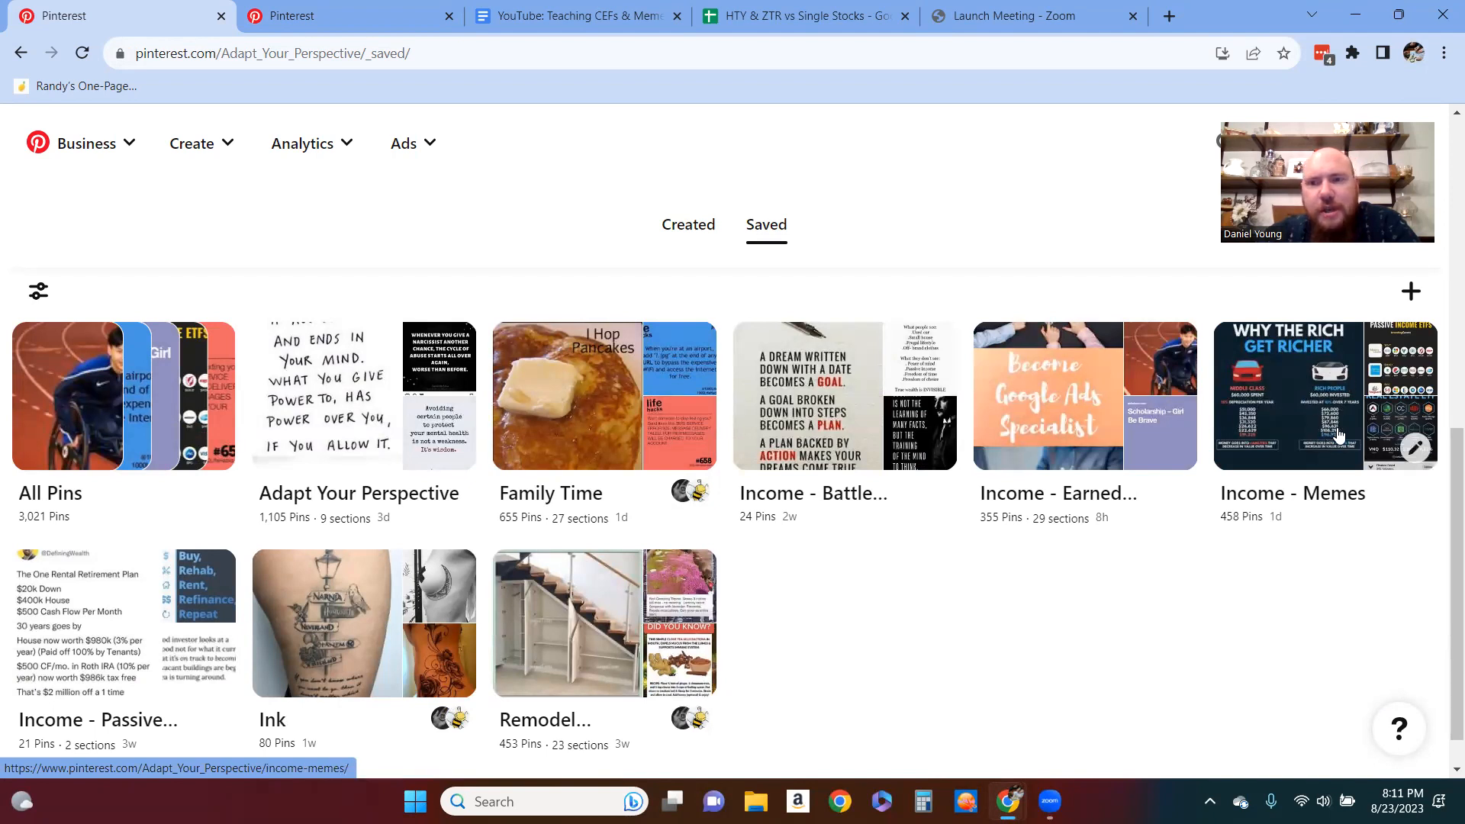
pyautogui.moveTo(1350, 422)
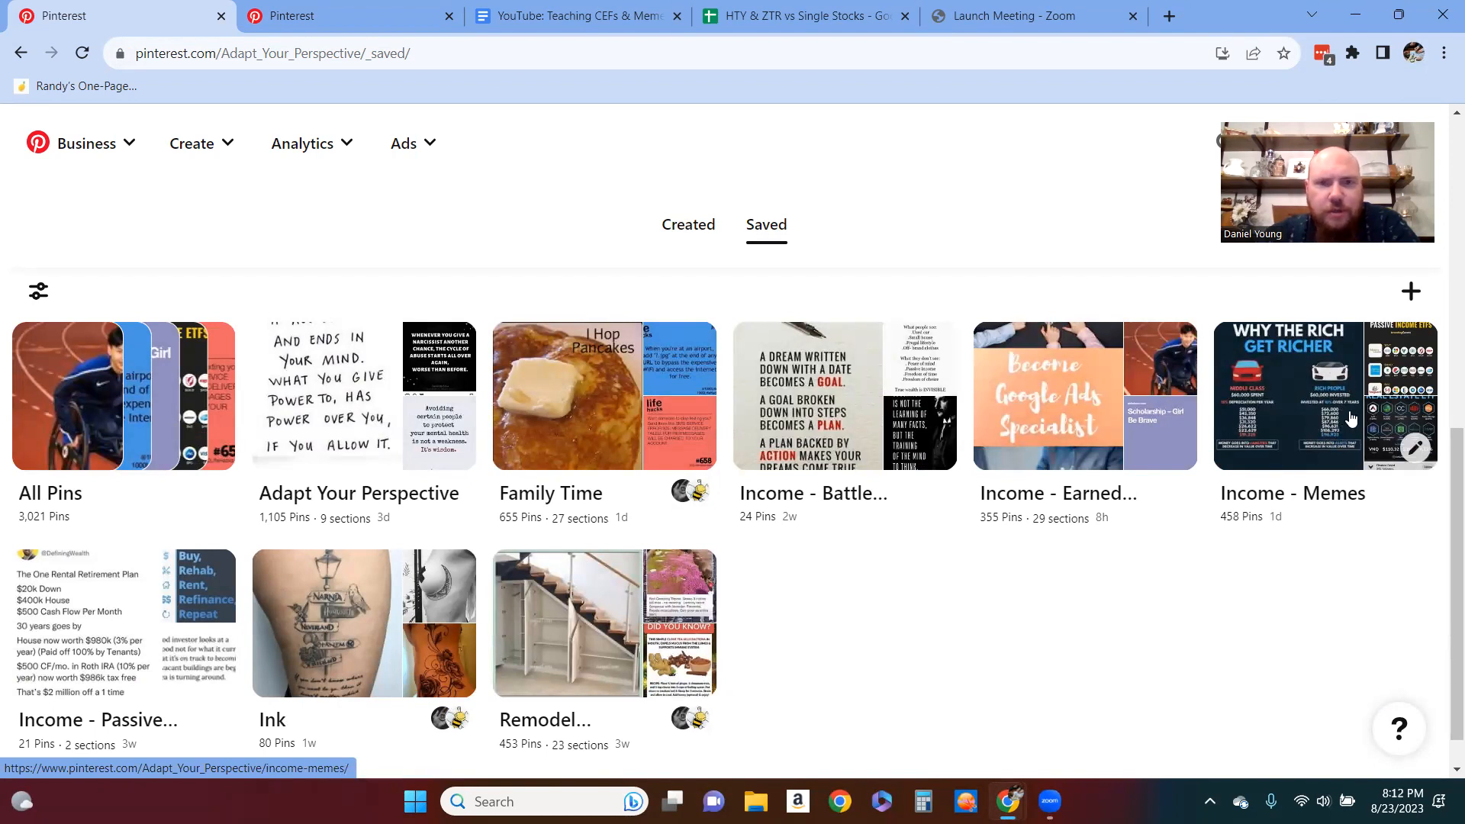
pyautogui.moveTo(1266, 384)
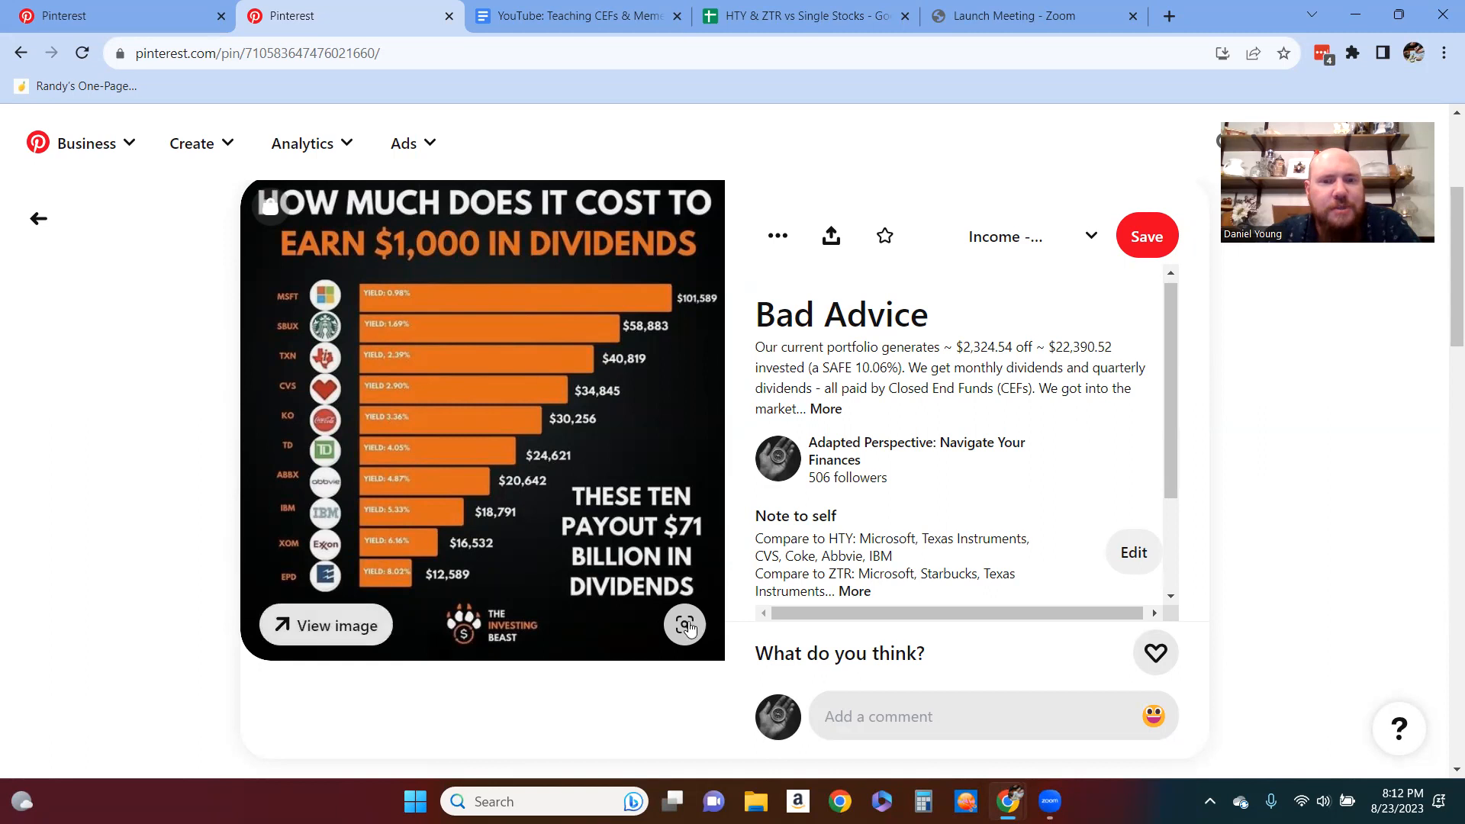
pyautogui.moveTo(741, 661)
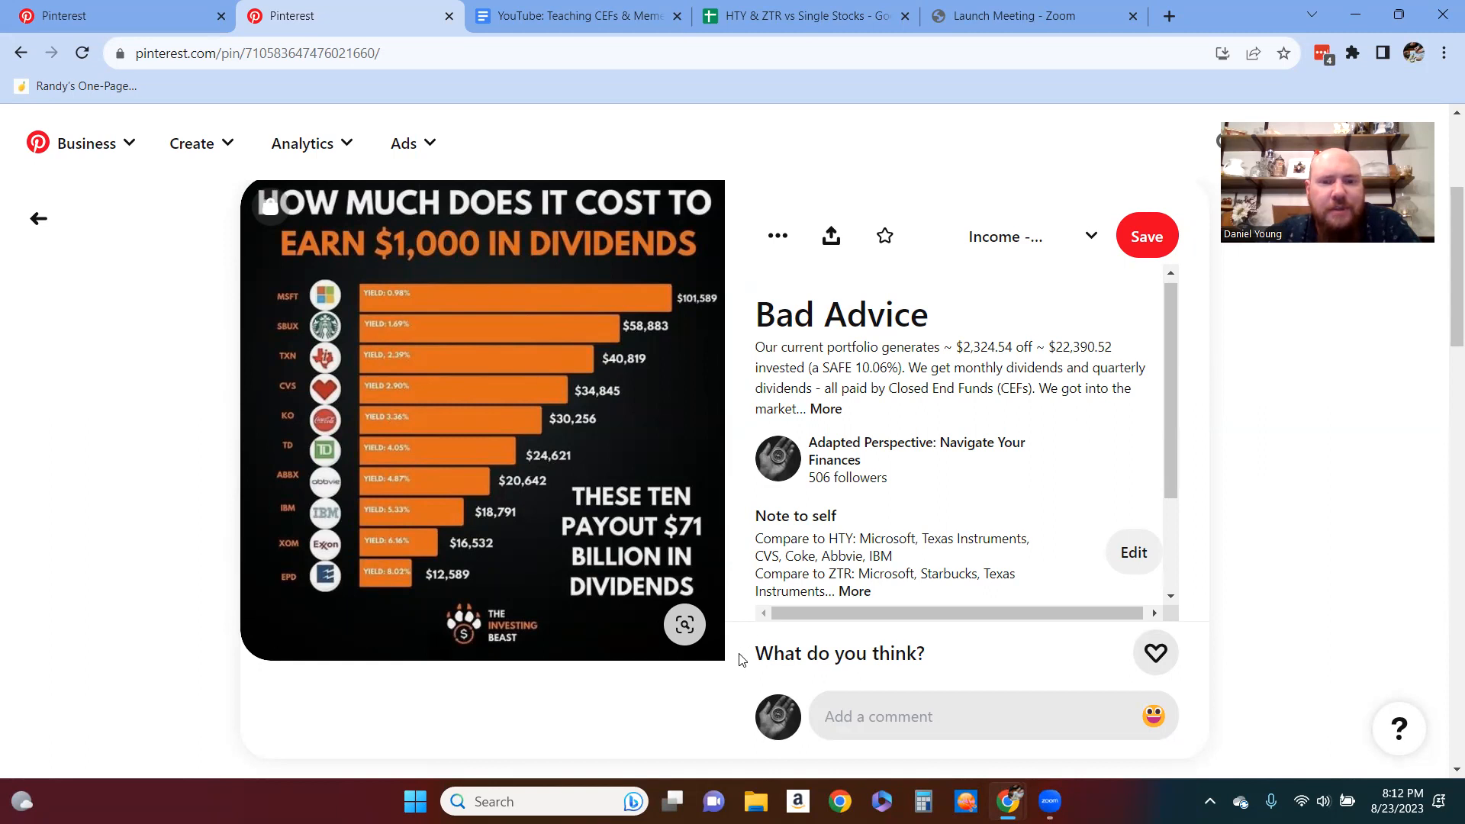
pyautogui.moveTo(512, 670)
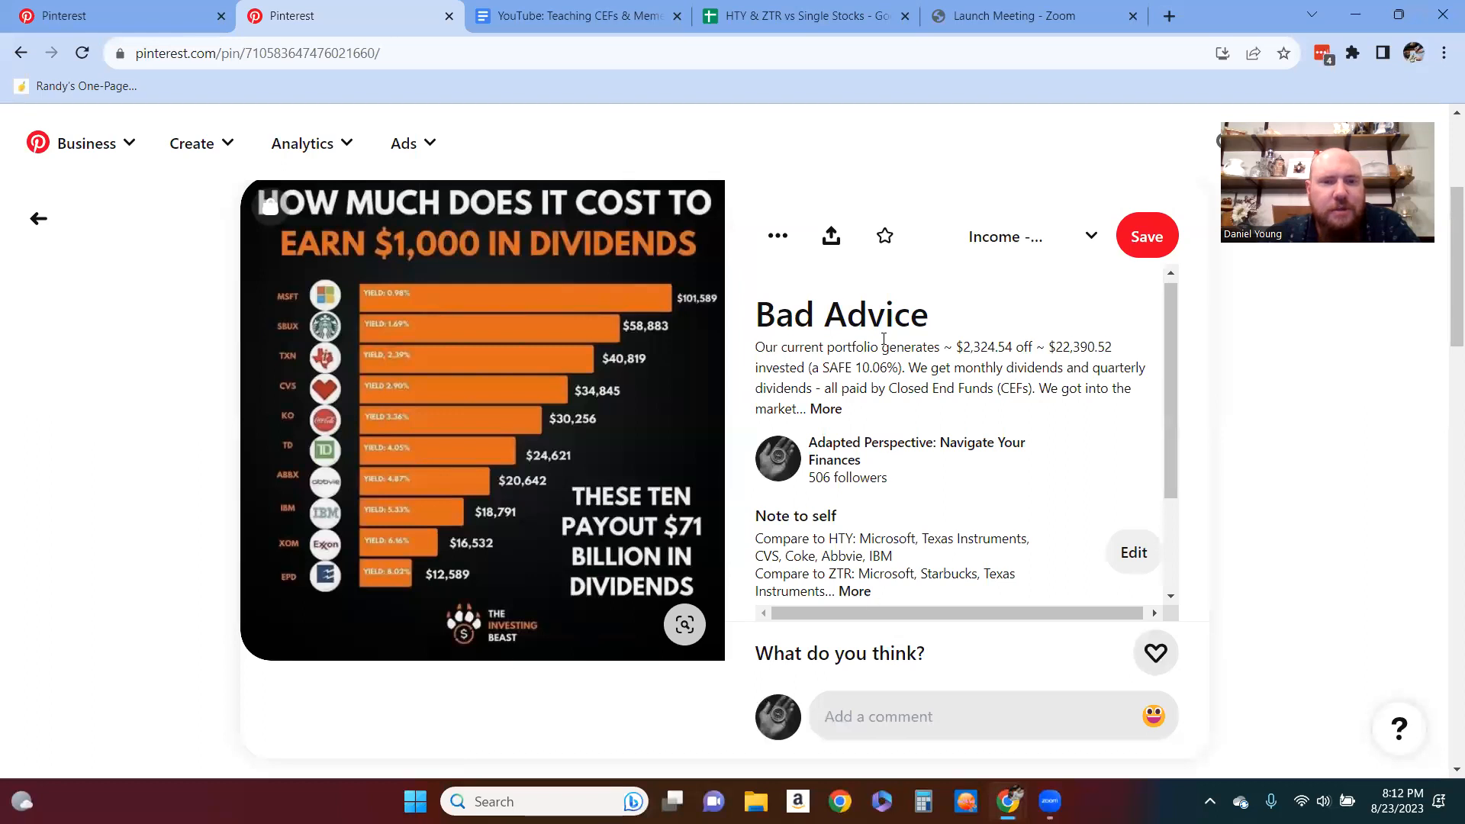
pyautogui.moveTo(741, 300)
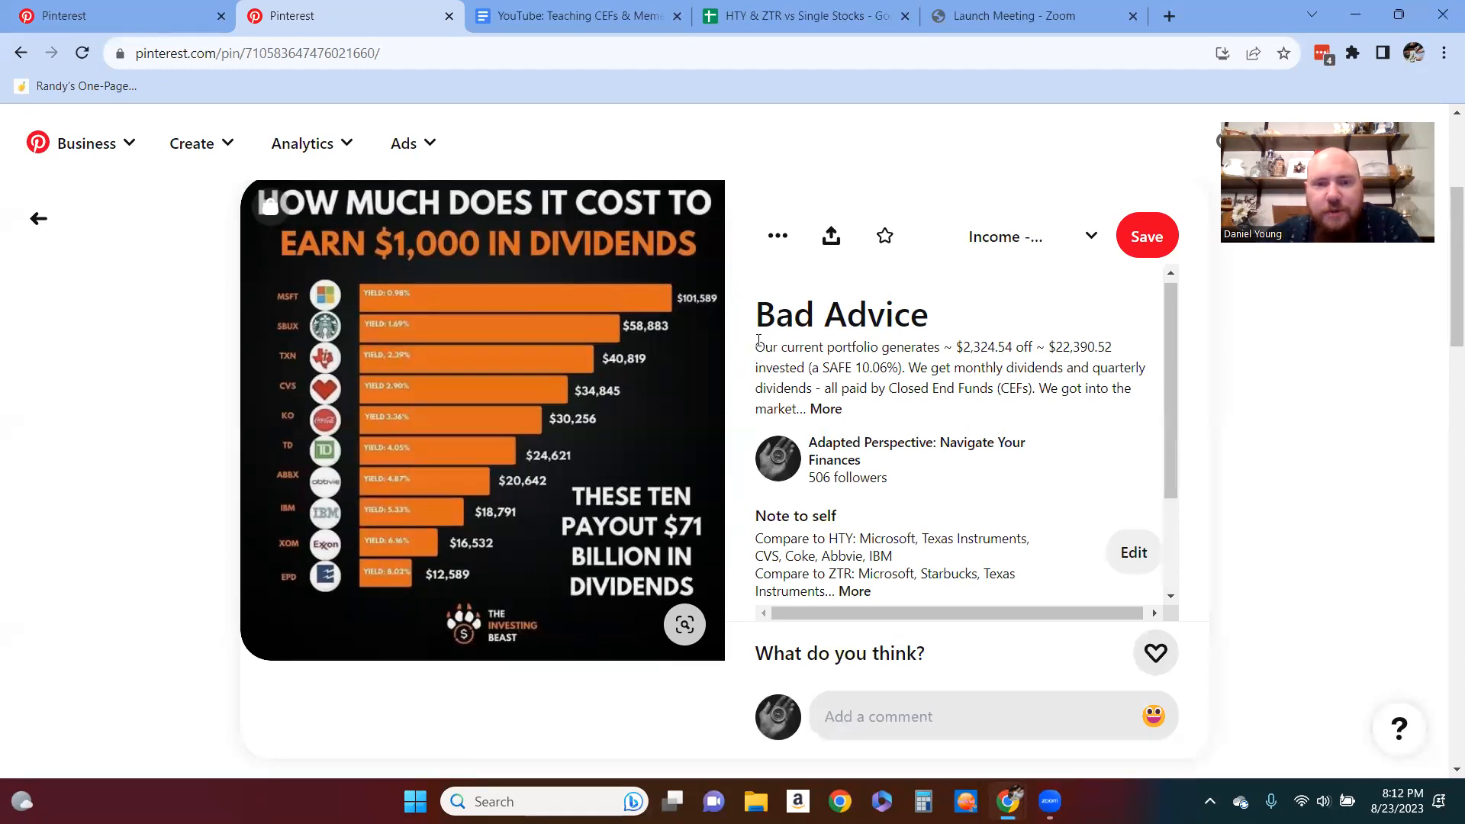
# Step: Expand the $1,000-dividend pin's description and read through its comparison note
pyautogui.click(825, 408)
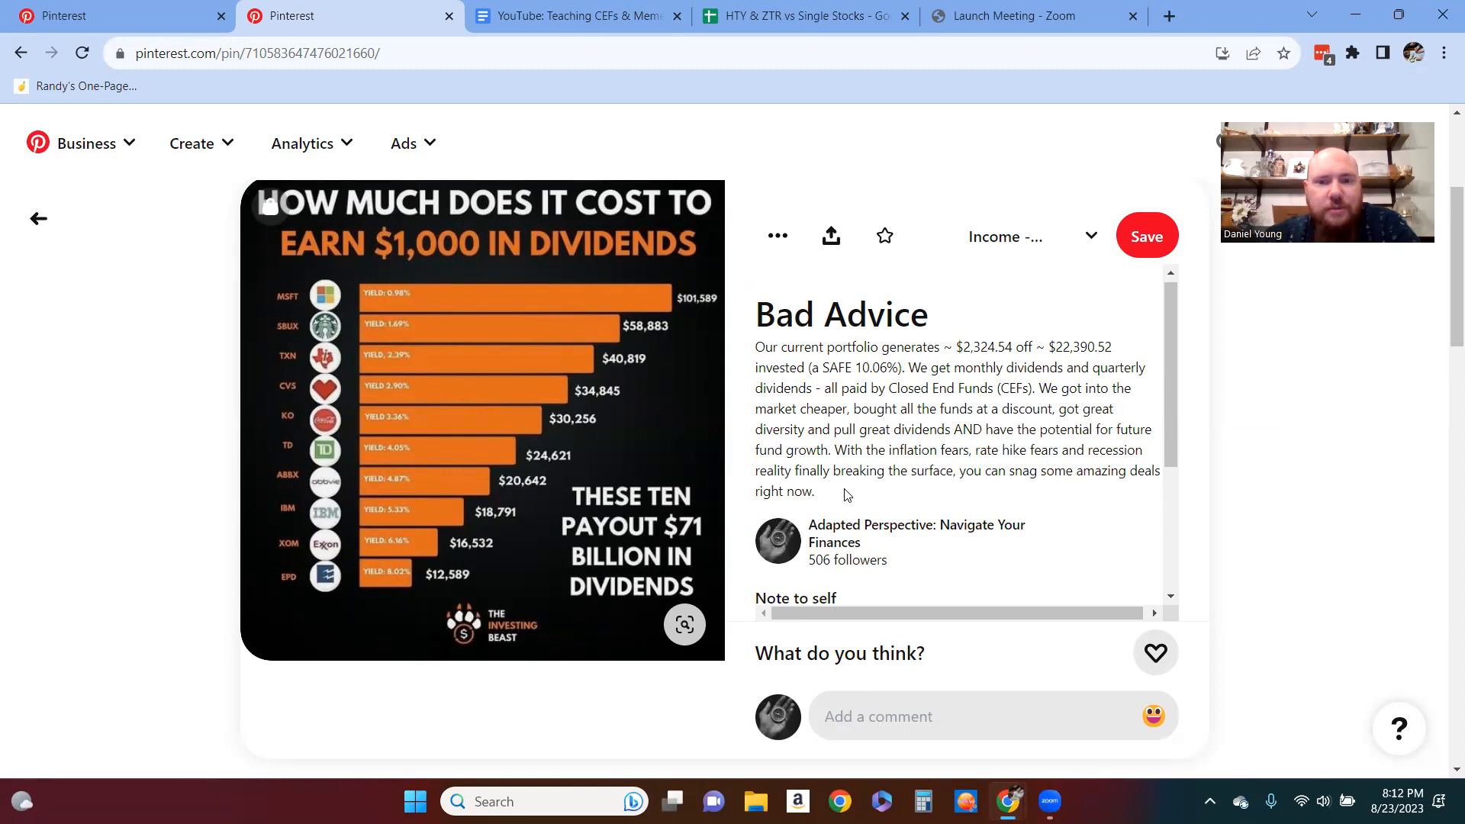
pyautogui.scroll(-3)
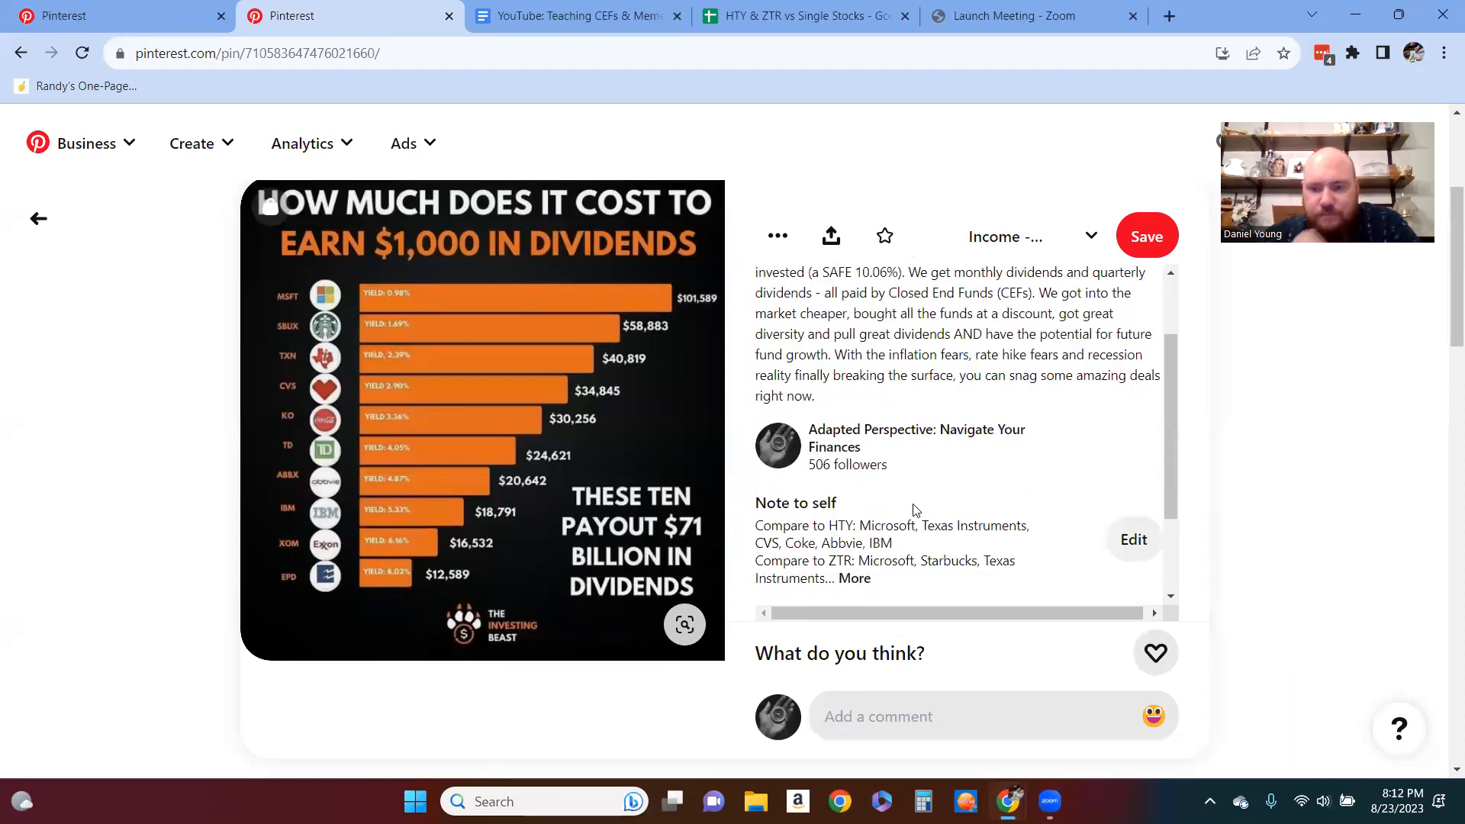
pyautogui.scroll(-3)
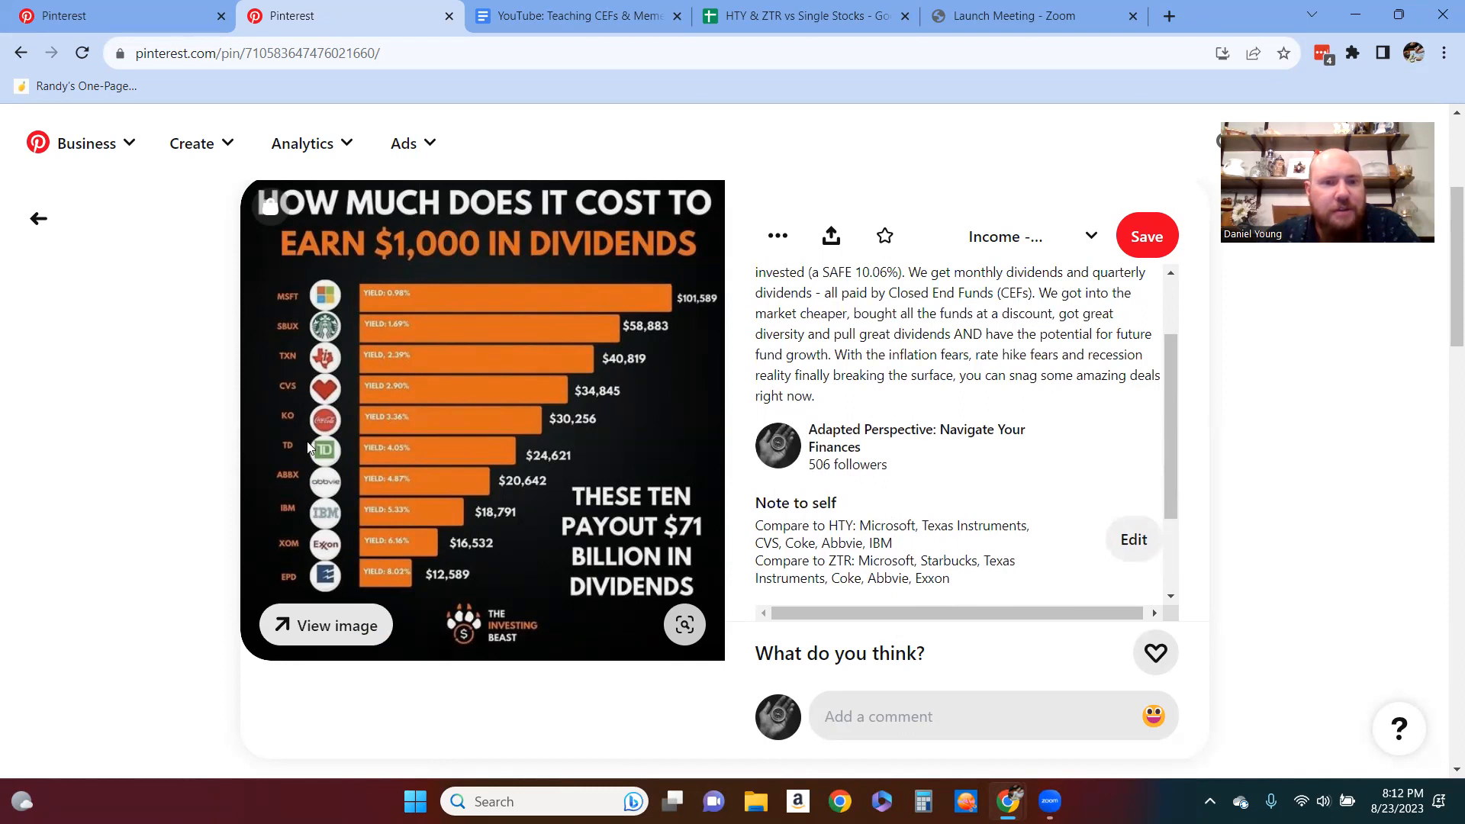
pyautogui.moveTo(287, 386)
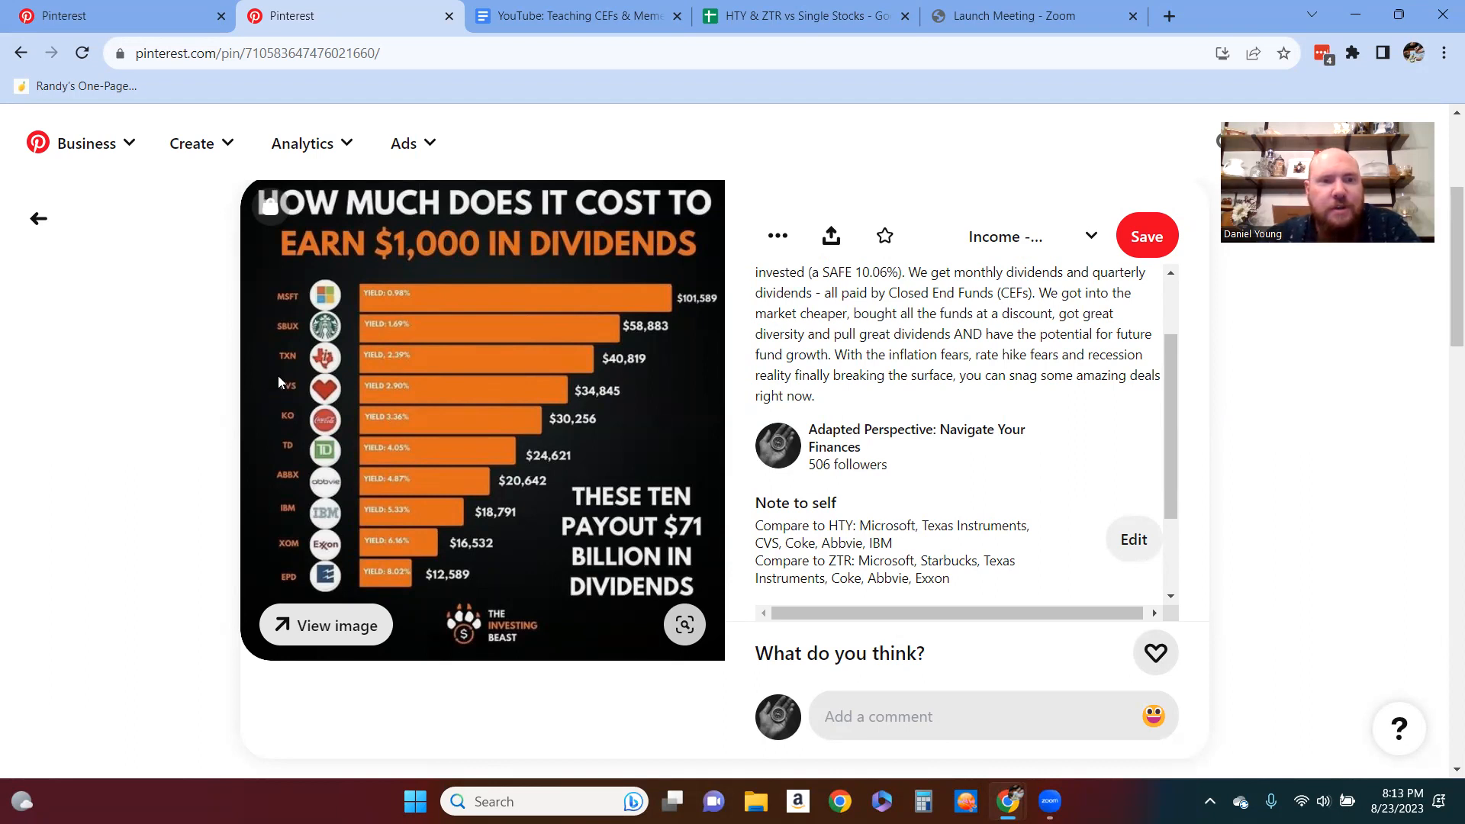
pyautogui.moveTo(430, 364)
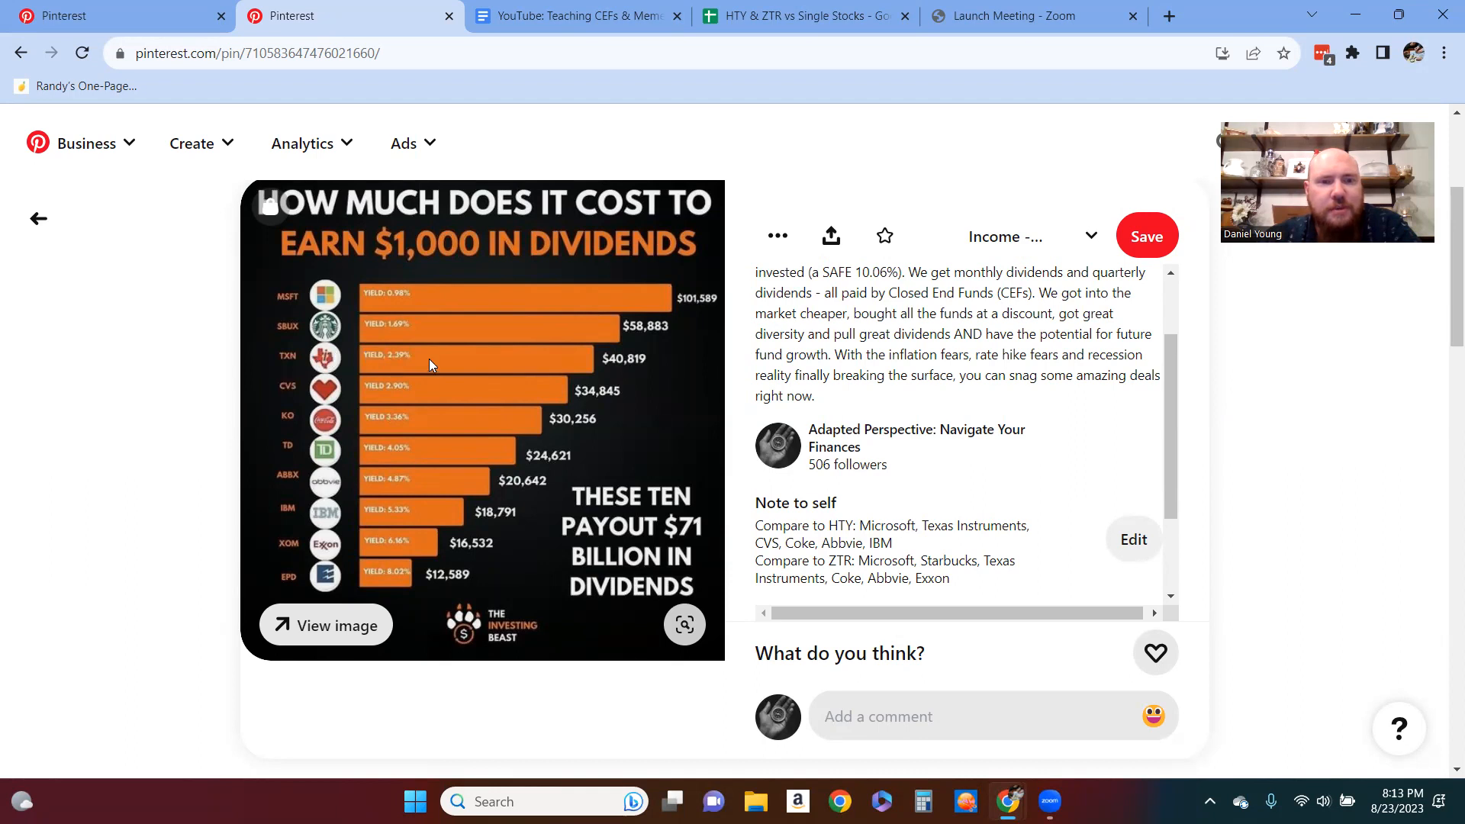
pyautogui.moveTo(453, 362)
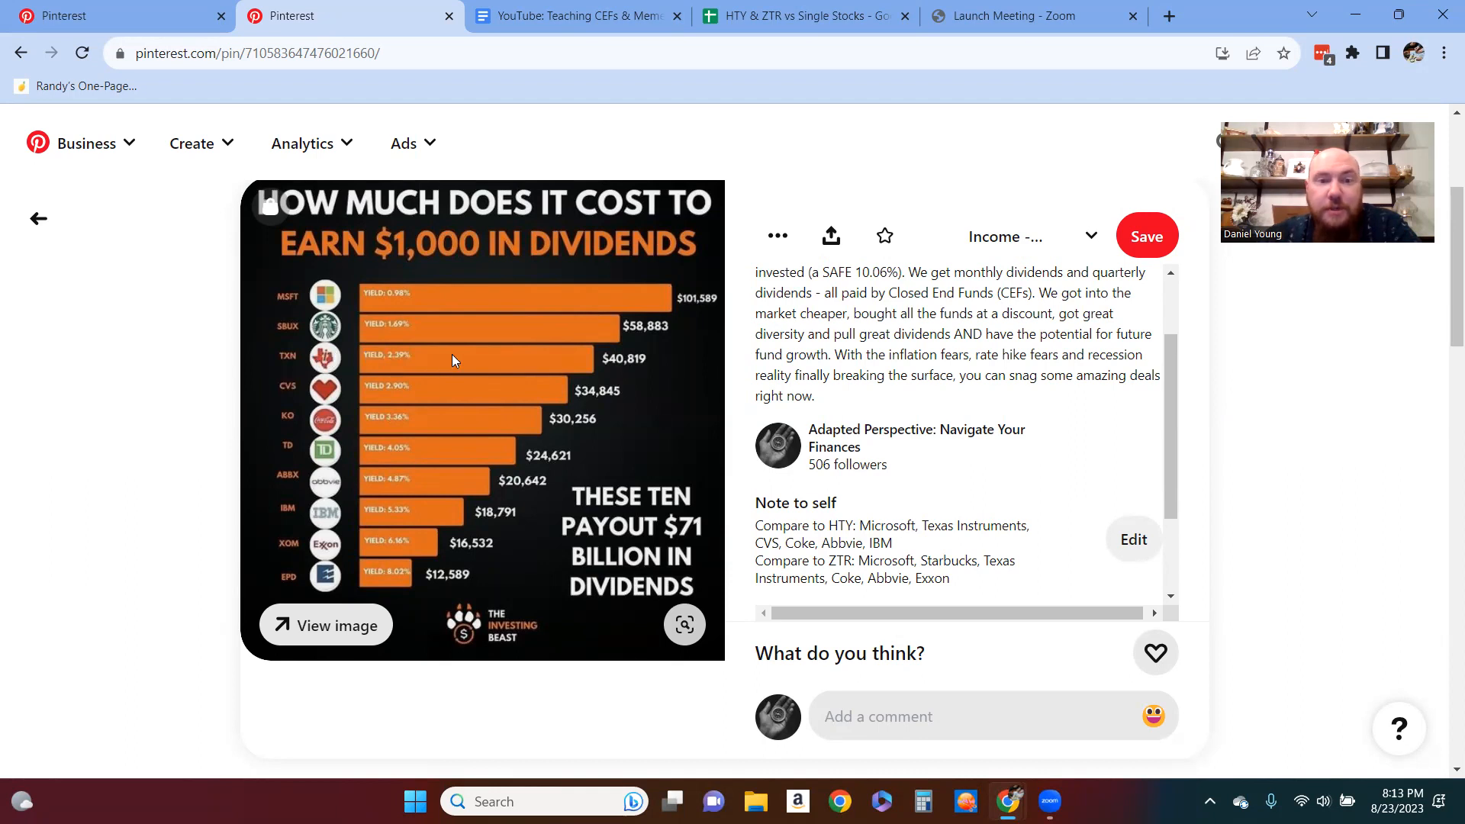
pyautogui.moveTo(440, 370)
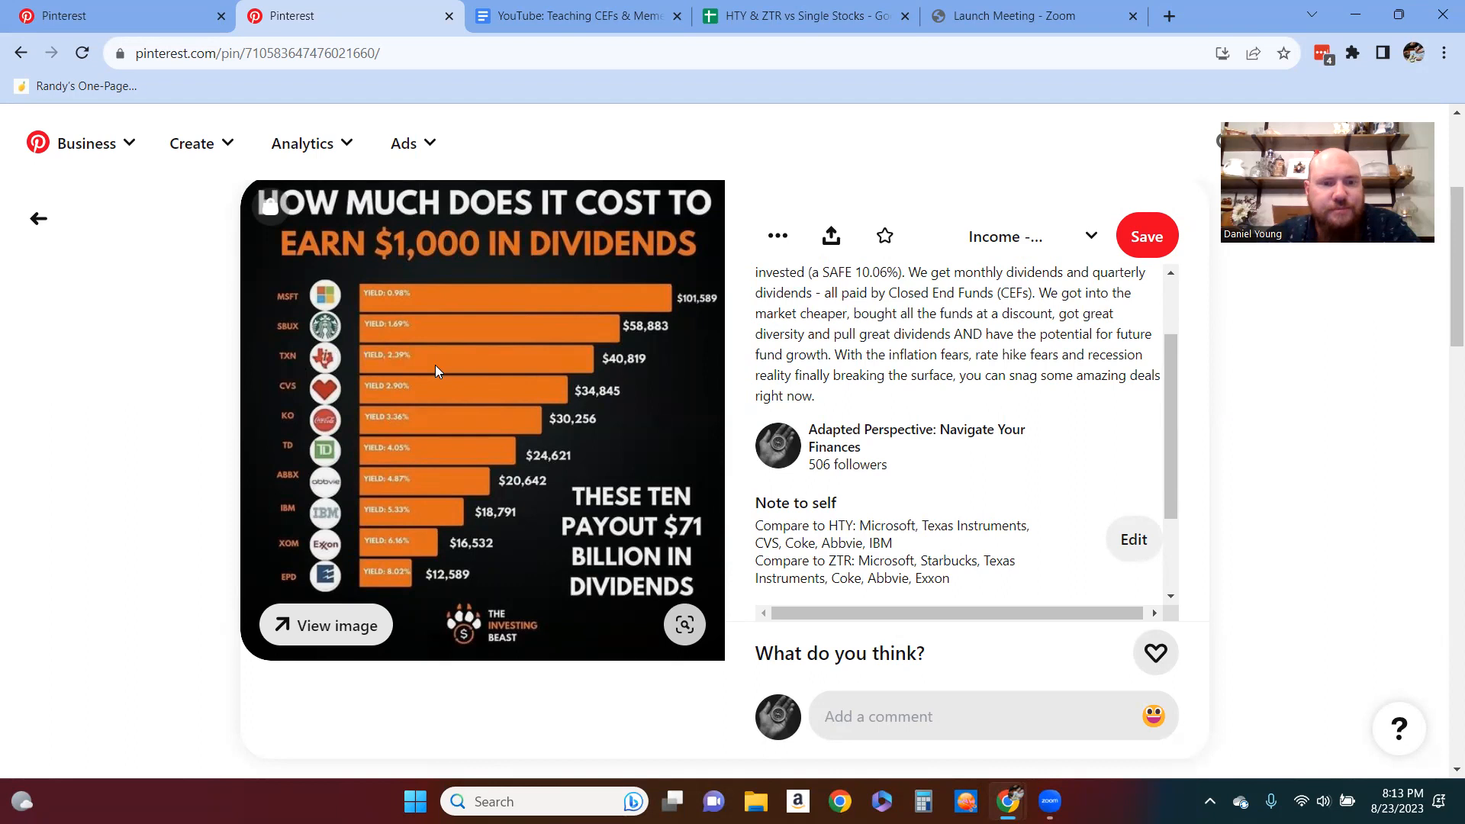
pyautogui.moveTo(390, 514)
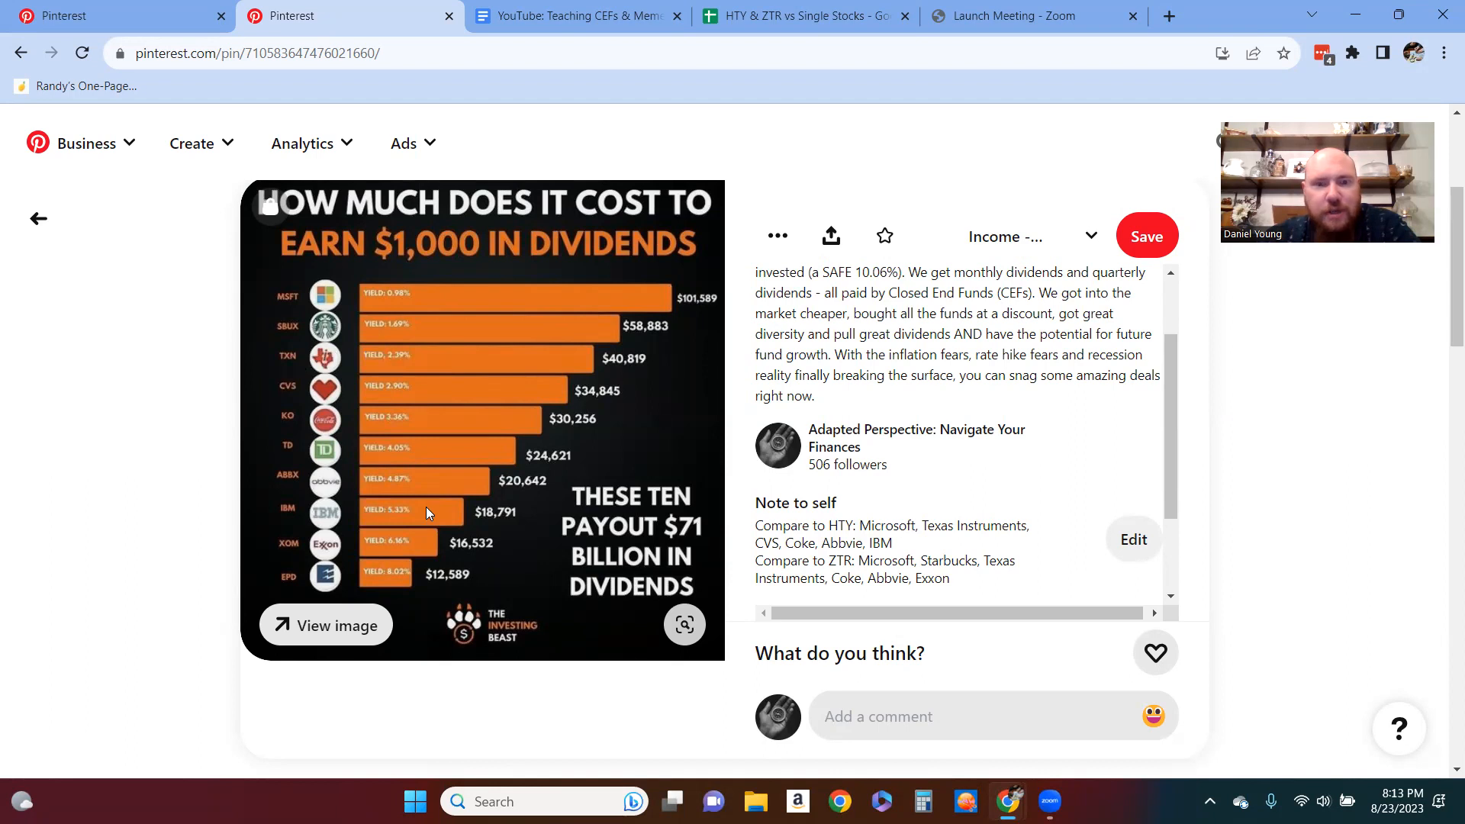
pyautogui.moveTo(416, 564)
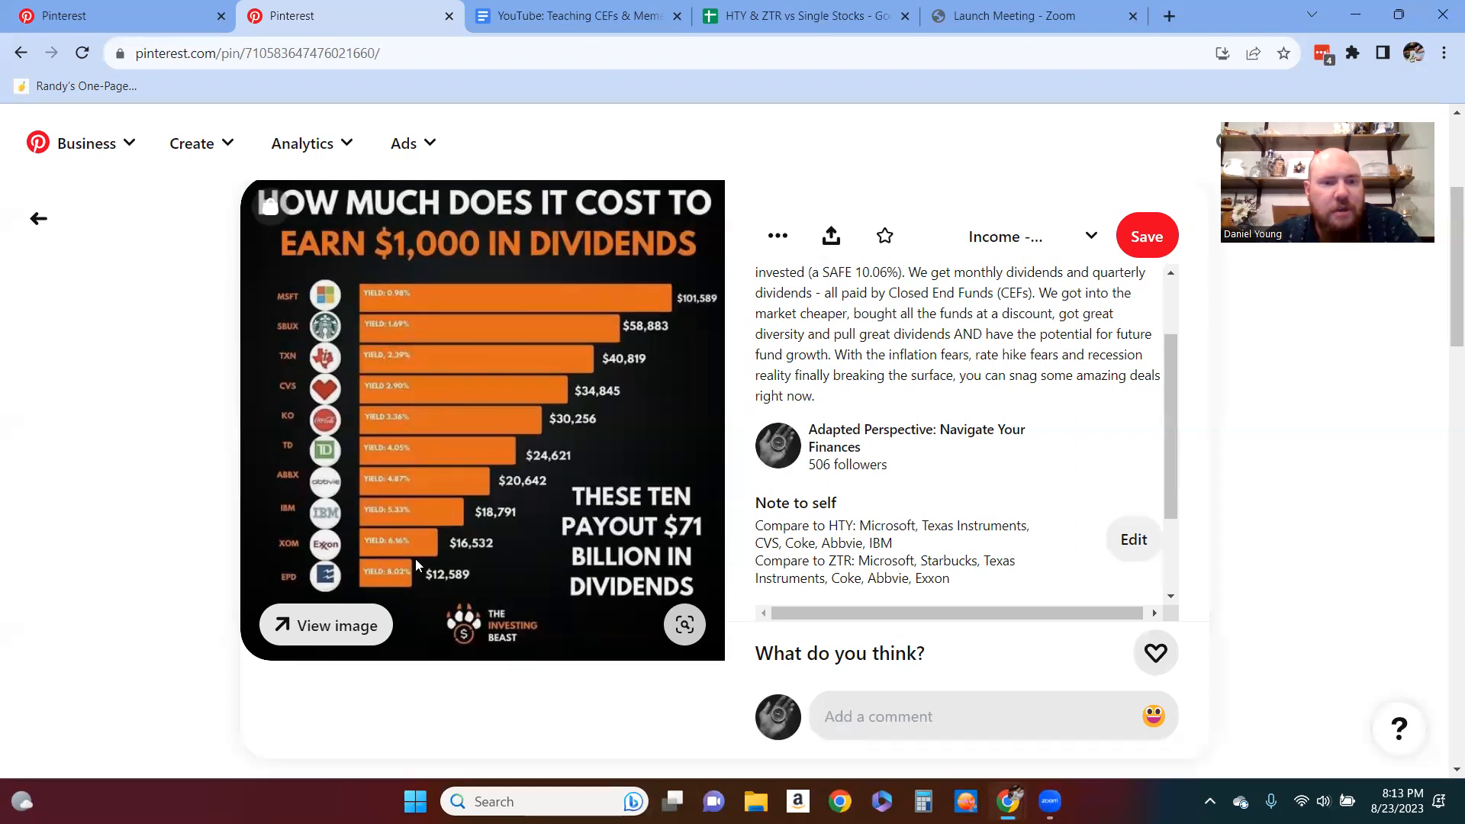
pyautogui.moveTo(440, 313)
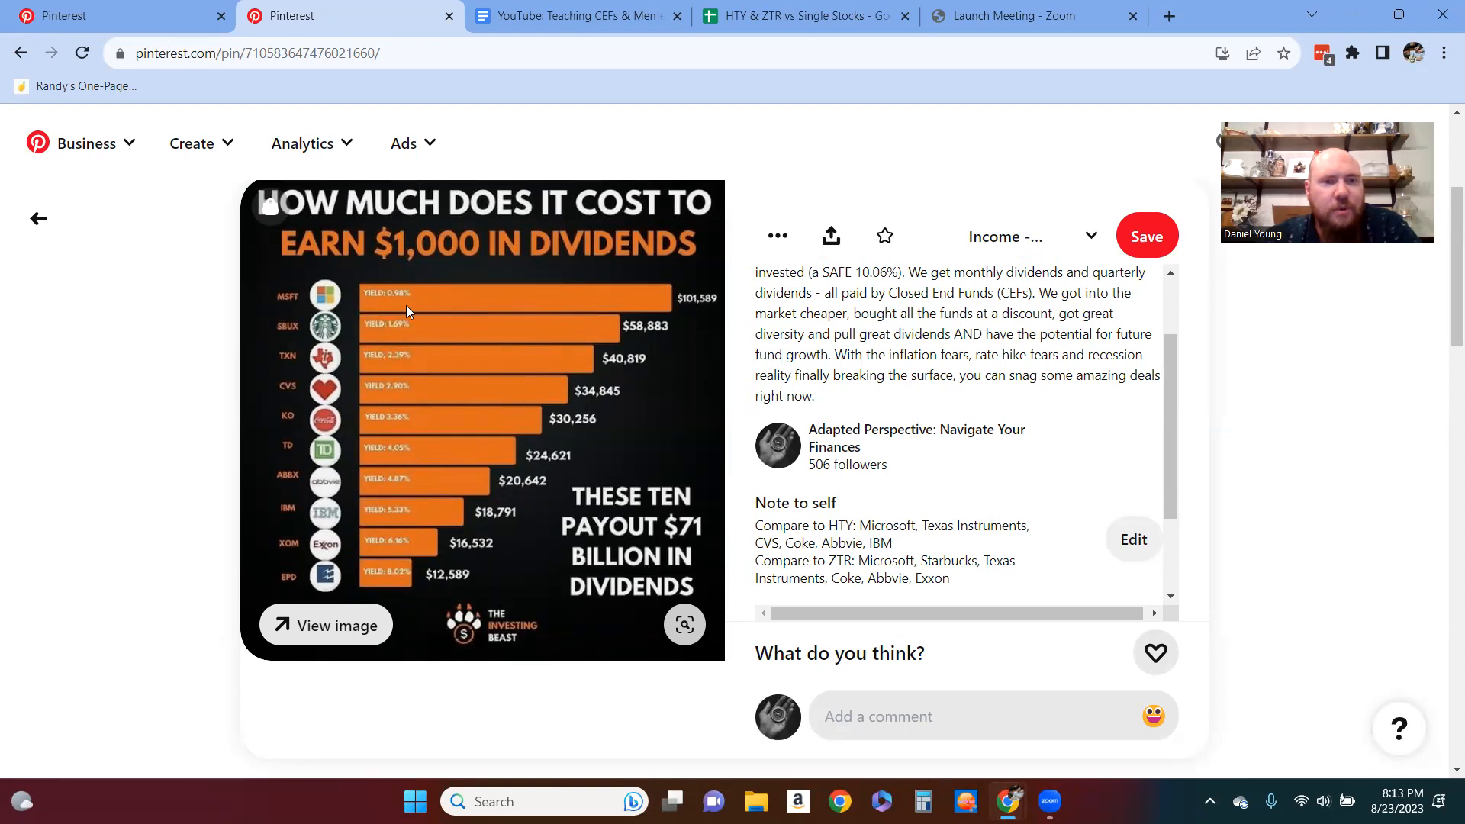
pyautogui.moveTo(374, 582)
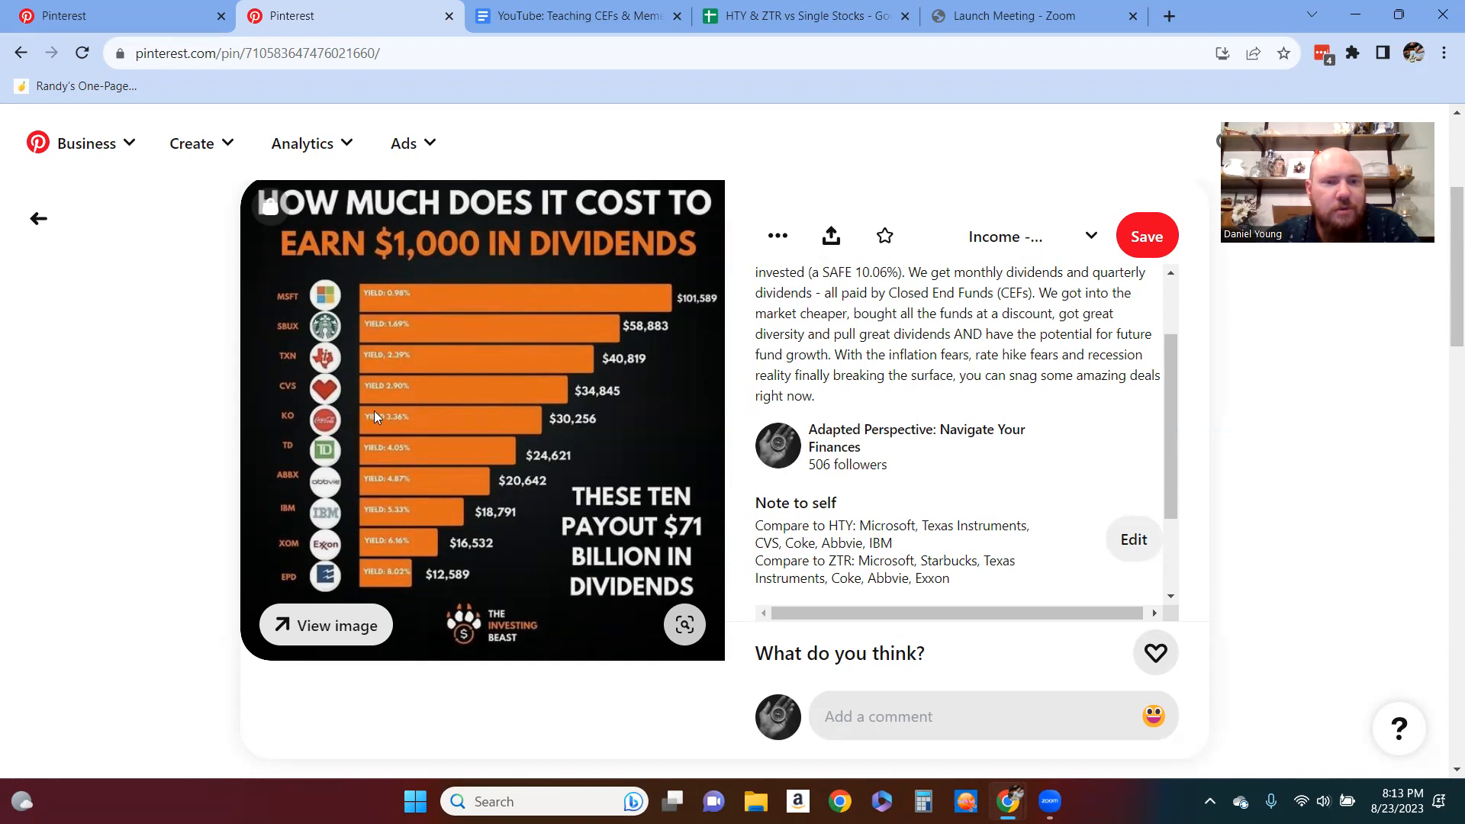
pyautogui.moveTo(374, 512)
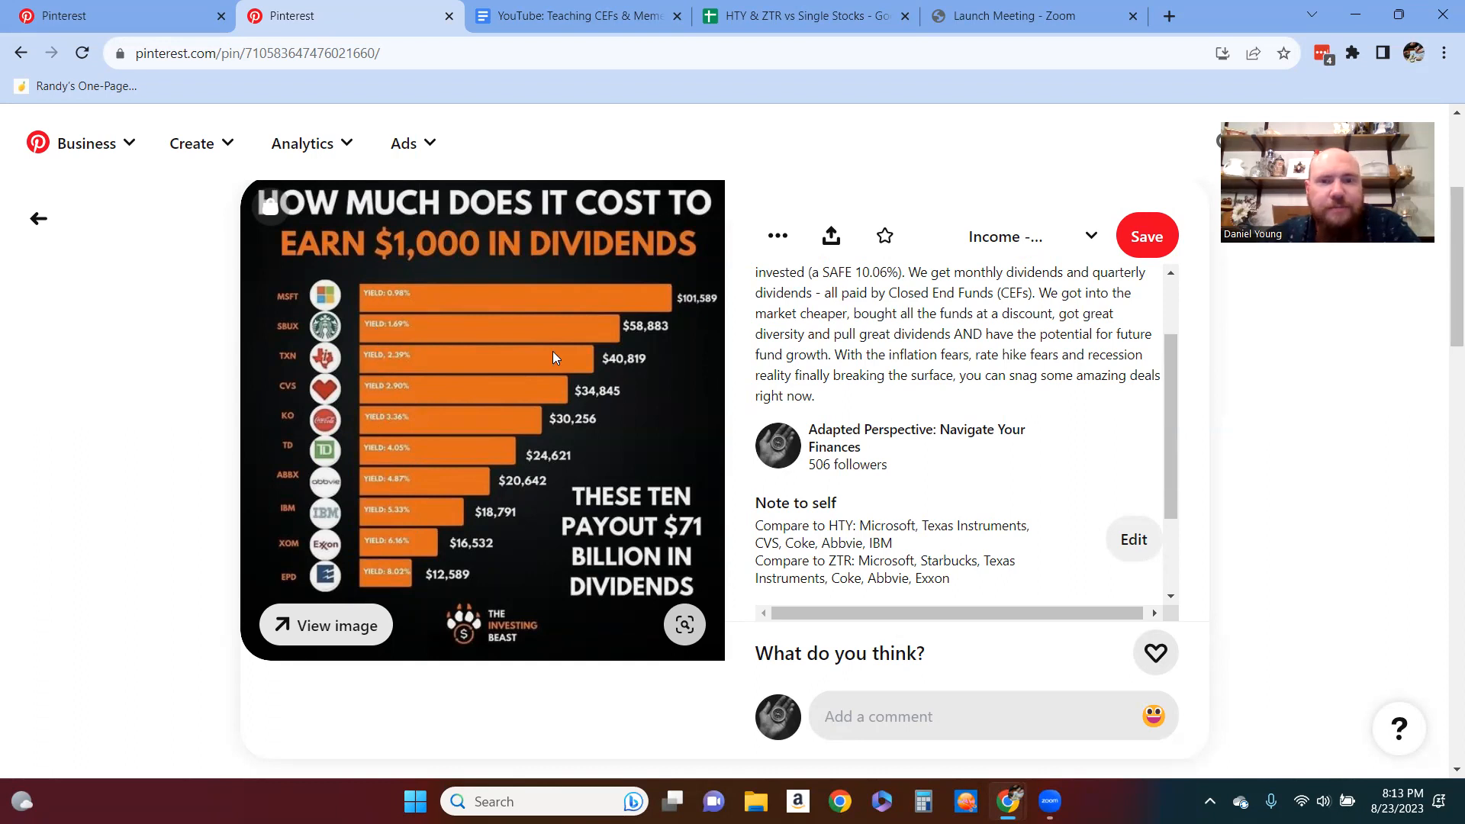
pyautogui.moveTo(519, 561)
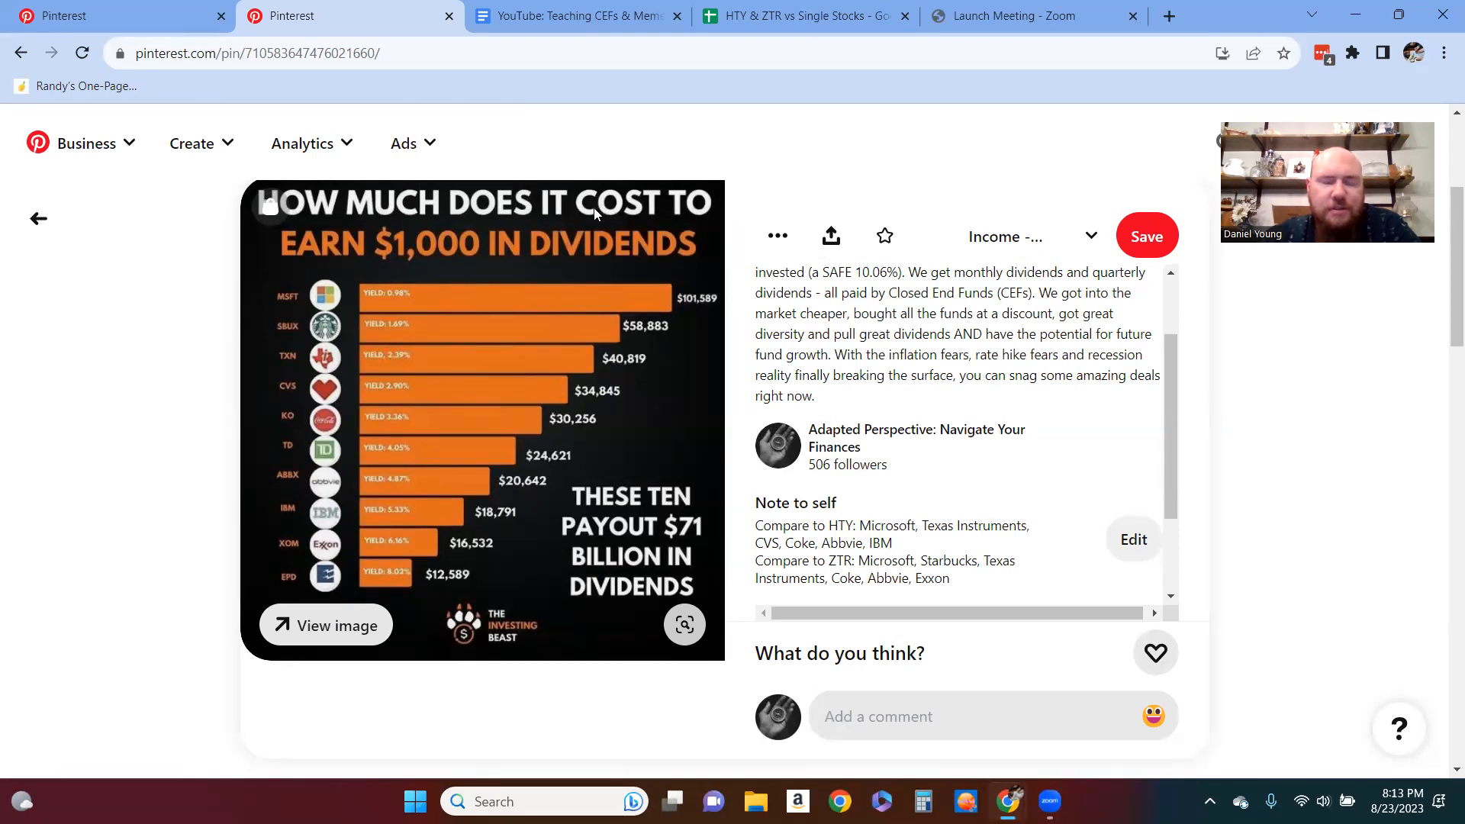
pyautogui.moveTo(471, 262)
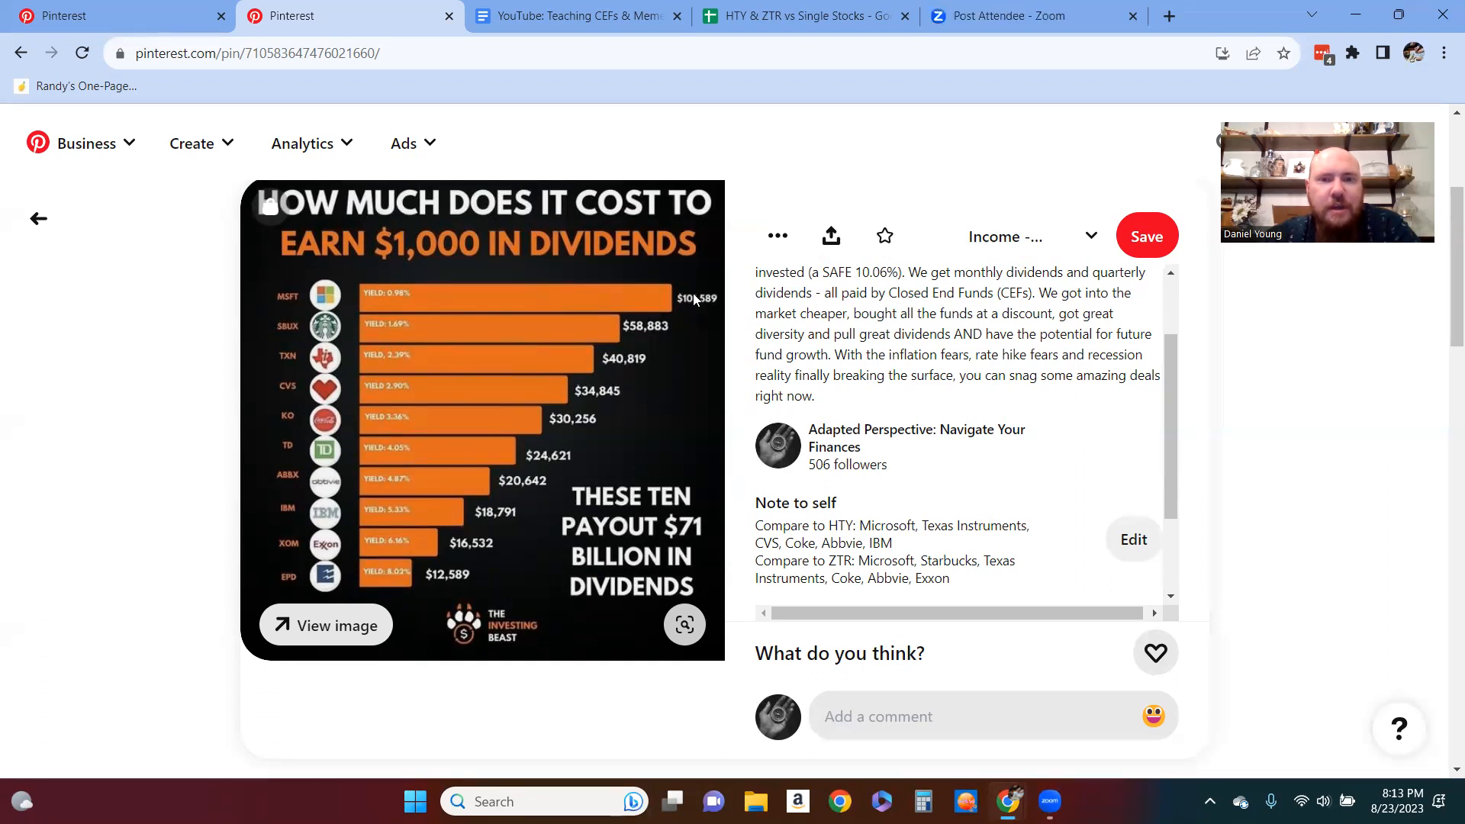
pyautogui.moveTo(573, 470)
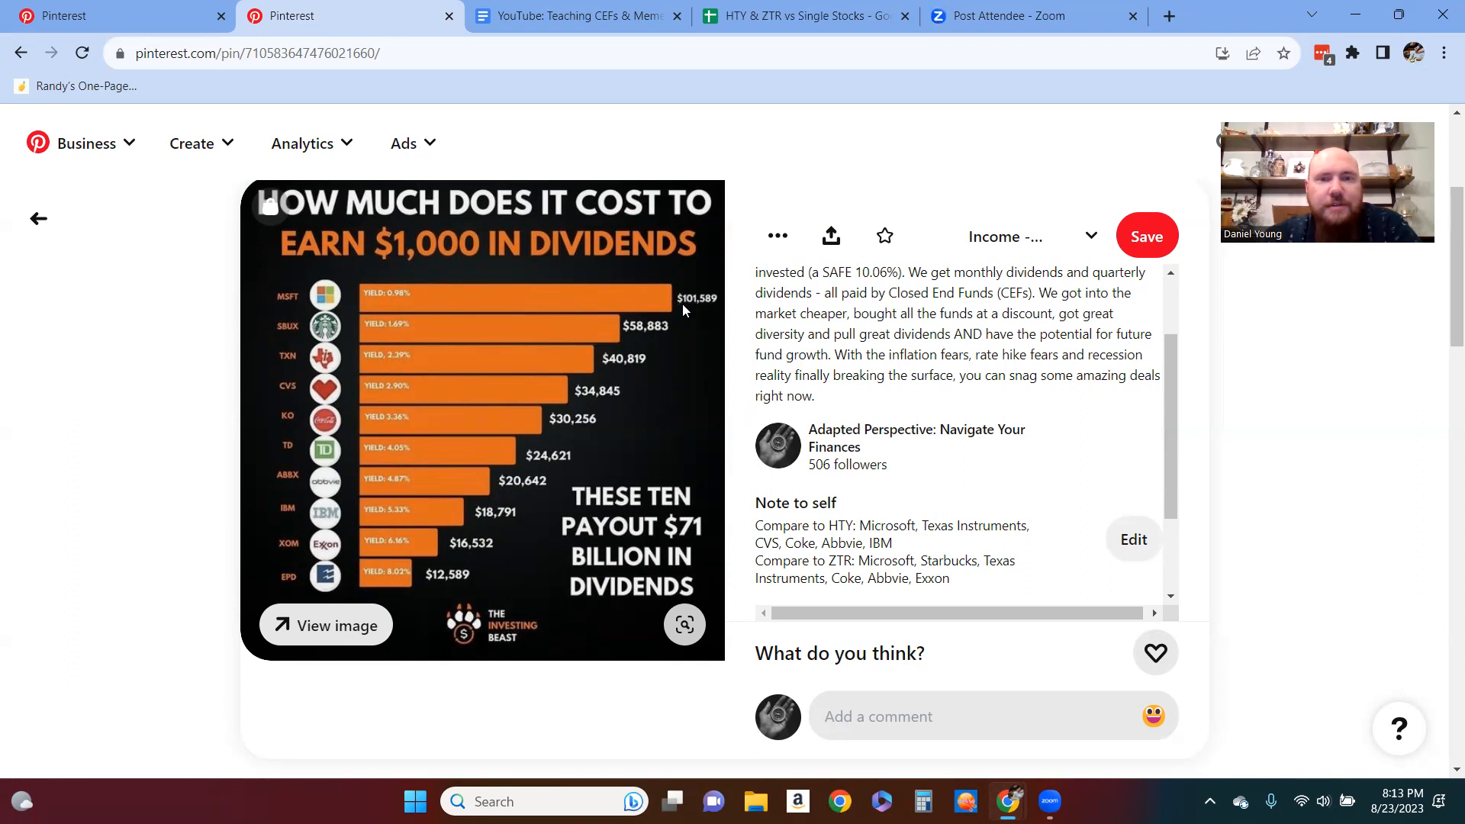
pyautogui.moveTo(558, 239)
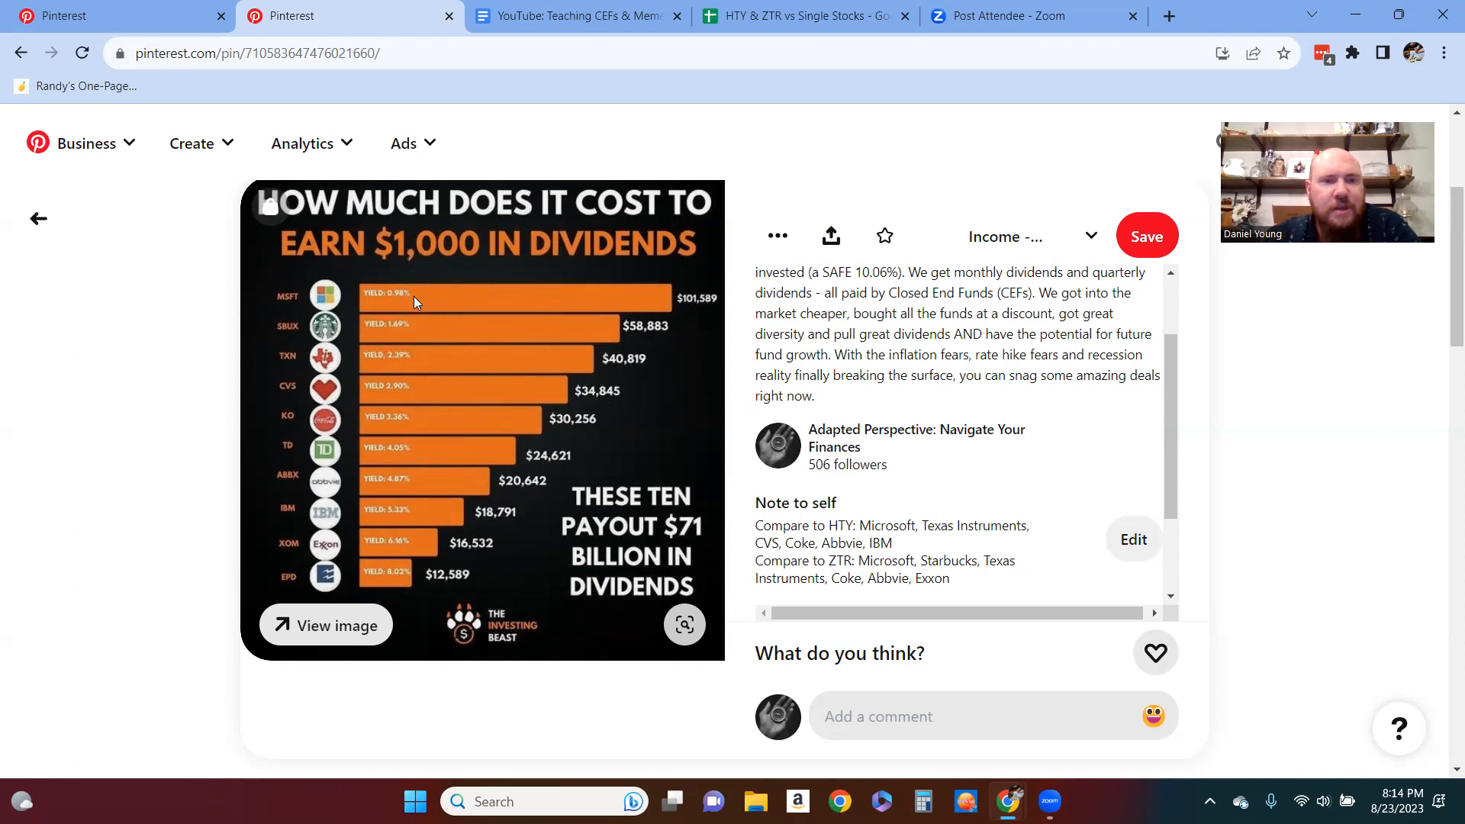
pyautogui.moveTo(414, 498)
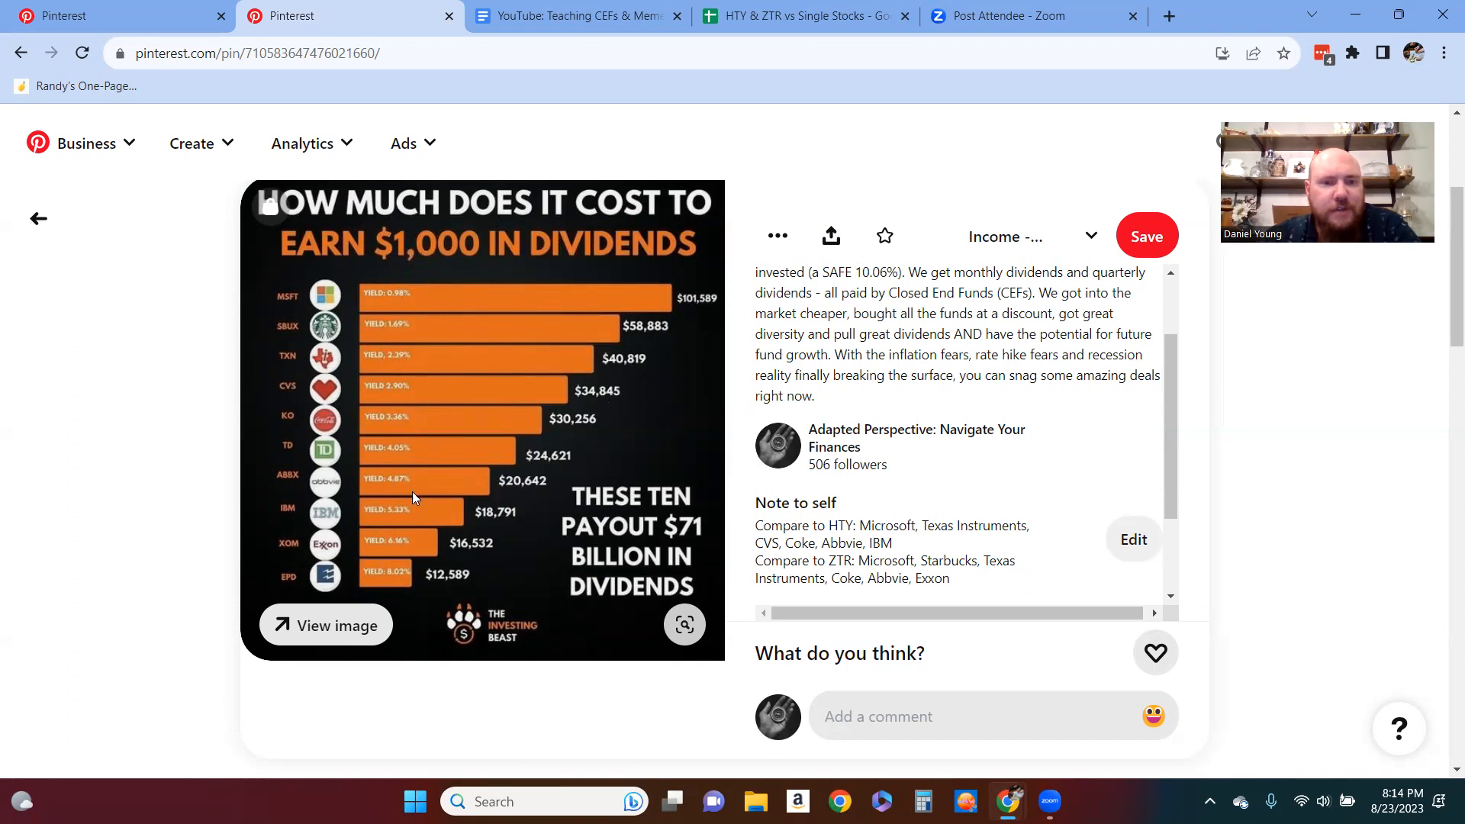
pyautogui.scroll(-3)
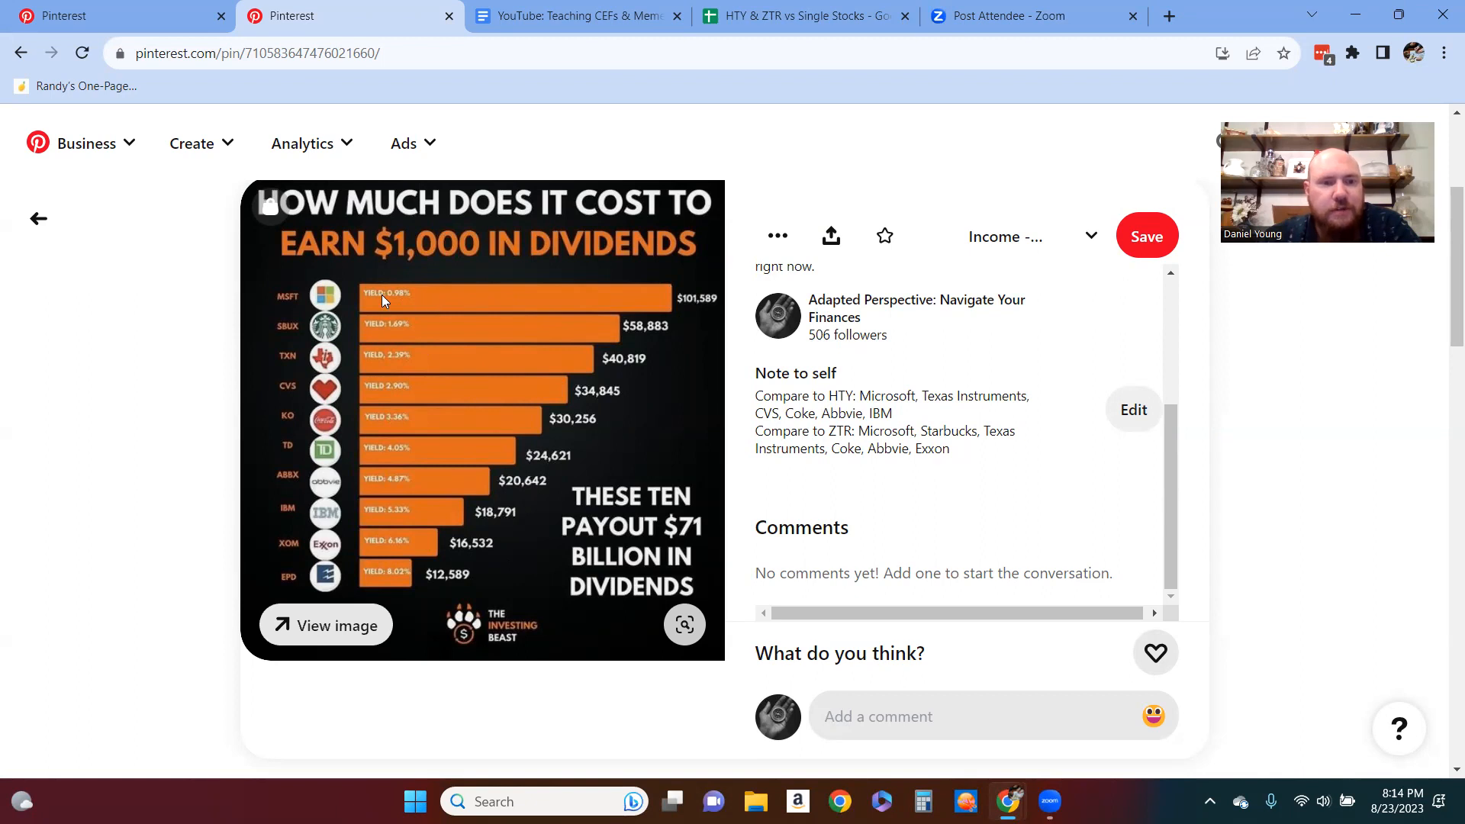
pyautogui.moveTo(425, 315)
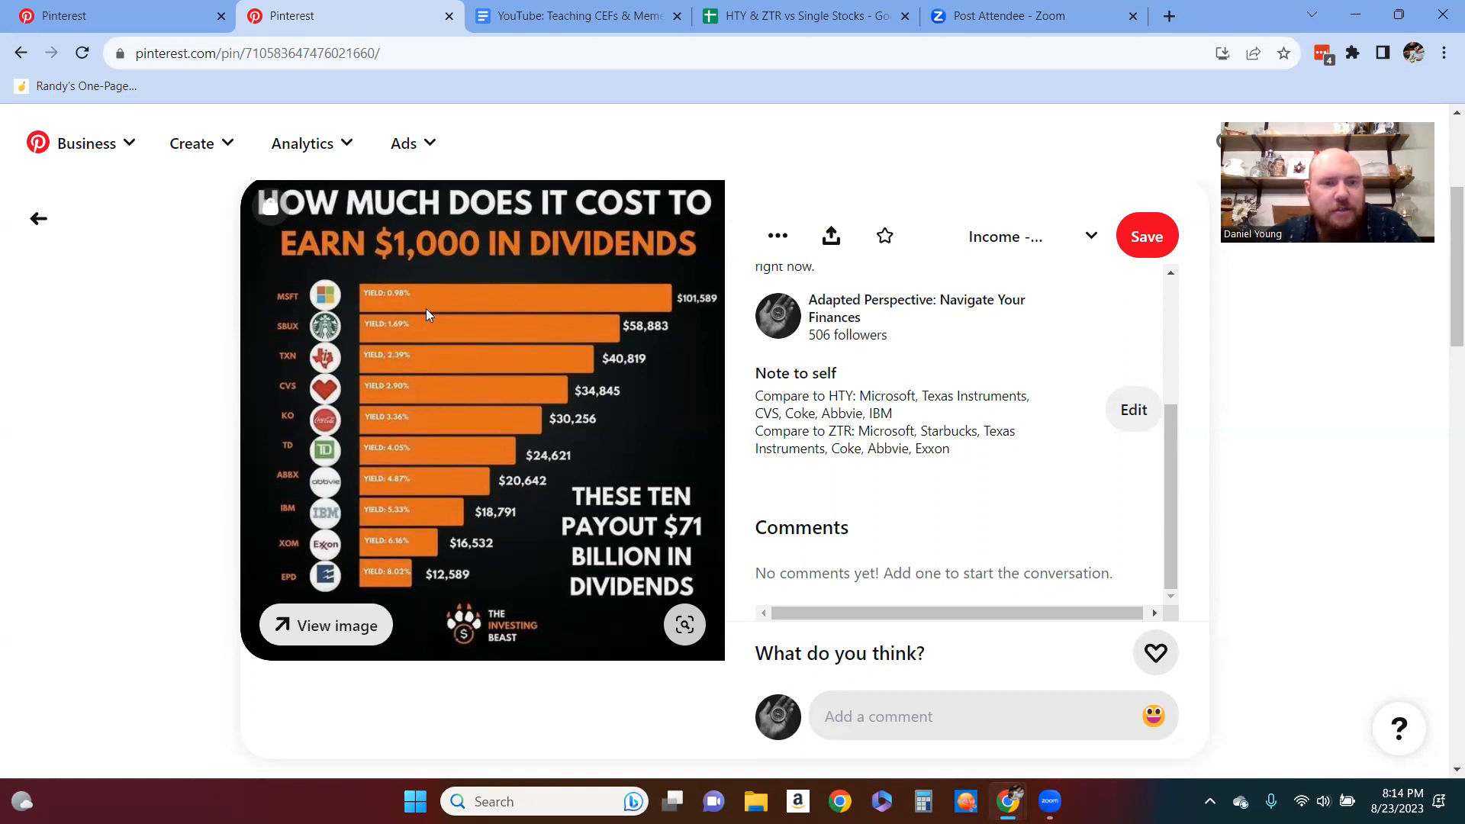
pyautogui.moveTo(373, 491)
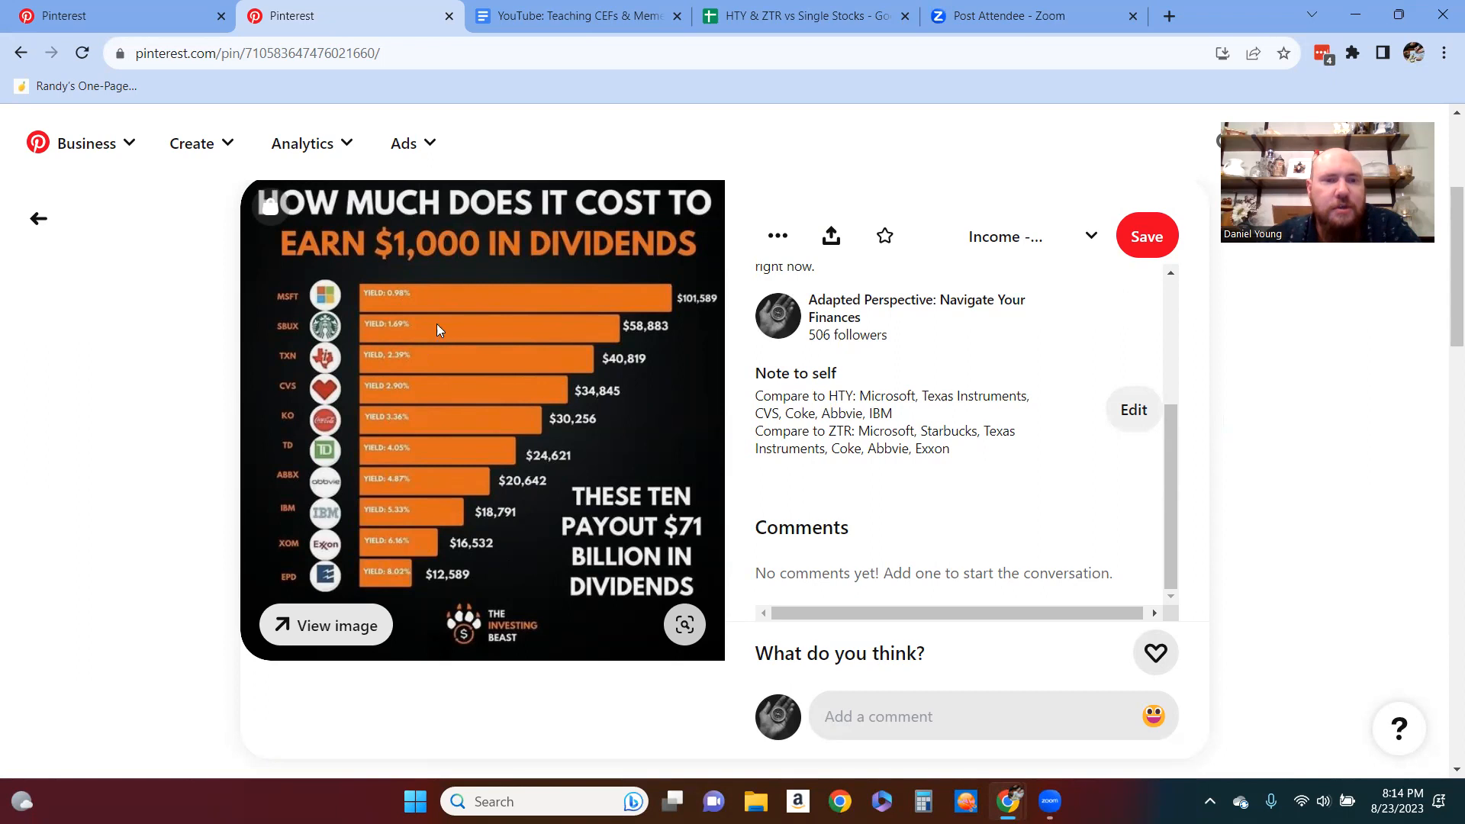
pyautogui.moveTo(603, 450)
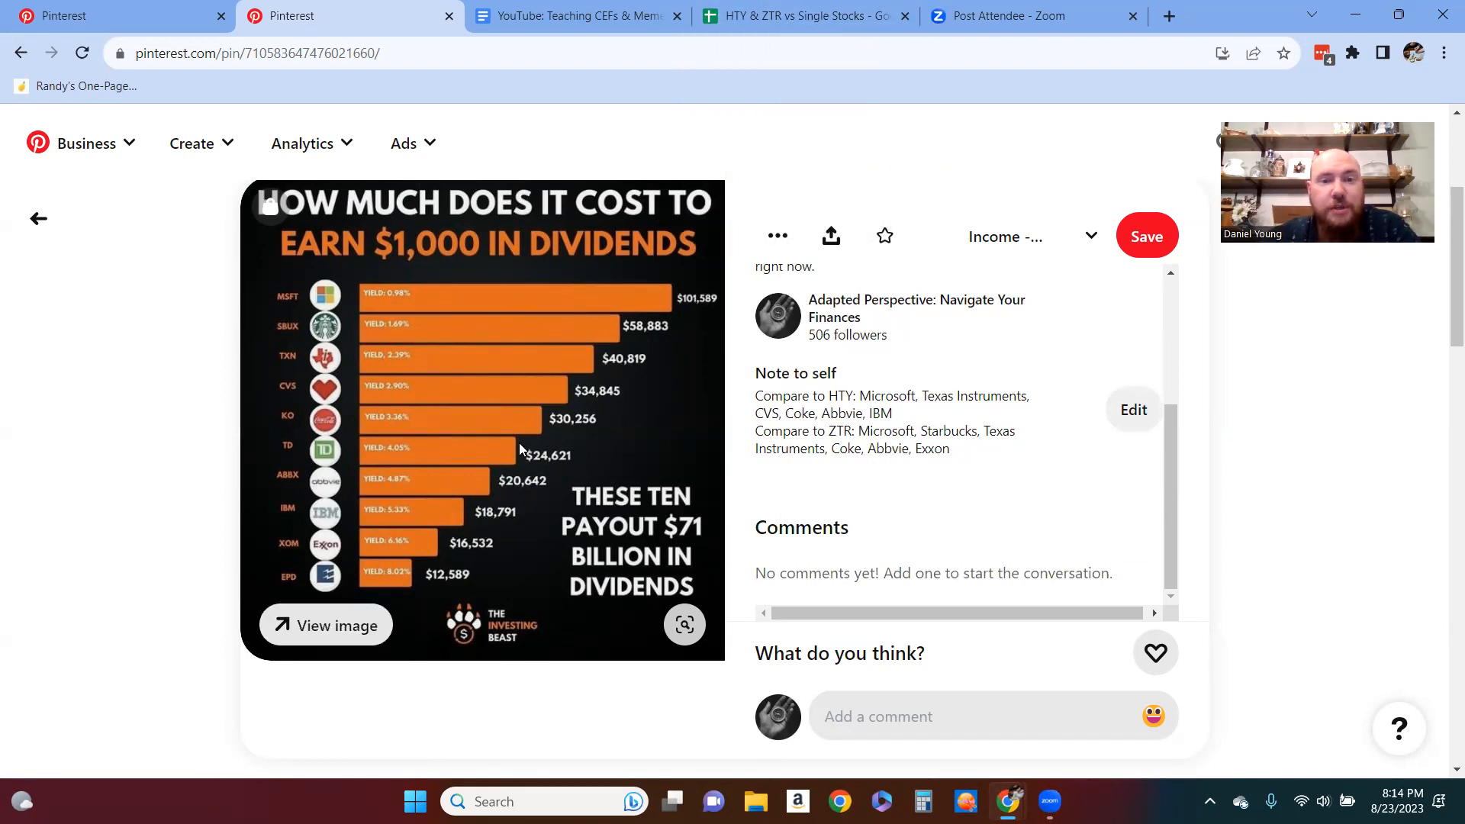
pyautogui.moveTo(556, 404)
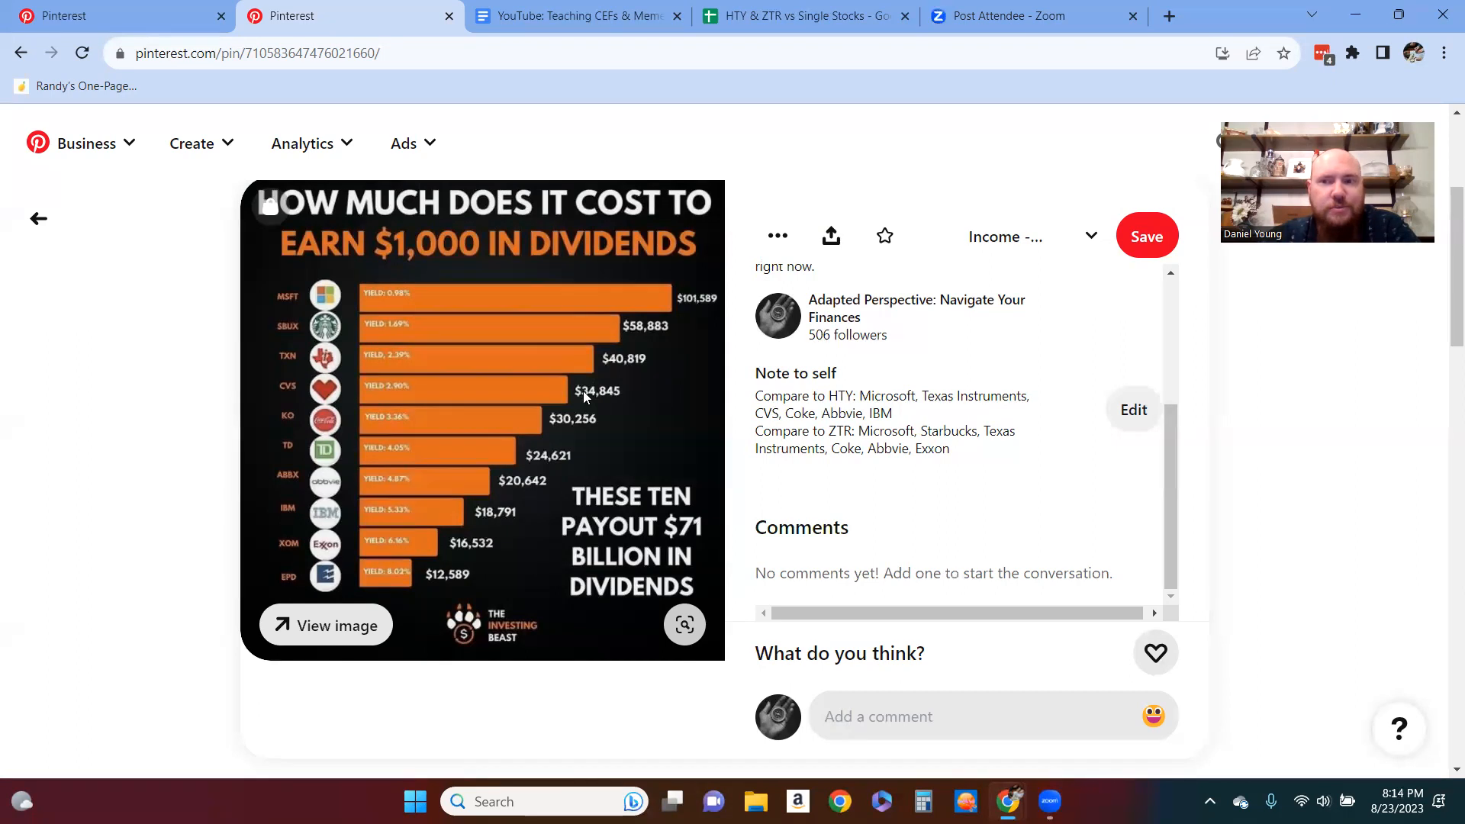
pyautogui.click(803, 16)
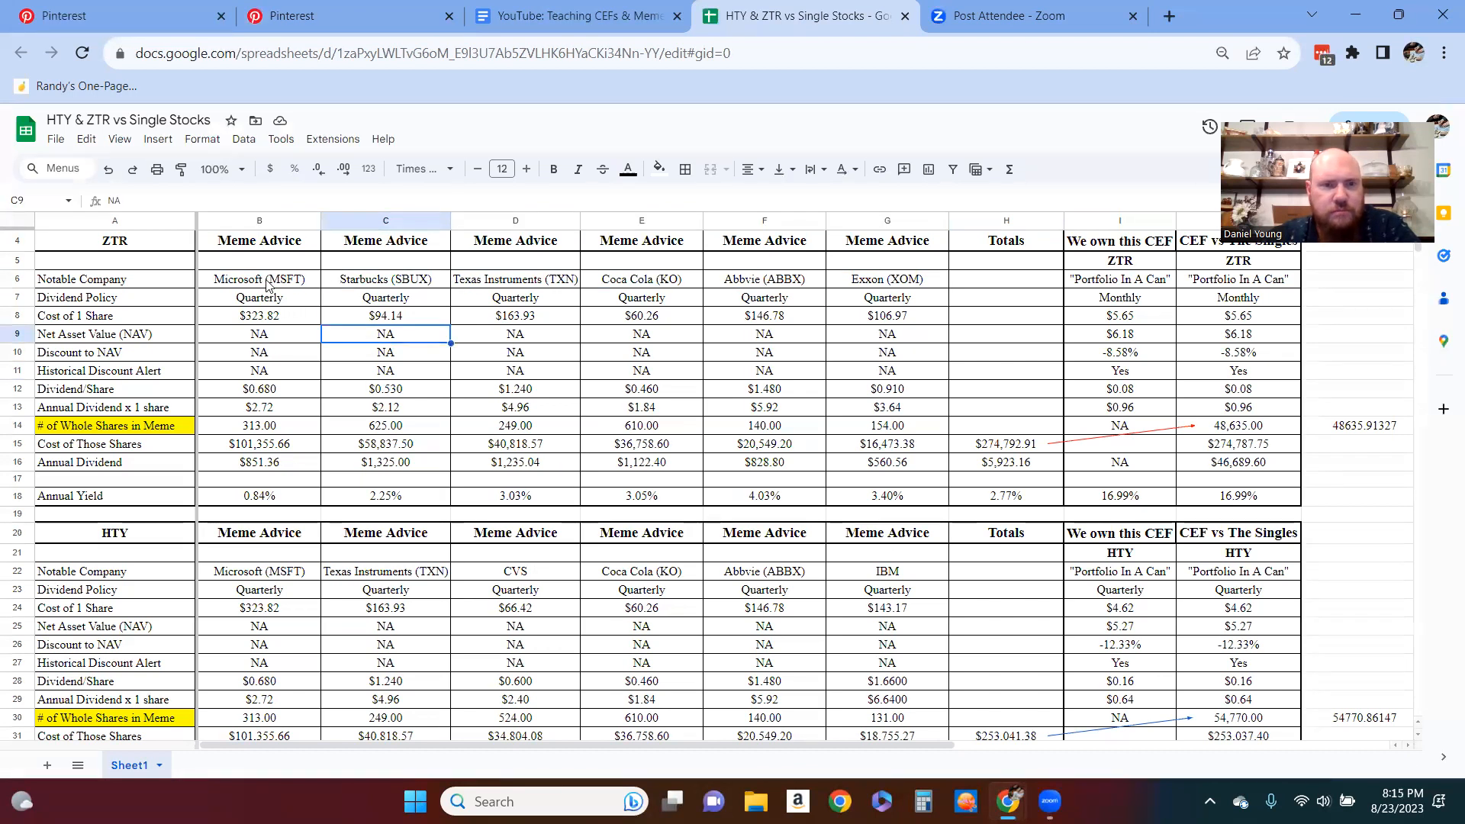
# Step: Select the Microsoft and Starbucks company names, then dismiss the cell menu
pyautogui.click(259, 278)
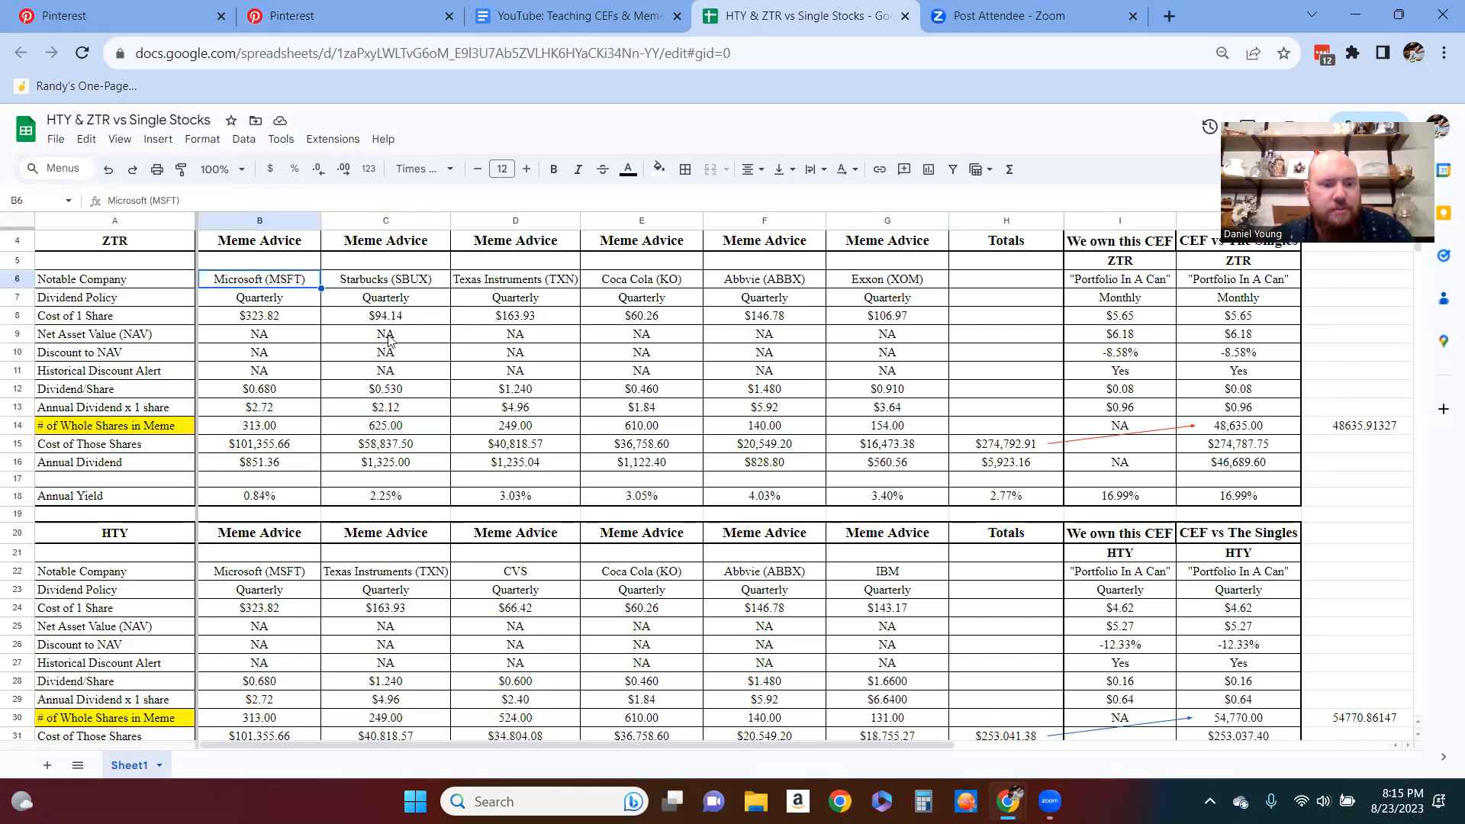
pyautogui.moveTo(259, 278); pyautogui.dragTo(384, 279)
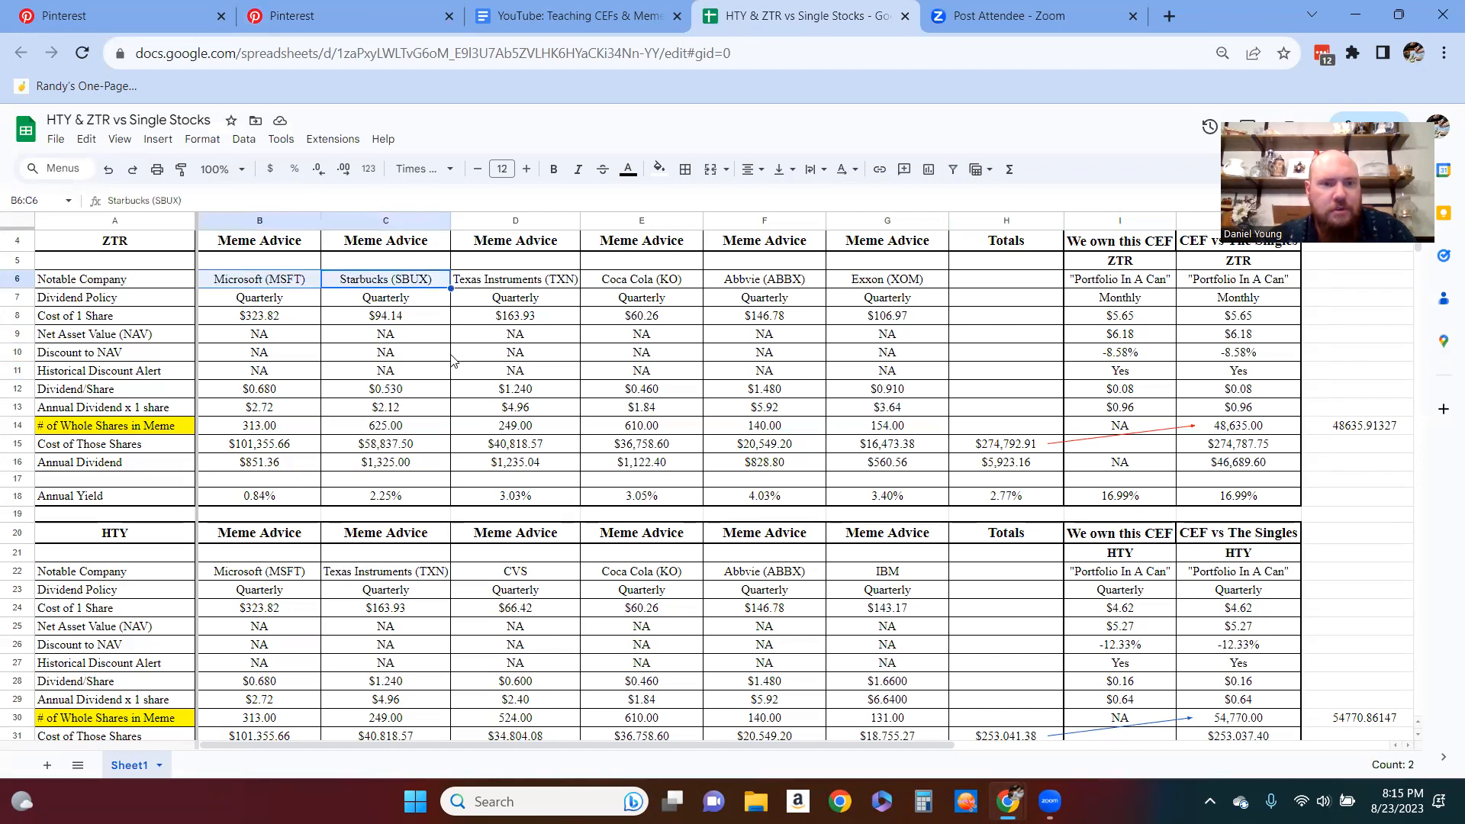
pyautogui.rightClick(259, 279)
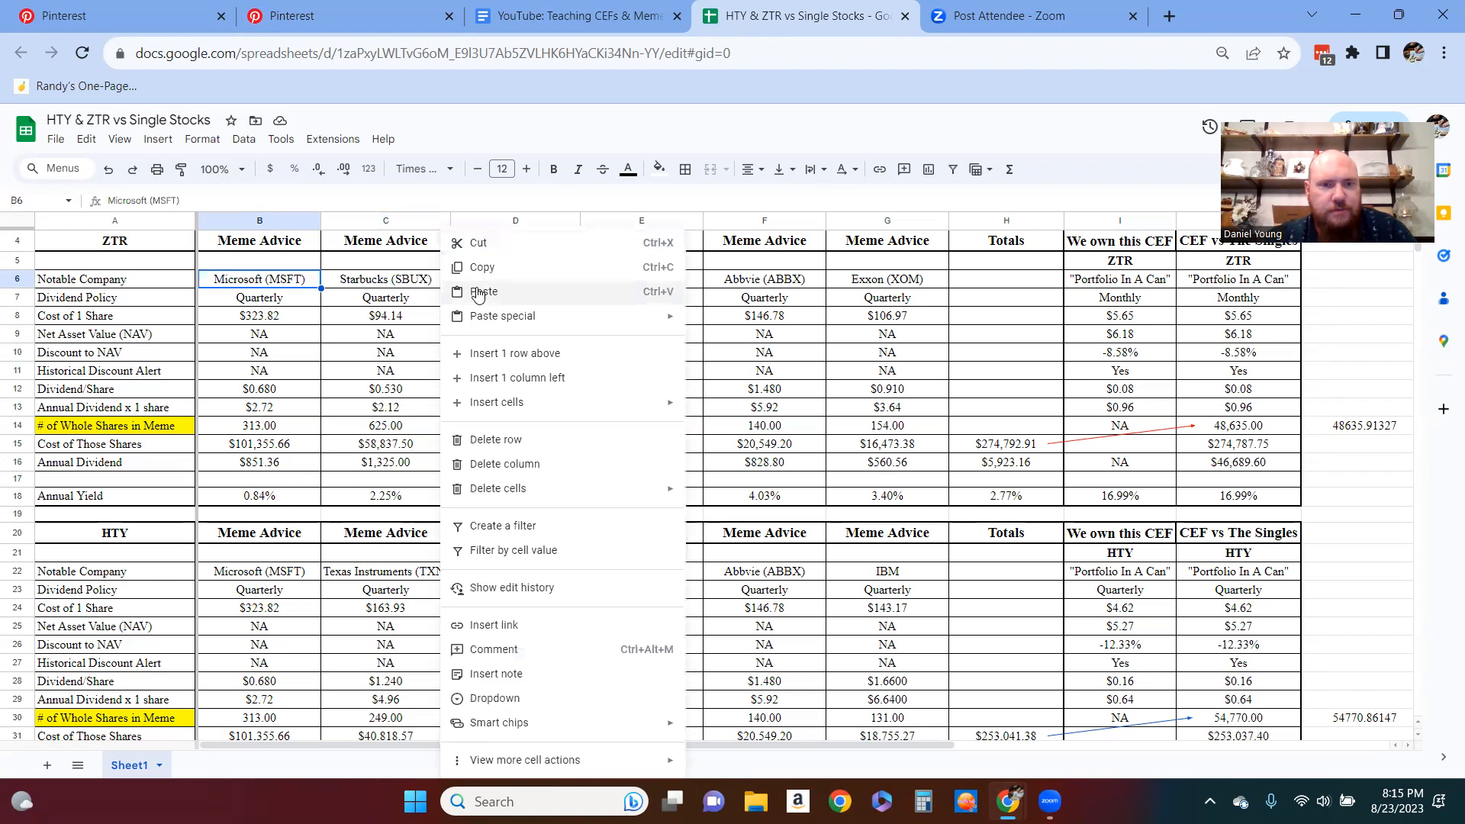
pyautogui.click(484, 291)
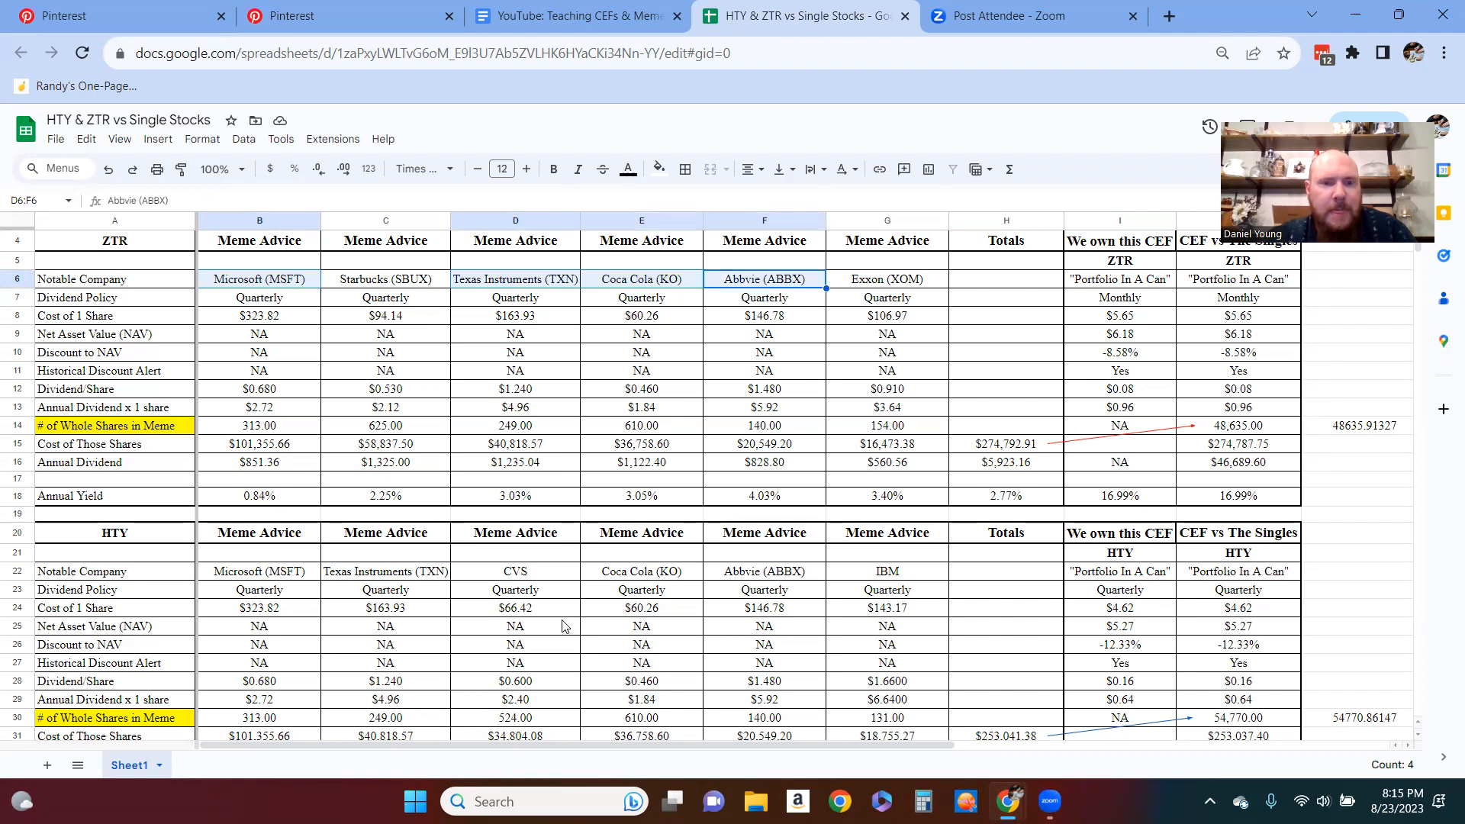
pyautogui.moveTo(416, 455)
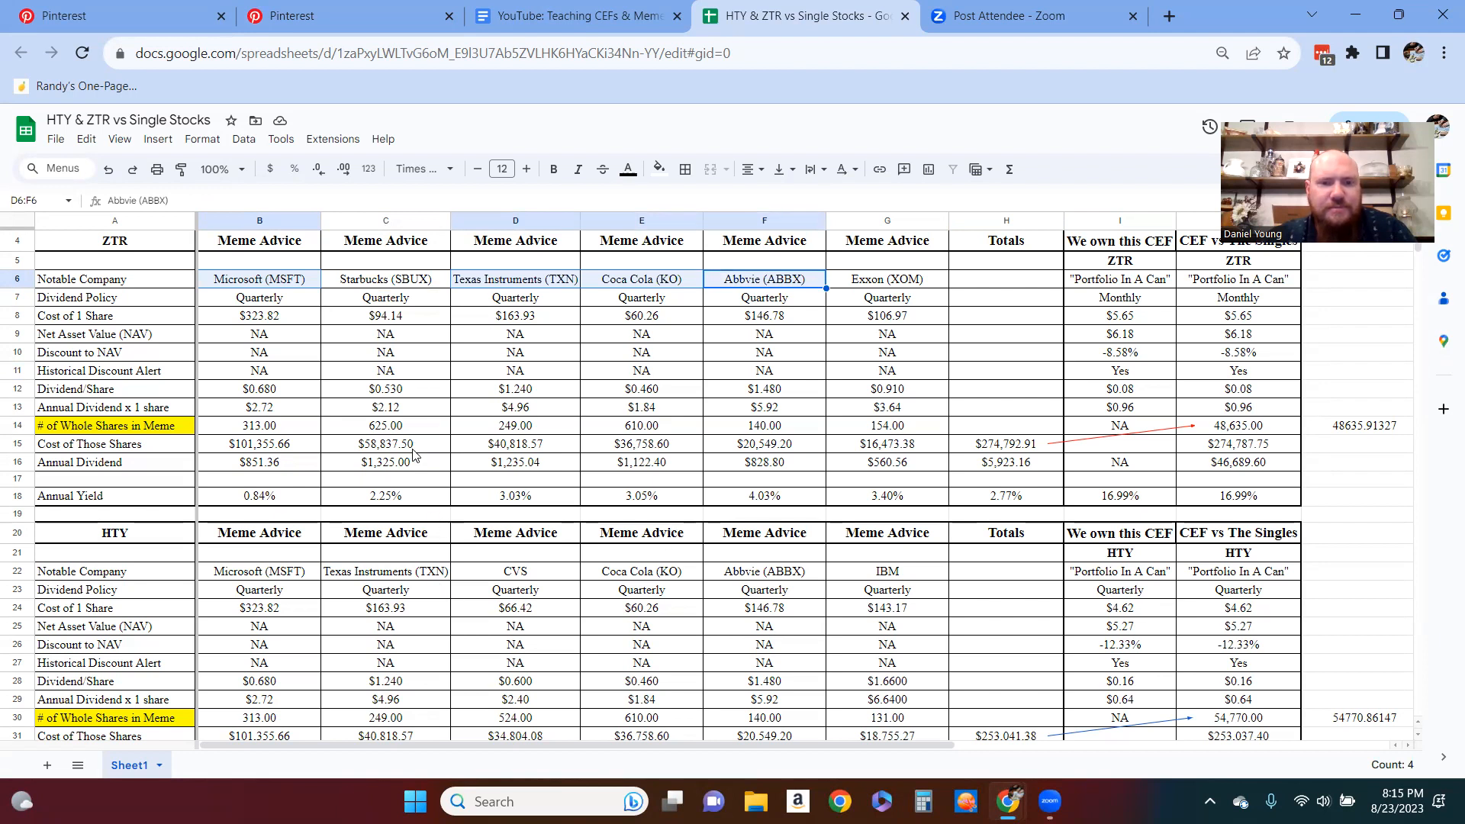
pyautogui.moveTo(561, 652)
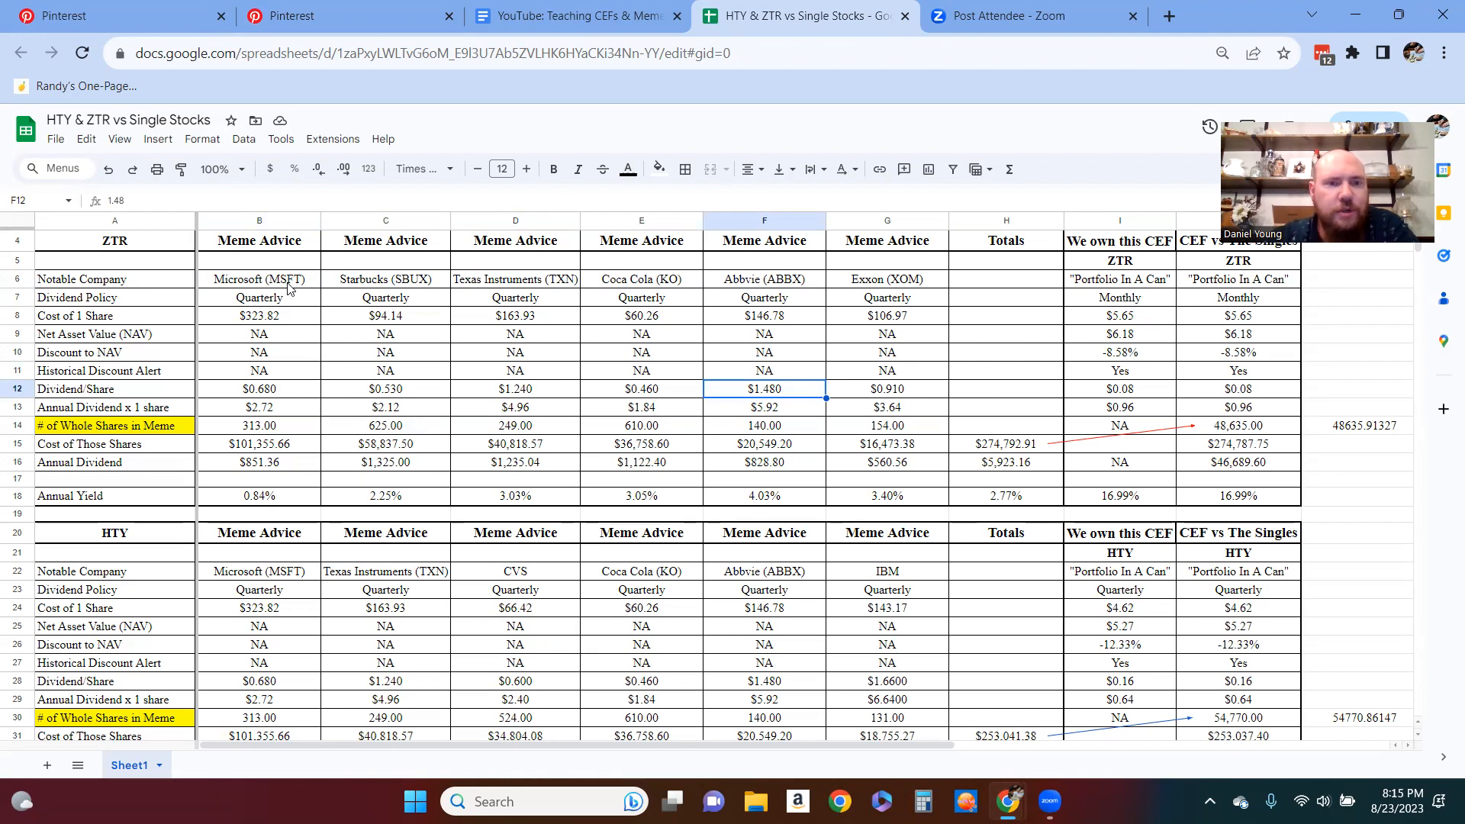
# Step: Review the six stocks' cost per share and Texas Instruments' dividend, then return to Pinterest
pyautogui.click(258, 316)
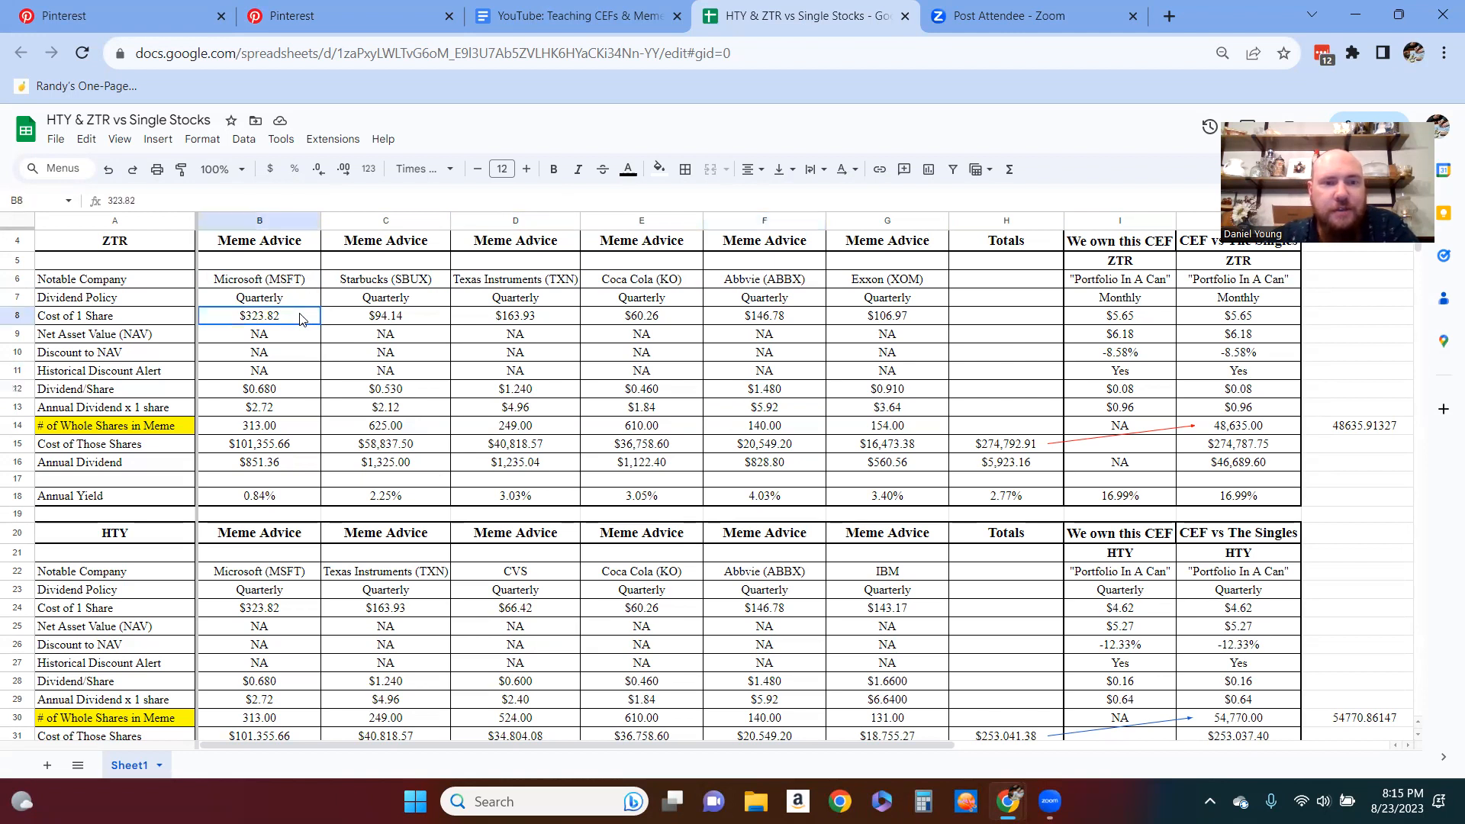
pyautogui.moveTo(259, 316); pyautogui.dragTo(887, 316)
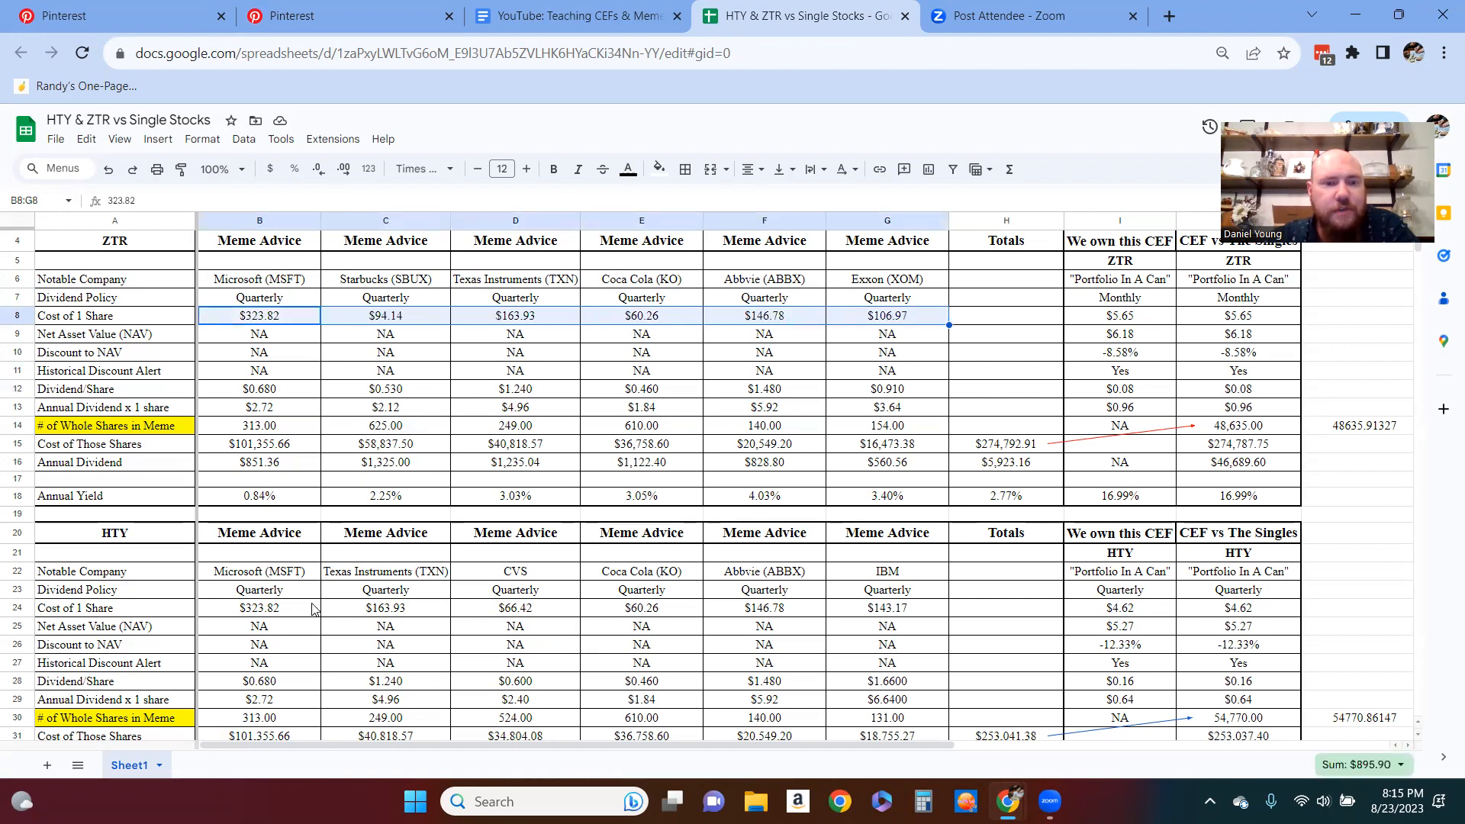
pyautogui.click(259, 607)
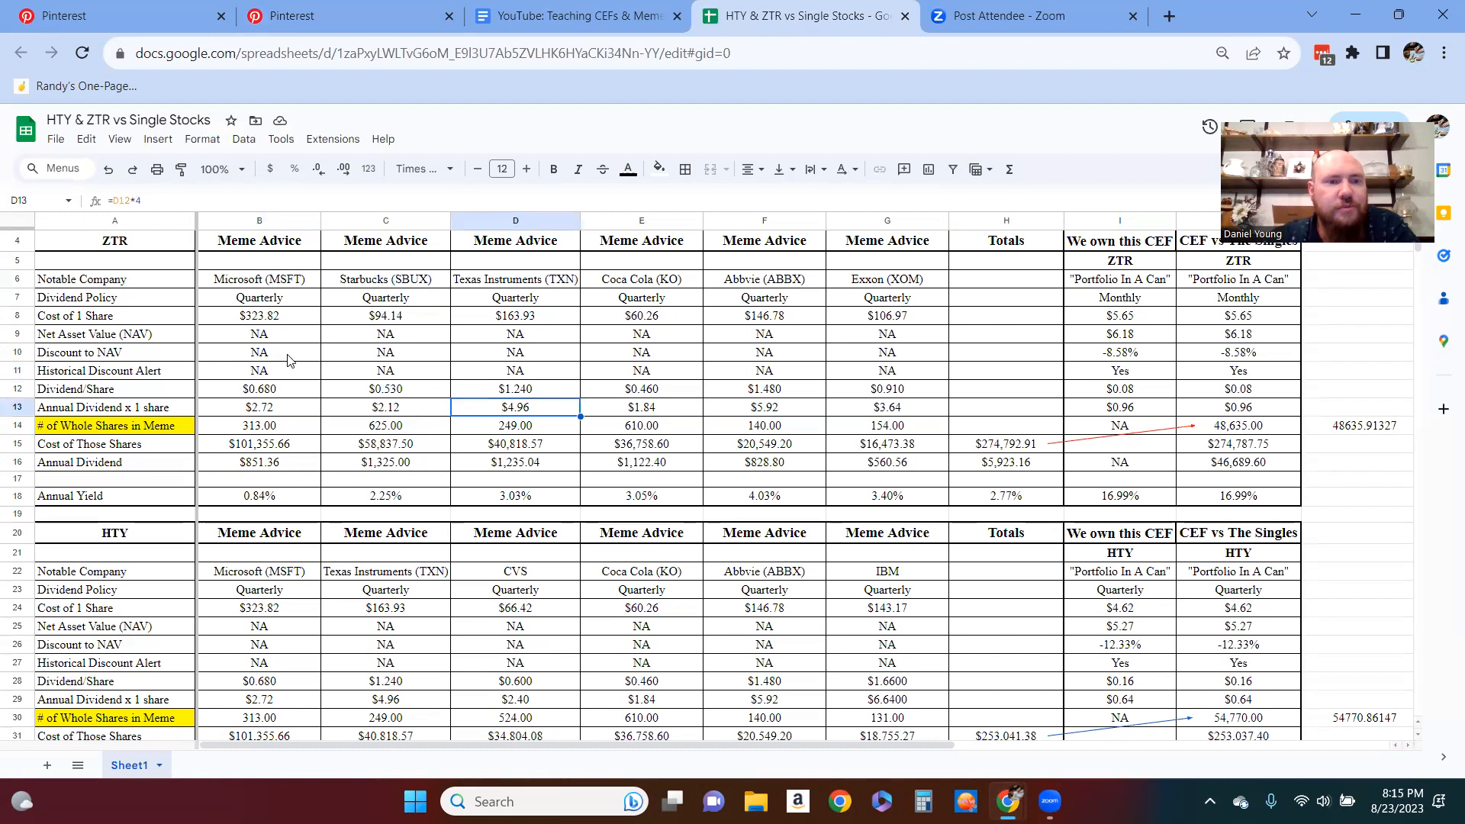
pyautogui.scroll(-3)
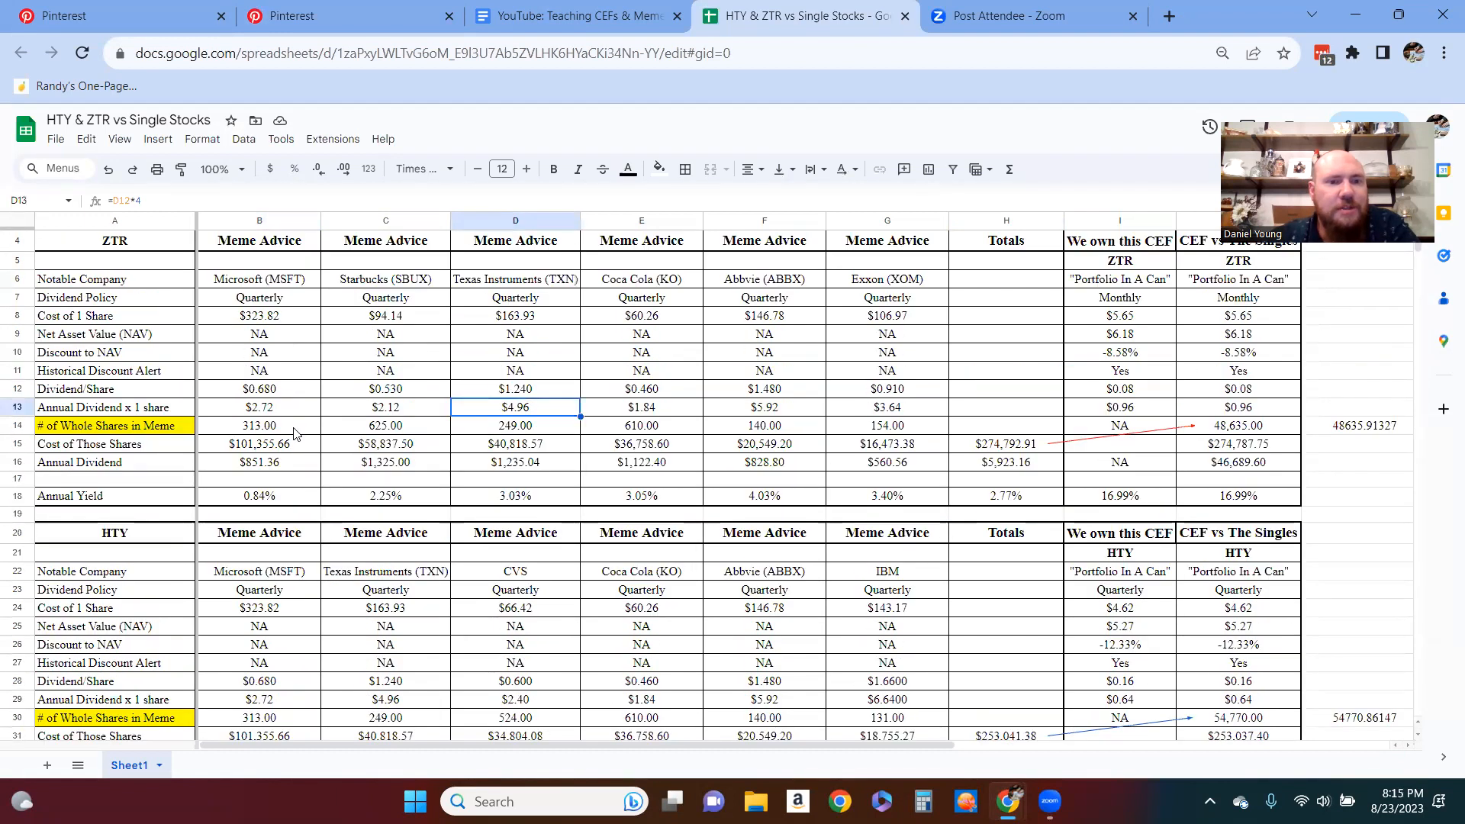
pyautogui.click(346, 16)
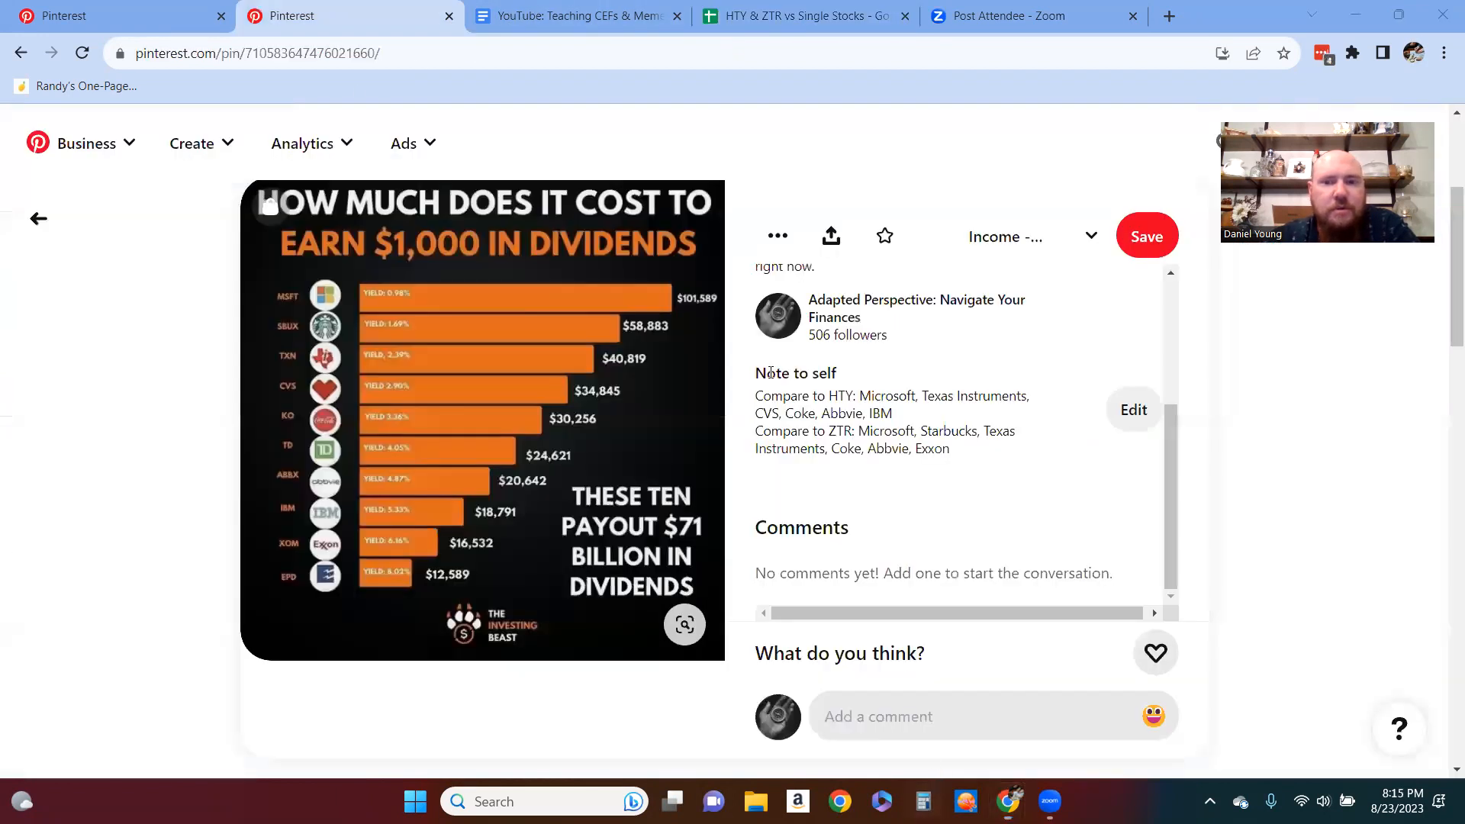
# Step: Compute 101589 ÷ 323.89 ≈ 313.65 in Calculator to confirm Microsoft's 313 shares
pyautogui.click(921, 800)
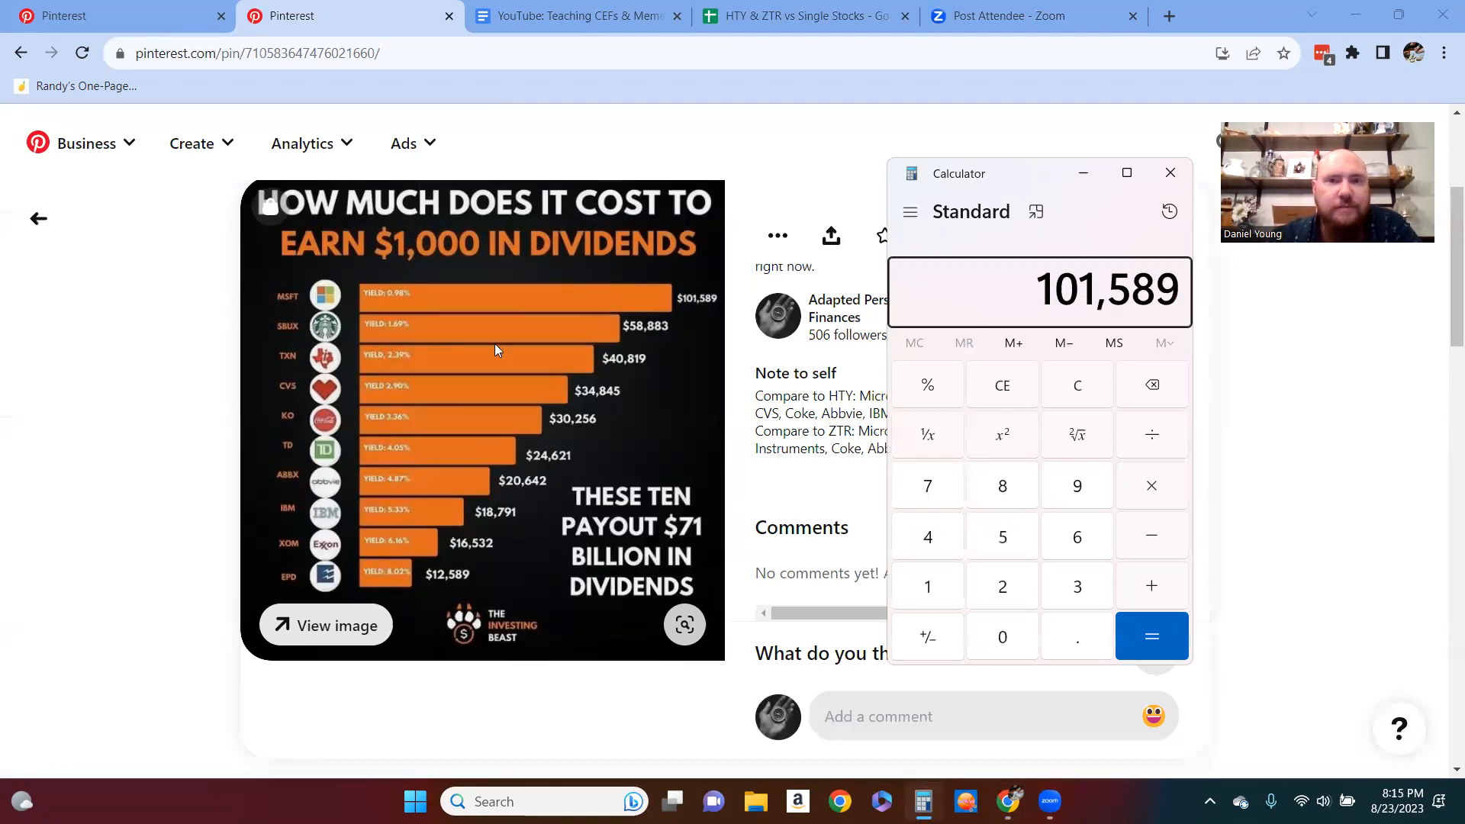
pyautogui.click(804, 16)
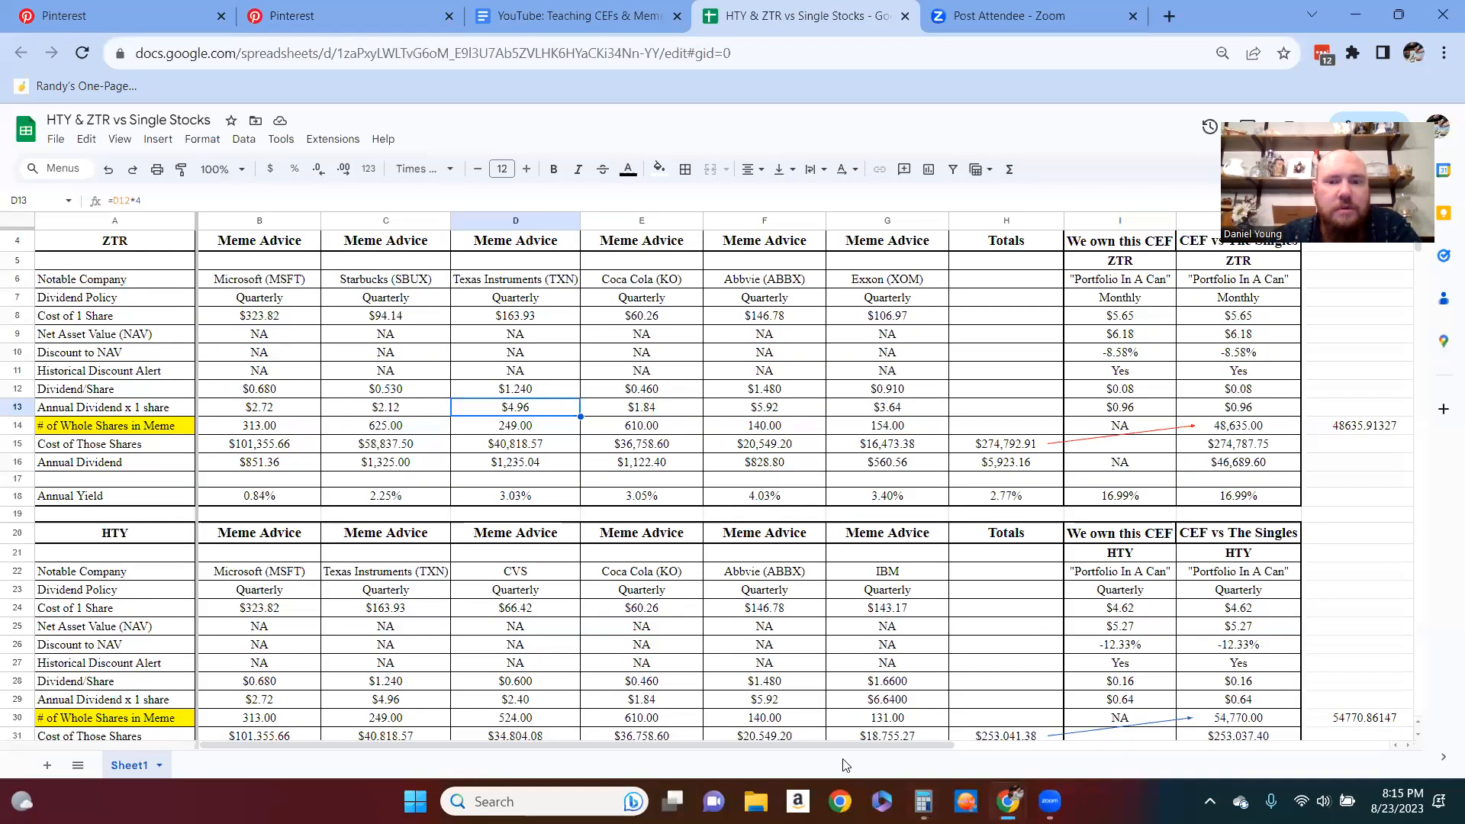
pyautogui.click(921, 800)
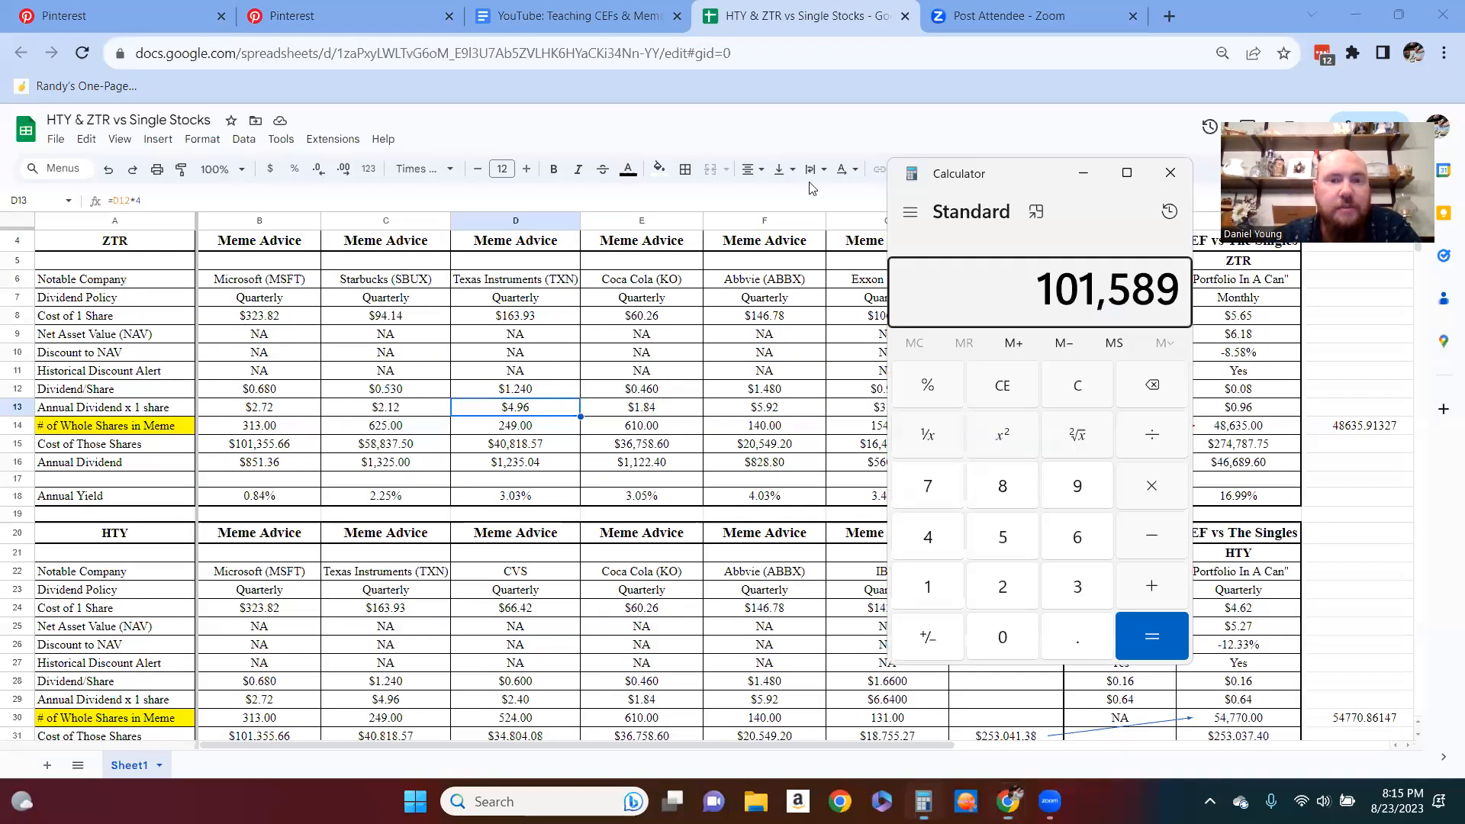
pyautogui.moveTo(957, 173); pyautogui.dragTo(742, 171)
pyautogui.write(',323.8')
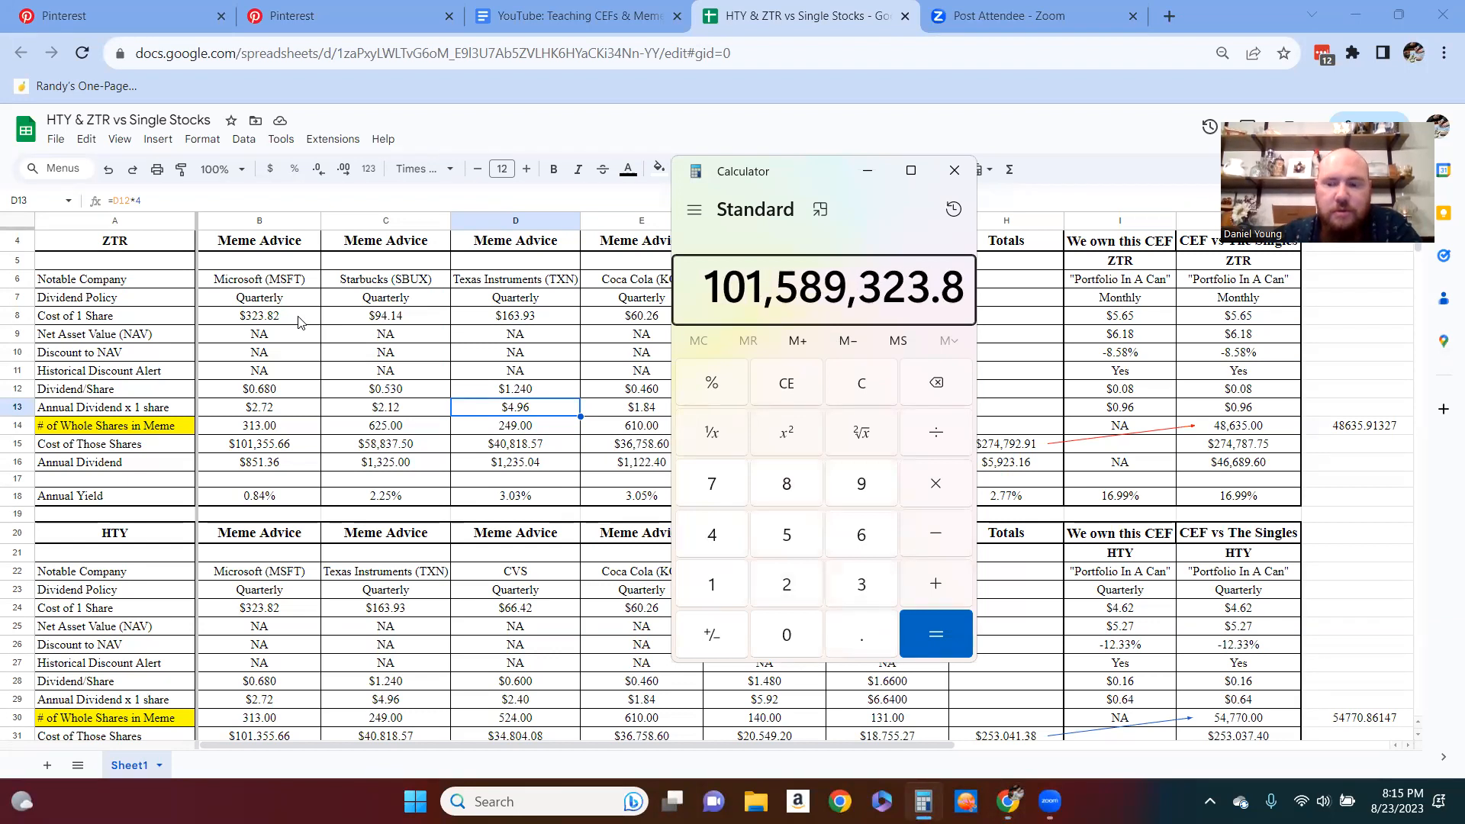
pyautogui.click(934, 633)
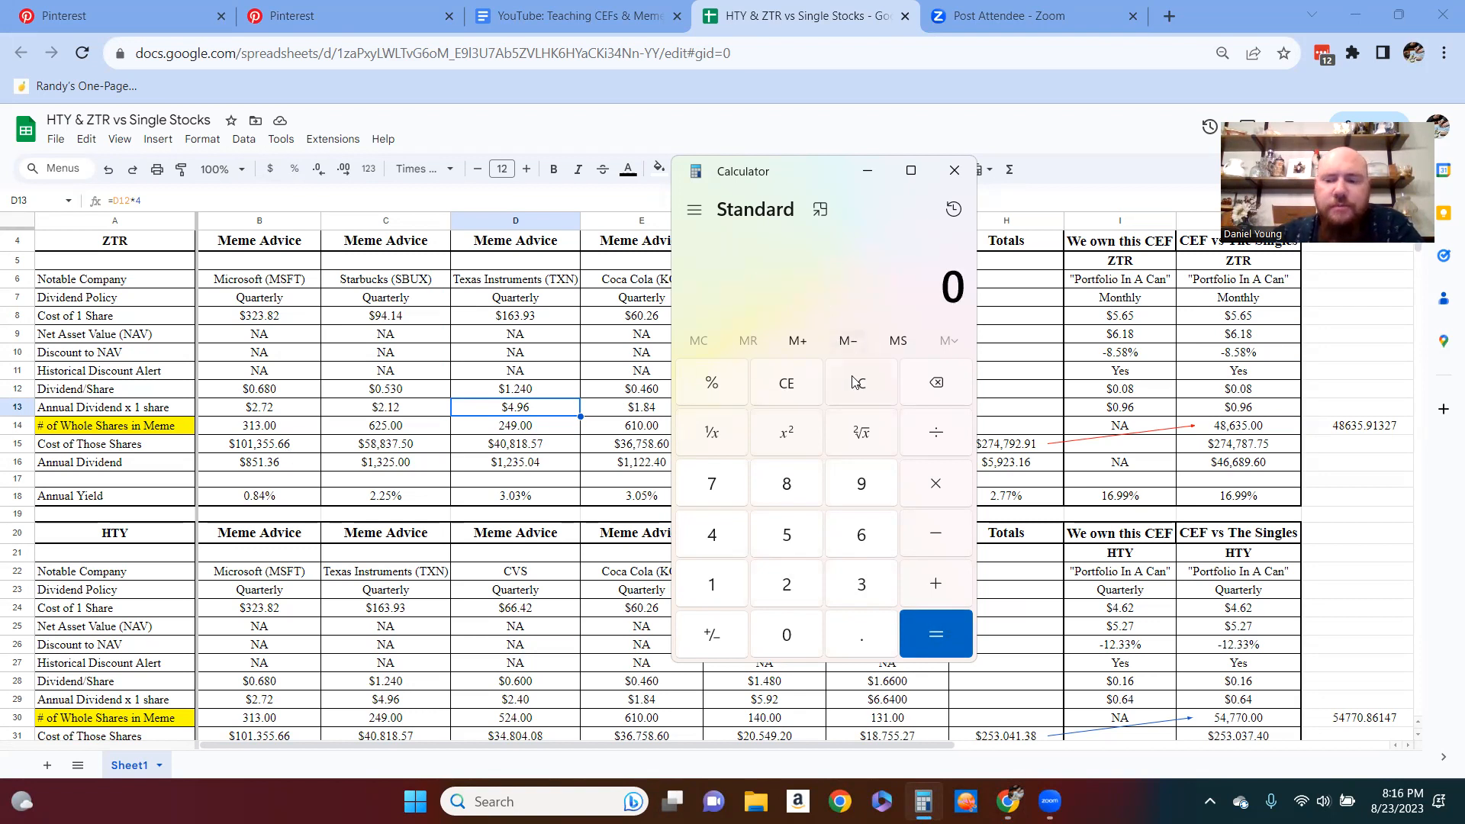
pyautogui.click(711, 582)
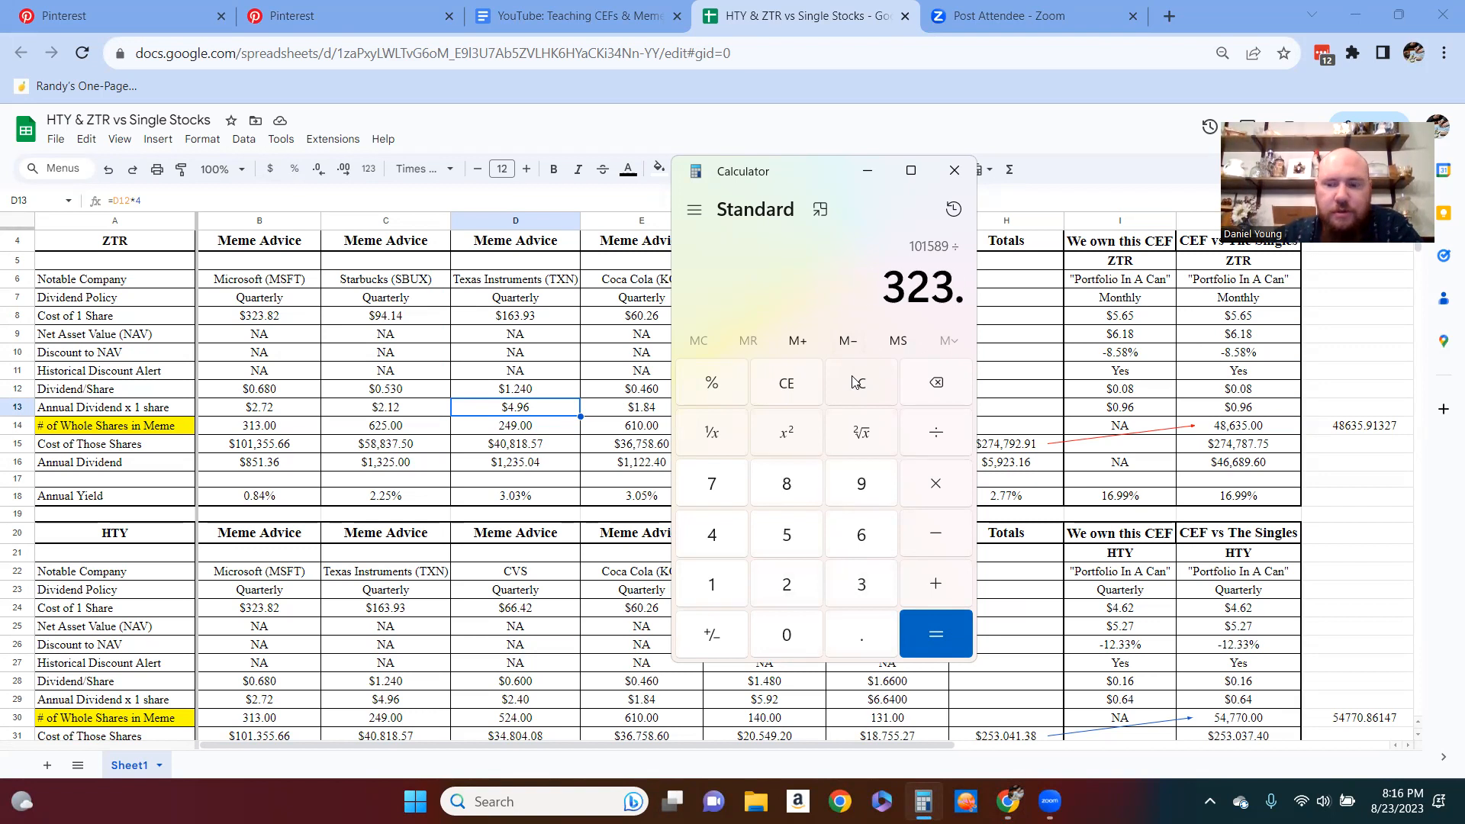
pyautogui.click(934, 633)
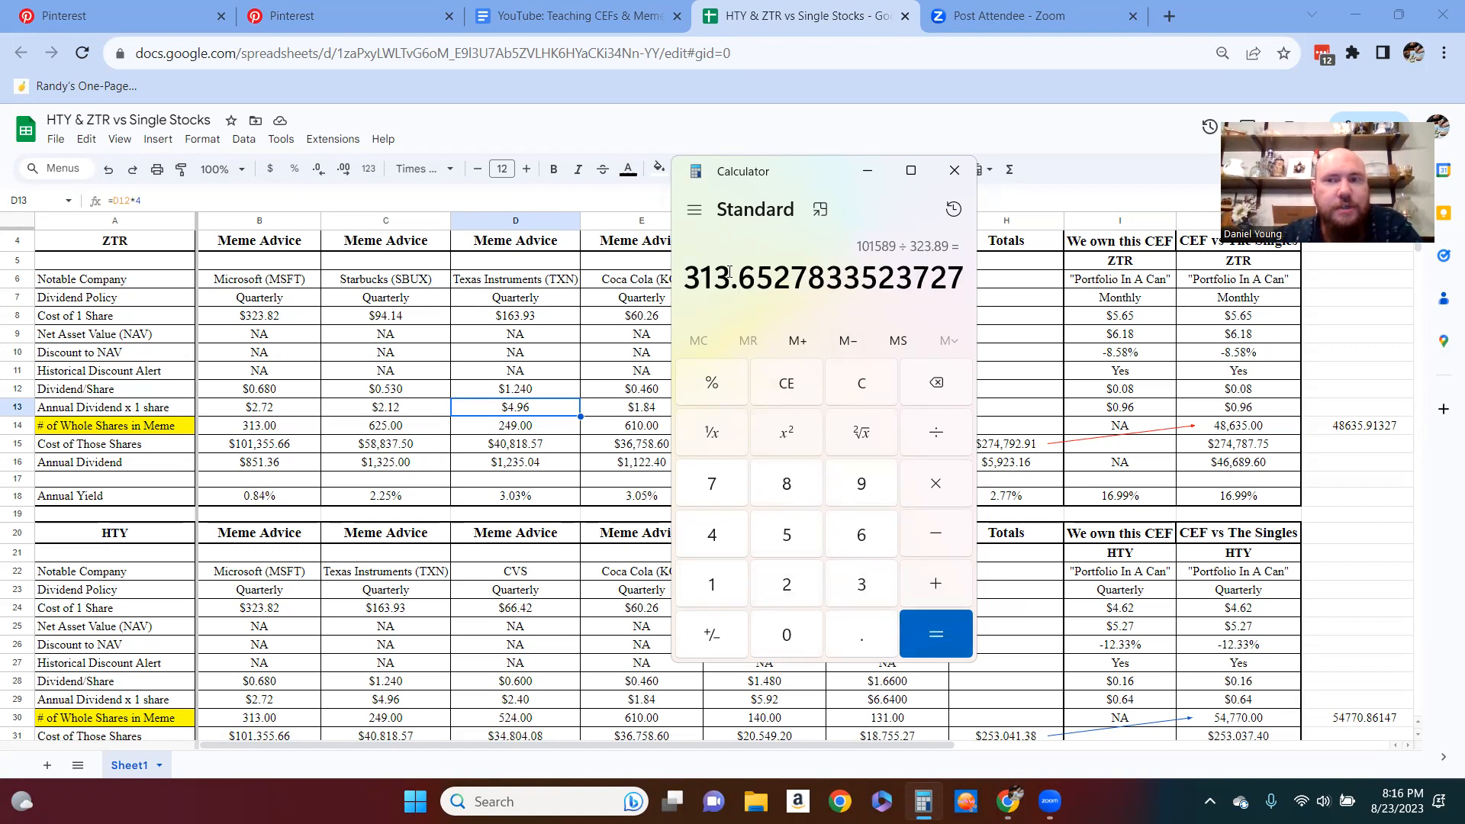
pyautogui.click(953, 170)
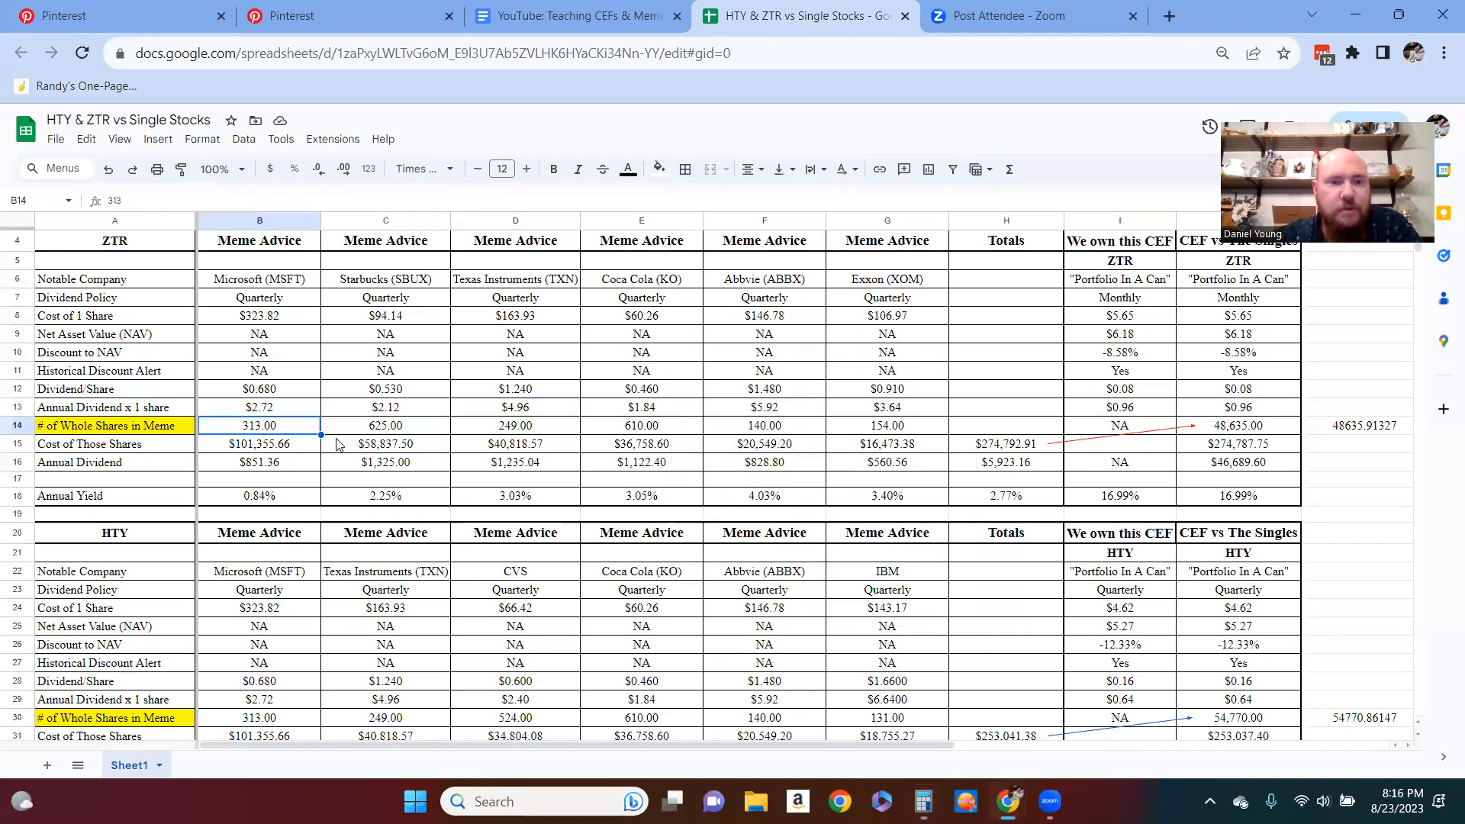
pyautogui.moveTo(656, 426)
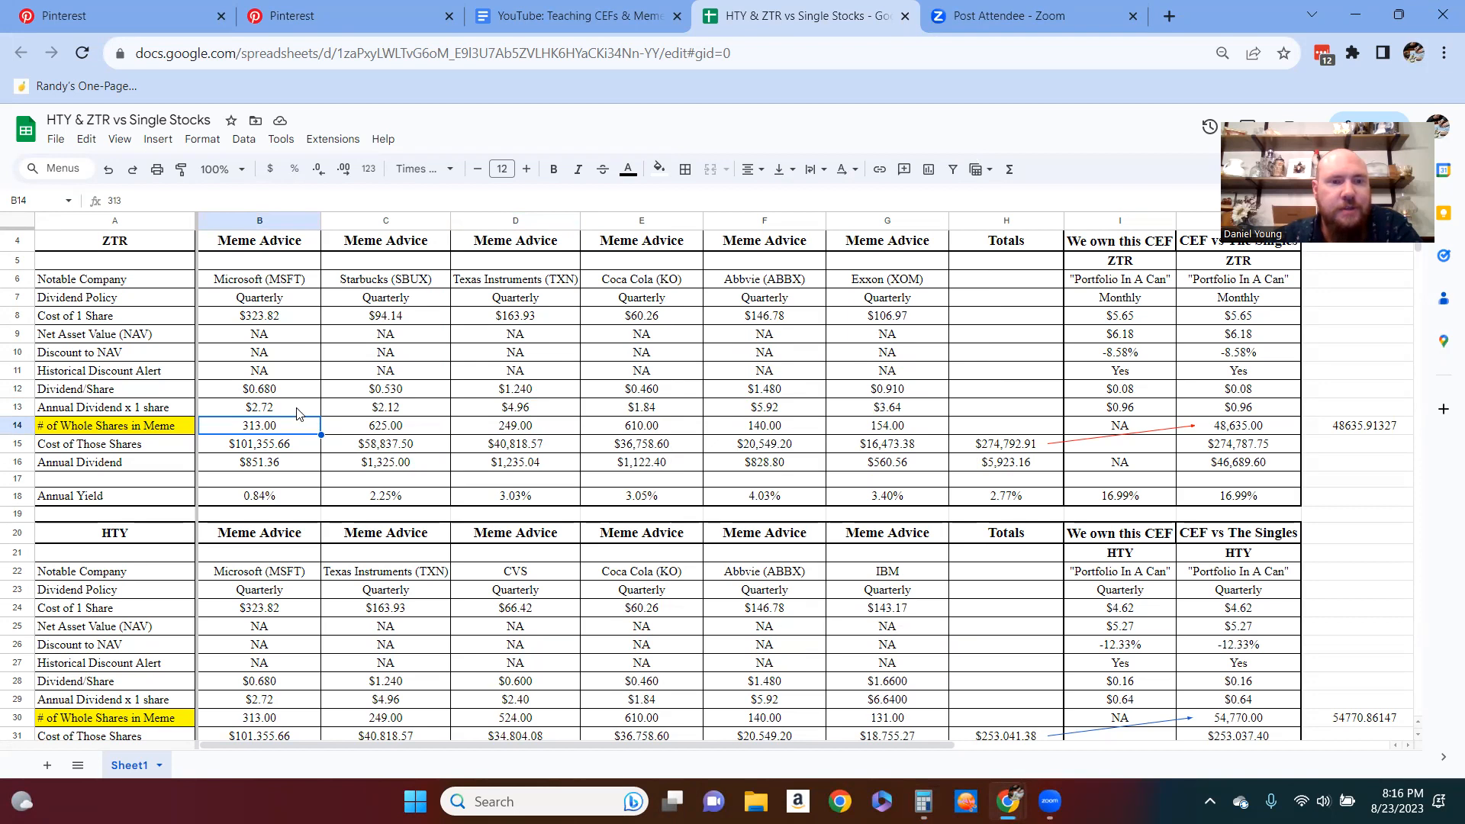
pyautogui.moveTo(914, 416)
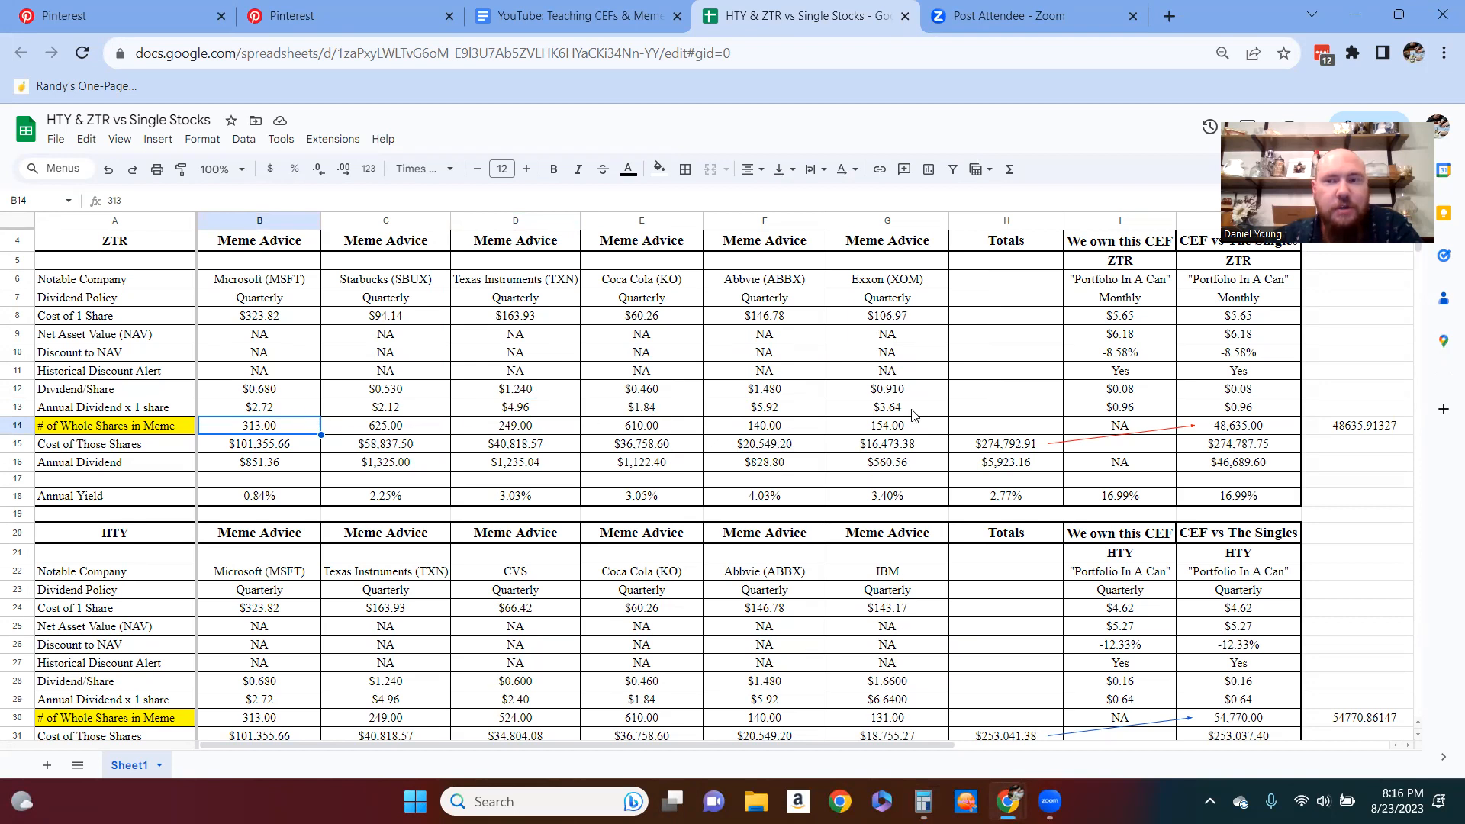
pyautogui.moveTo(557, 498)
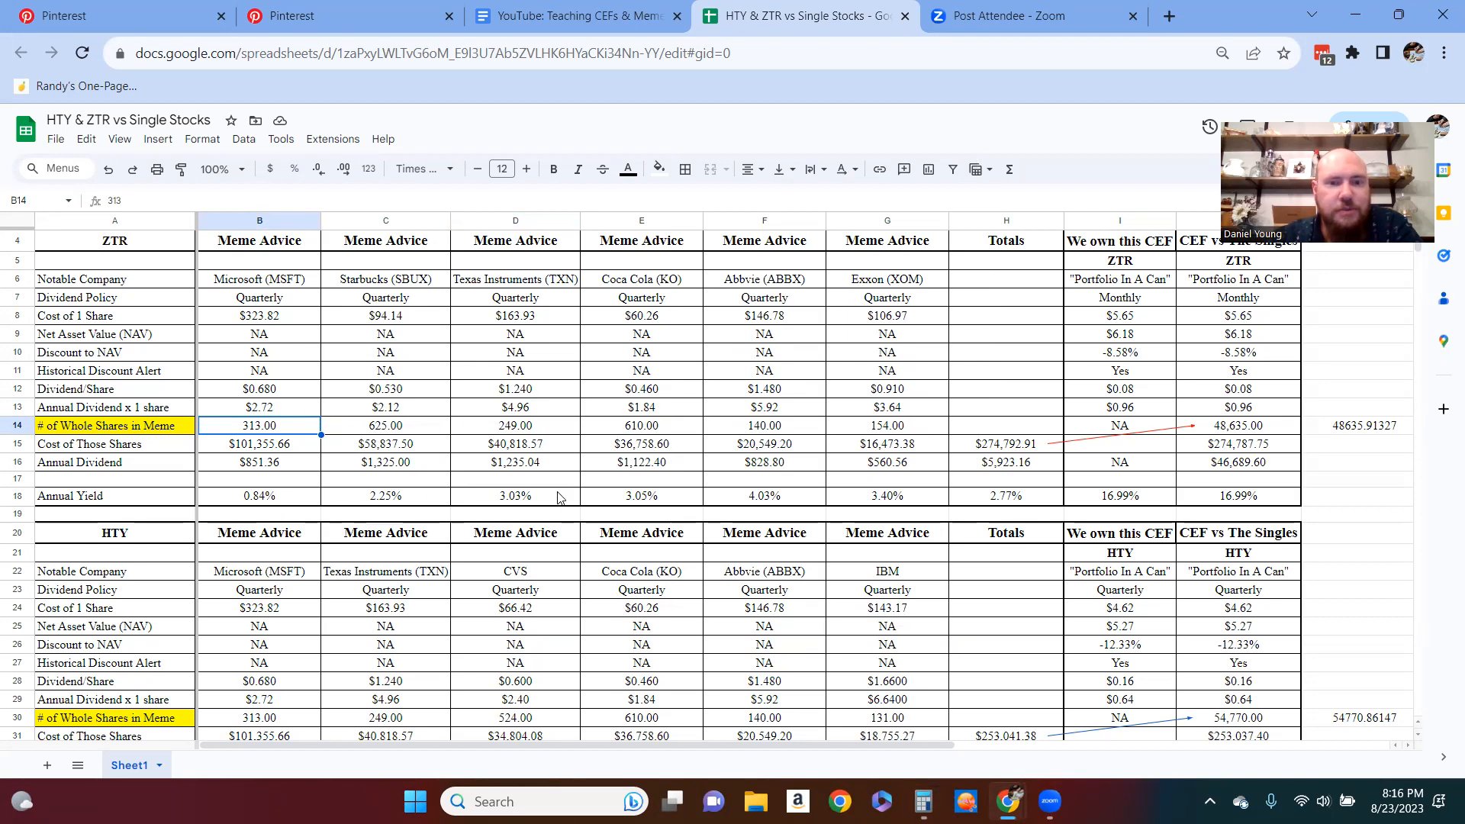
# Step: Check Microsoft's 0.84% annual yield formula, then return to the Pinterest chart
pyautogui.click(259, 496)
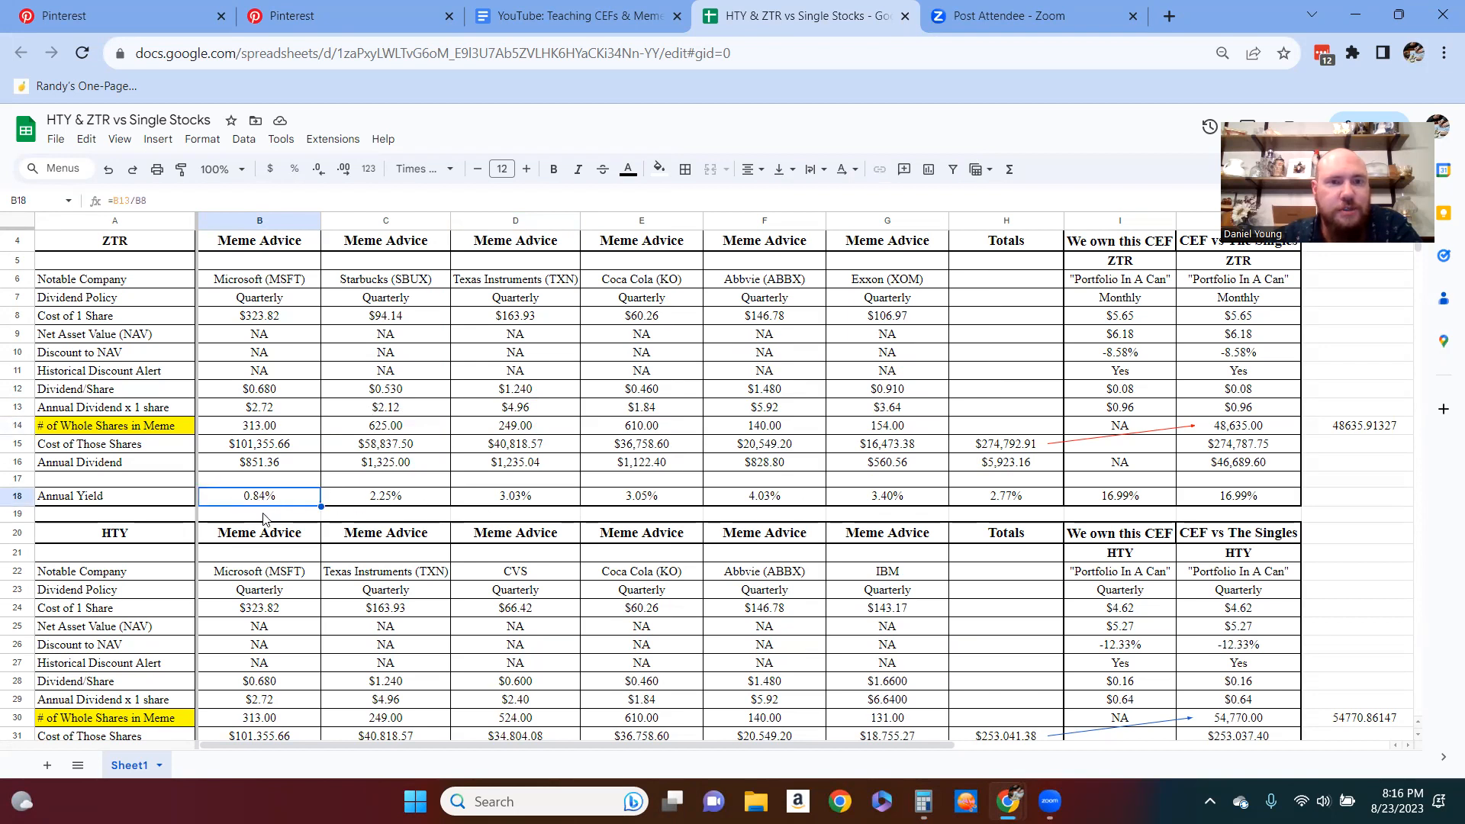
pyautogui.click(346, 16)
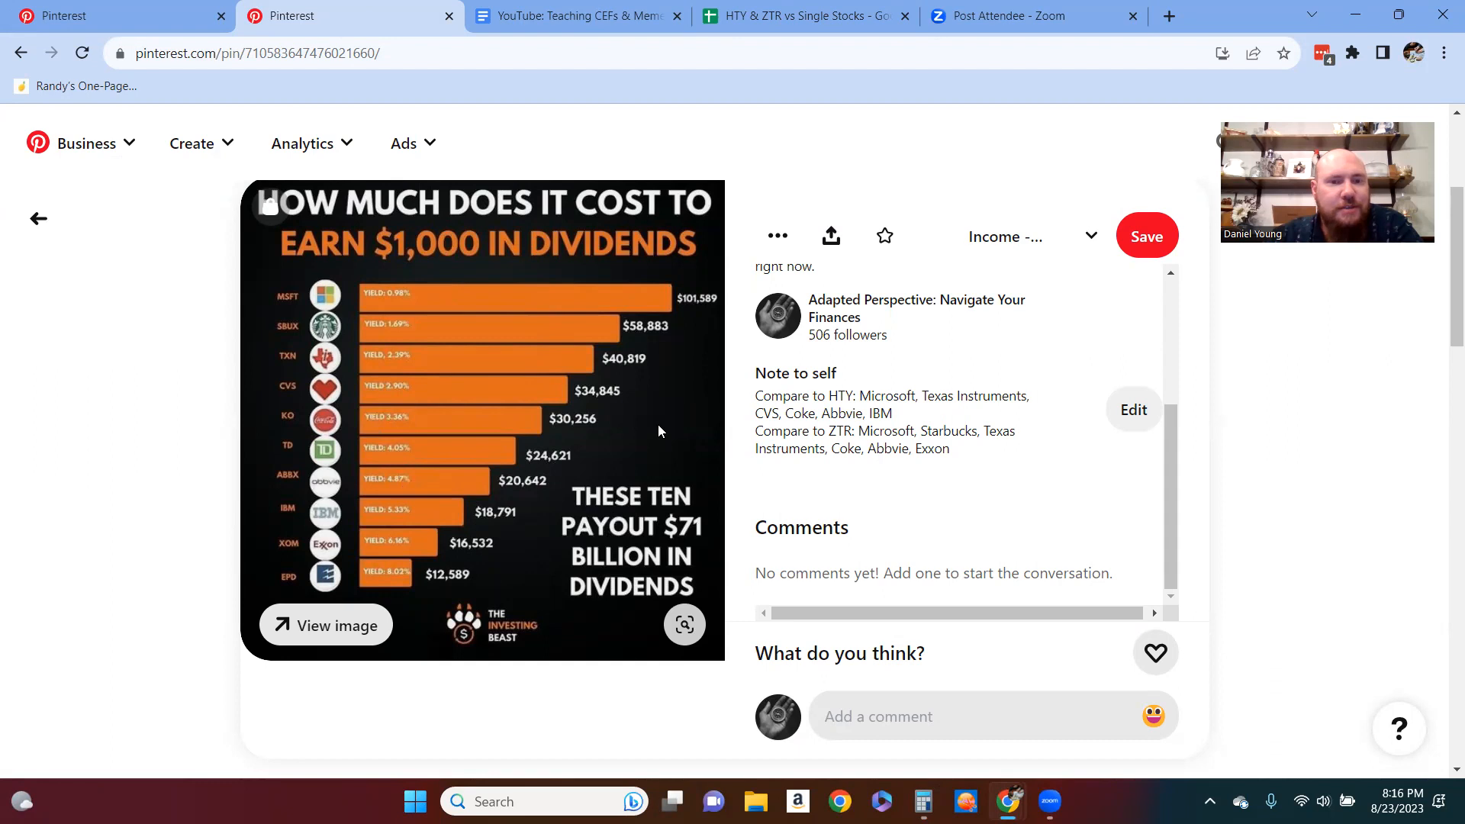
pyautogui.moveTo(461, 258)
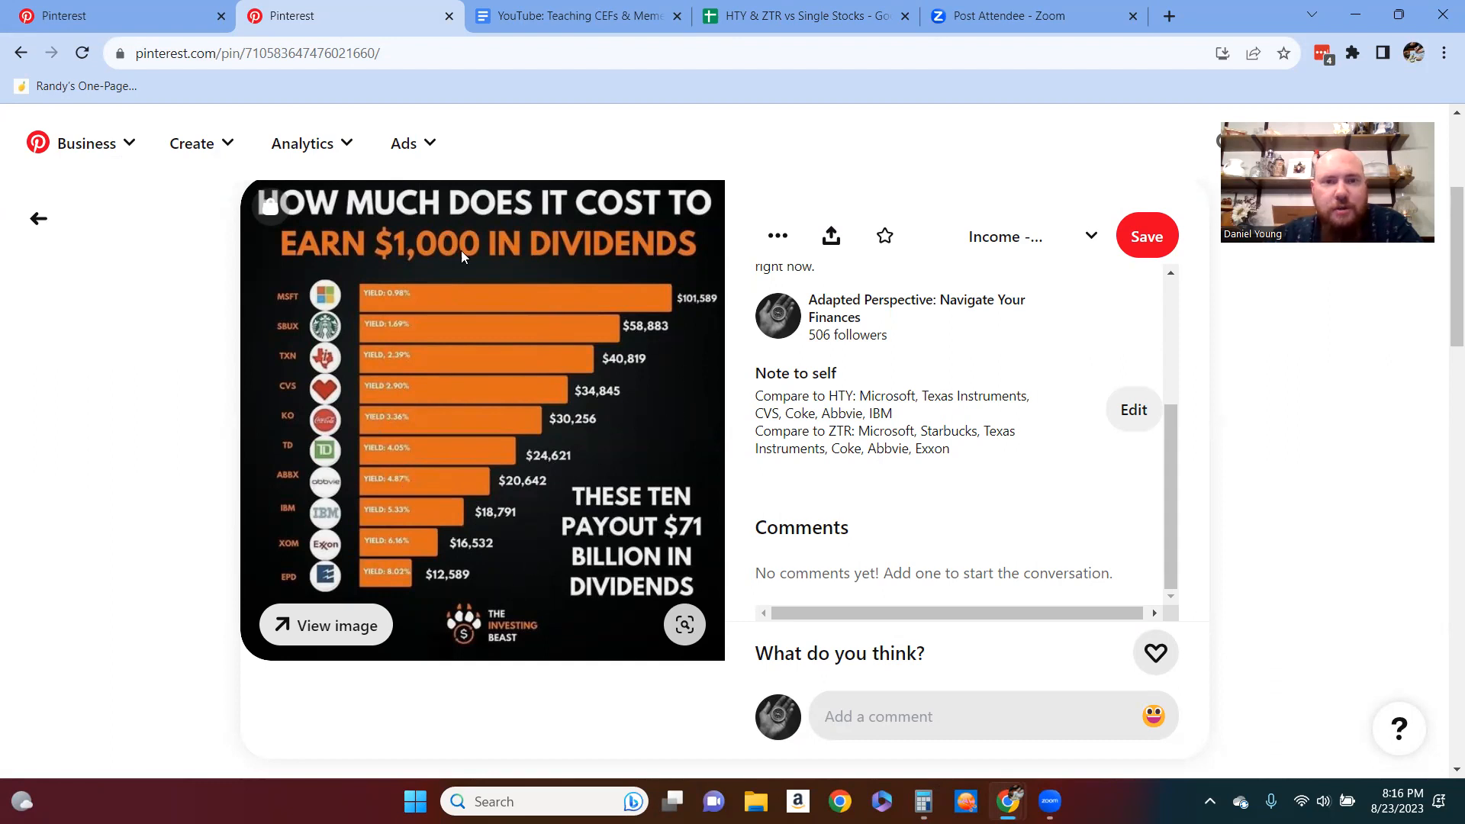
# Step: Flip between Pinterest's dividend chart and the spreadsheet, ending on the spreadsheet
pyautogui.click(803, 16)
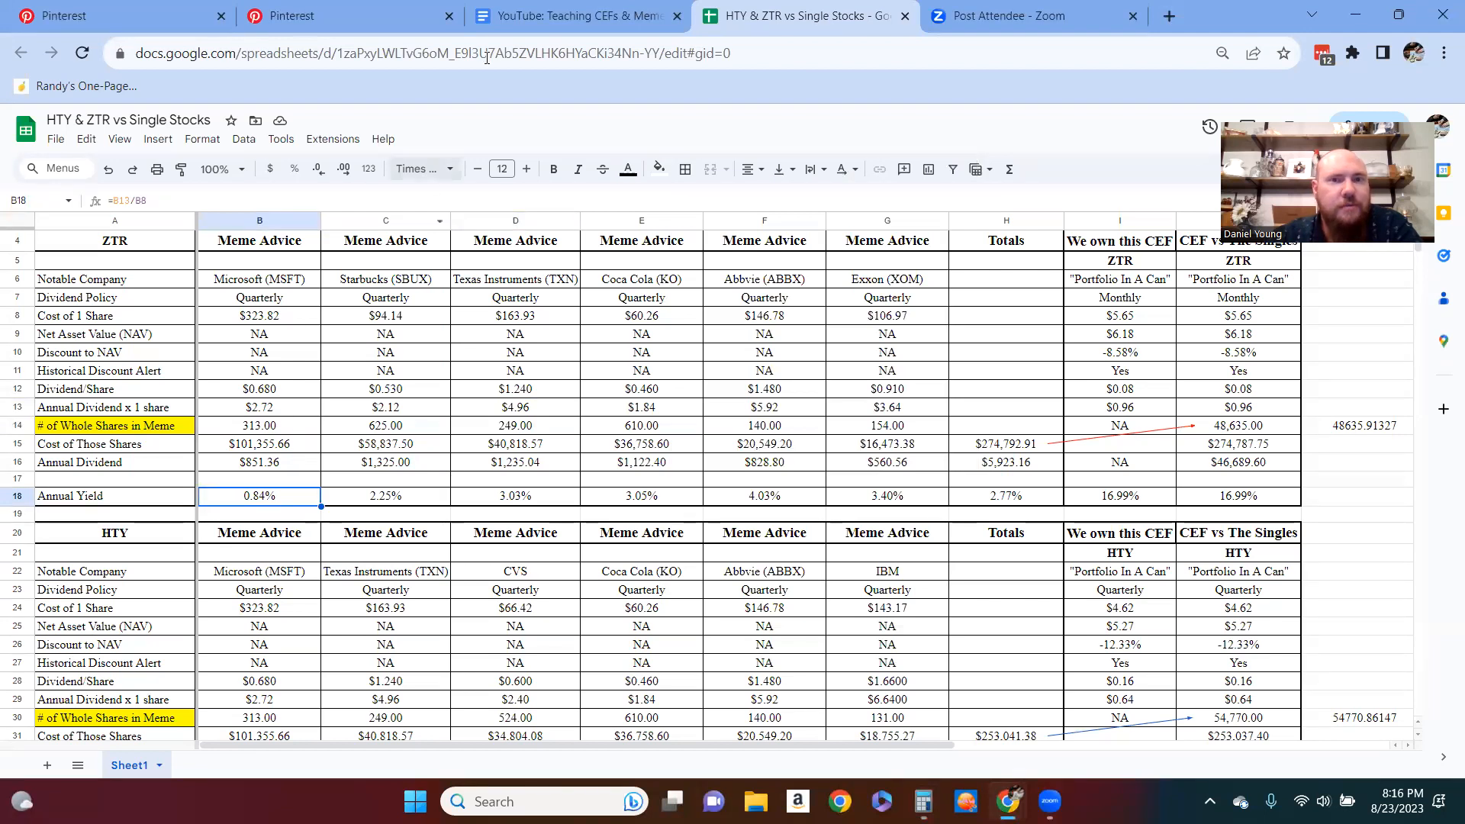
pyautogui.click(346, 16)
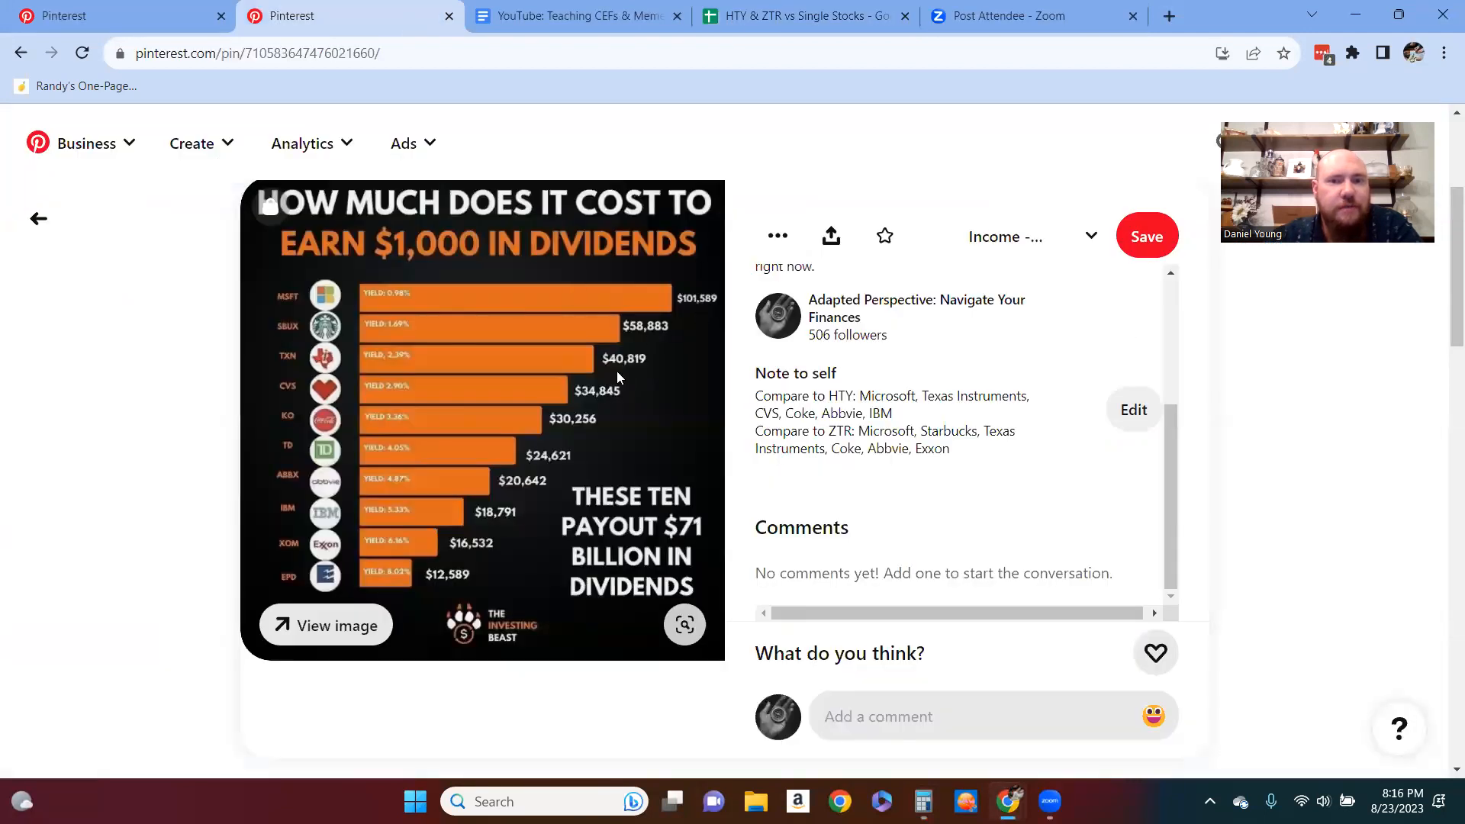
pyautogui.click(804, 16)
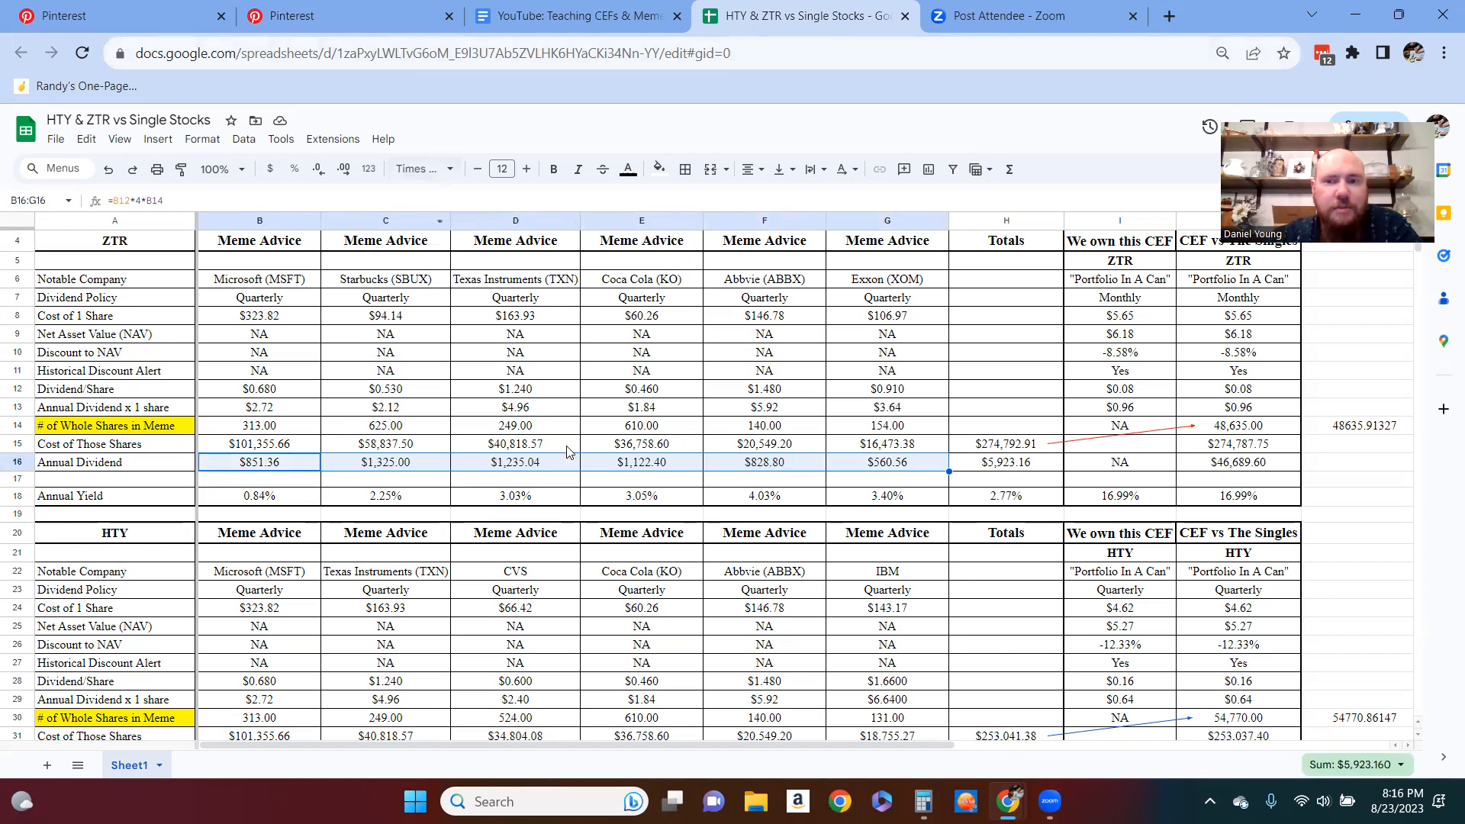
# Step: Select H16, the =sum(B16:G16) total annual dividend of $5,923.16
pyautogui.click(1005, 462)
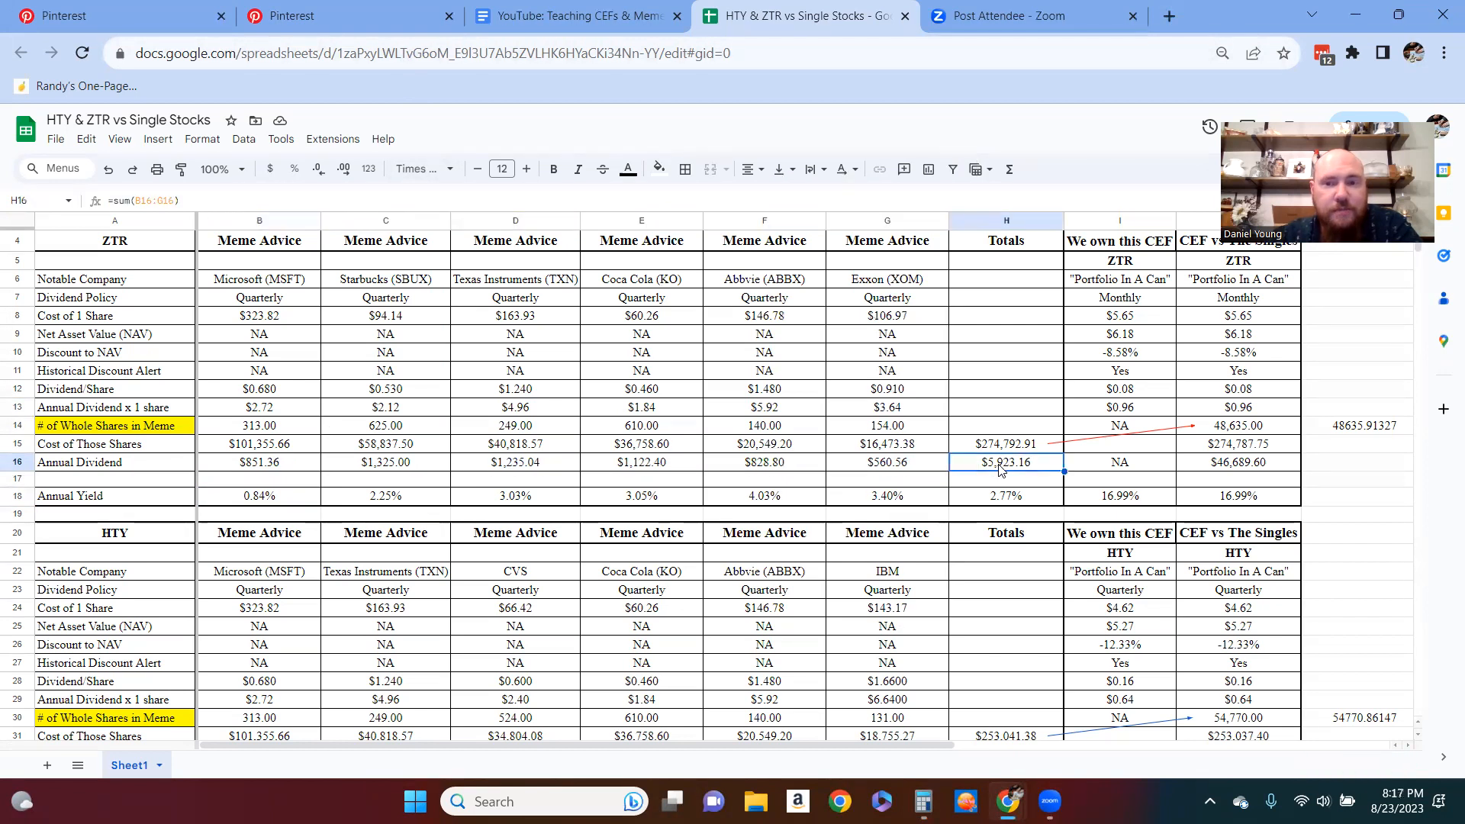
pyautogui.moveTo(1049, 467)
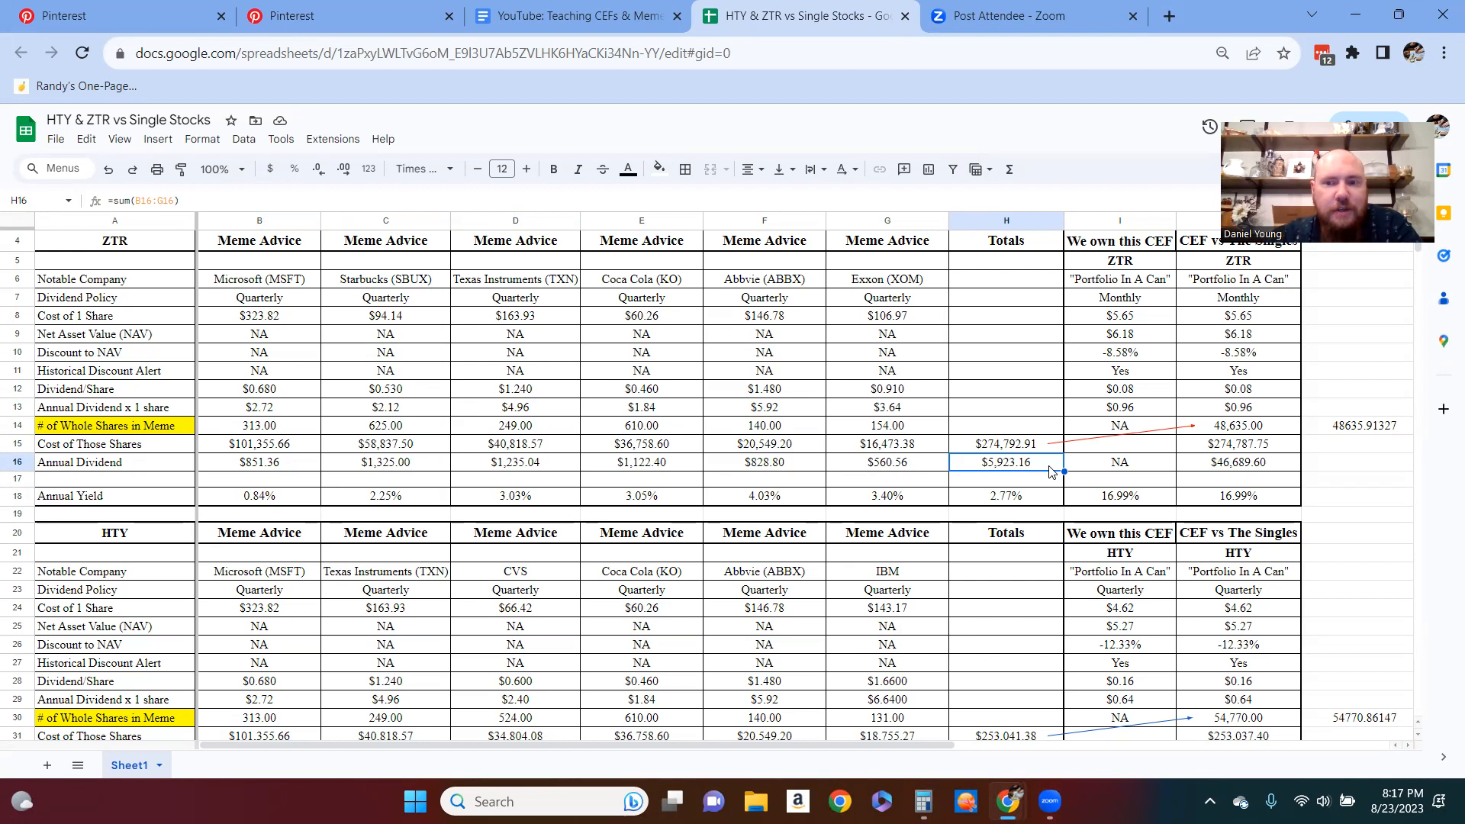
pyautogui.moveTo(1043, 453)
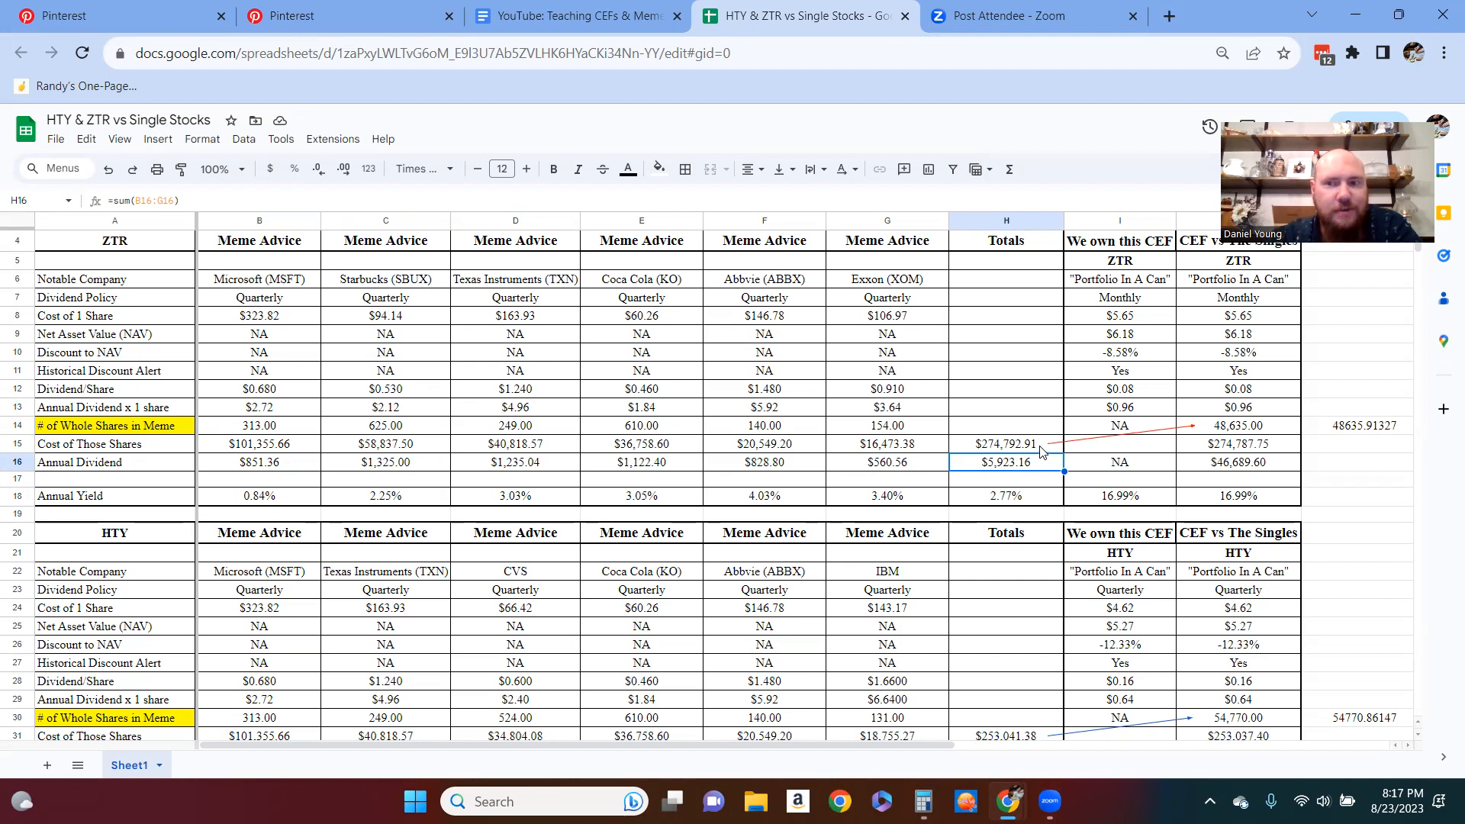
pyautogui.moveTo(1040, 472)
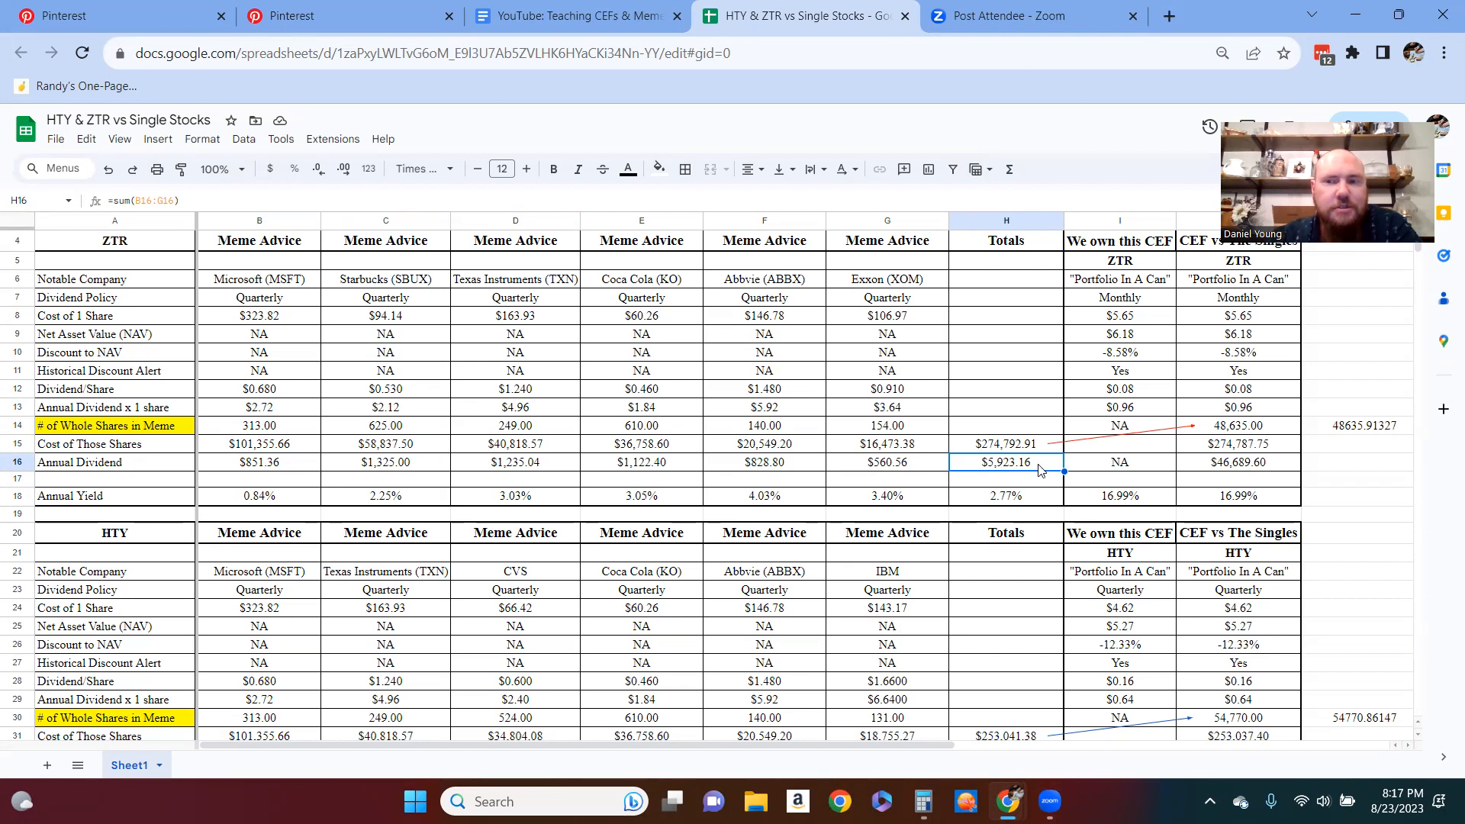
pyautogui.moveTo(1040, 484)
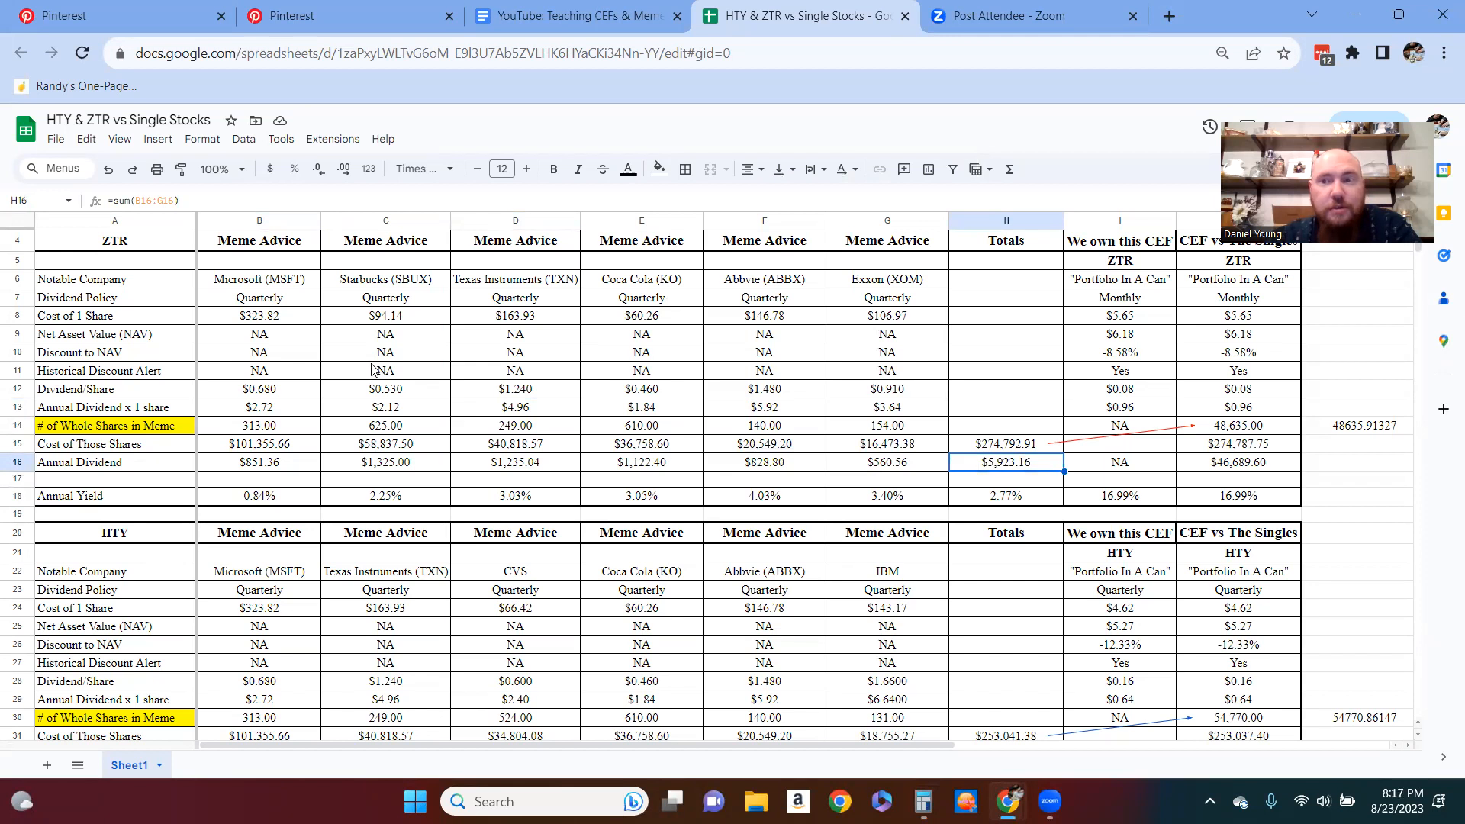
pyautogui.moveTo(1045, 474)
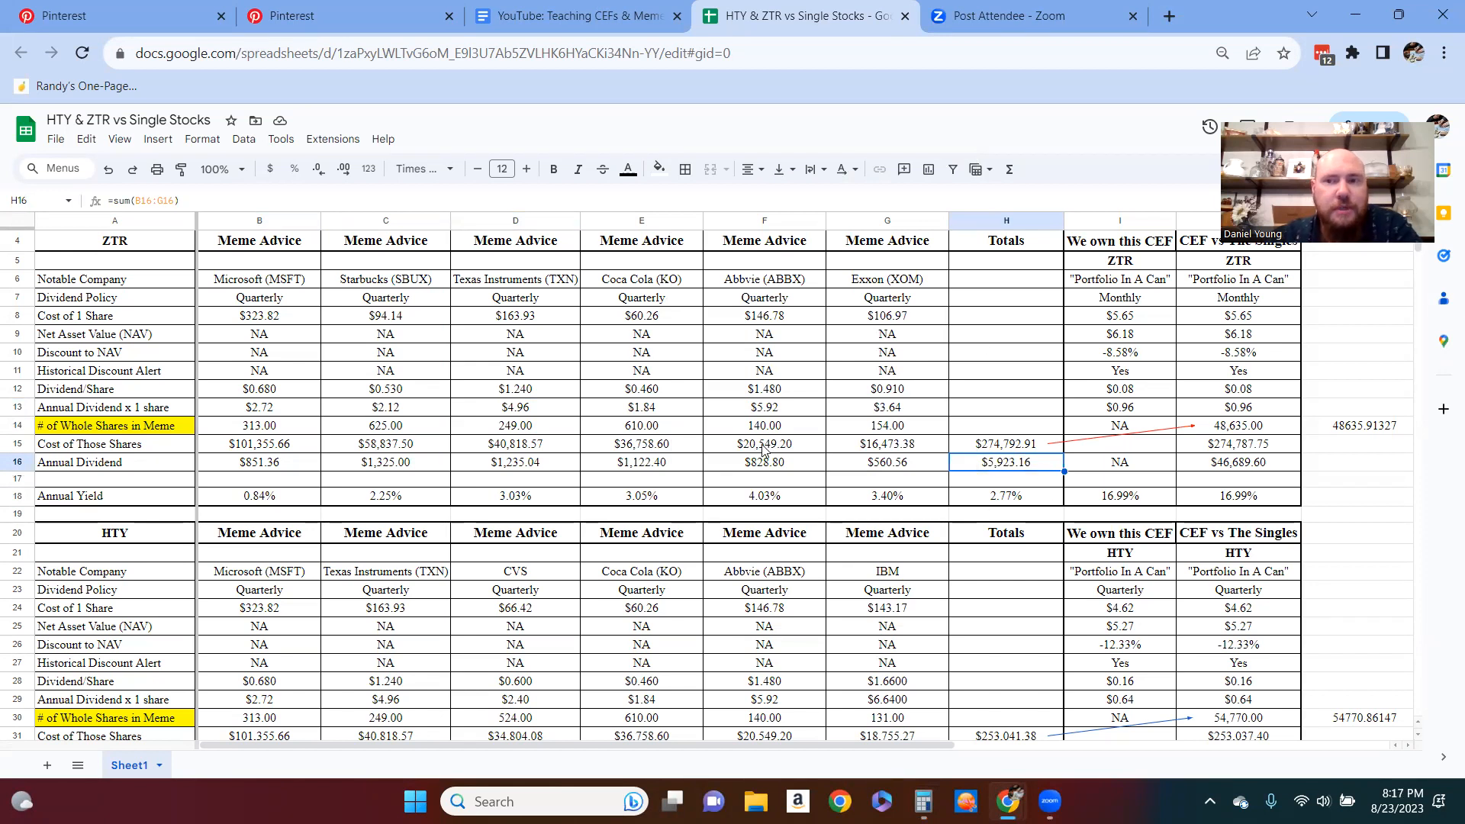
pyautogui.moveTo(665, 394)
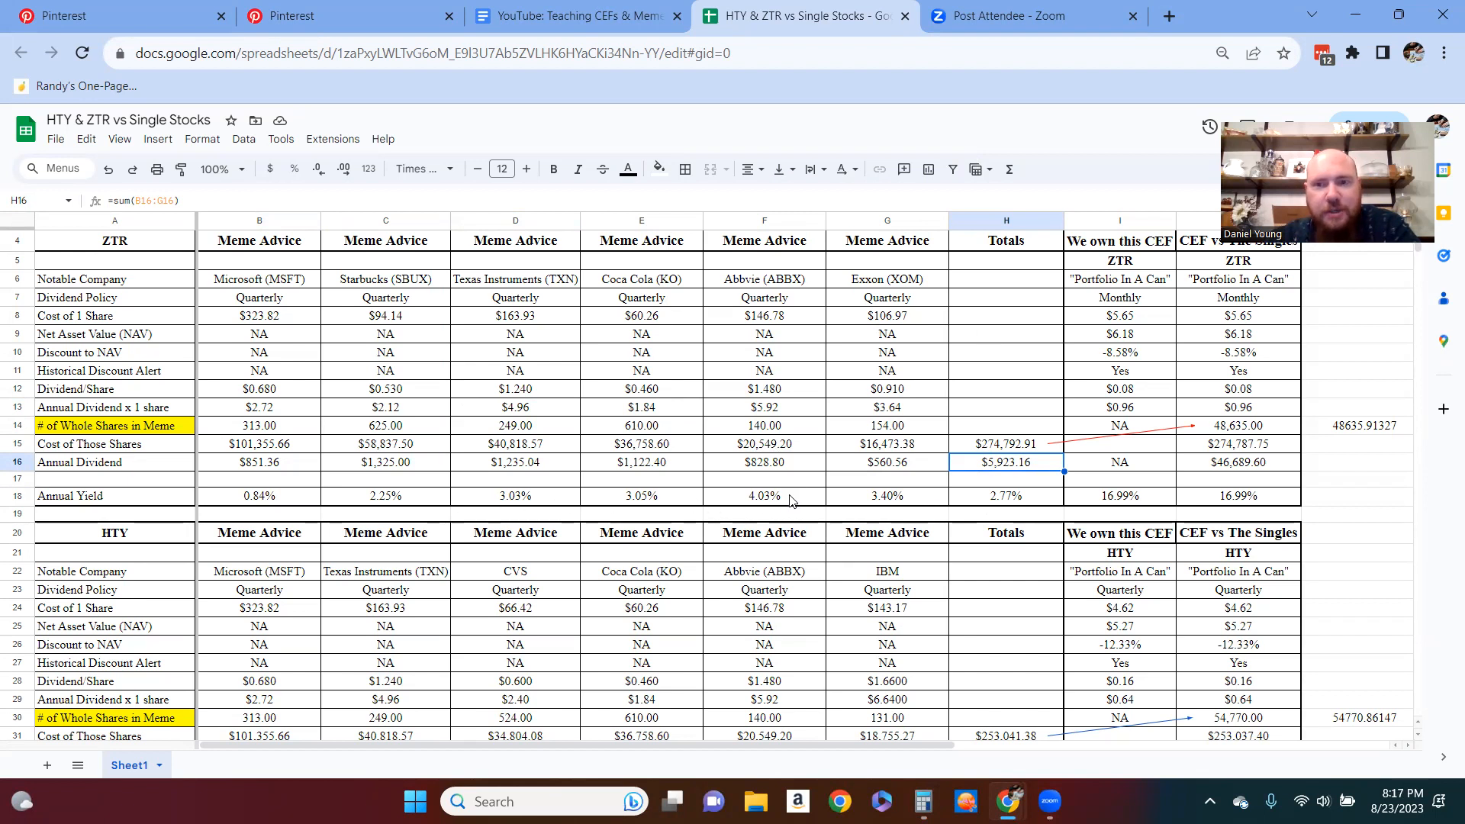
pyautogui.scroll(-3)
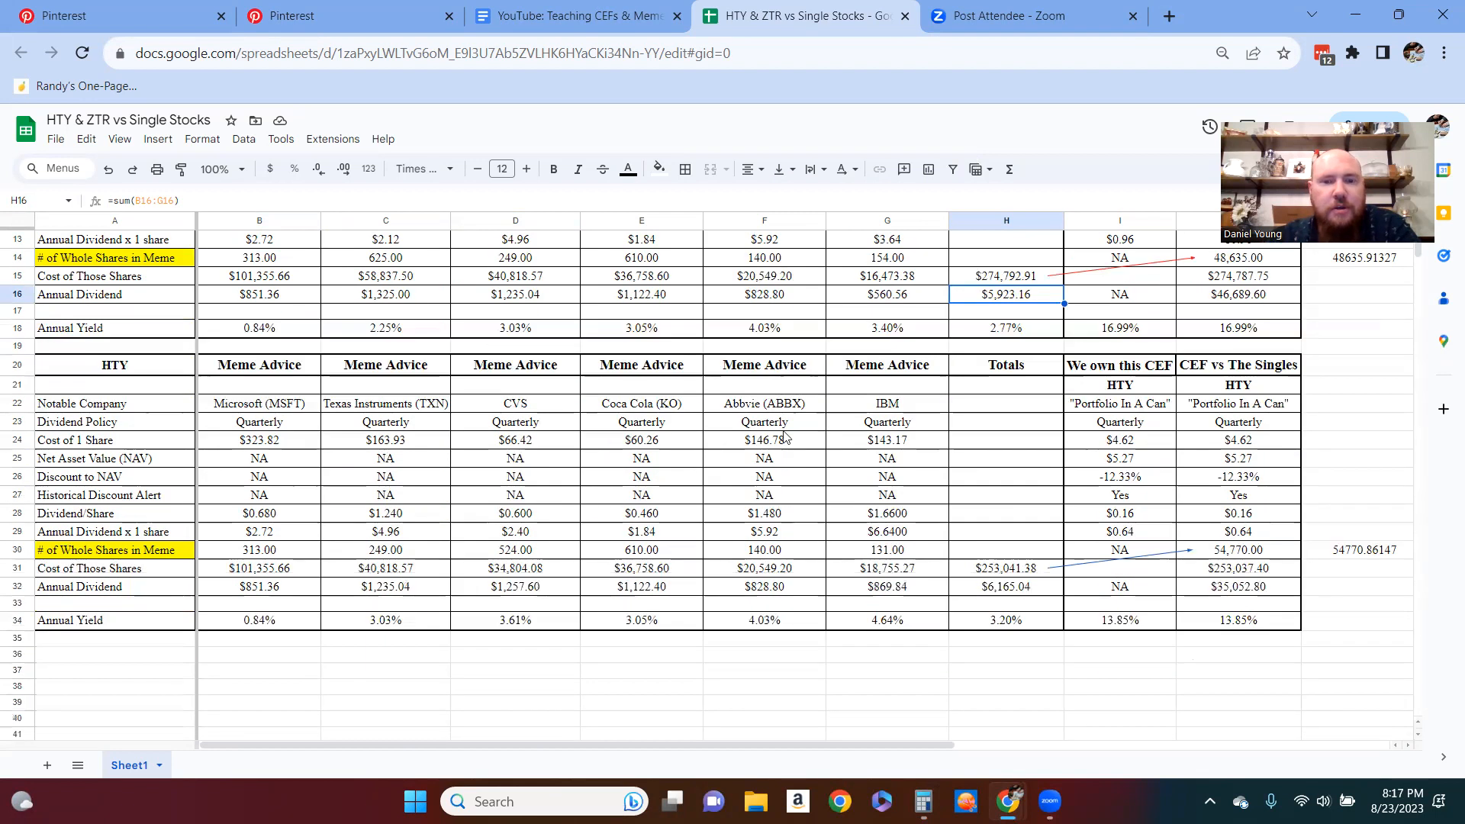
pyautogui.moveTo(297, 409)
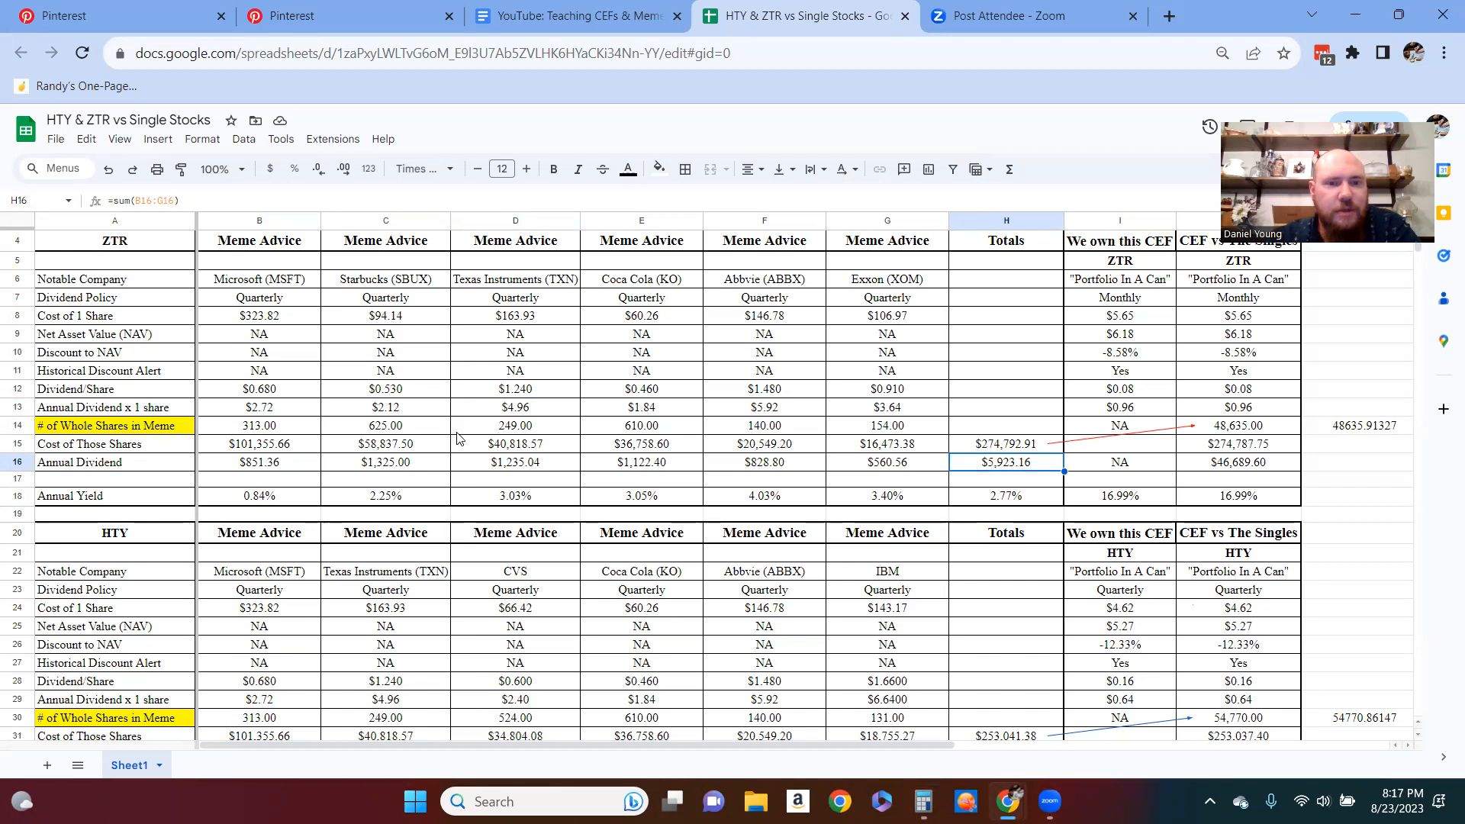
pyautogui.moveTo(687, 602)
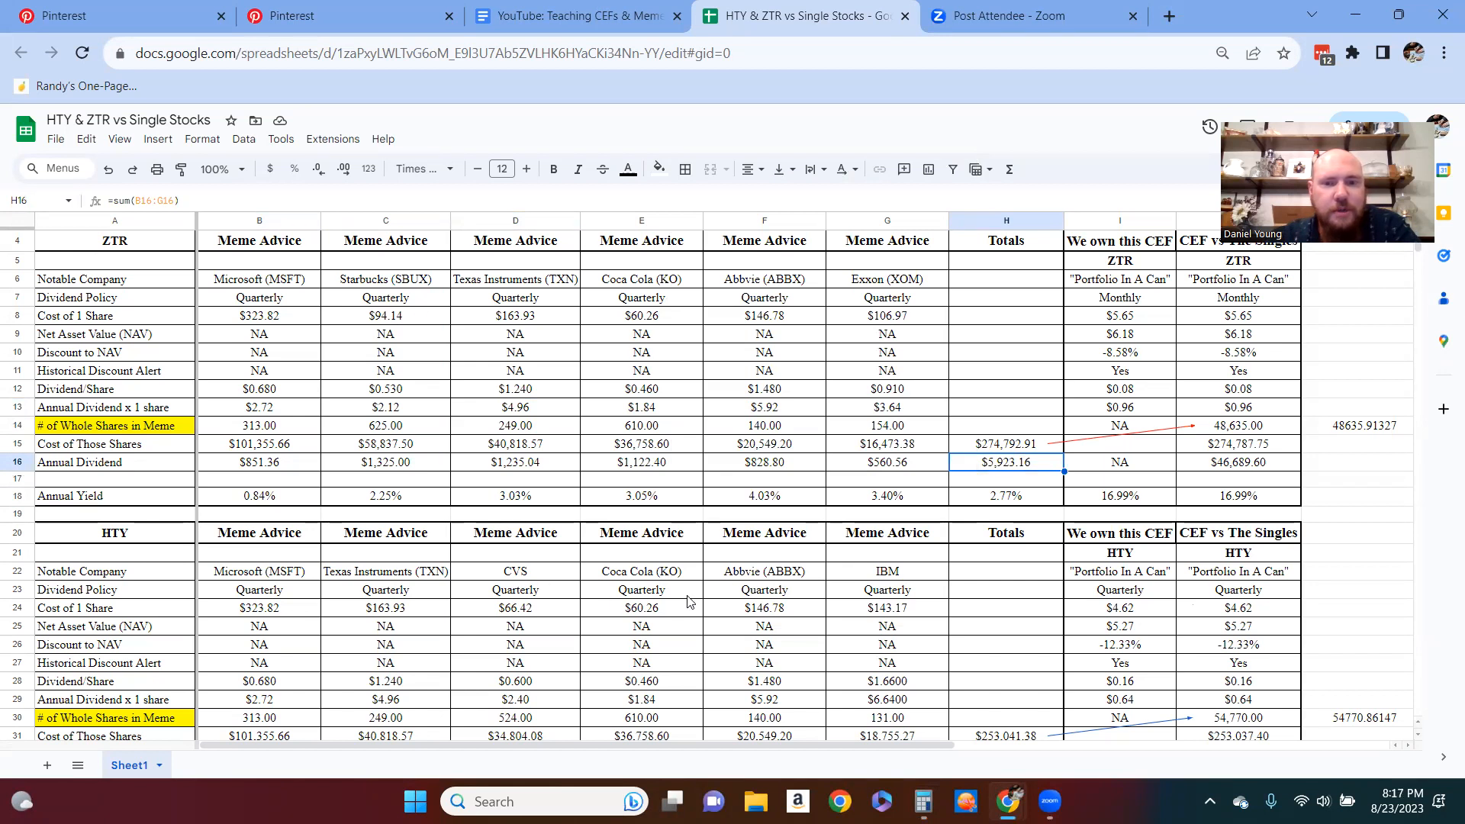
pyautogui.moveTo(920, 363)
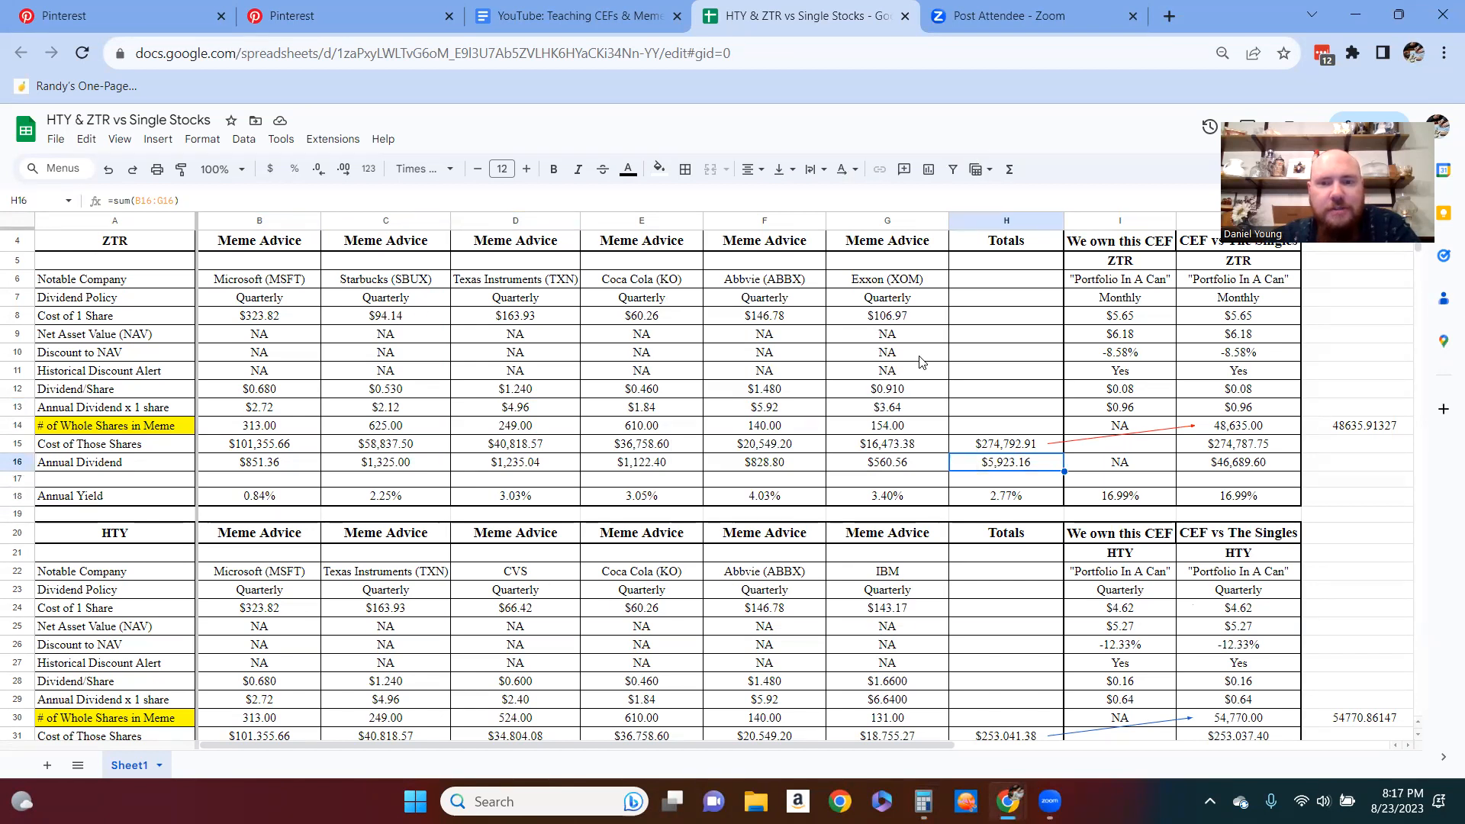
pyautogui.scroll(-3)
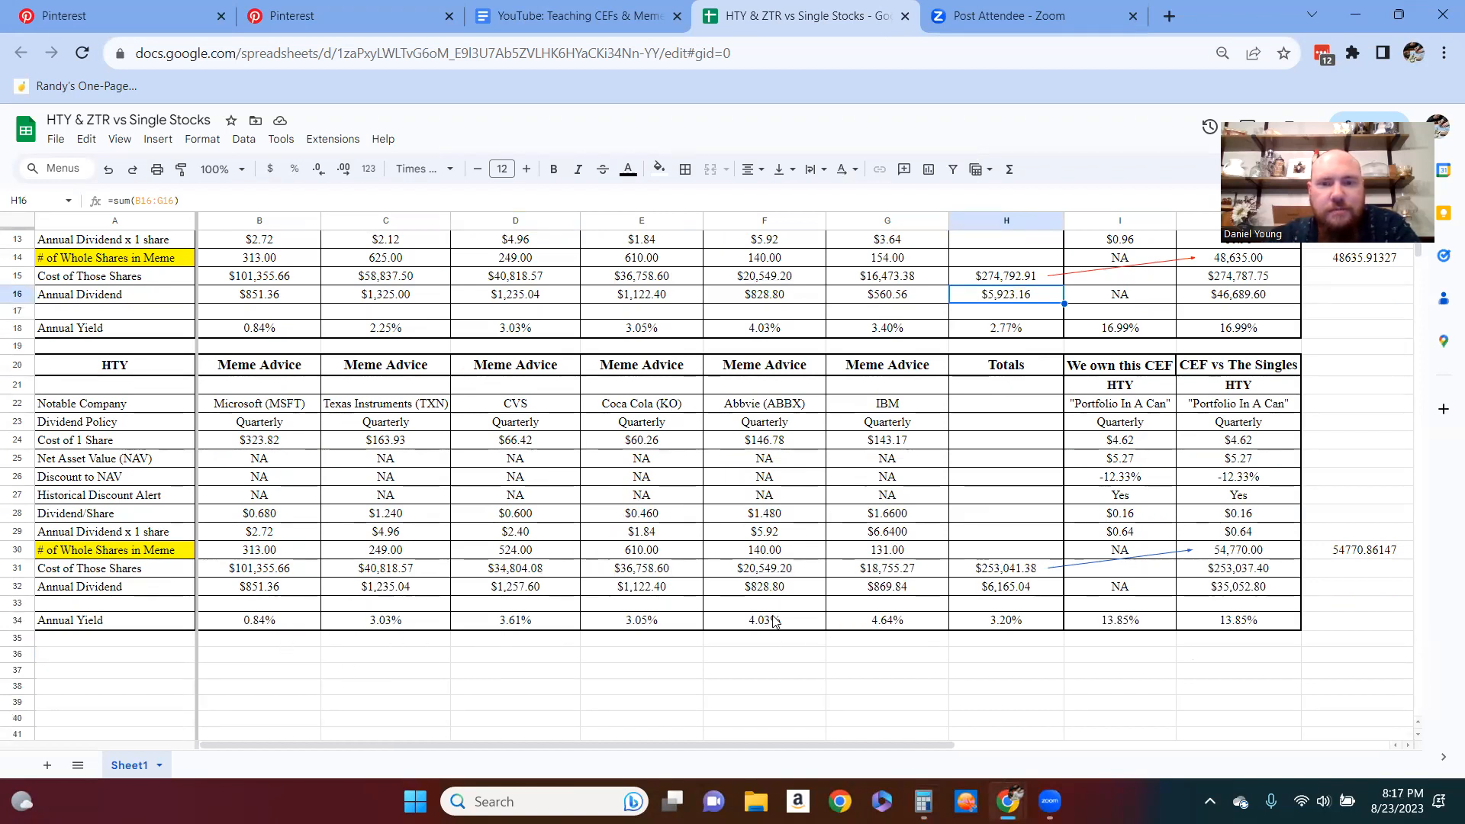
pyautogui.moveTo(897, 620)
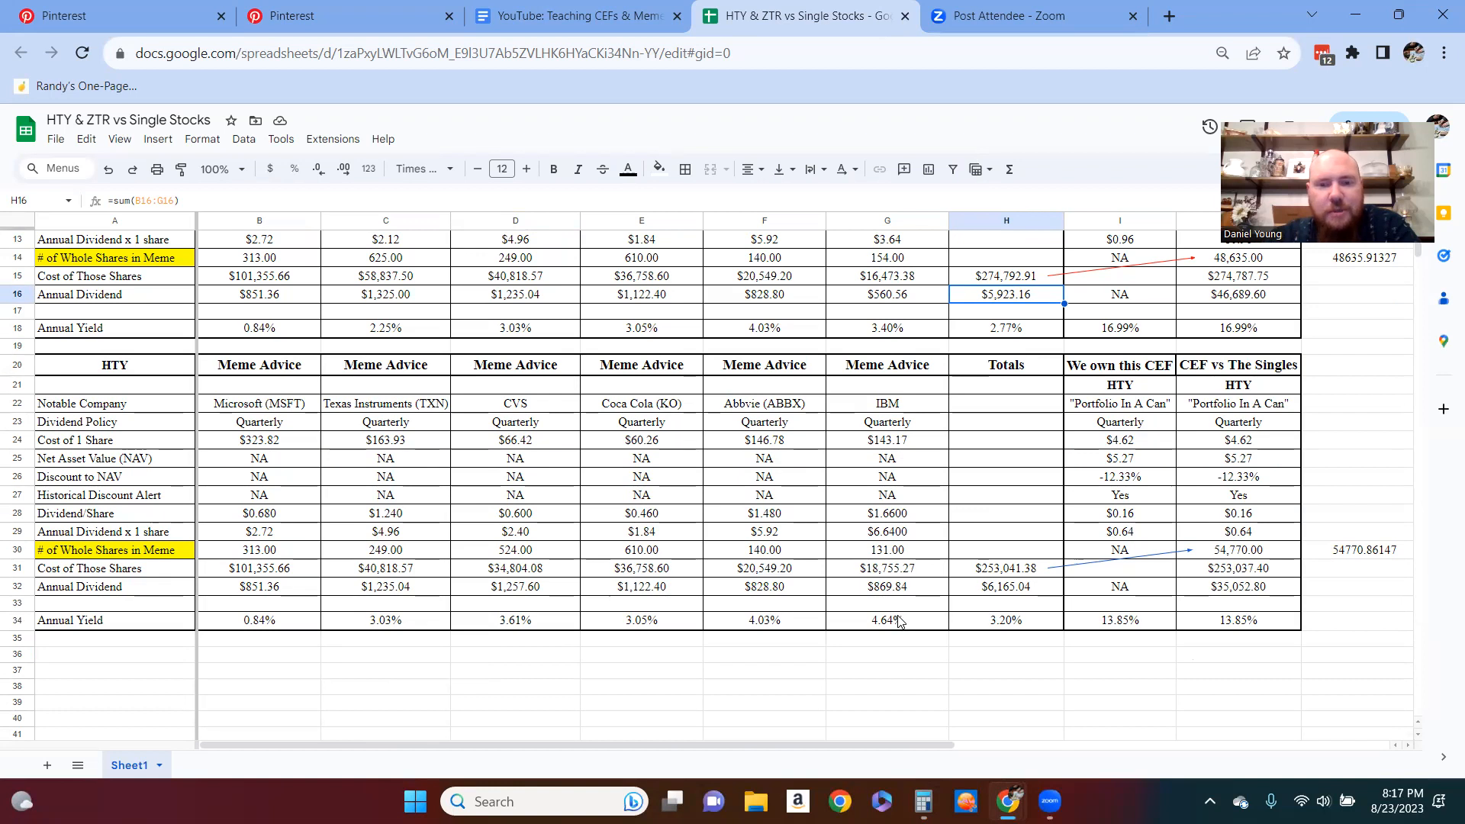
pyautogui.moveTo(1028, 631)
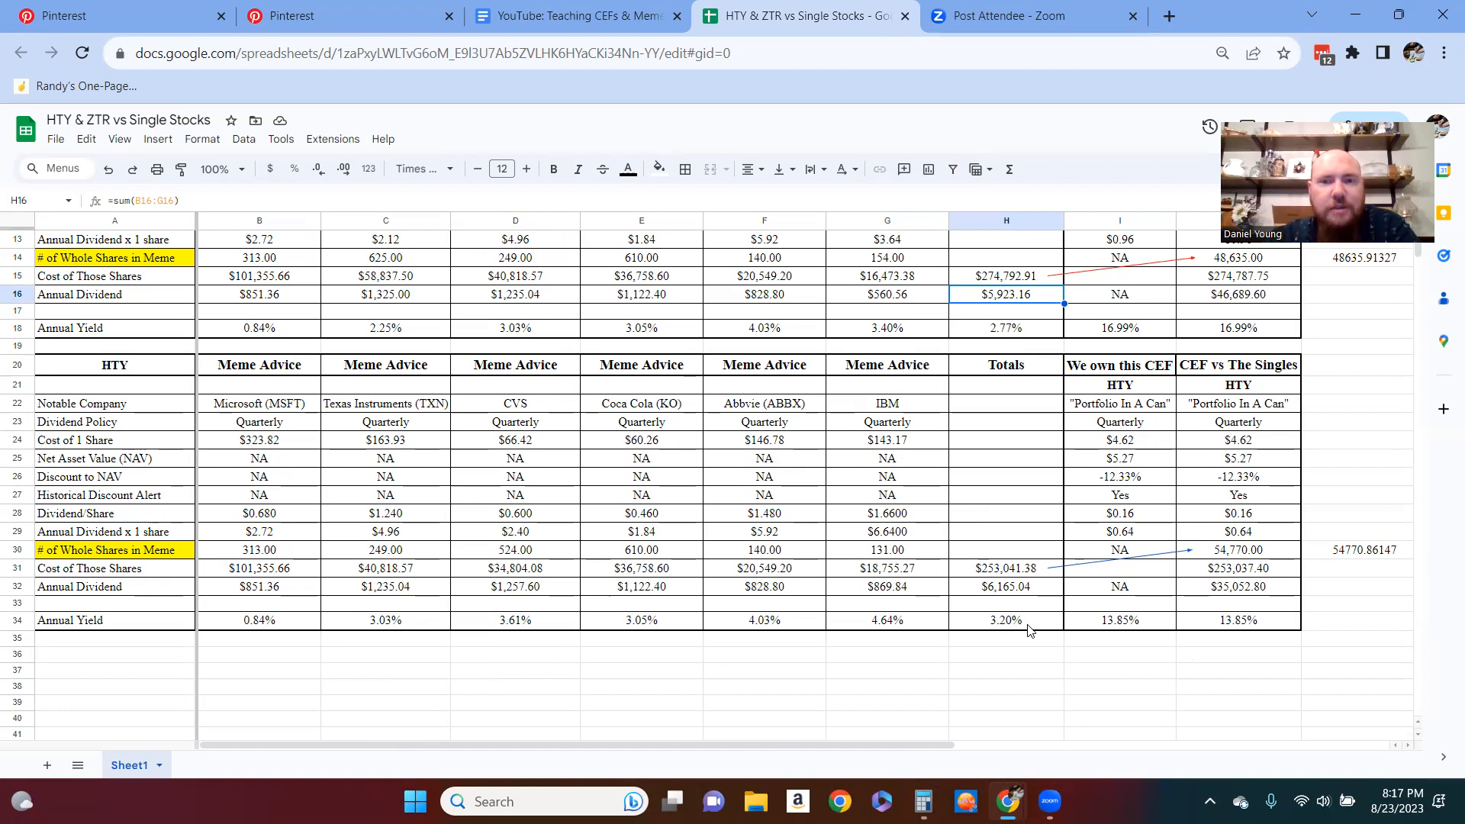
pyautogui.moveTo(870, 632)
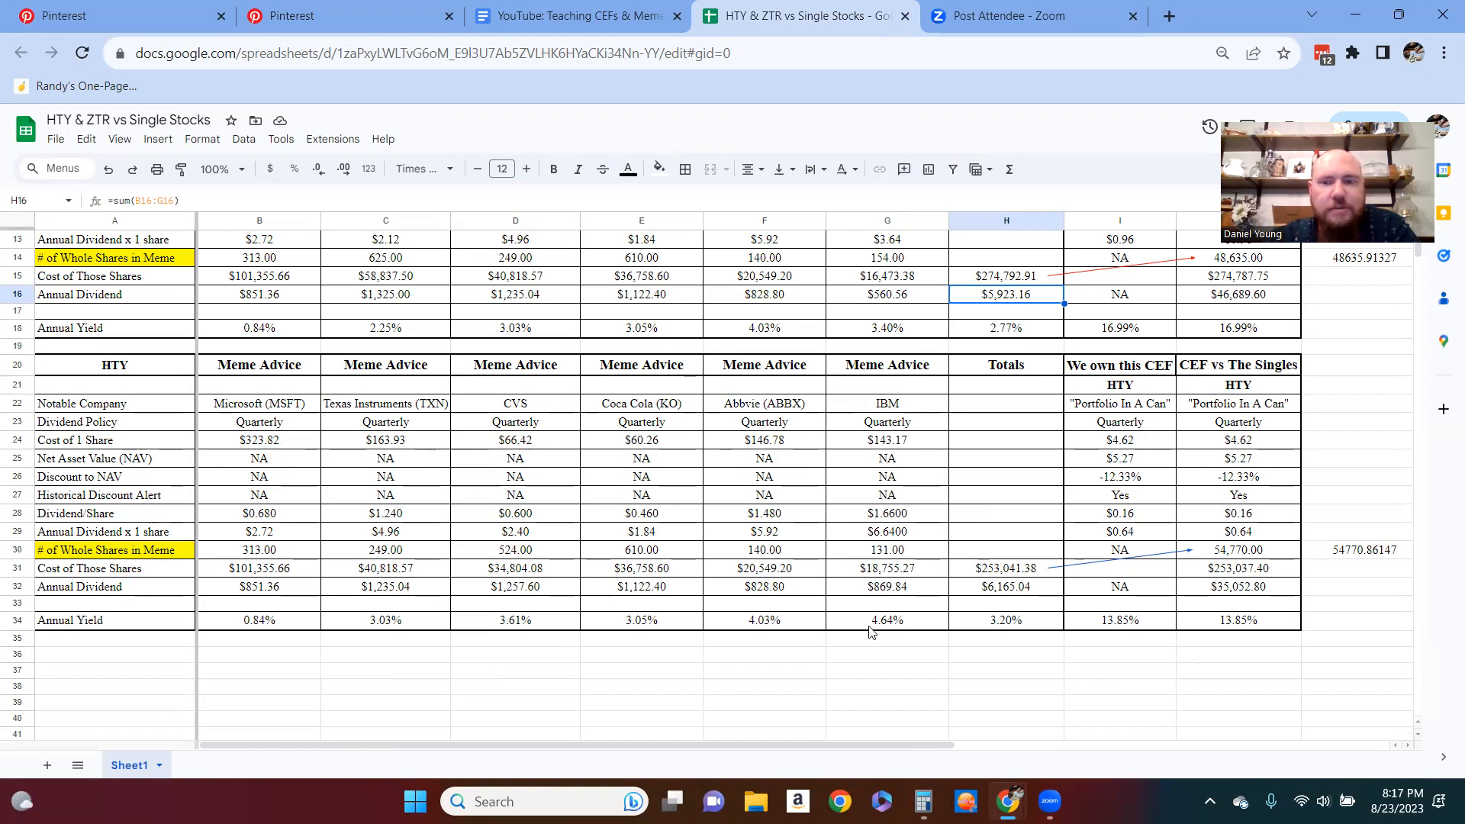
pyautogui.moveTo(1009, 590)
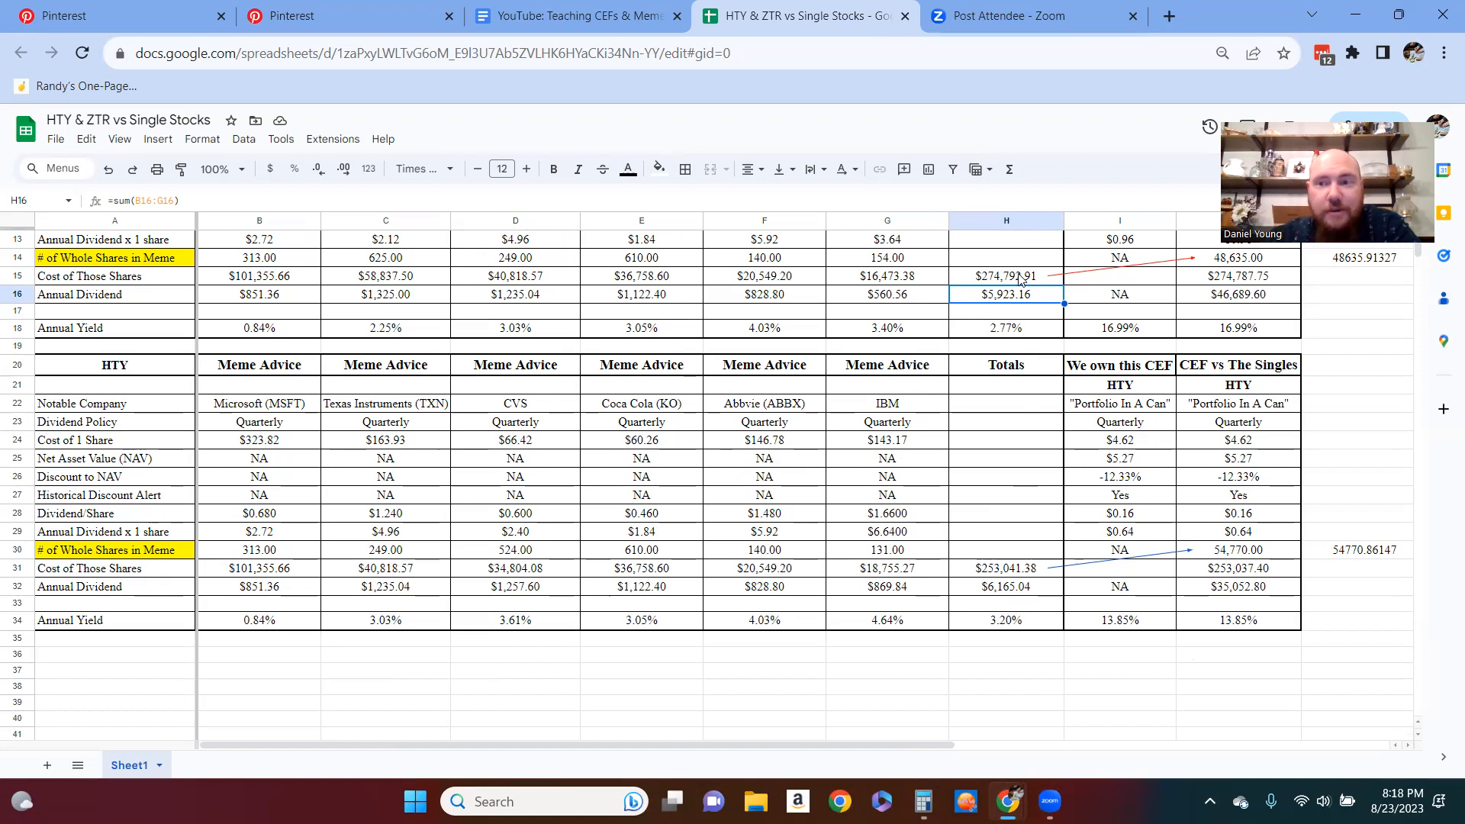
pyautogui.moveTo(1024, 336)
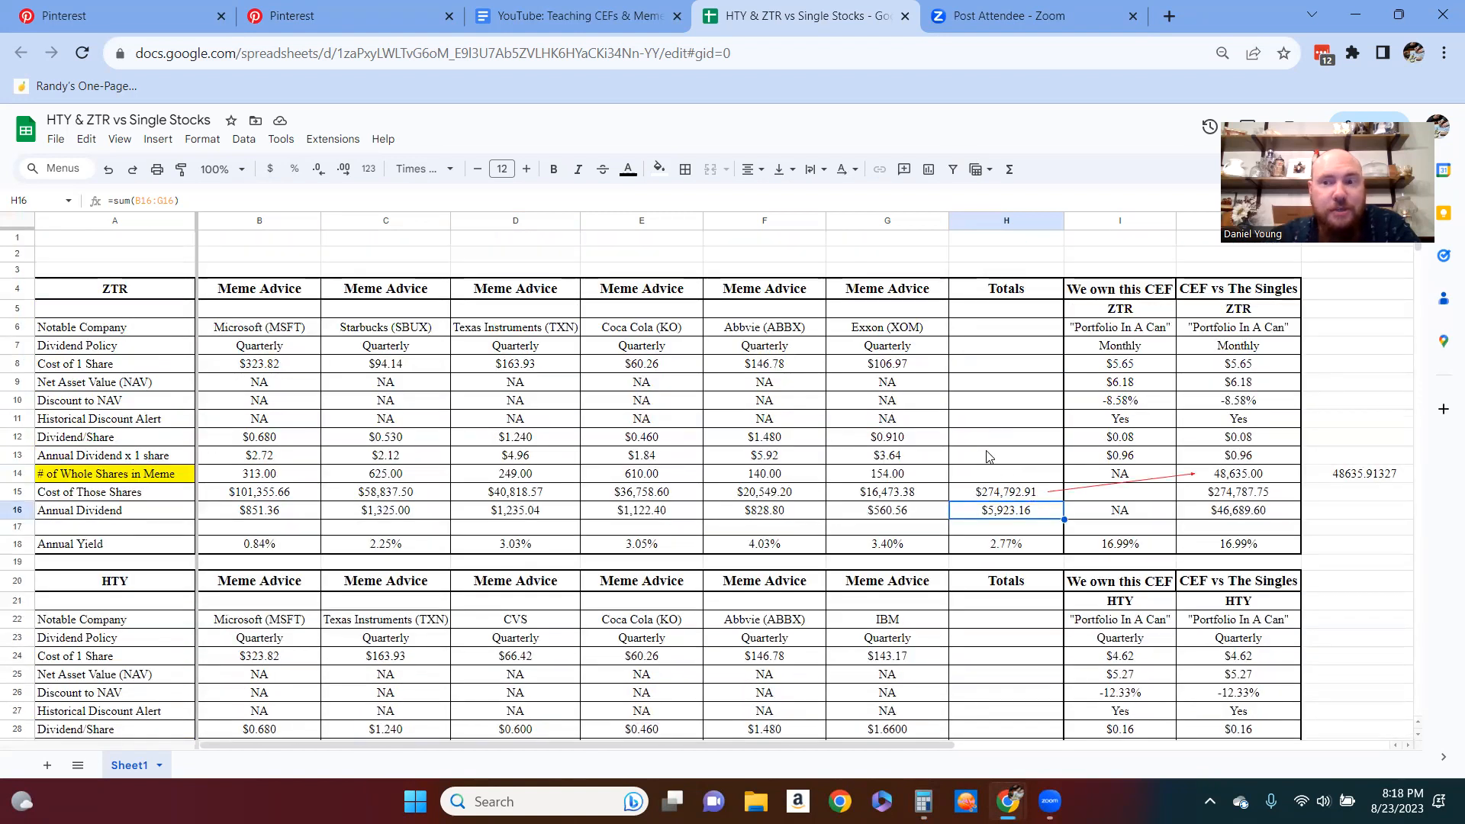
pyautogui.moveTo(975, 429)
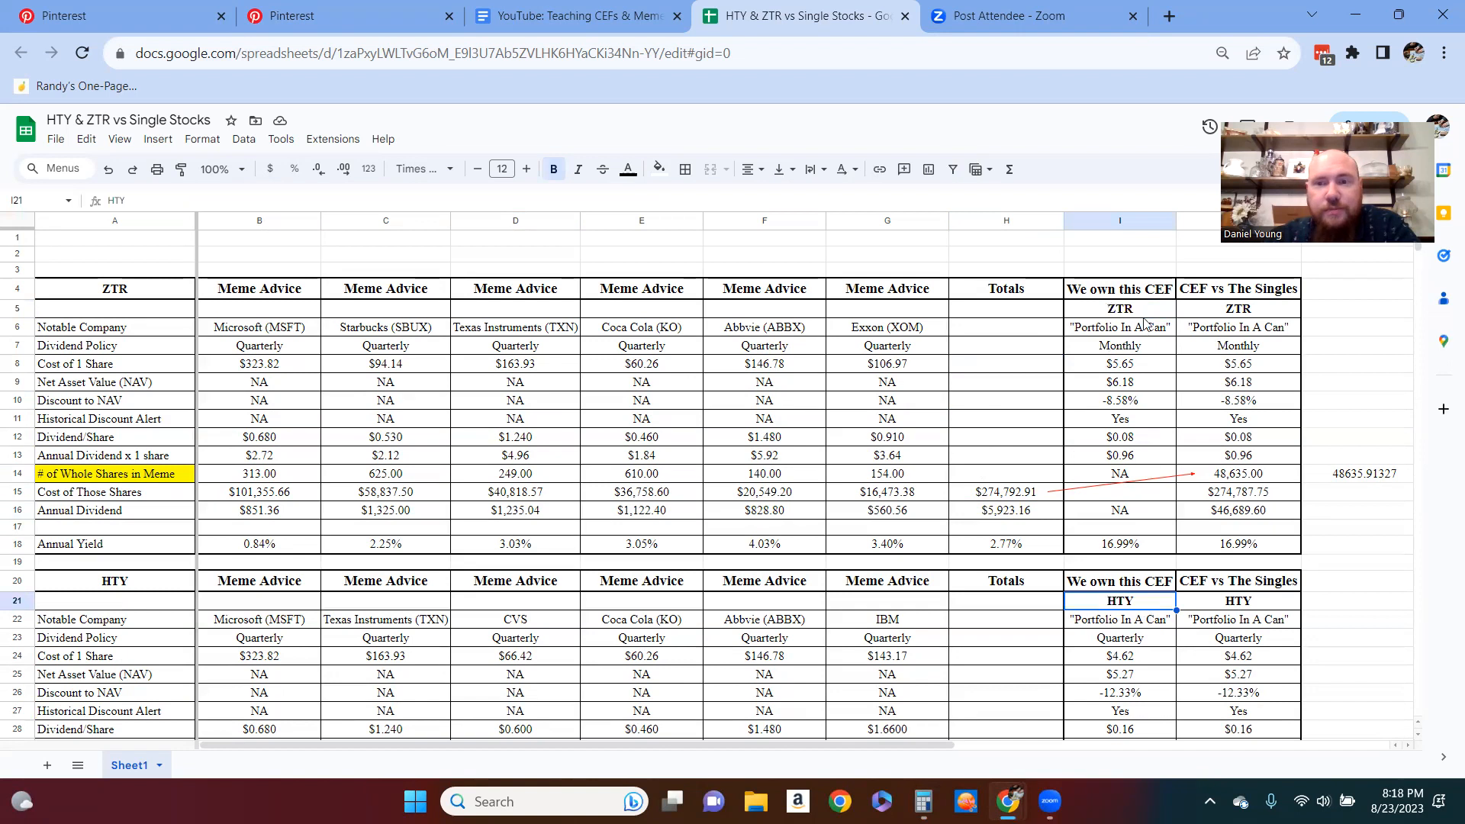
pyautogui.click(1120, 308)
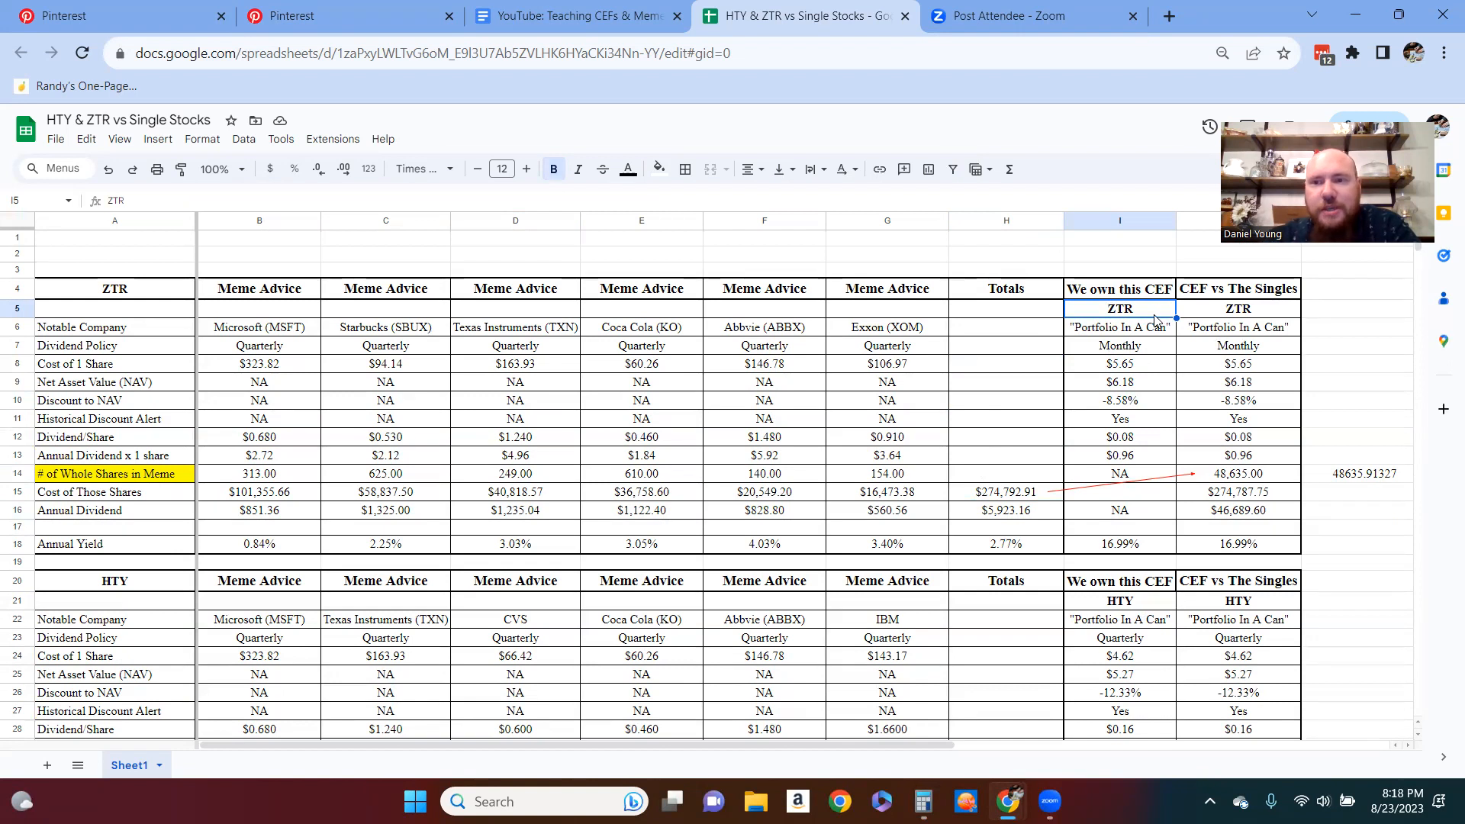
pyautogui.moveTo(1163, 288)
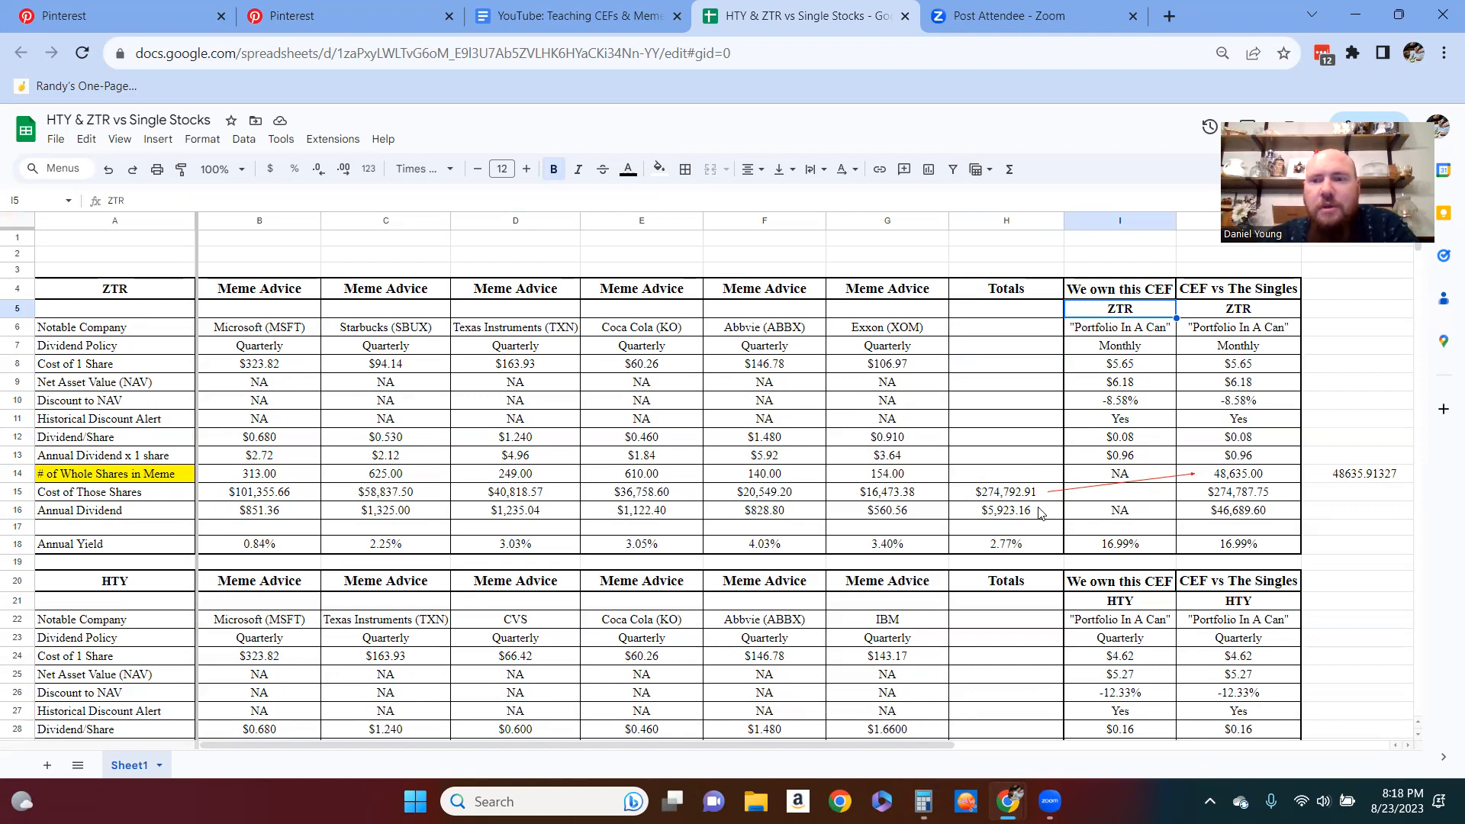
pyautogui.moveTo(1027, 498)
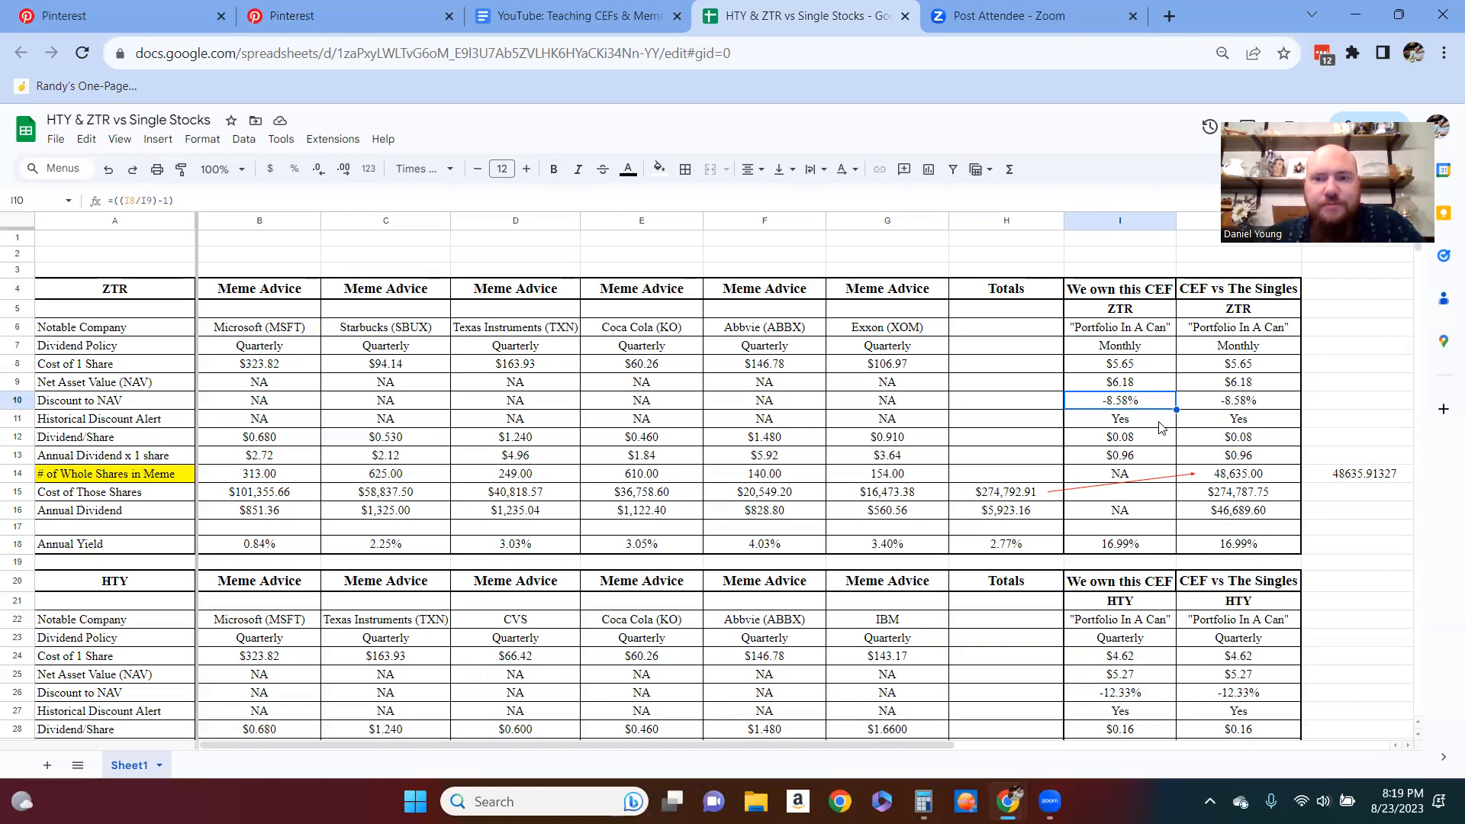
pyautogui.click(1119, 436)
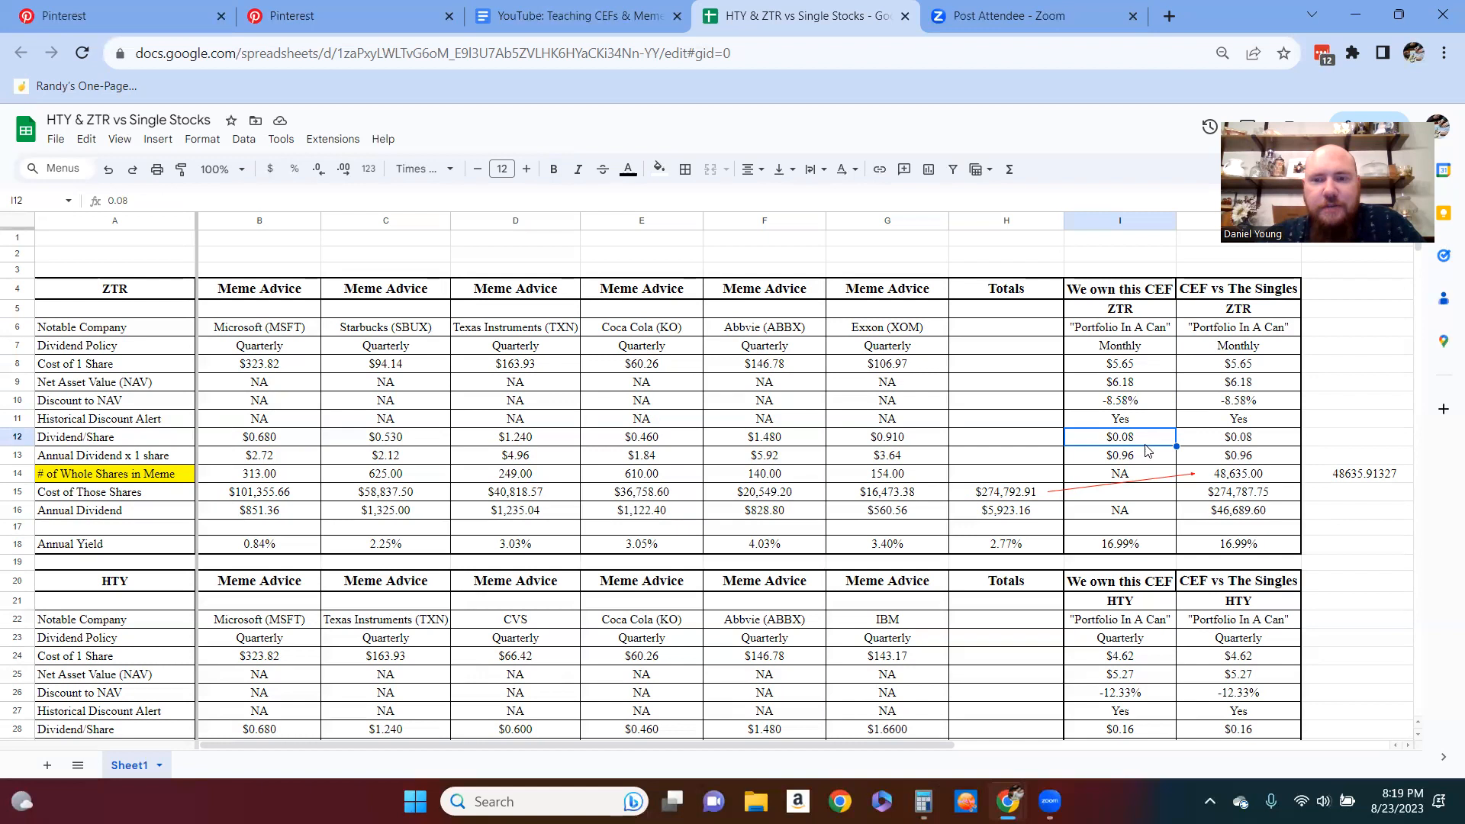
pyautogui.click(1119, 455)
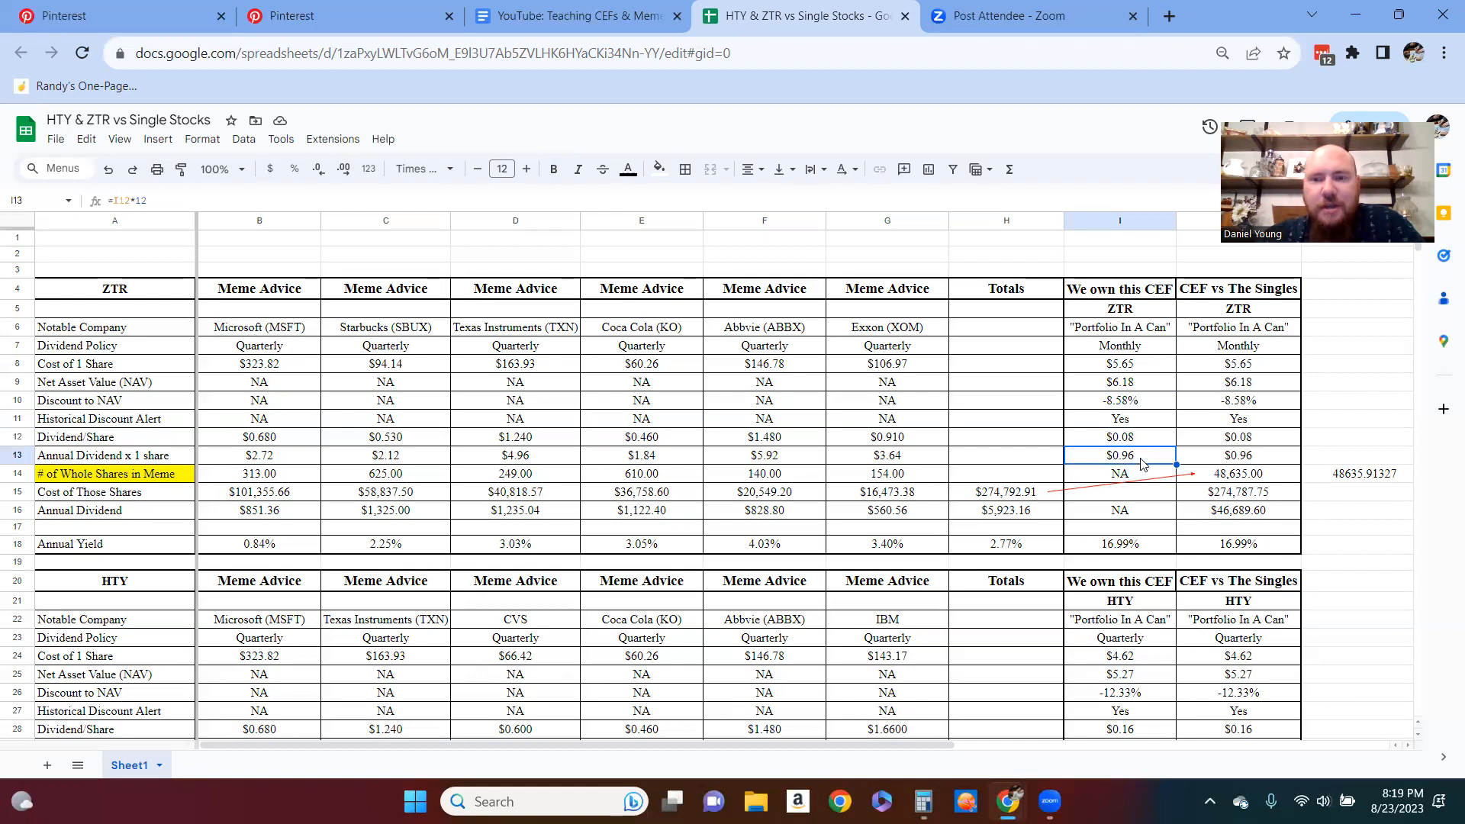
pyautogui.moveTo(1157, 429)
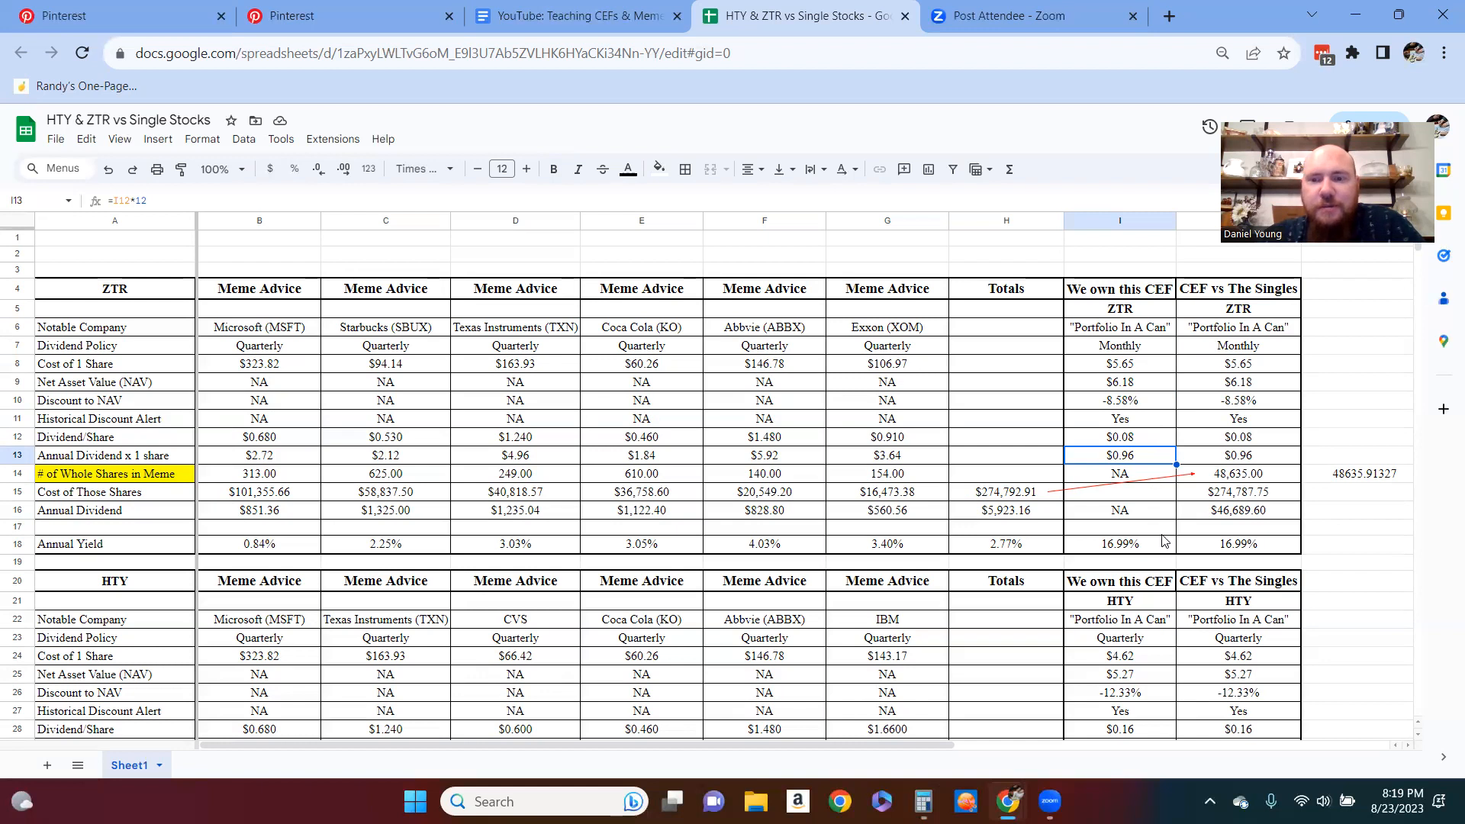
pyautogui.click(1118, 544)
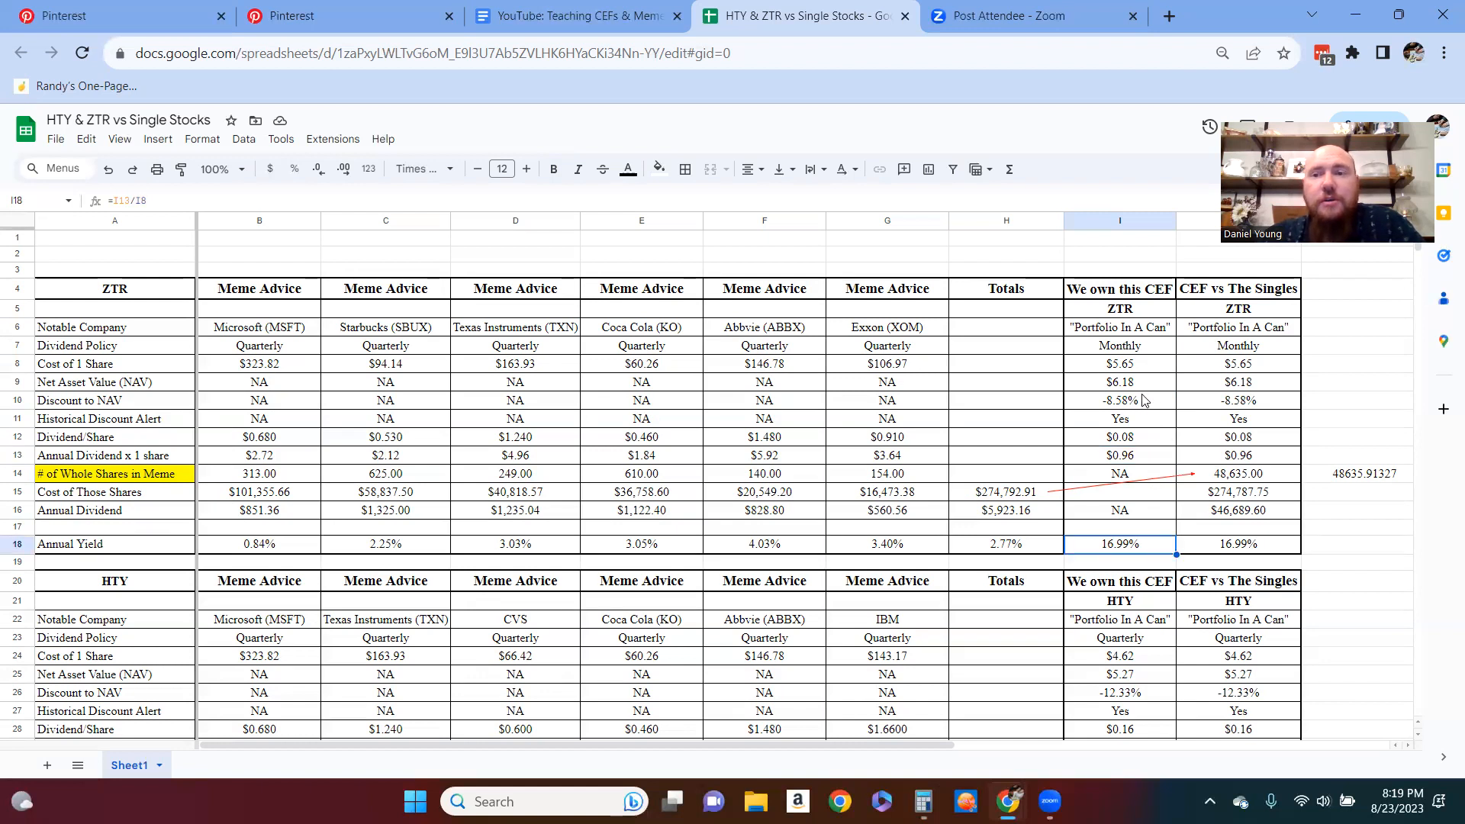
pyautogui.moveTo(1153, 390)
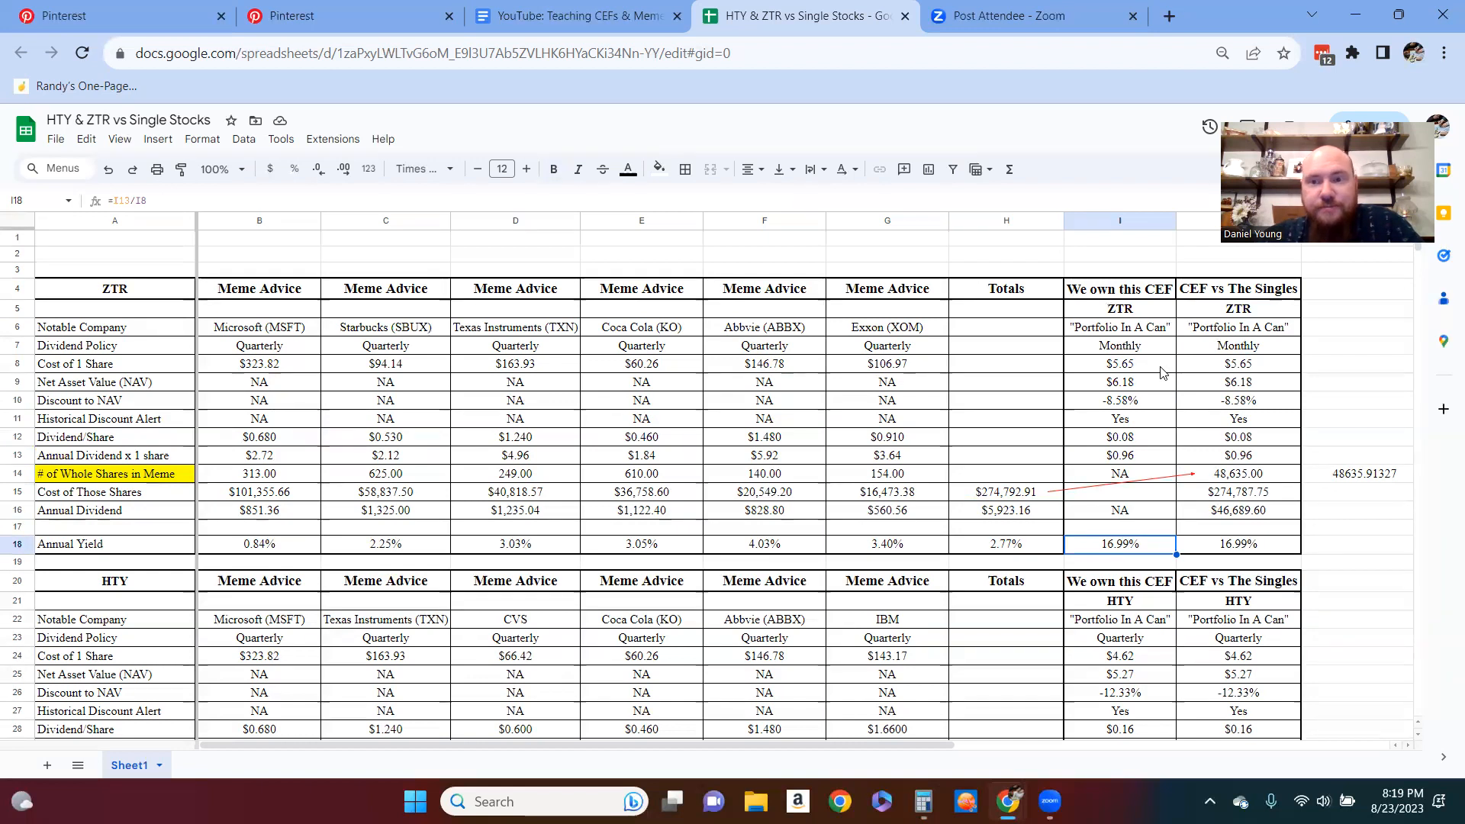
pyautogui.moveTo(1112, 334)
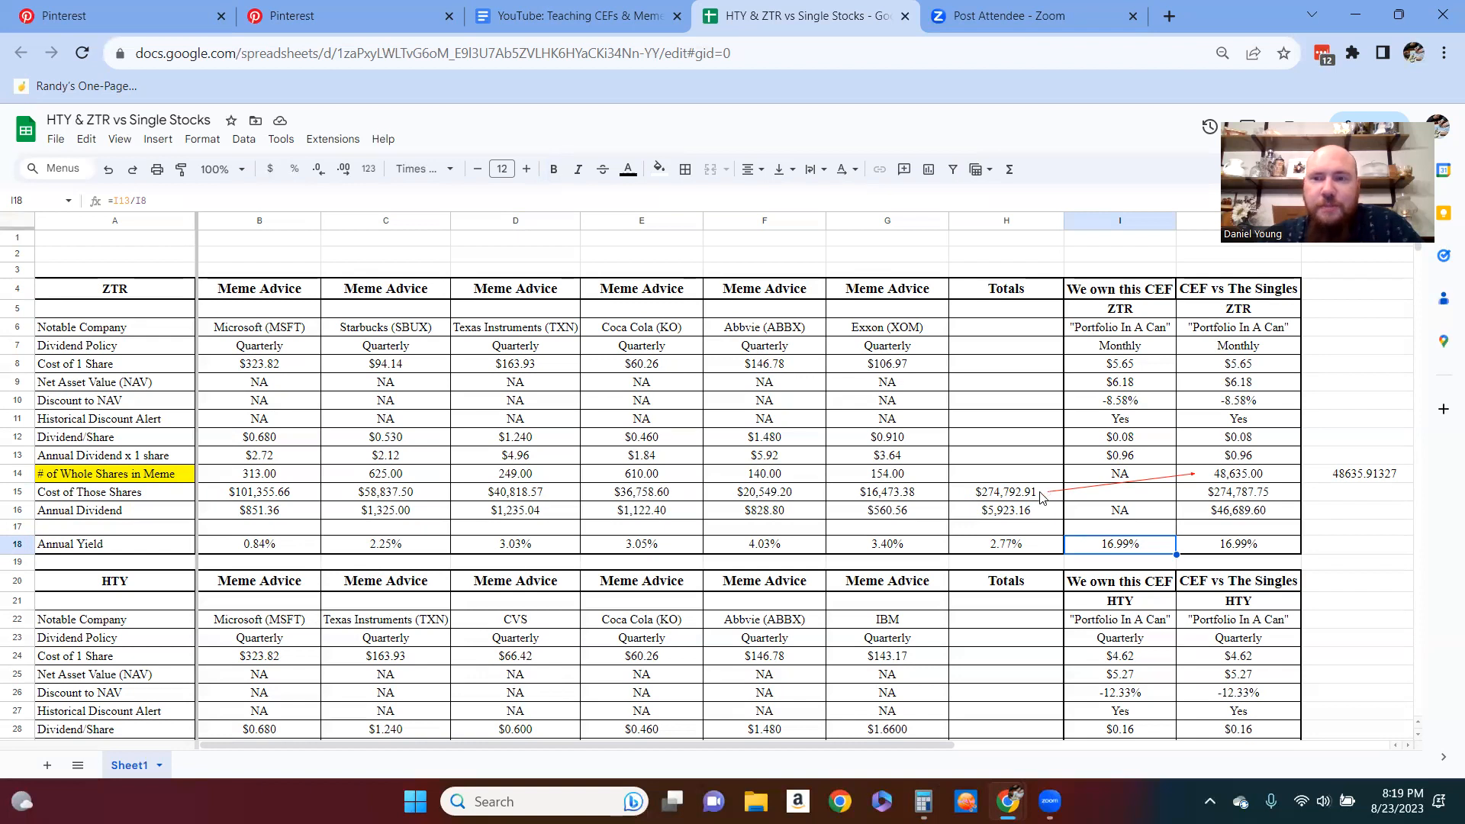
pyautogui.moveTo(1061, 505)
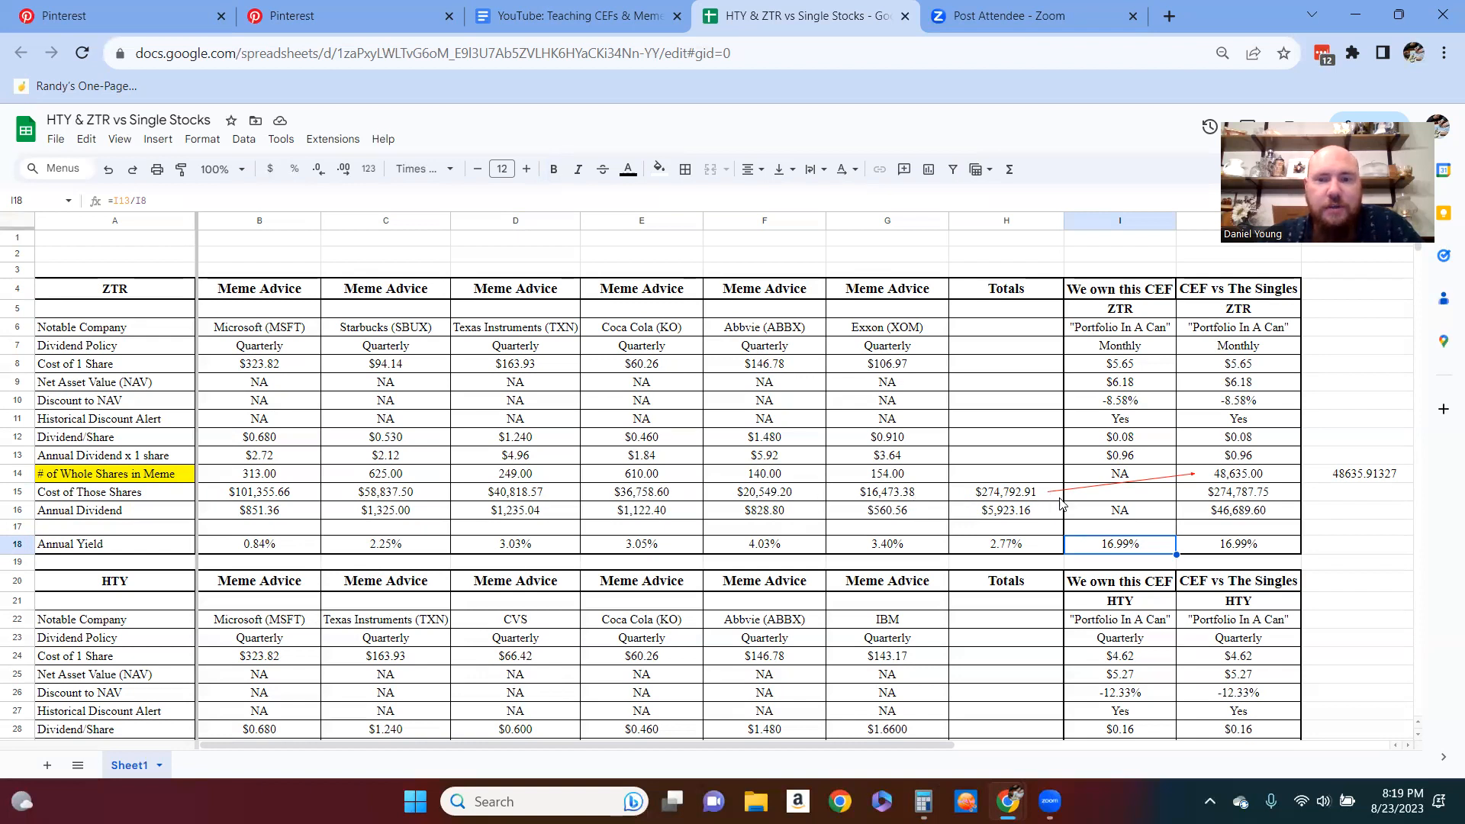
pyautogui.moveTo(1022, 504)
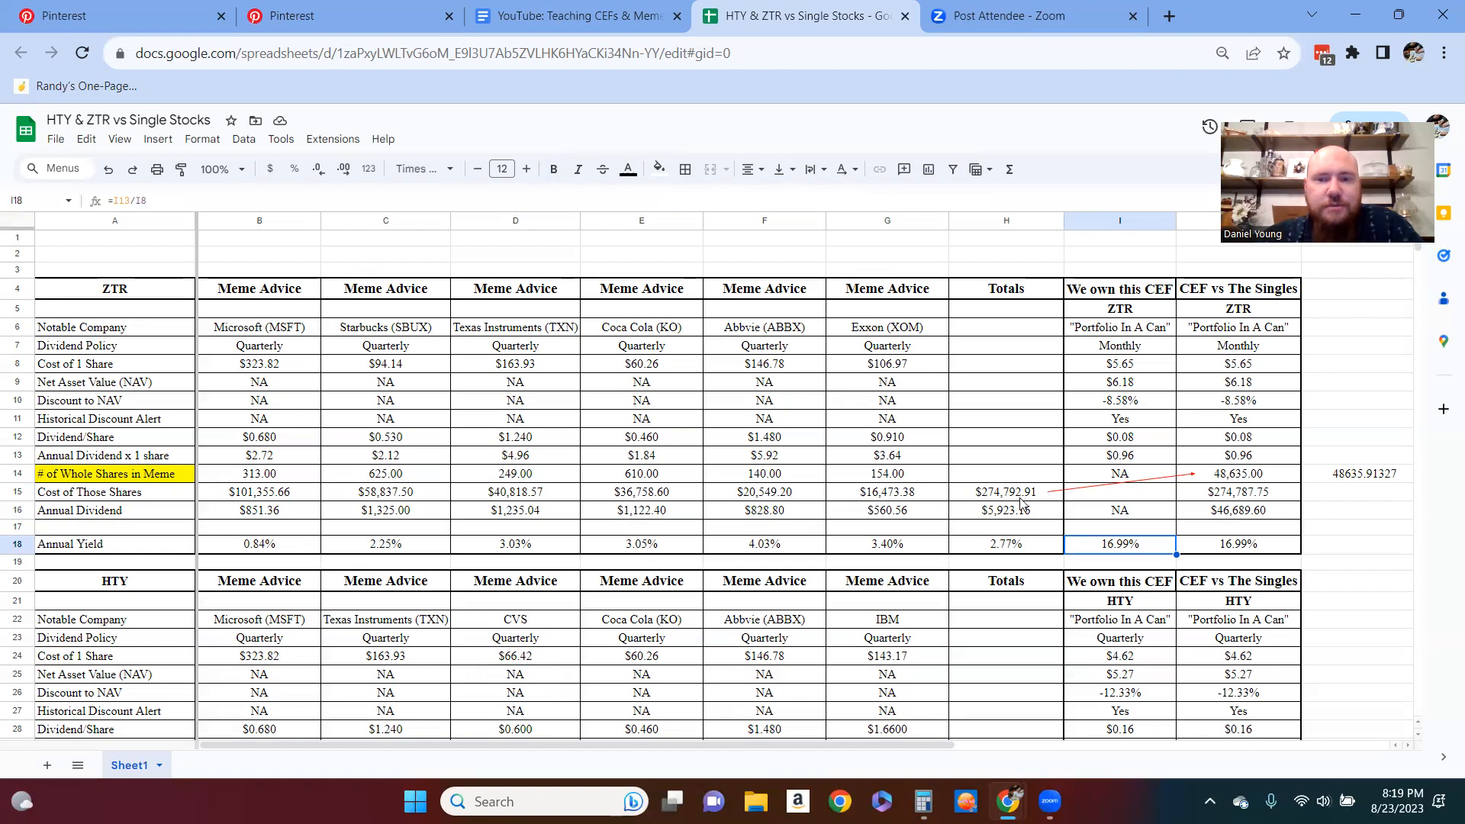
pyautogui.moveTo(1243, 482)
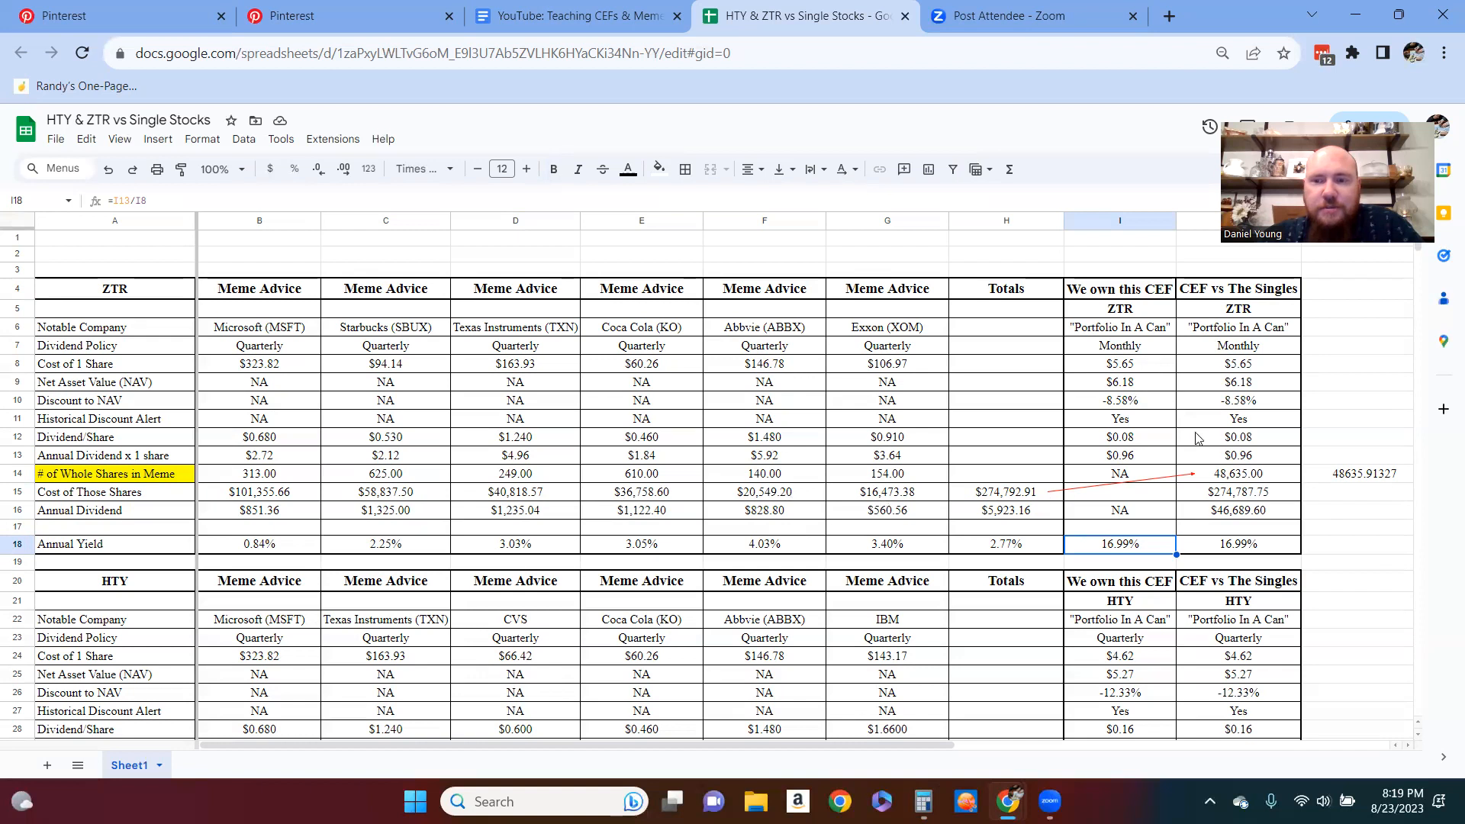
pyautogui.click(1360, 474)
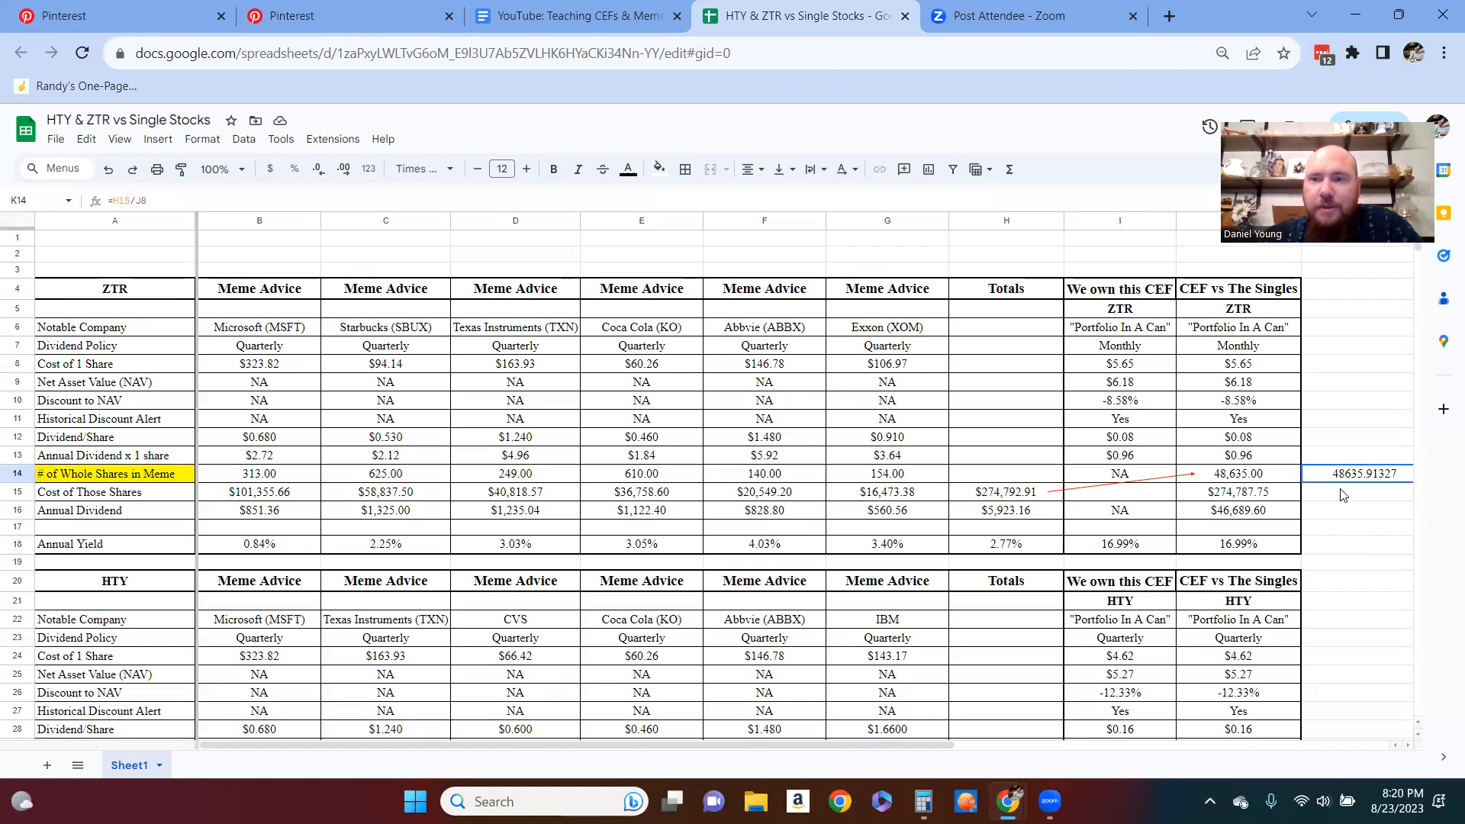
pyautogui.click(1238, 474)
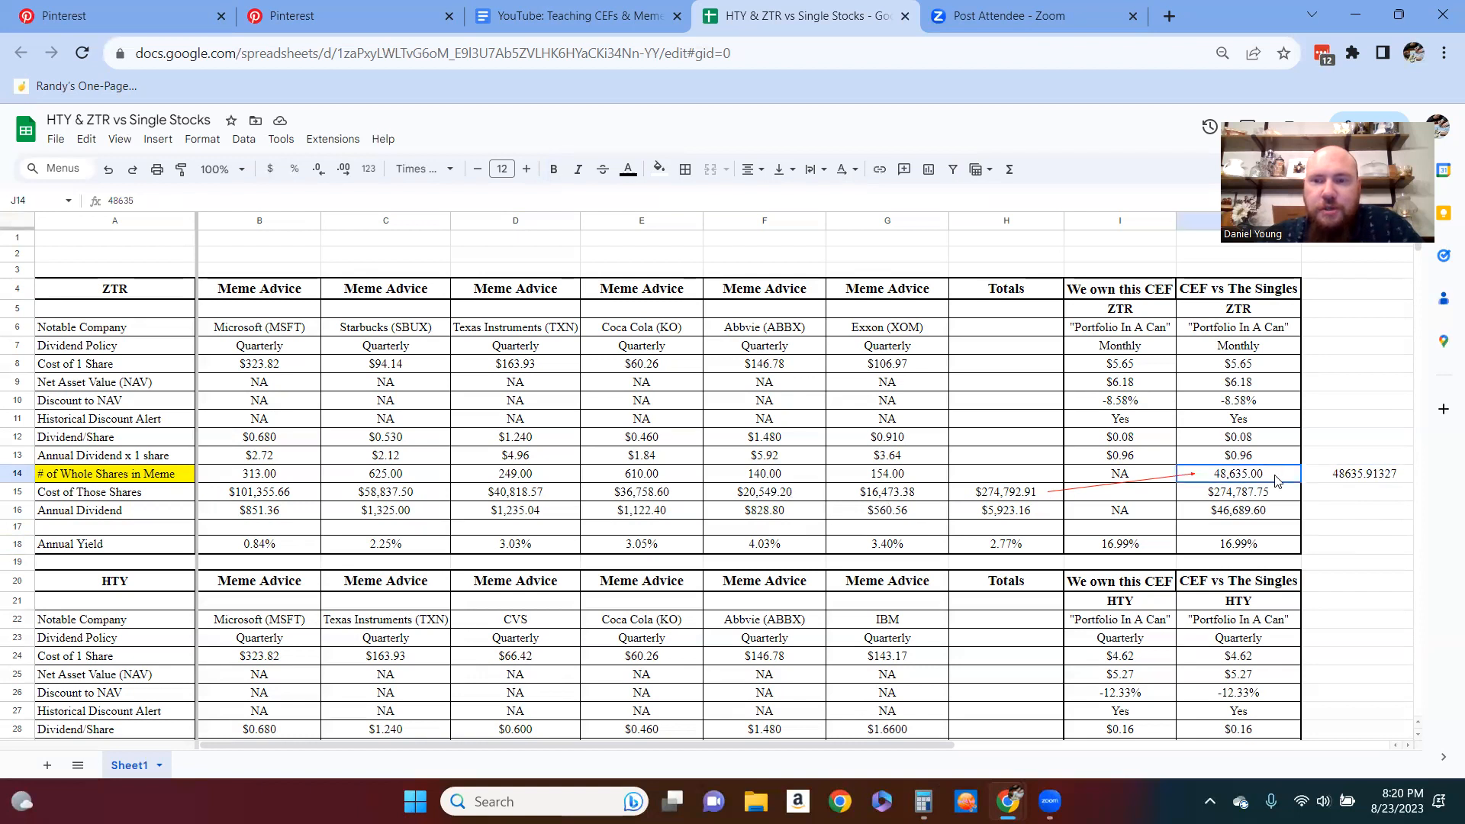
pyautogui.moveTo(1290, 482)
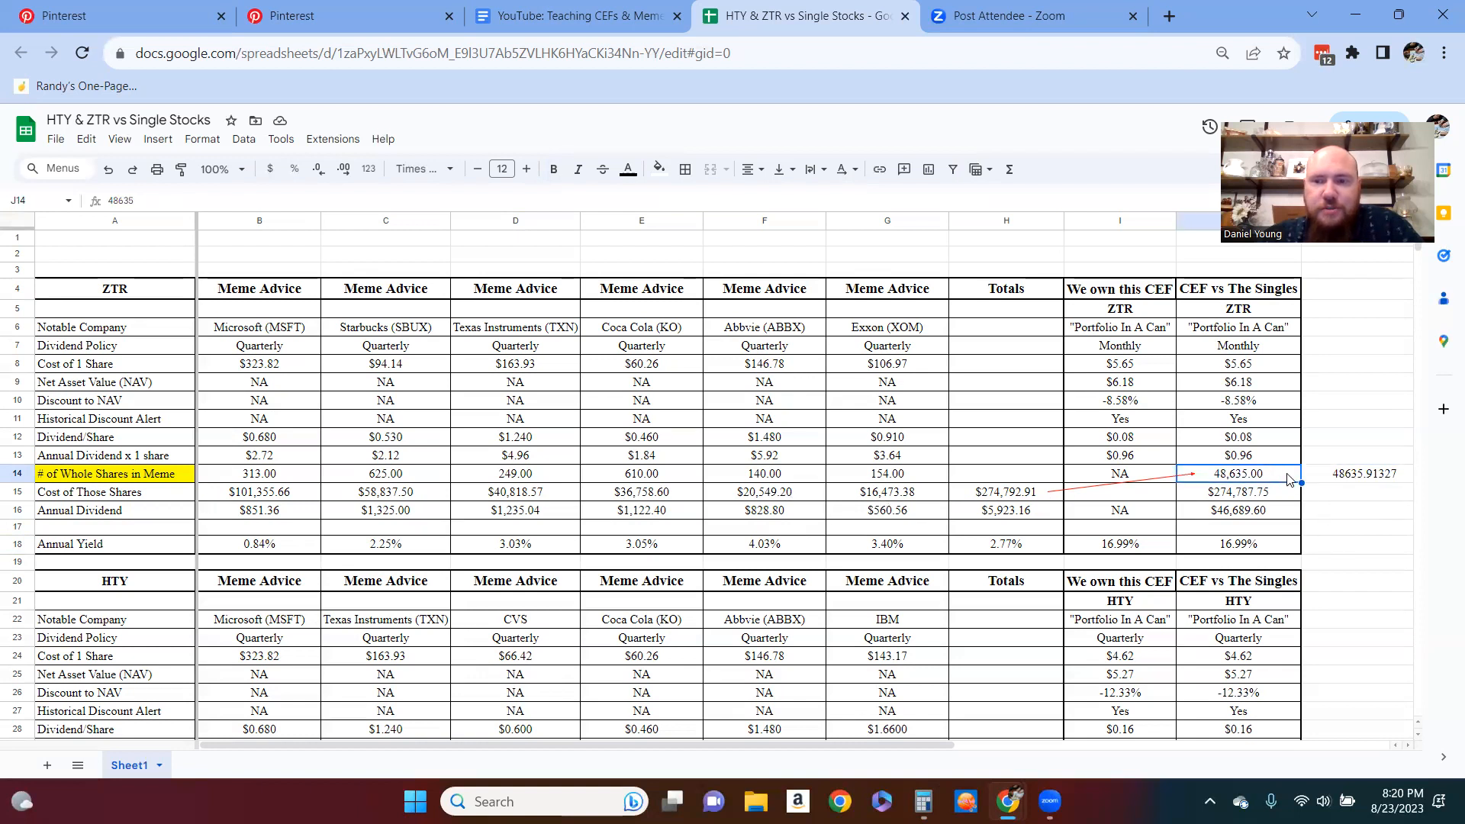
pyautogui.click(1237, 492)
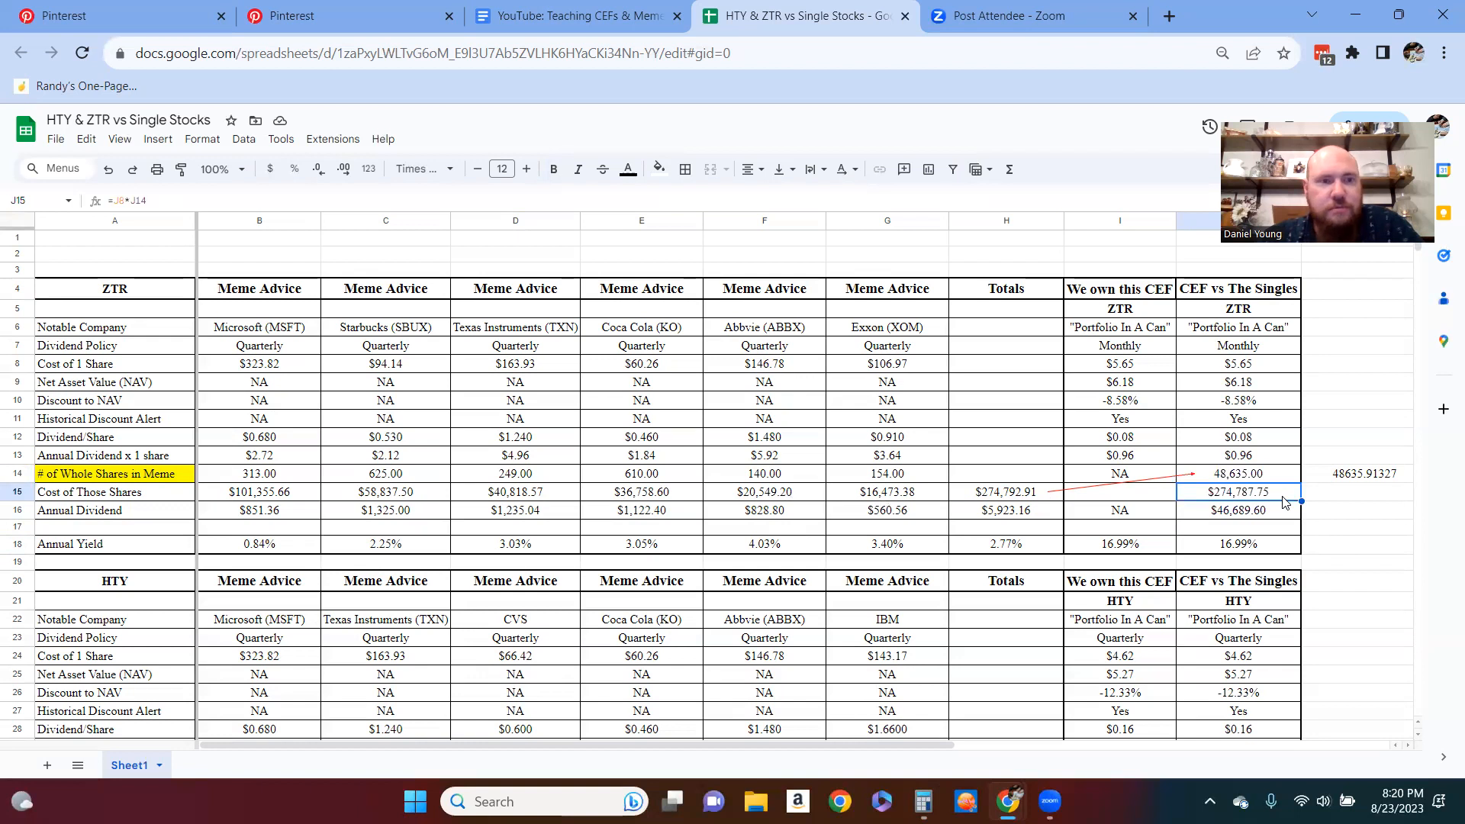
pyautogui.moveTo(1257, 458)
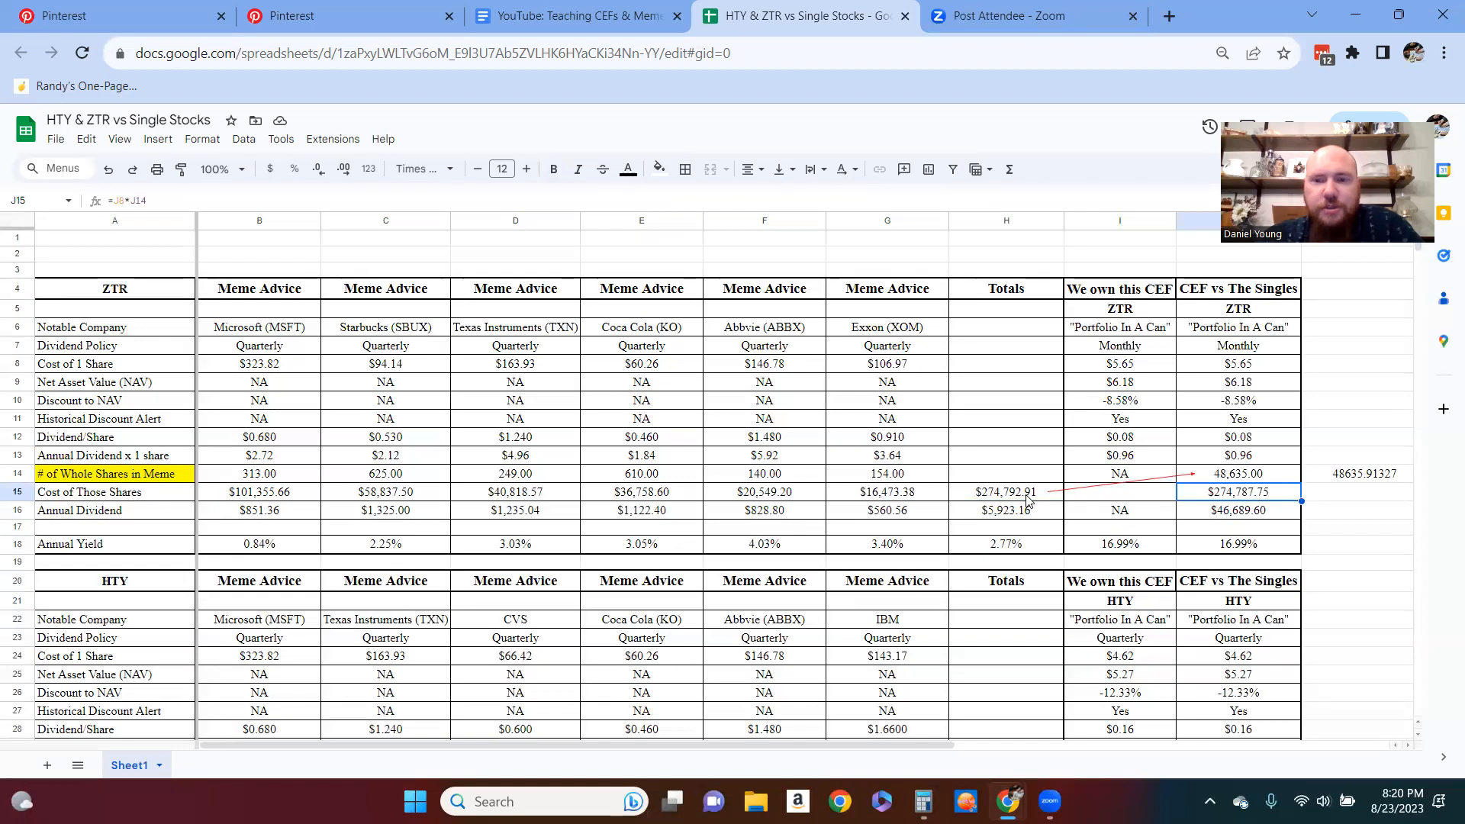
pyautogui.moveTo(1282, 512)
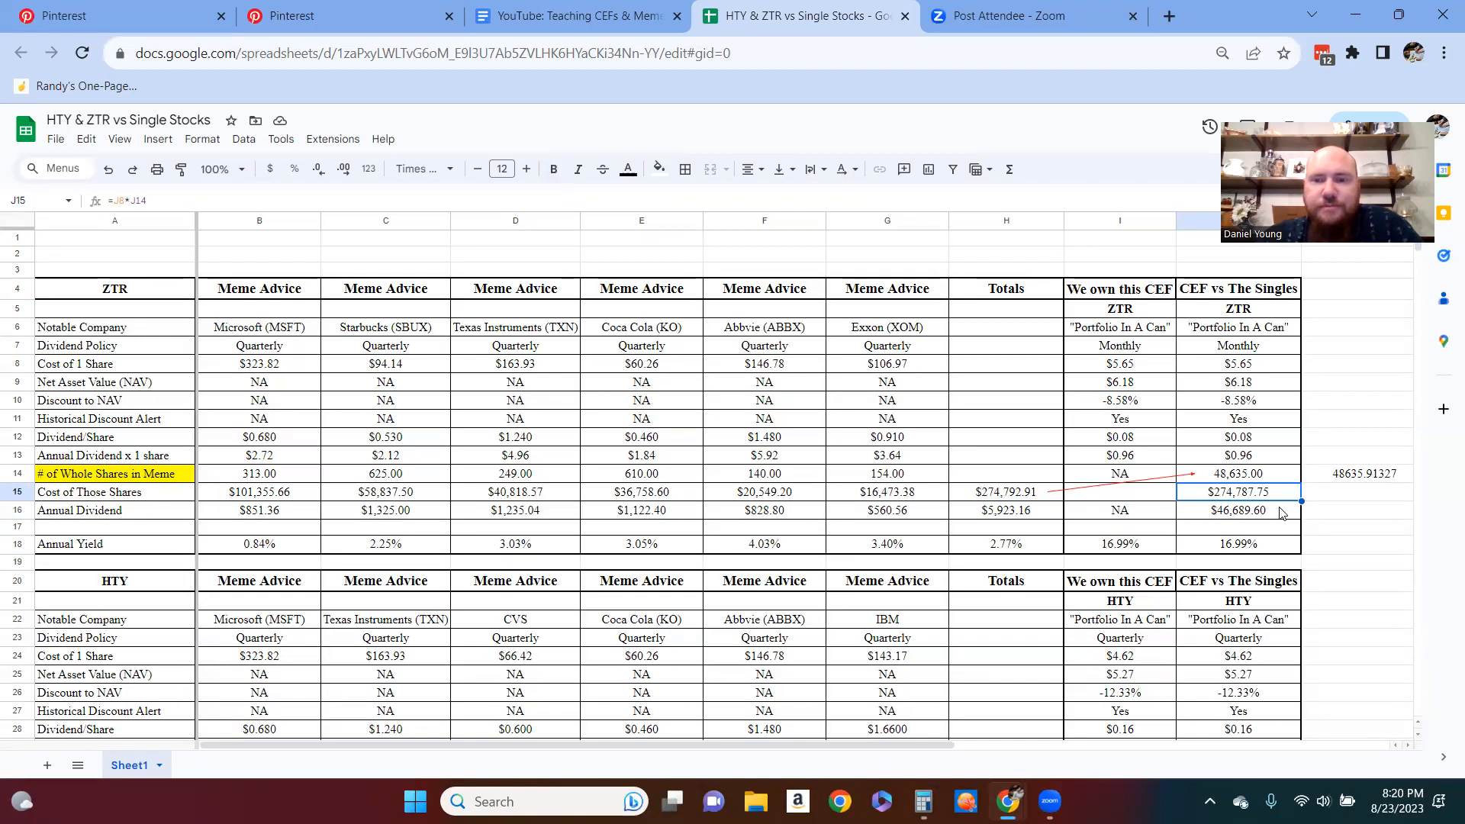
pyautogui.click(1237, 510)
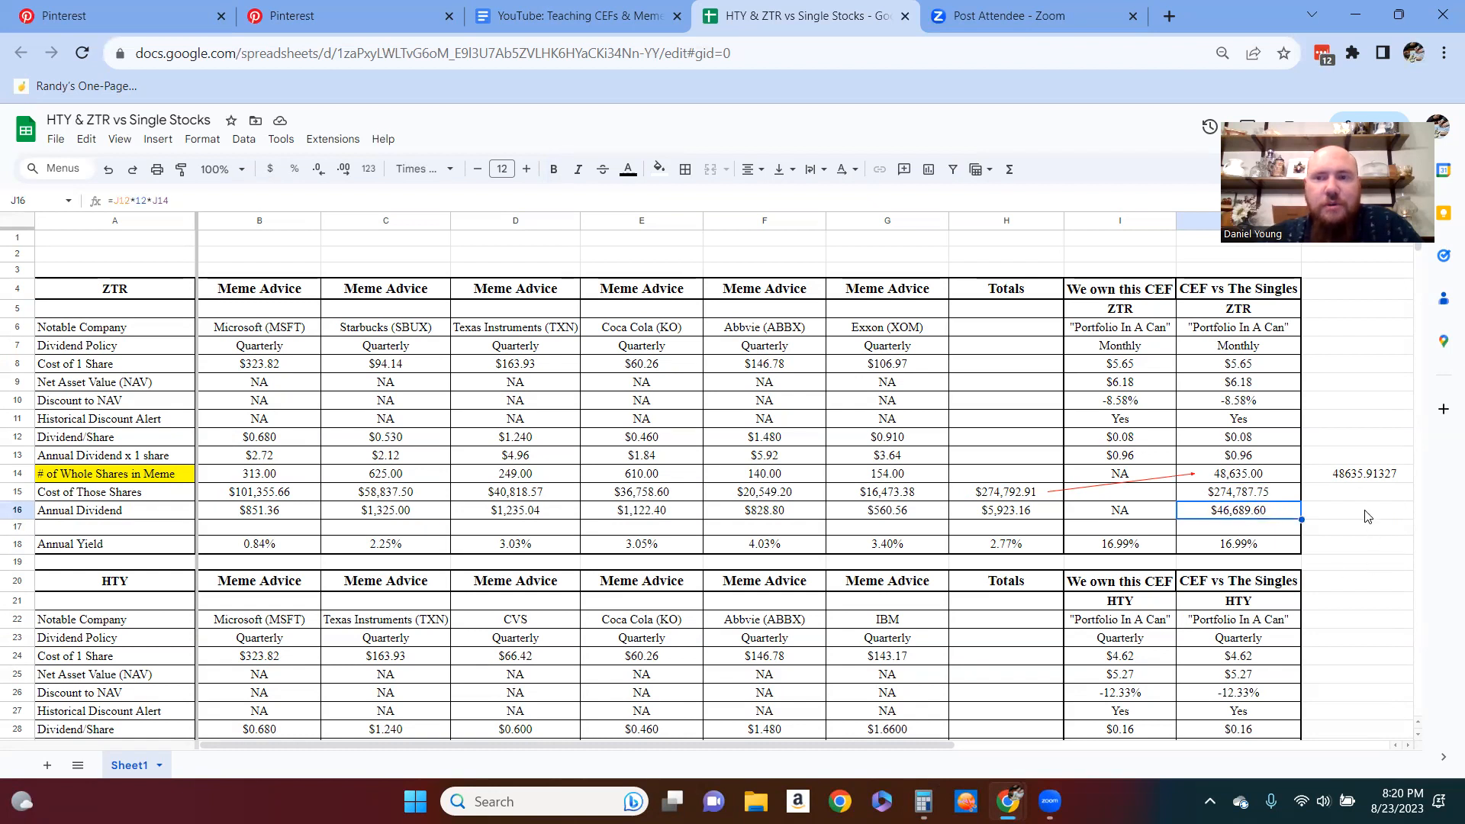
pyautogui.moveTo(1258, 536)
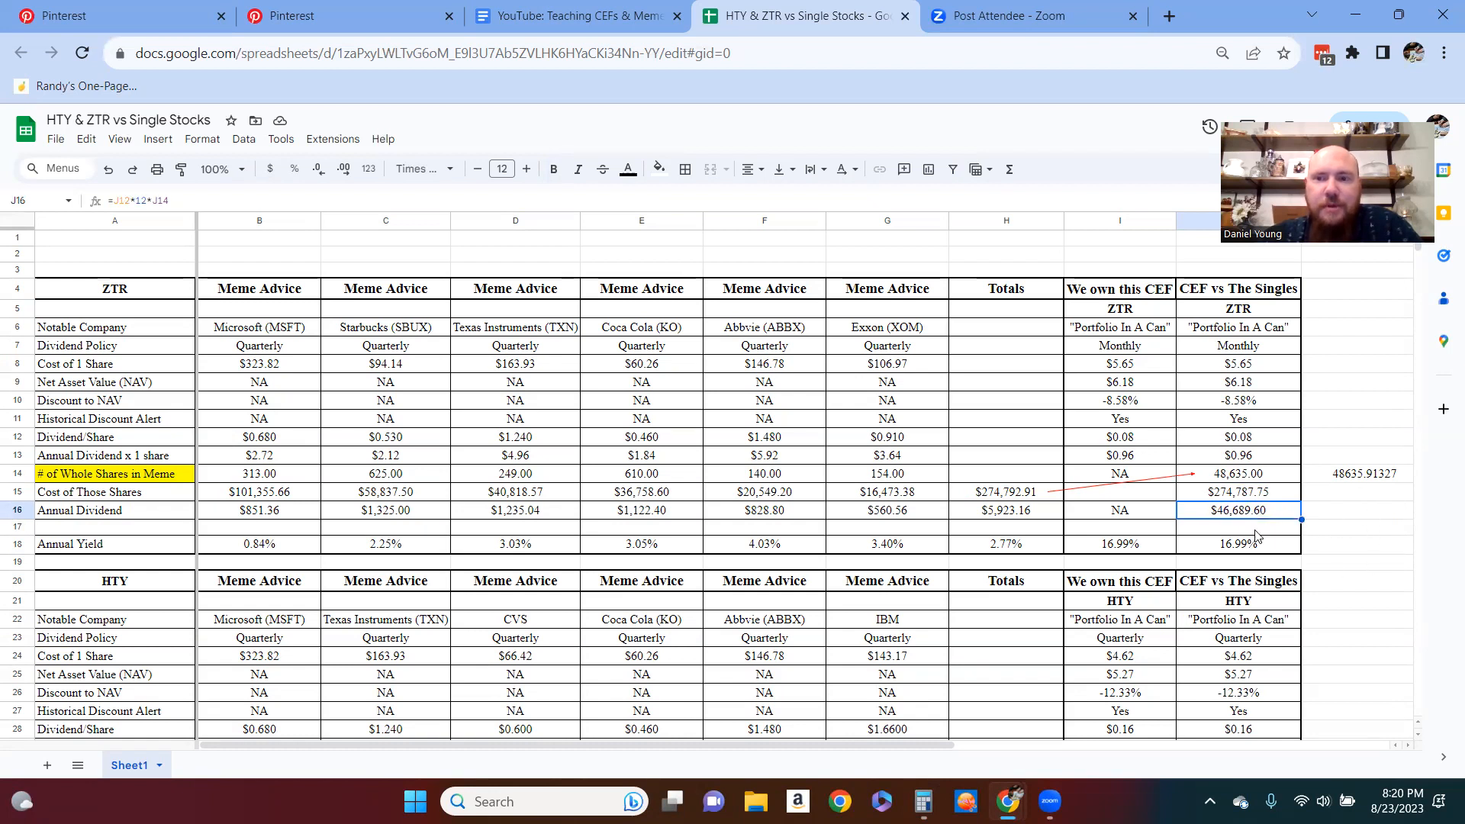
pyautogui.moveTo(1035, 640)
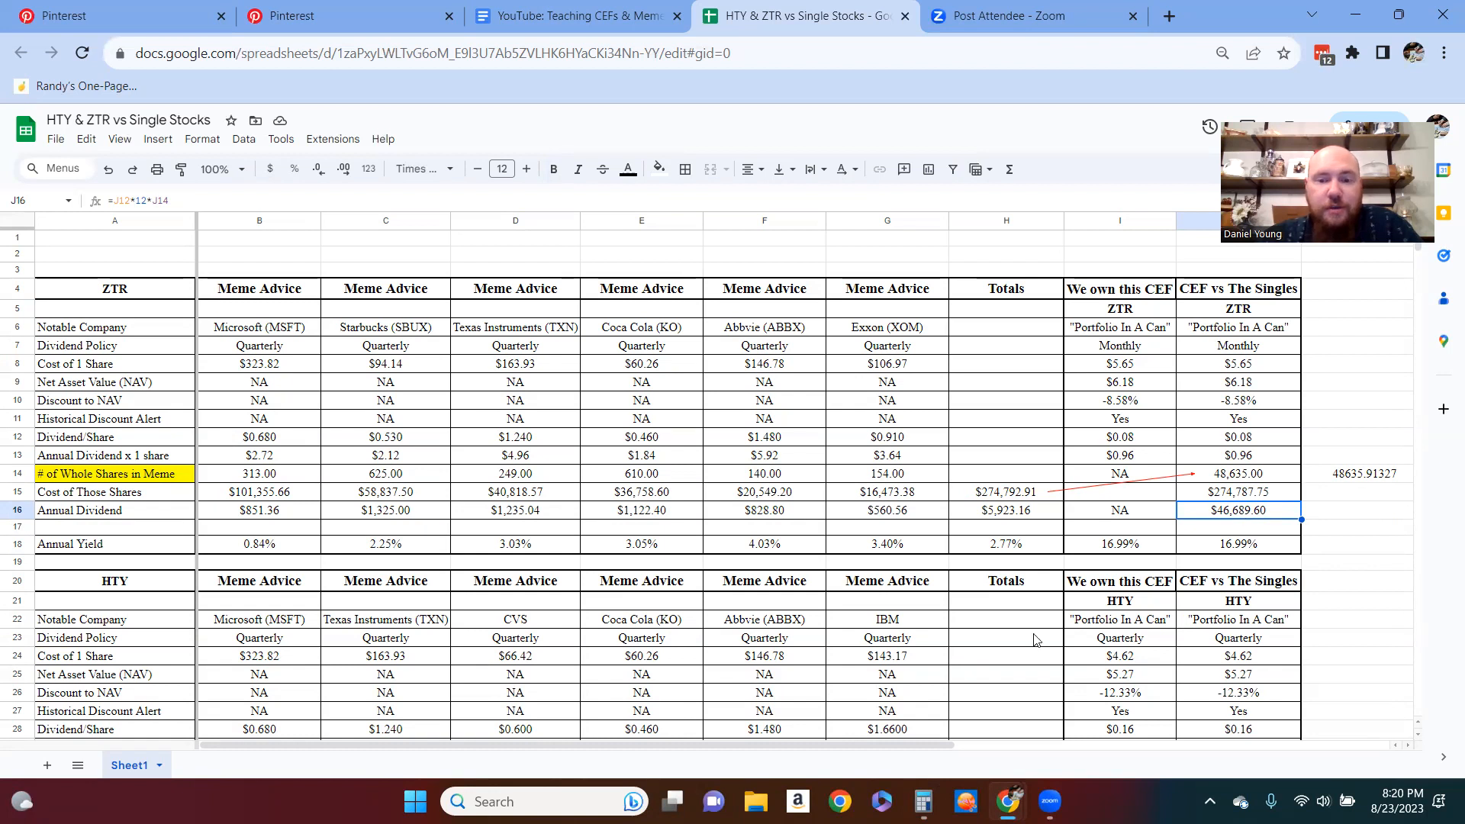
pyautogui.click(922, 800)
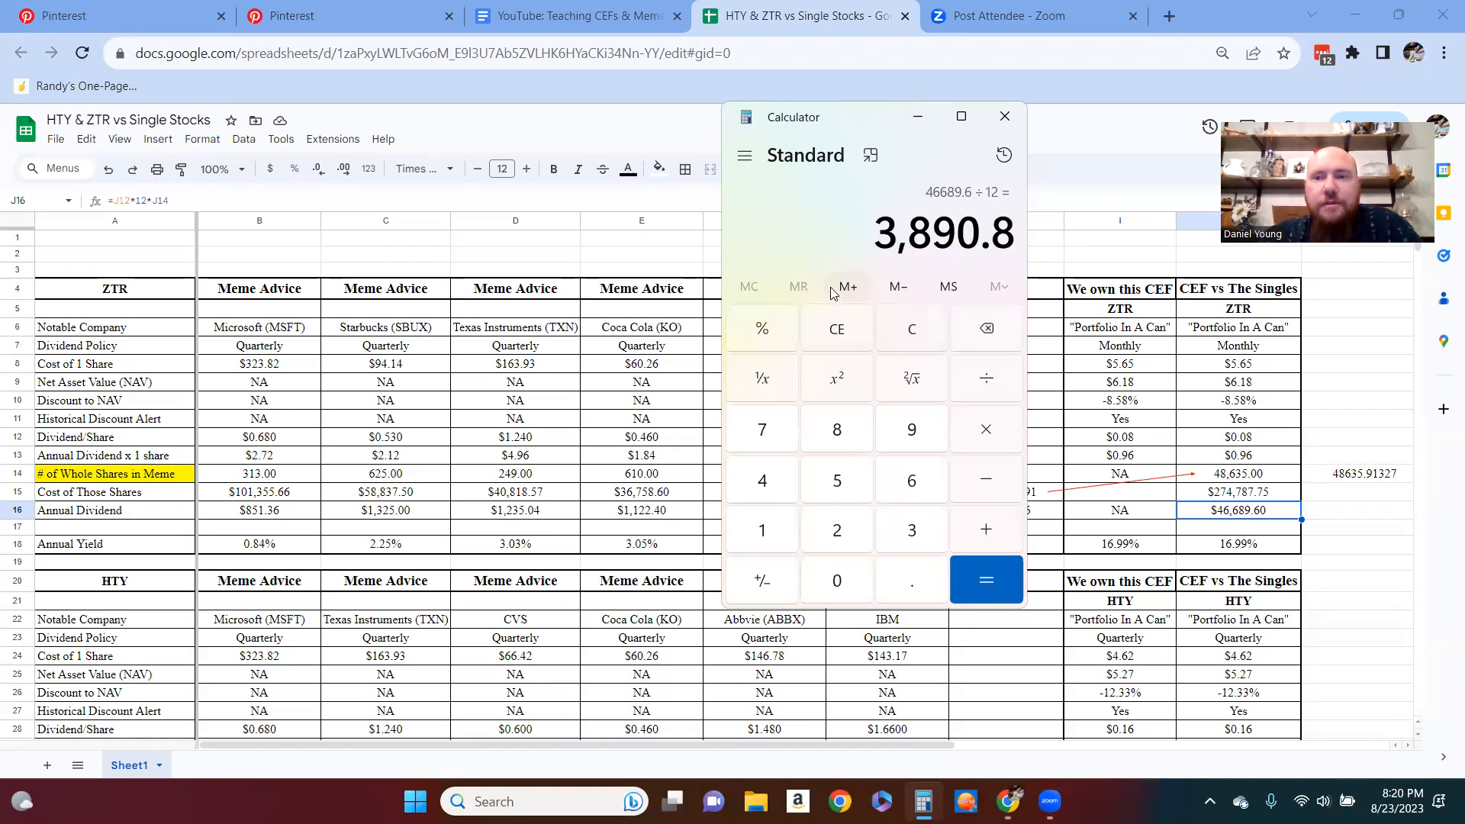
pyautogui.moveTo(848, 286)
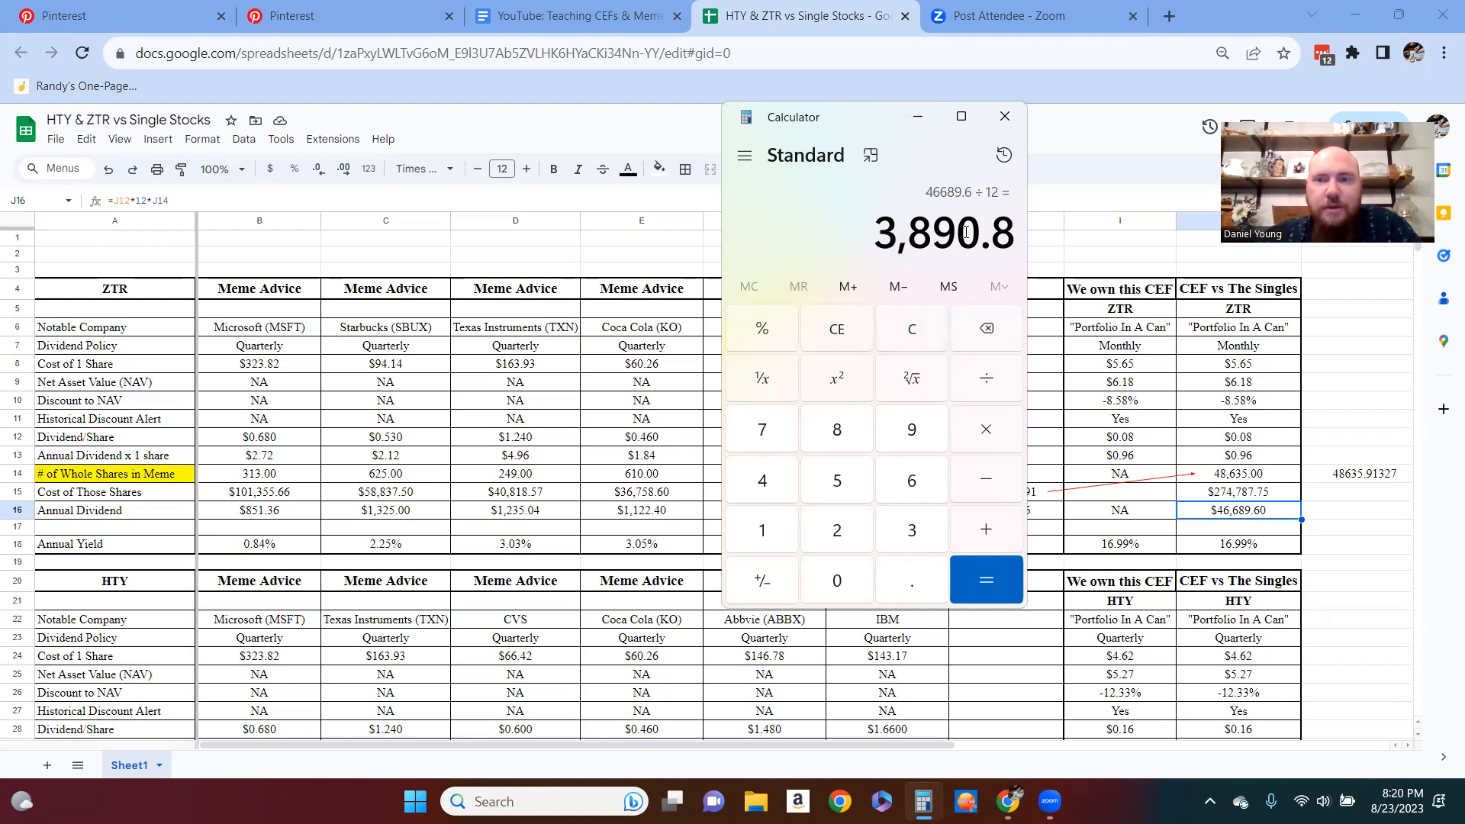
pyautogui.click(1004, 116)
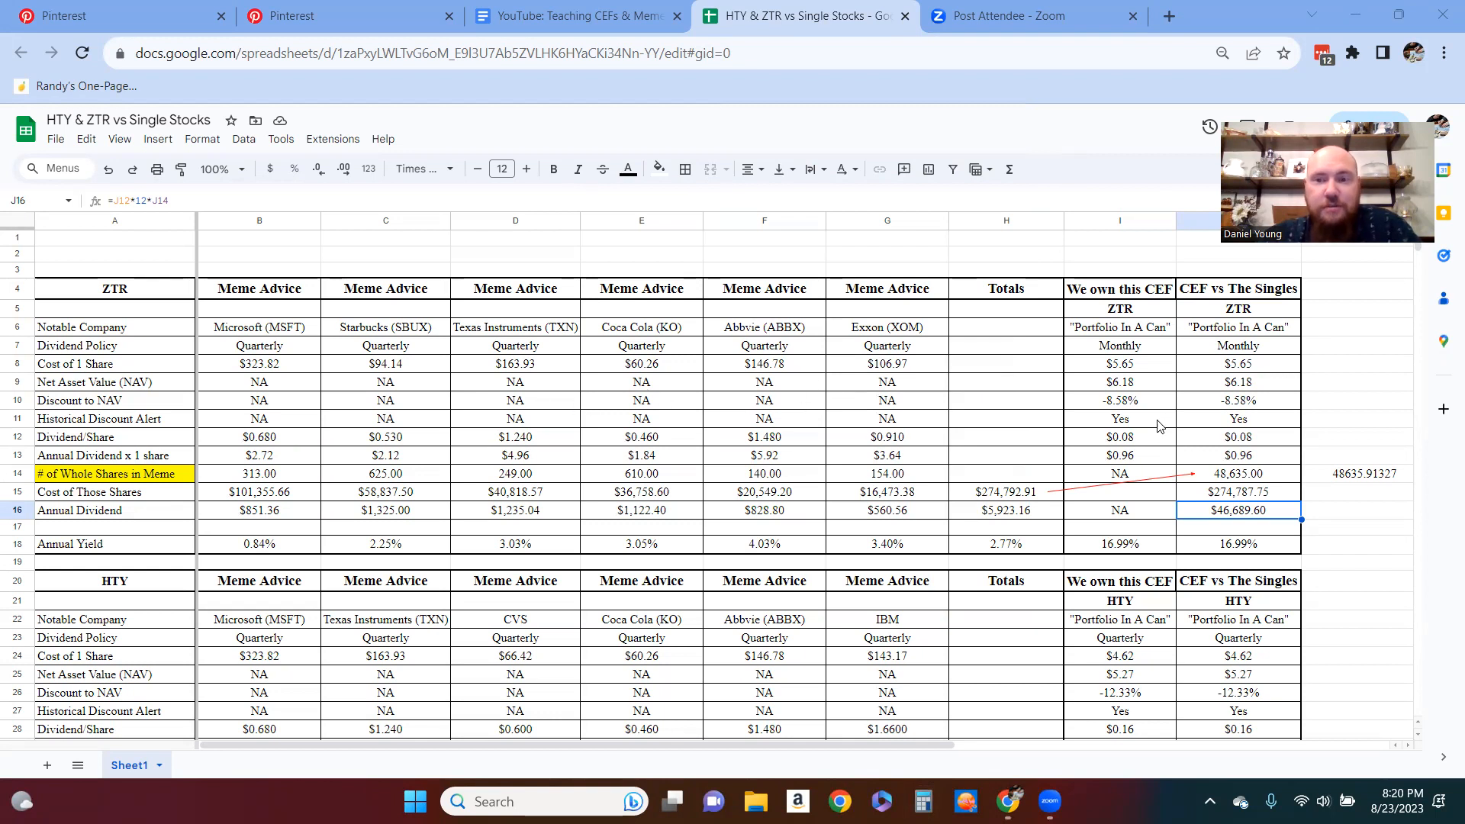
pyautogui.scroll(-3)
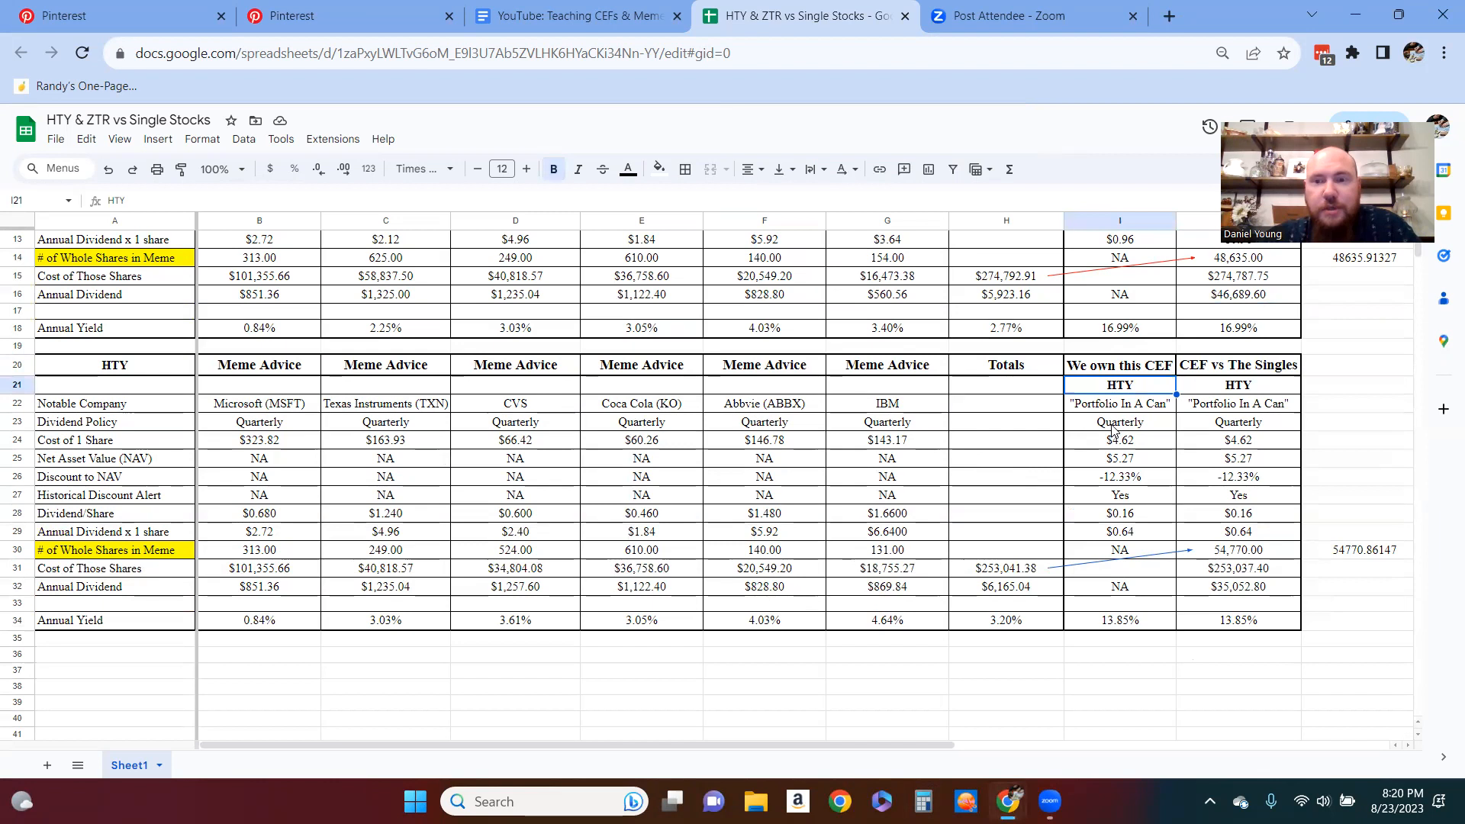
pyautogui.click(1120, 422)
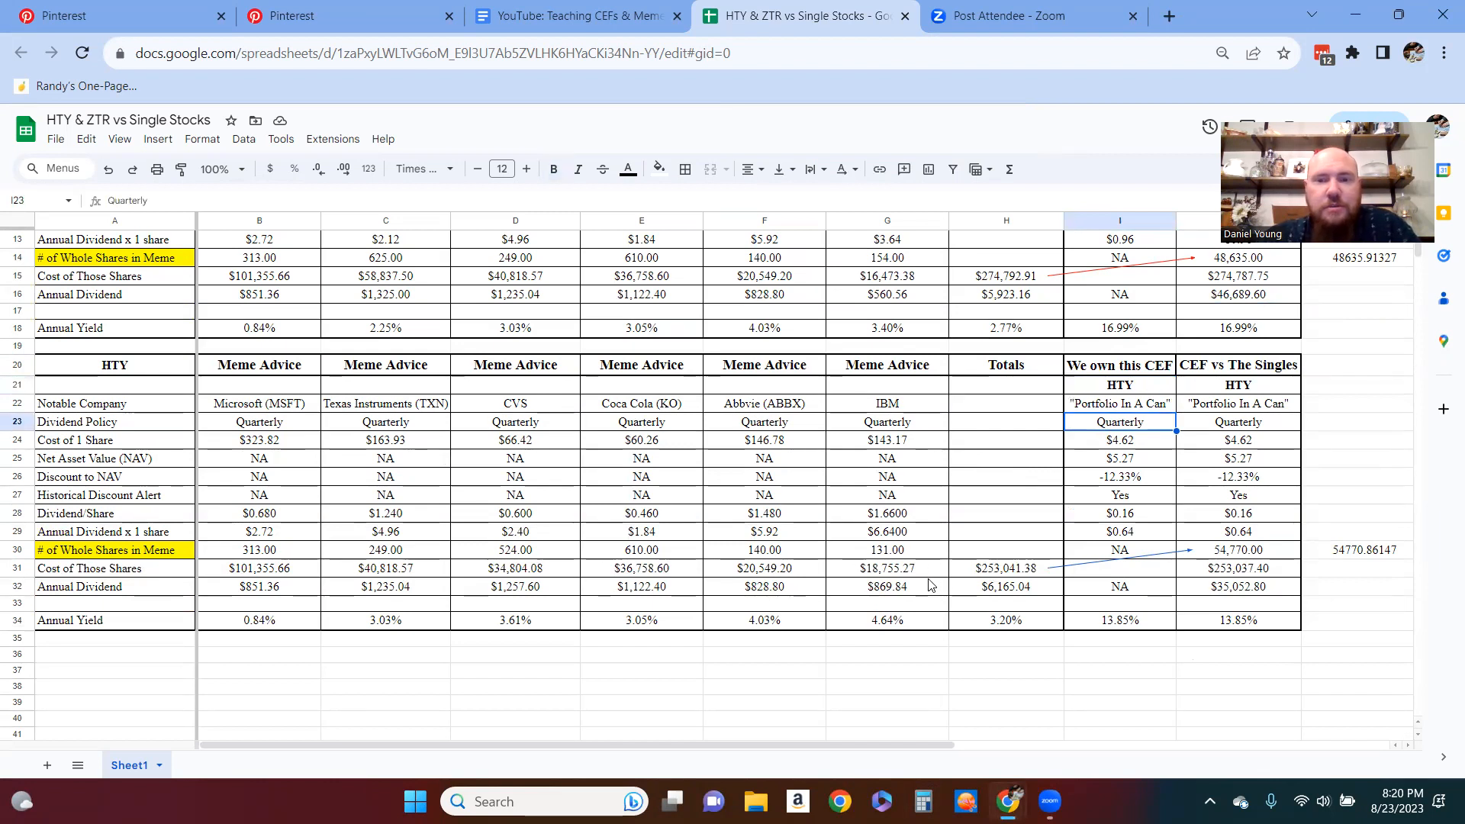
pyautogui.click(1007, 567)
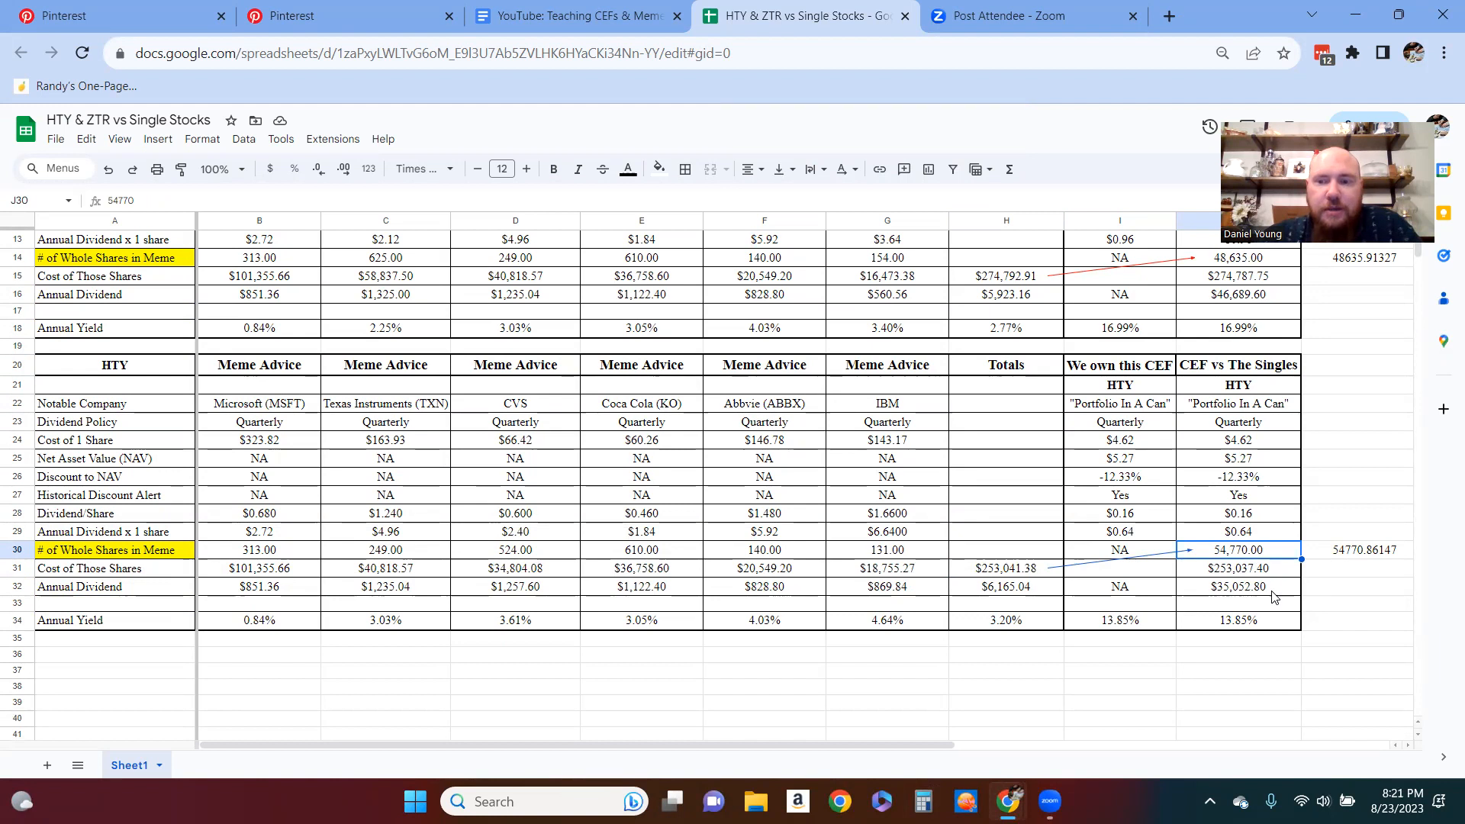
pyautogui.click(1236, 586)
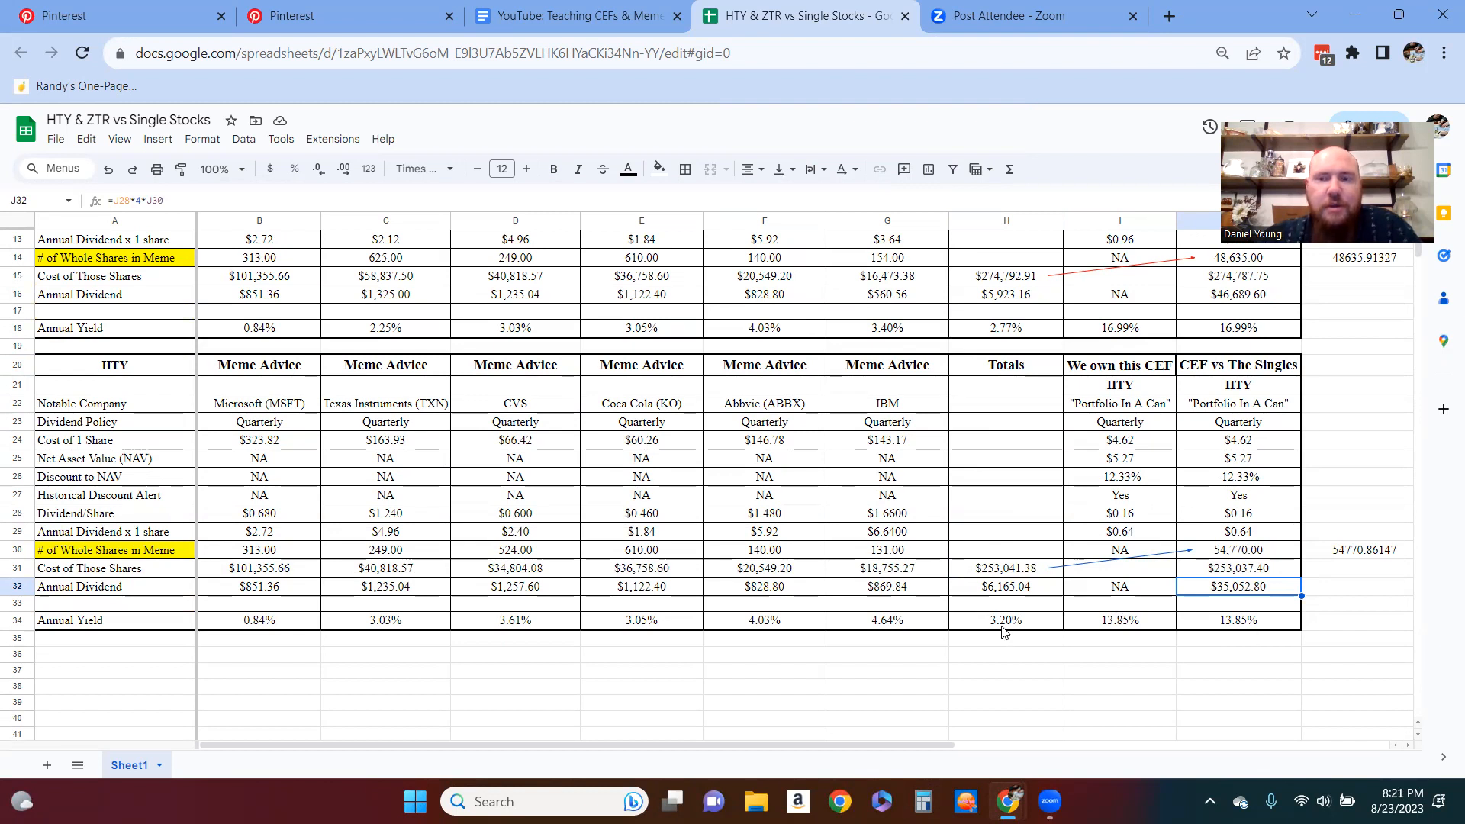
pyautogui.moveTo(931, 593)
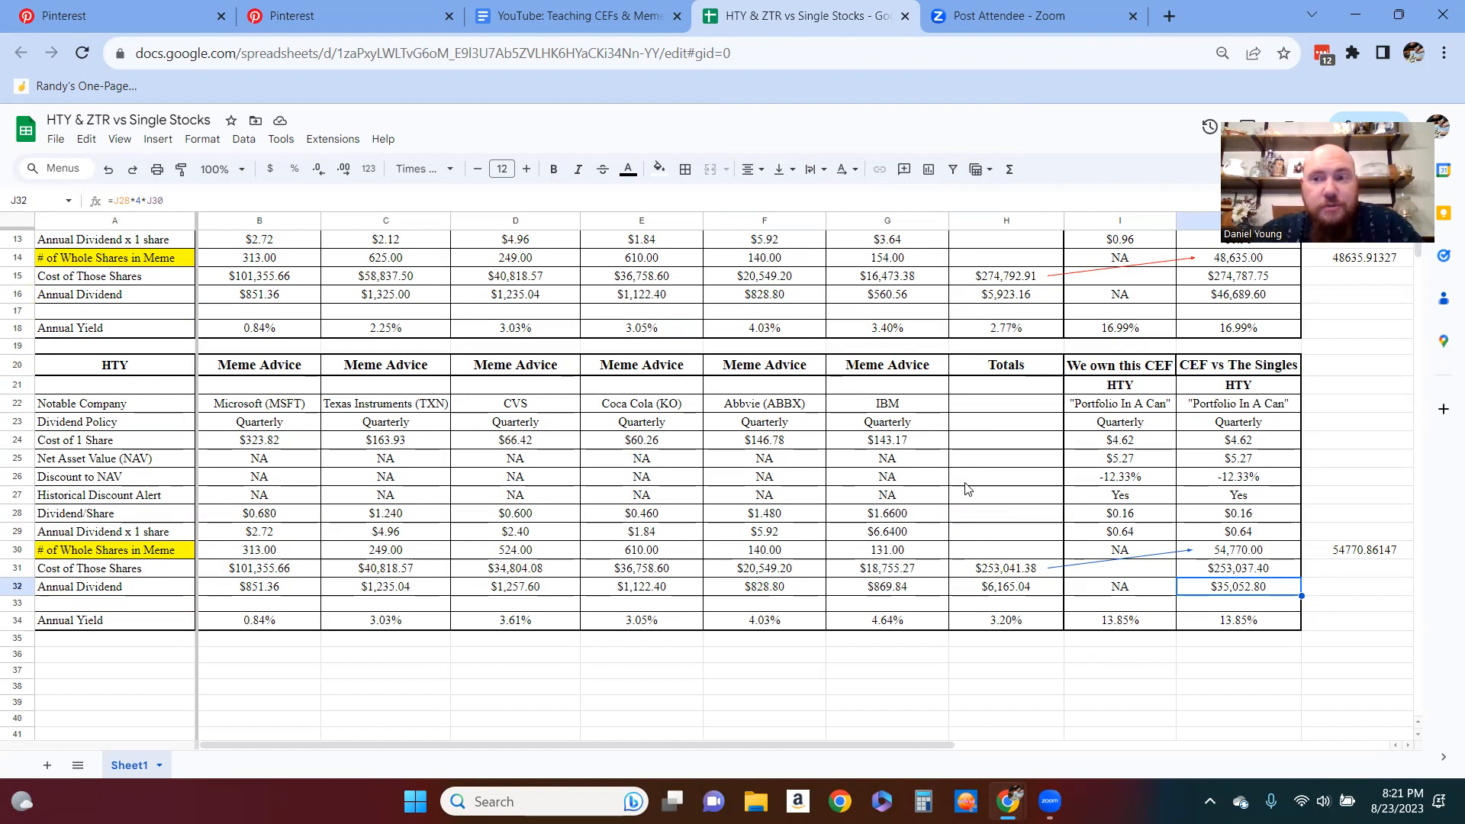
pyautogui.moveTo(1014, 407)
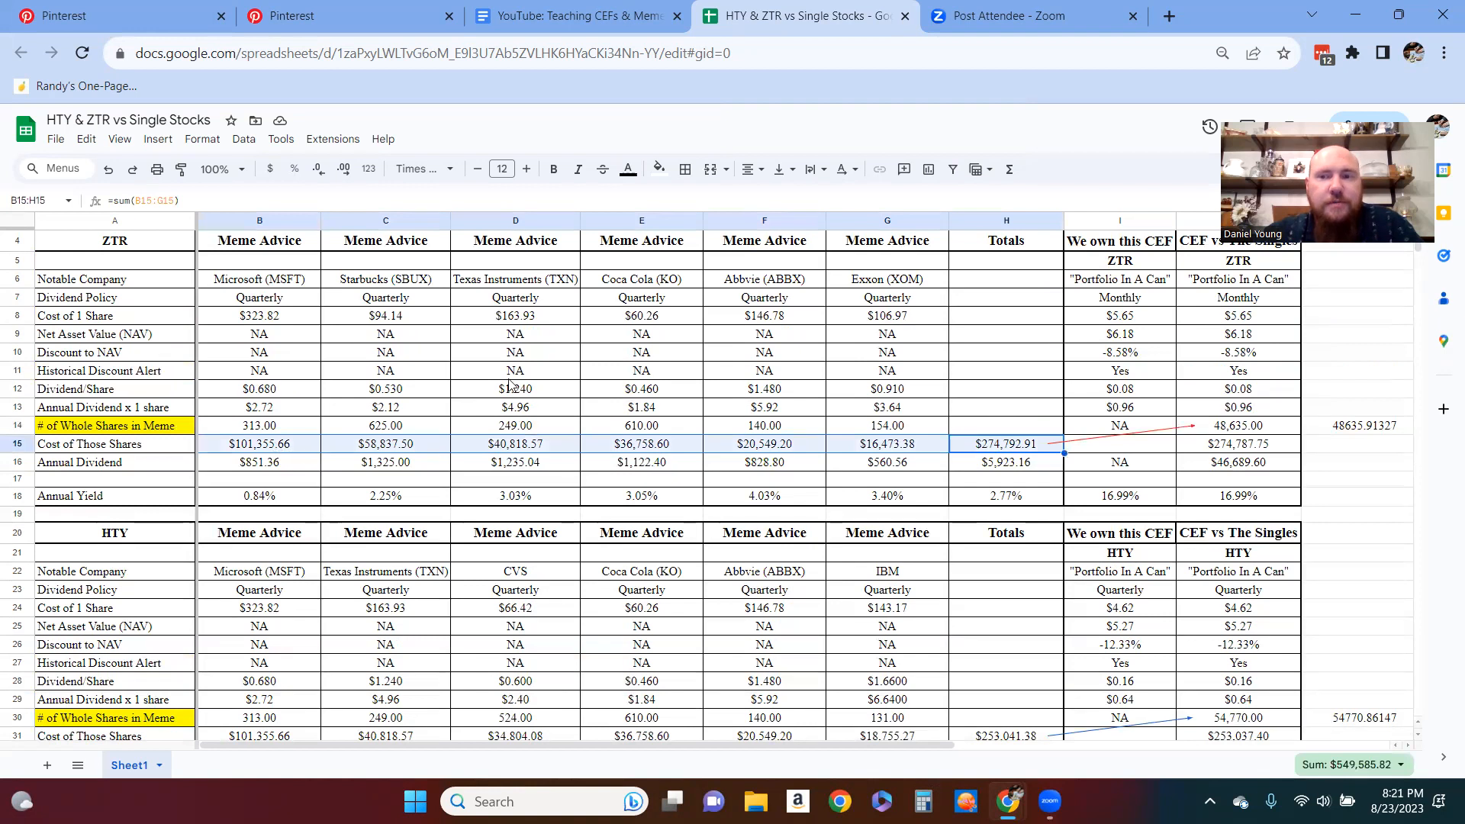
# Step: Inspect ZTR's share cost, discount alert, yield, share count and notable company names
pyautogui.click(1119, 315)
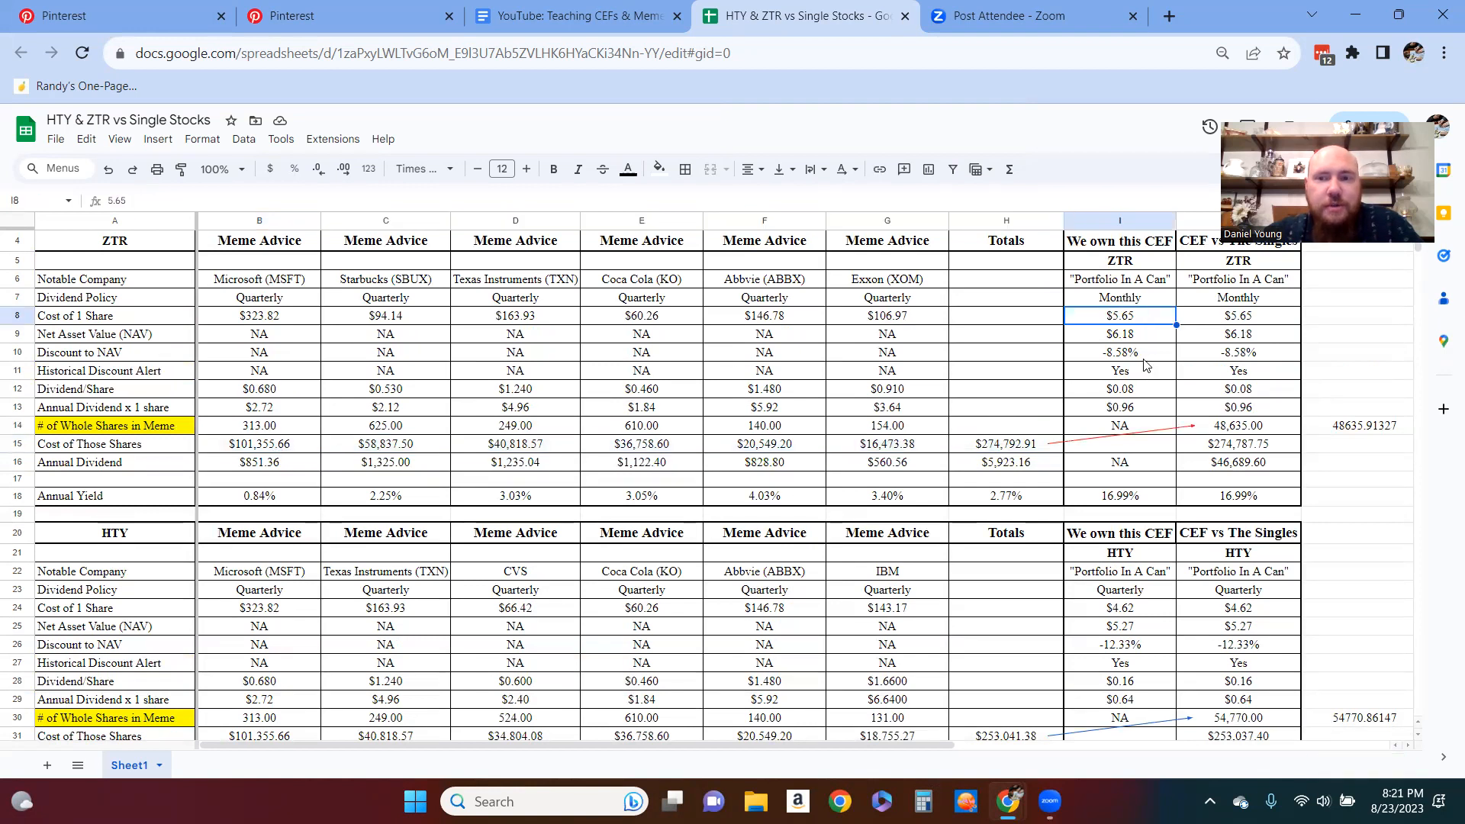
pyautogui.click(1120, 353)
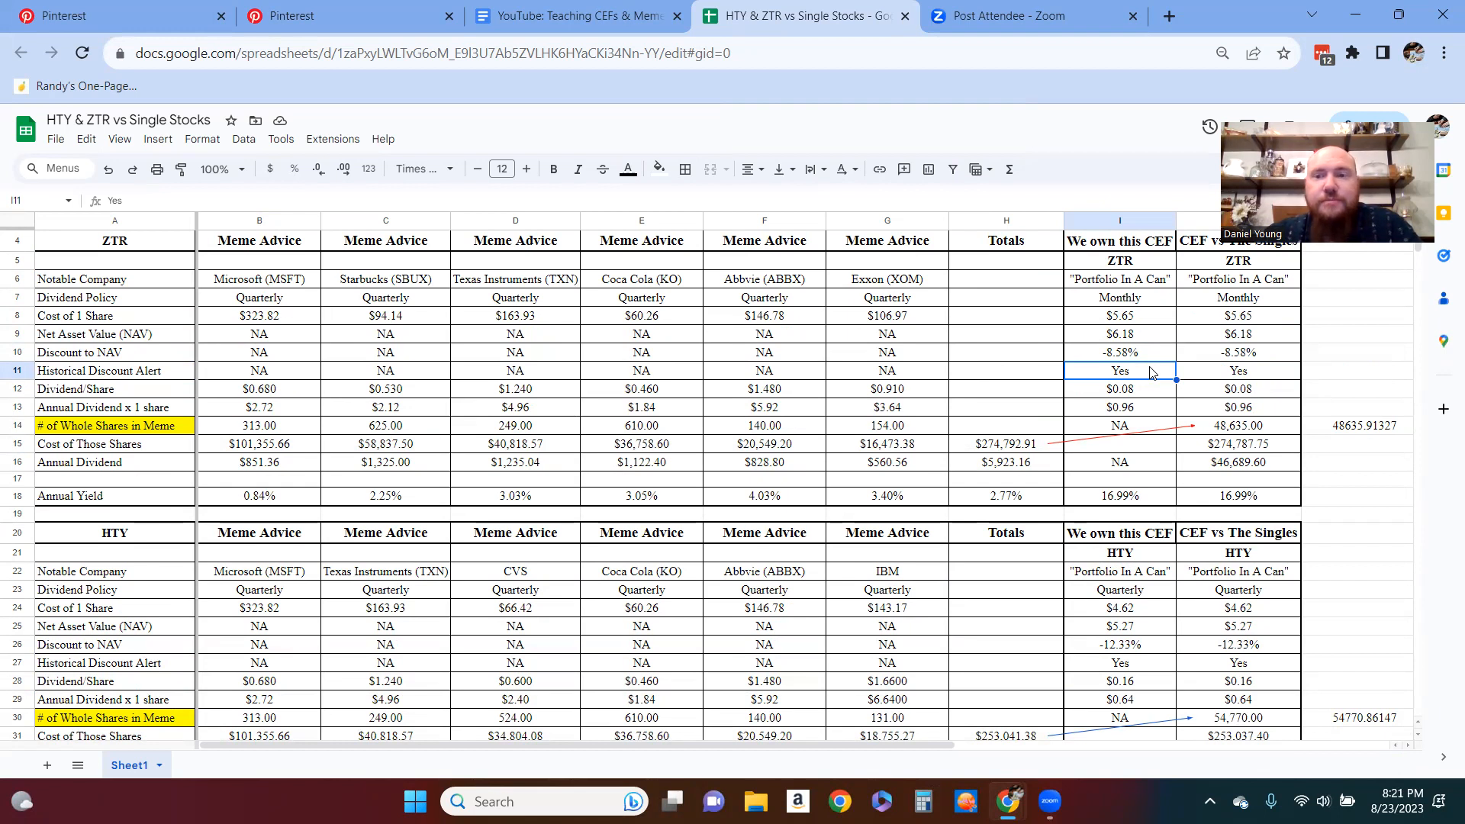
pyautogui.moveTo(1144, 322)
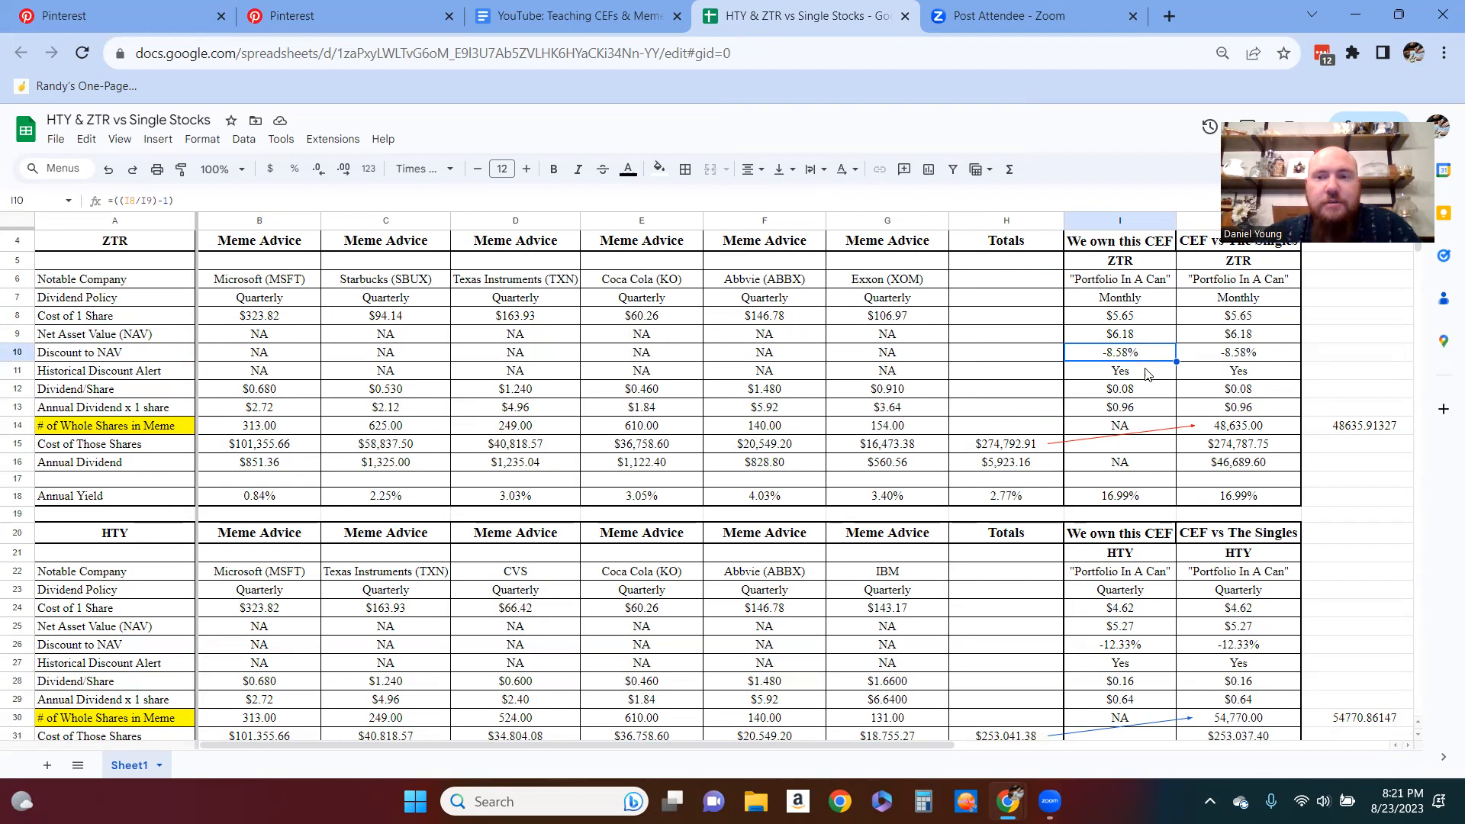
pyautogui.click(1118, 370)
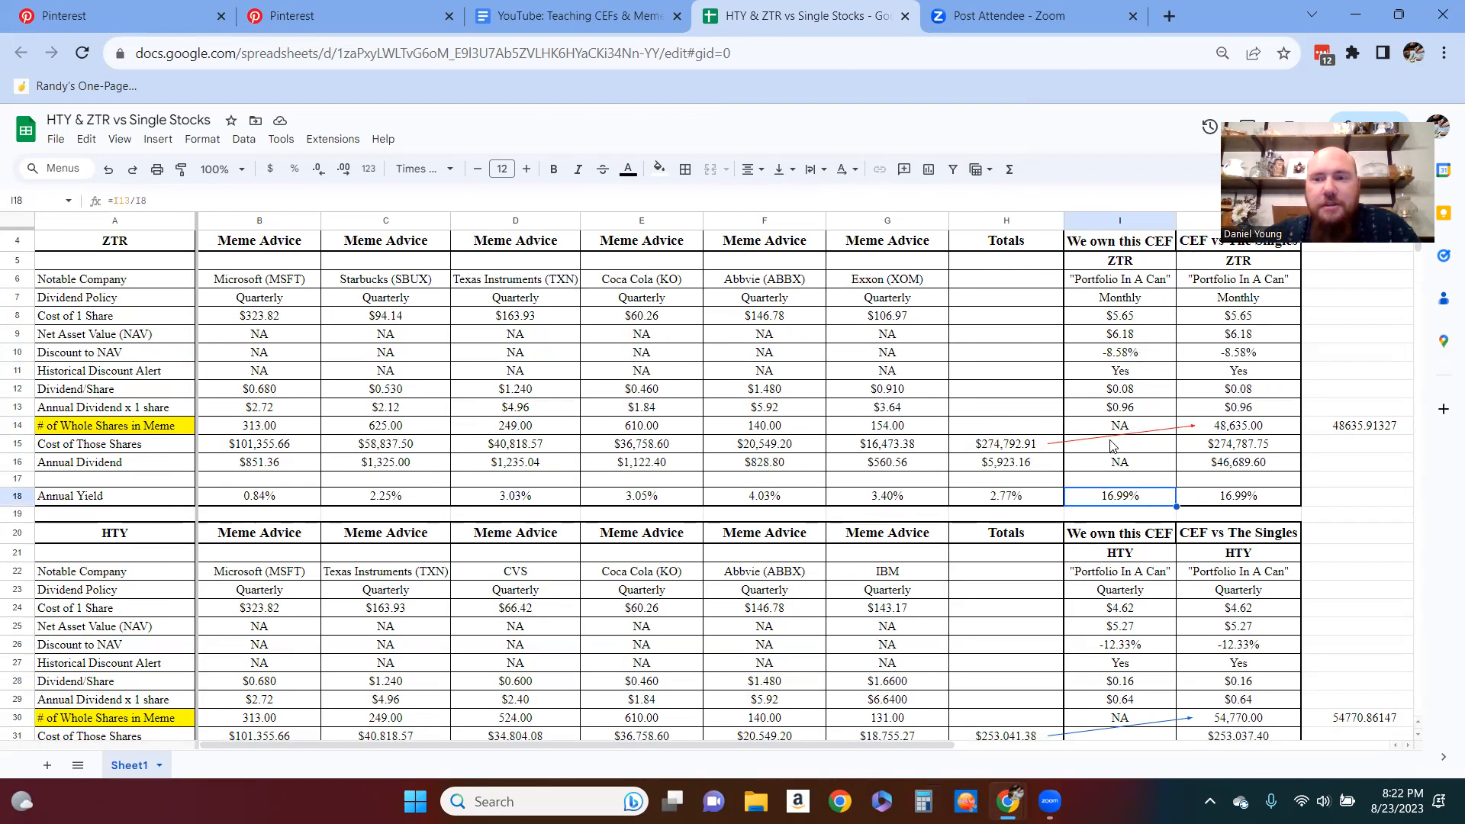
pyautogui.moveTo(1268, 430)
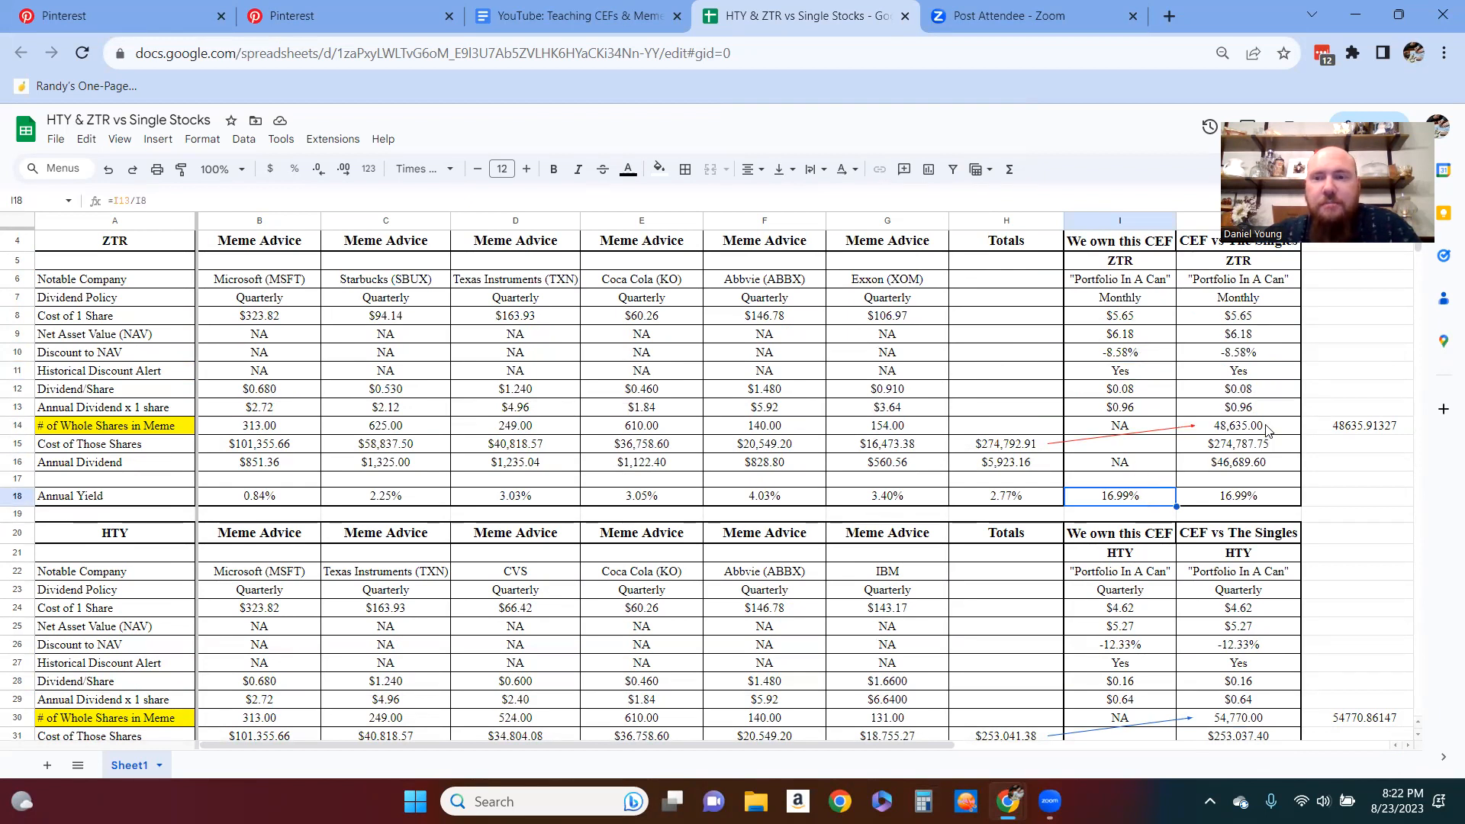
pyautogui.click(1237, 425)
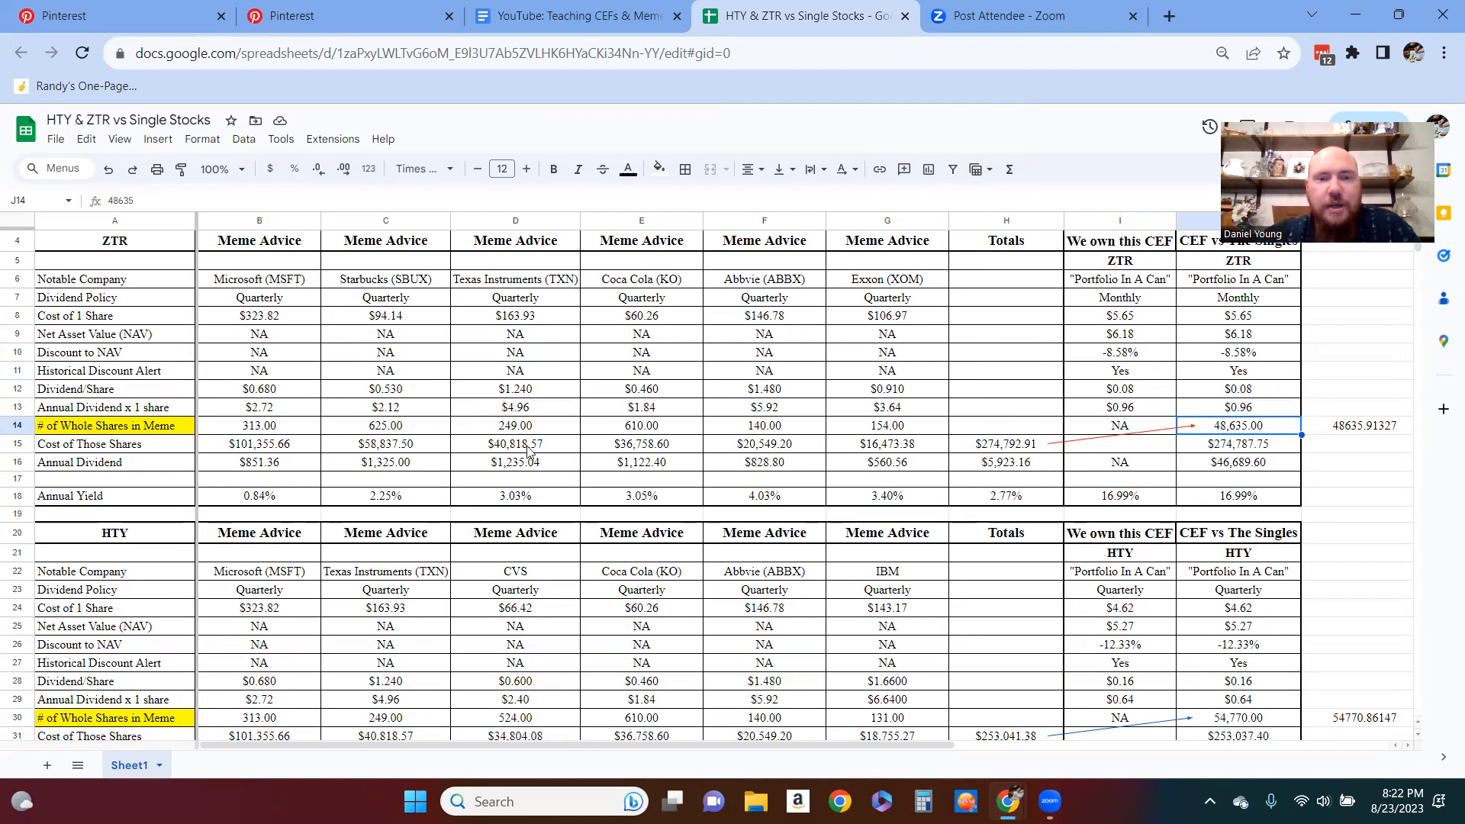
pyautogui.moveTo(812, 440)
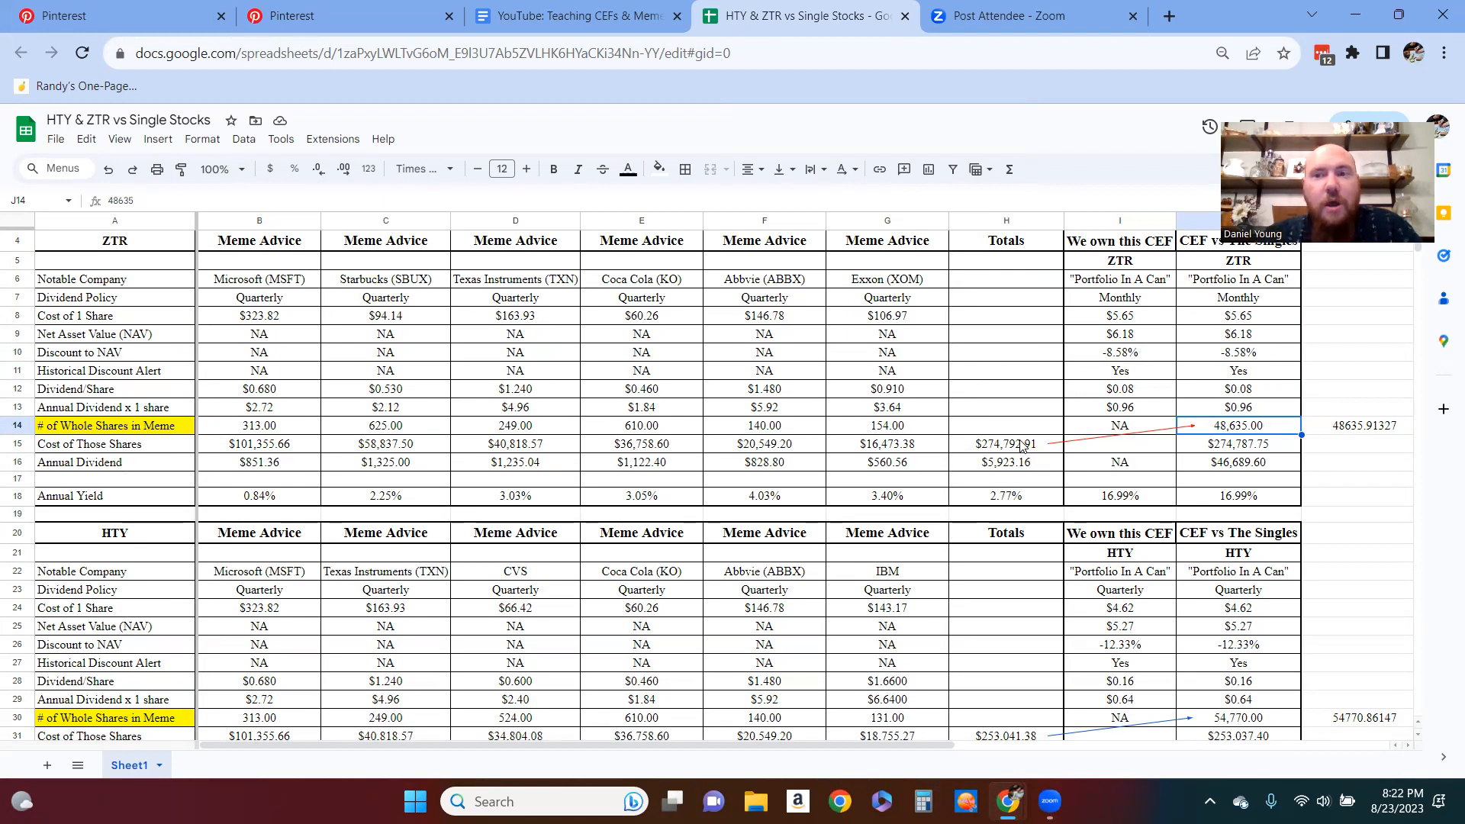
pyautogui.moveTo(1167, 437)
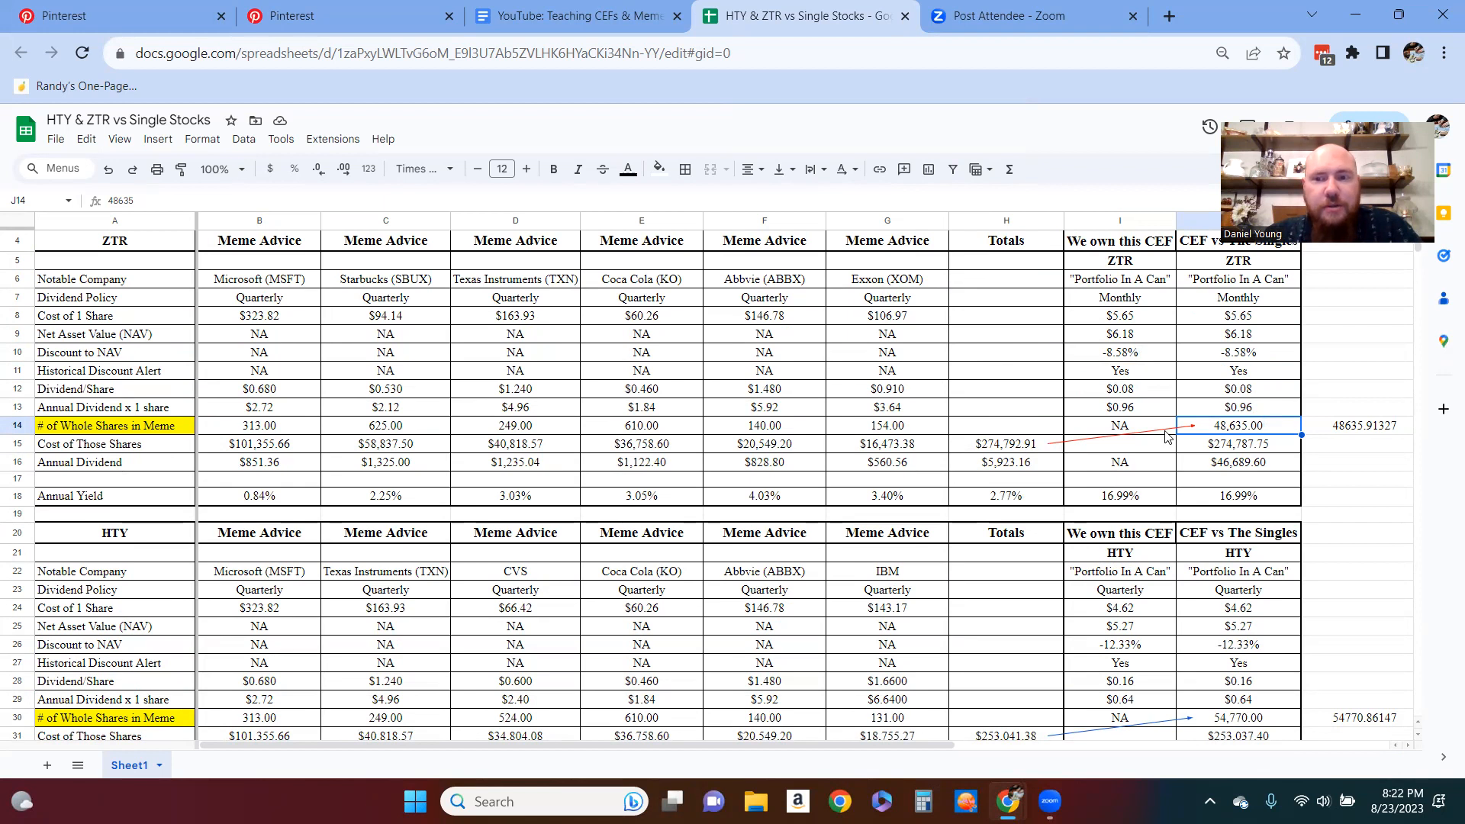
pyautogui.moveTo(514, 278); pyautogui.dragTo(886, 278)
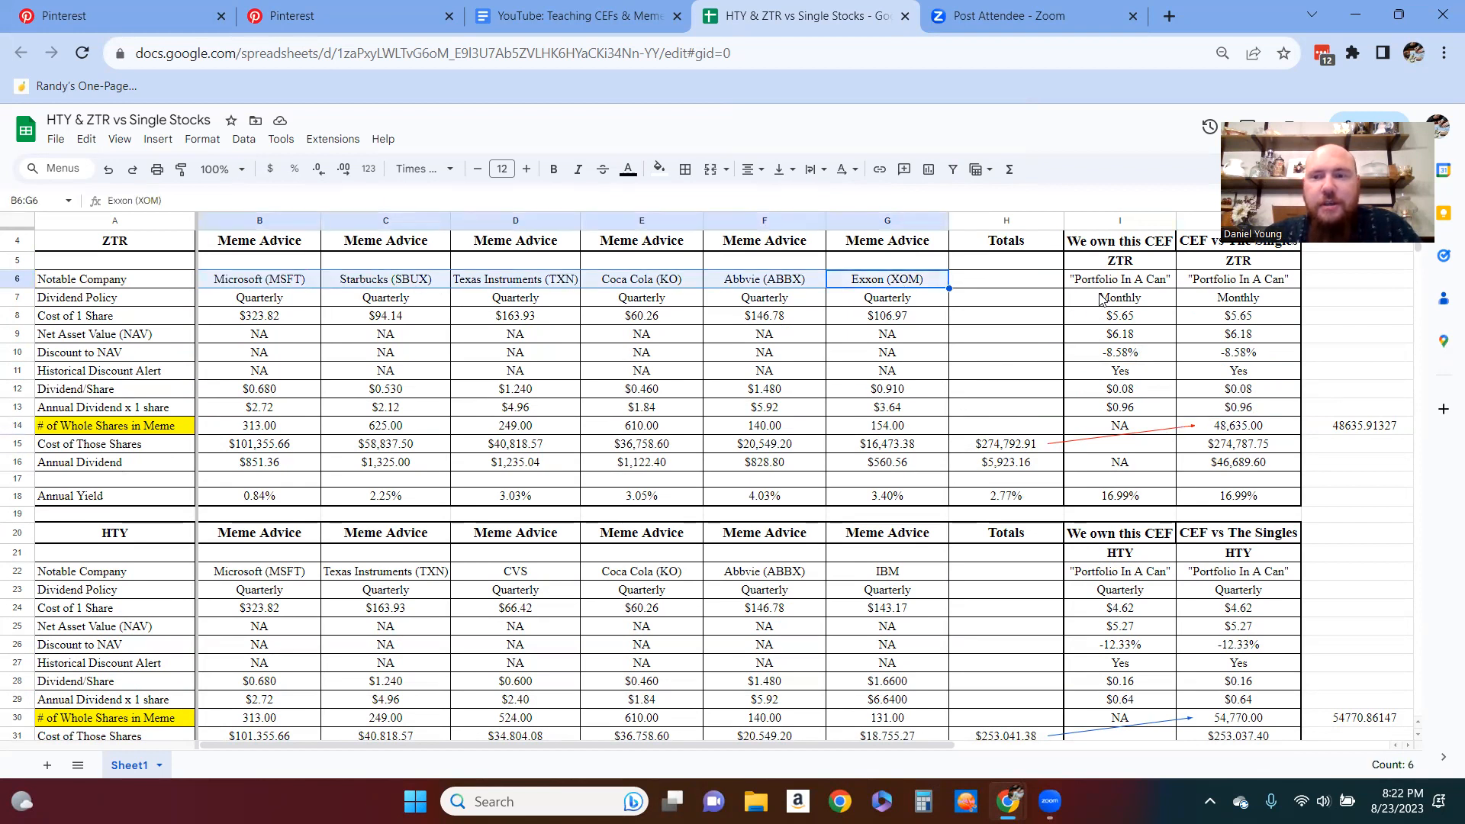
pyautogui.click(1119, 296)
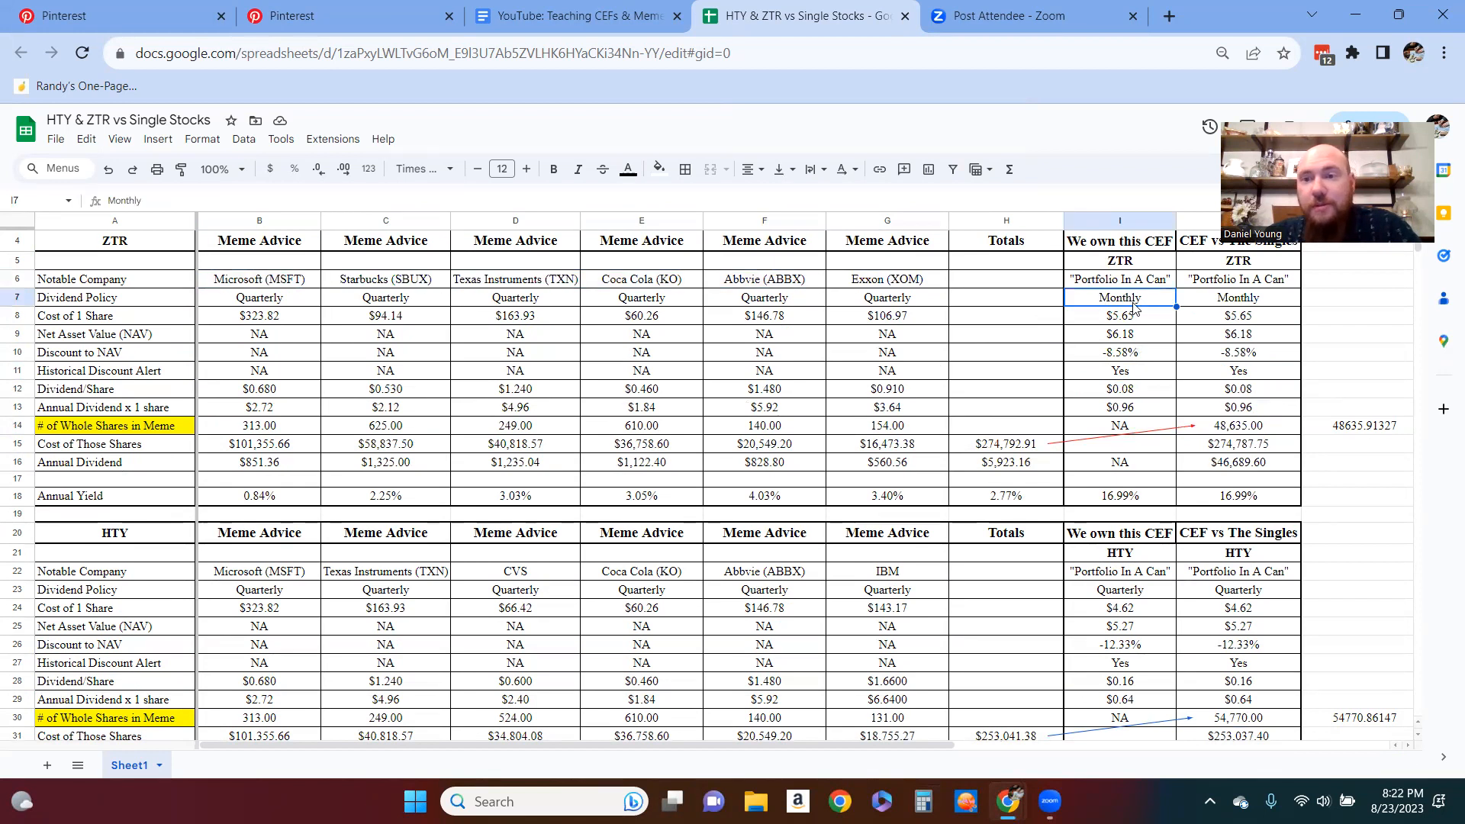
pyautogui.click(1119, 315)
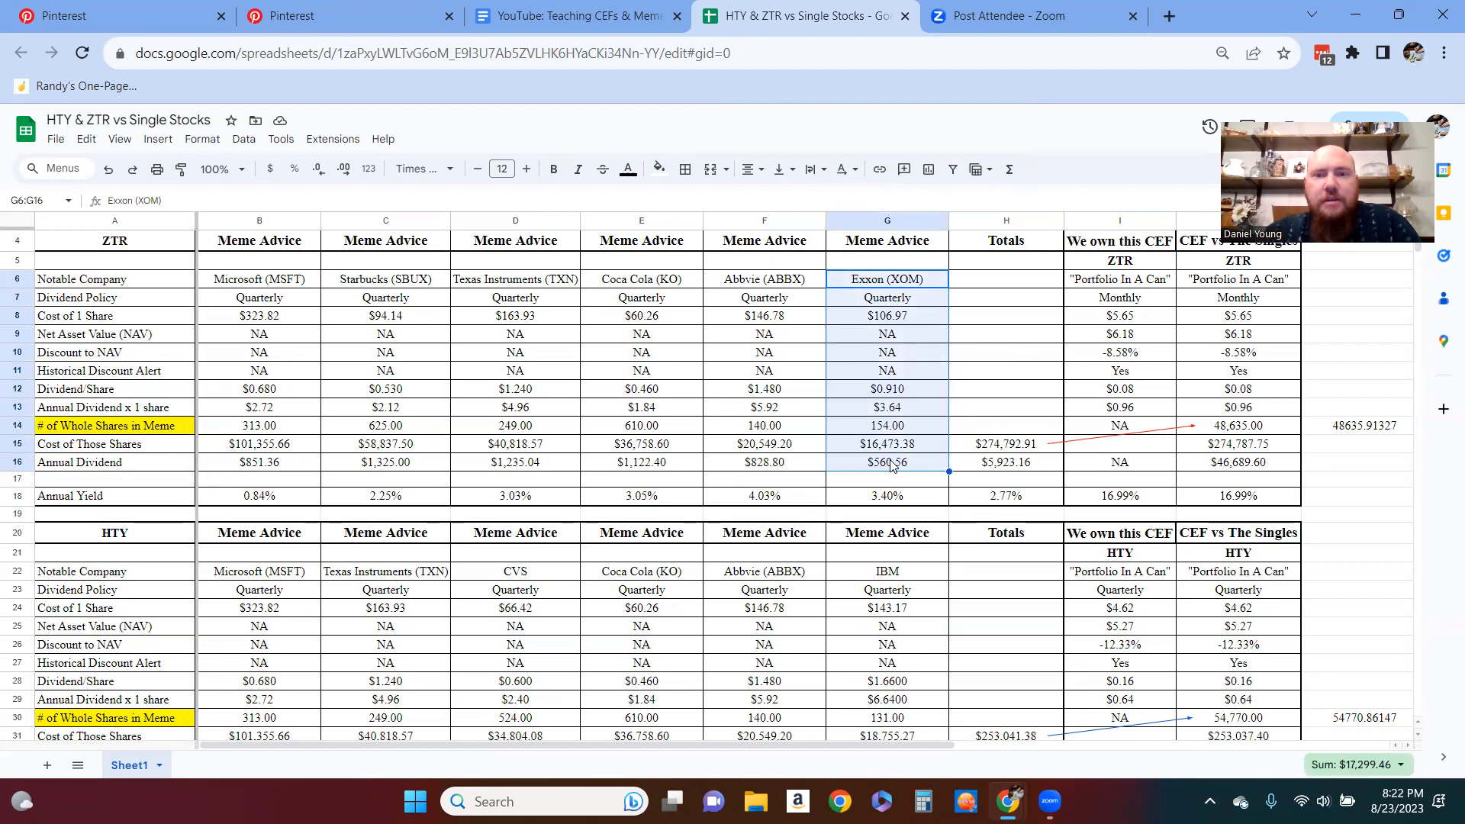
pyautogui.moveTo(911, 324)
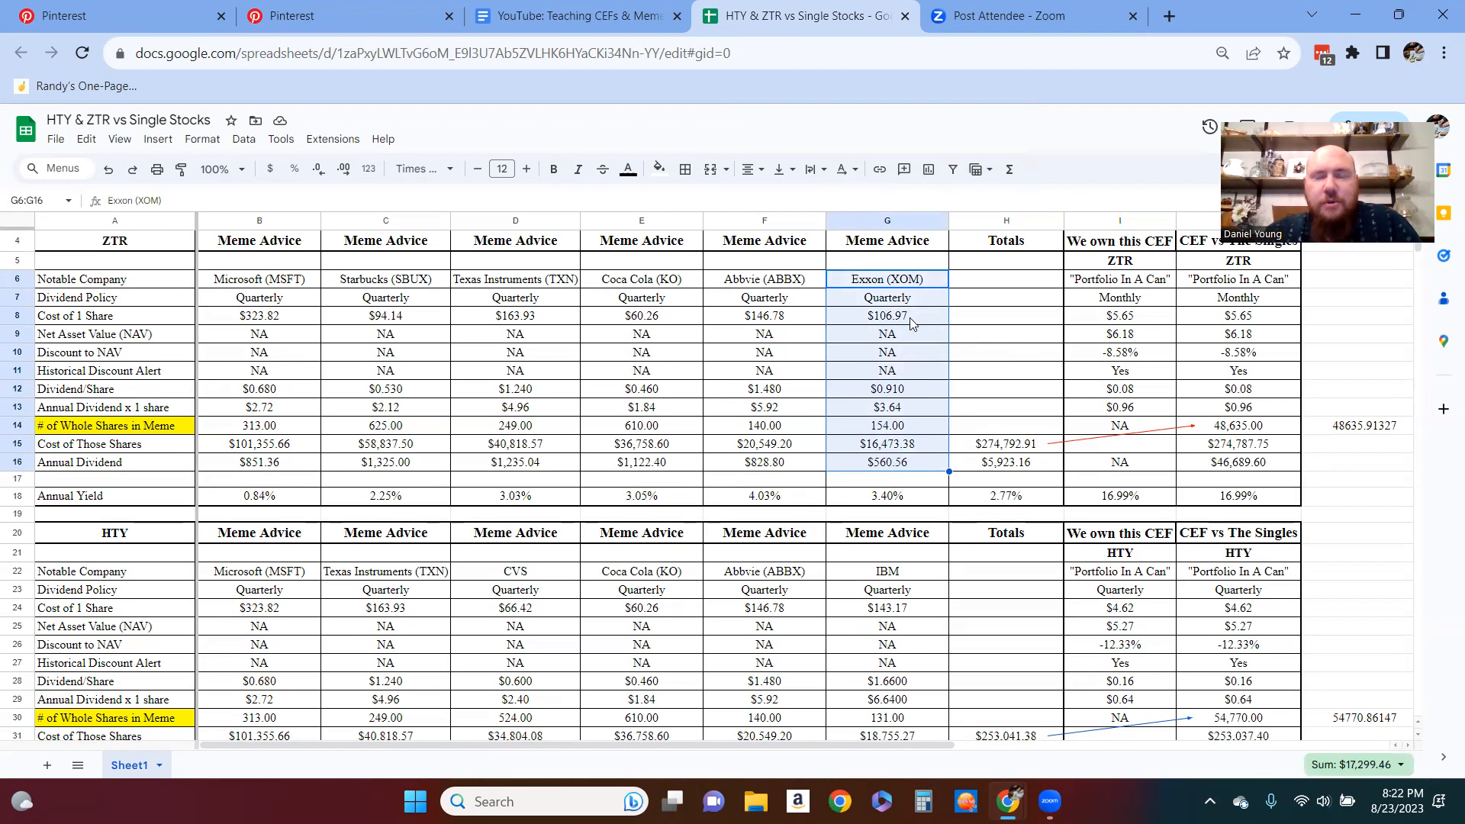
pyautogui.moveTo(907, 422)
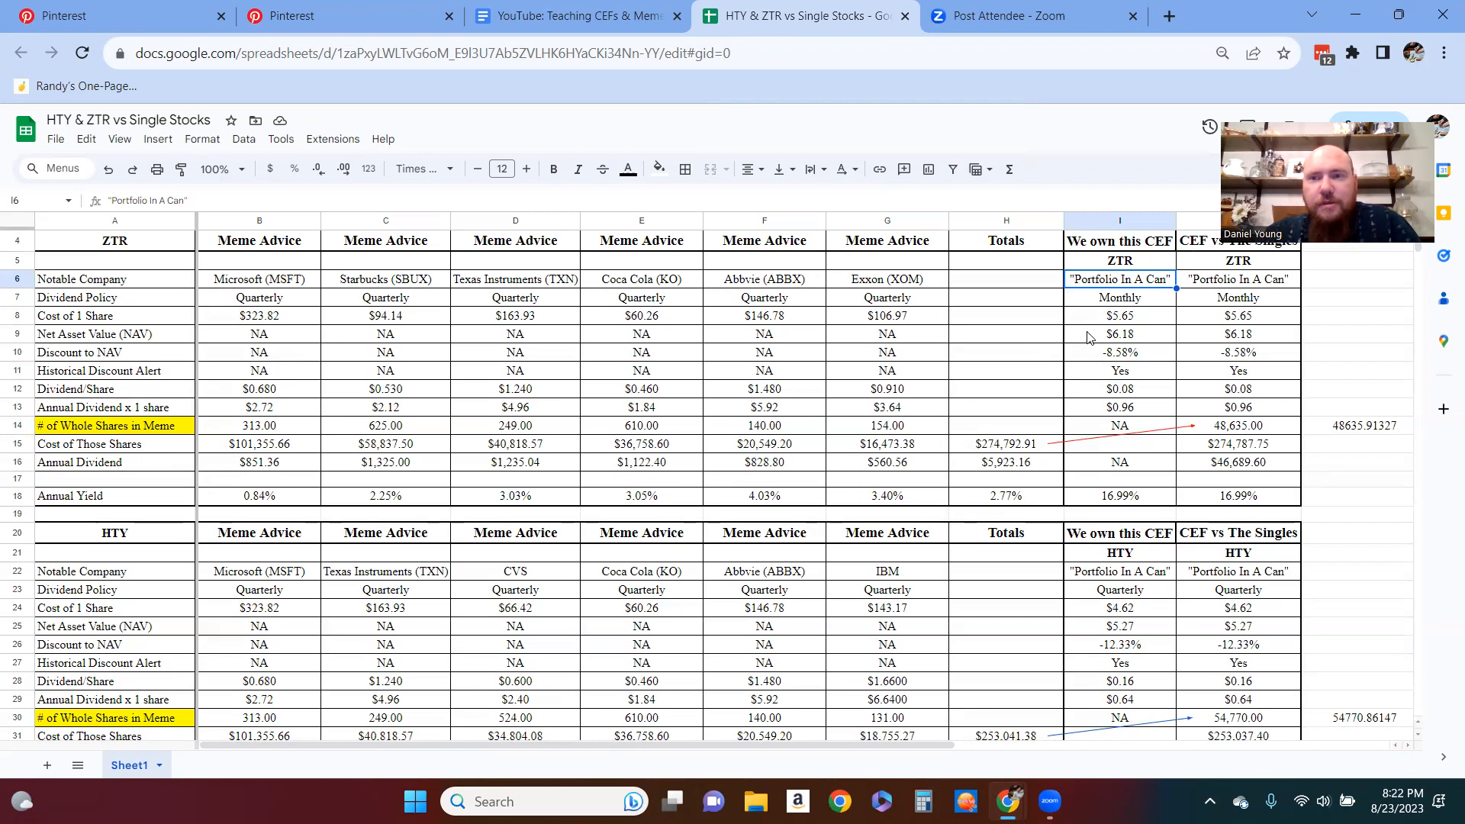
pyautogui.moveTo(1098, 330)
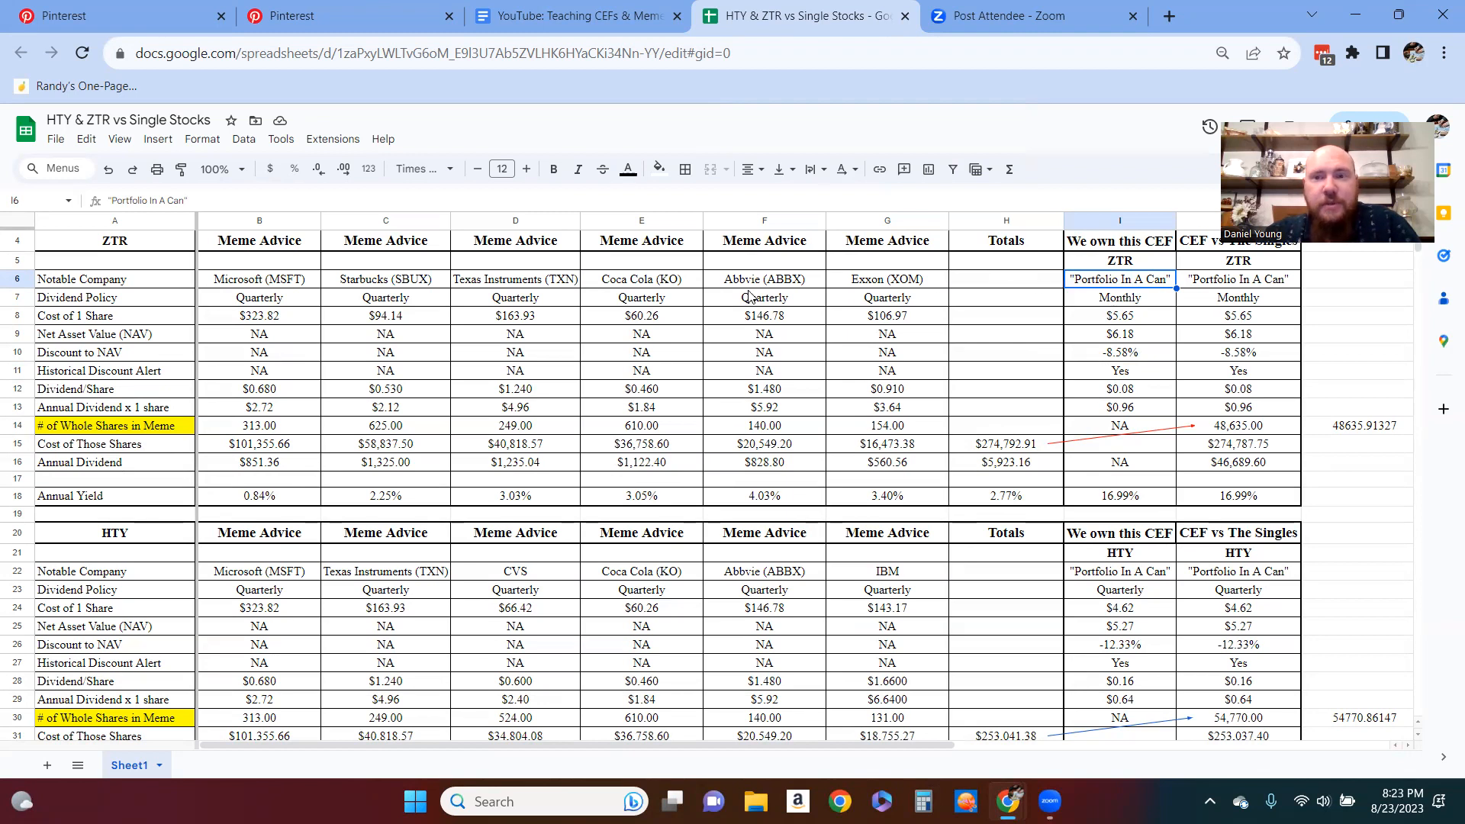
# Step: Compare the singles' total cost with ZTR's $274,787.75 cost for 48,635 shares
pyautogui.click(1118, 315)
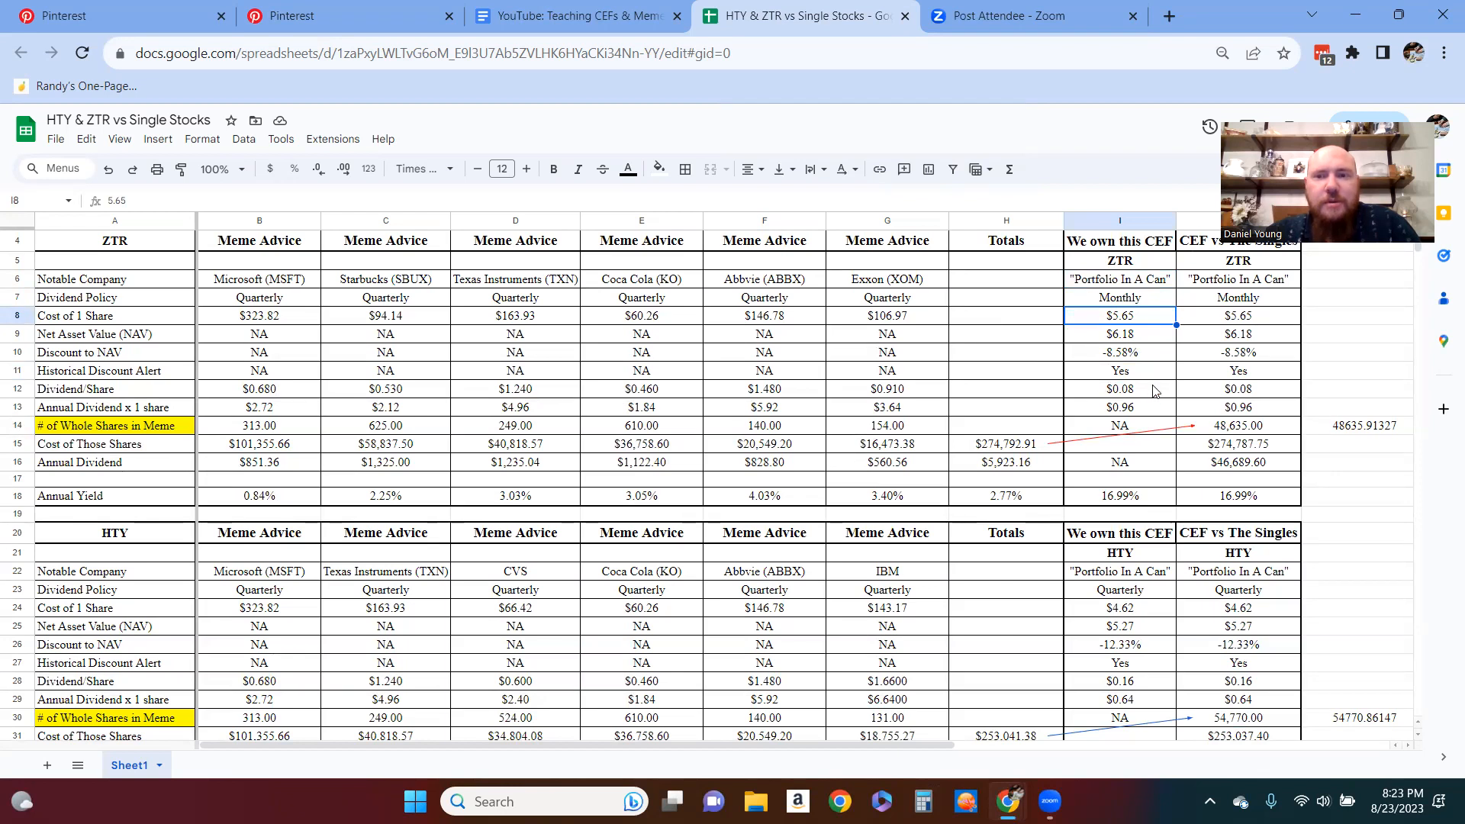
pyautogui.click(1120, 388)
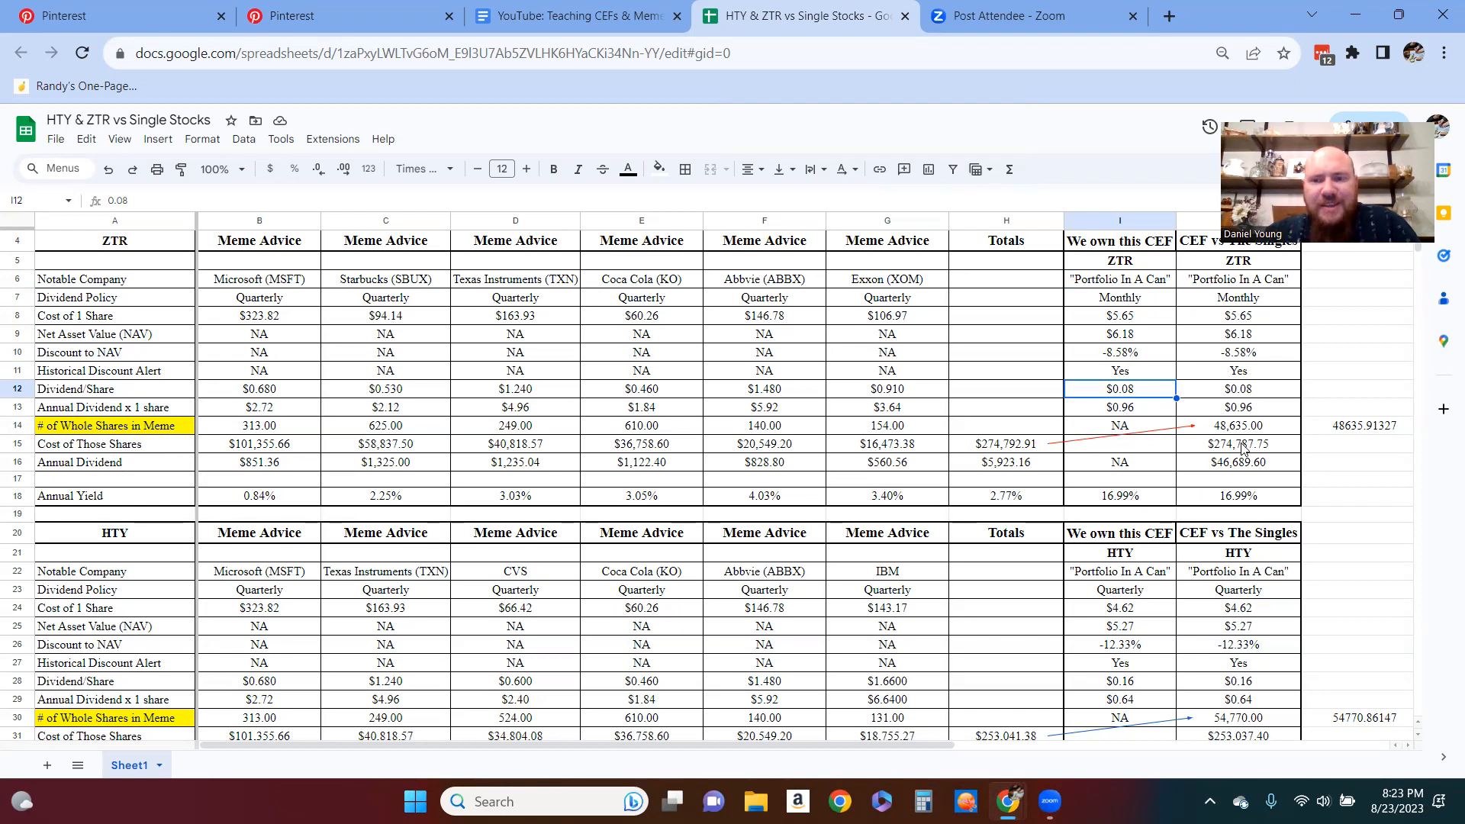
pyautogui.click(1237, 425)
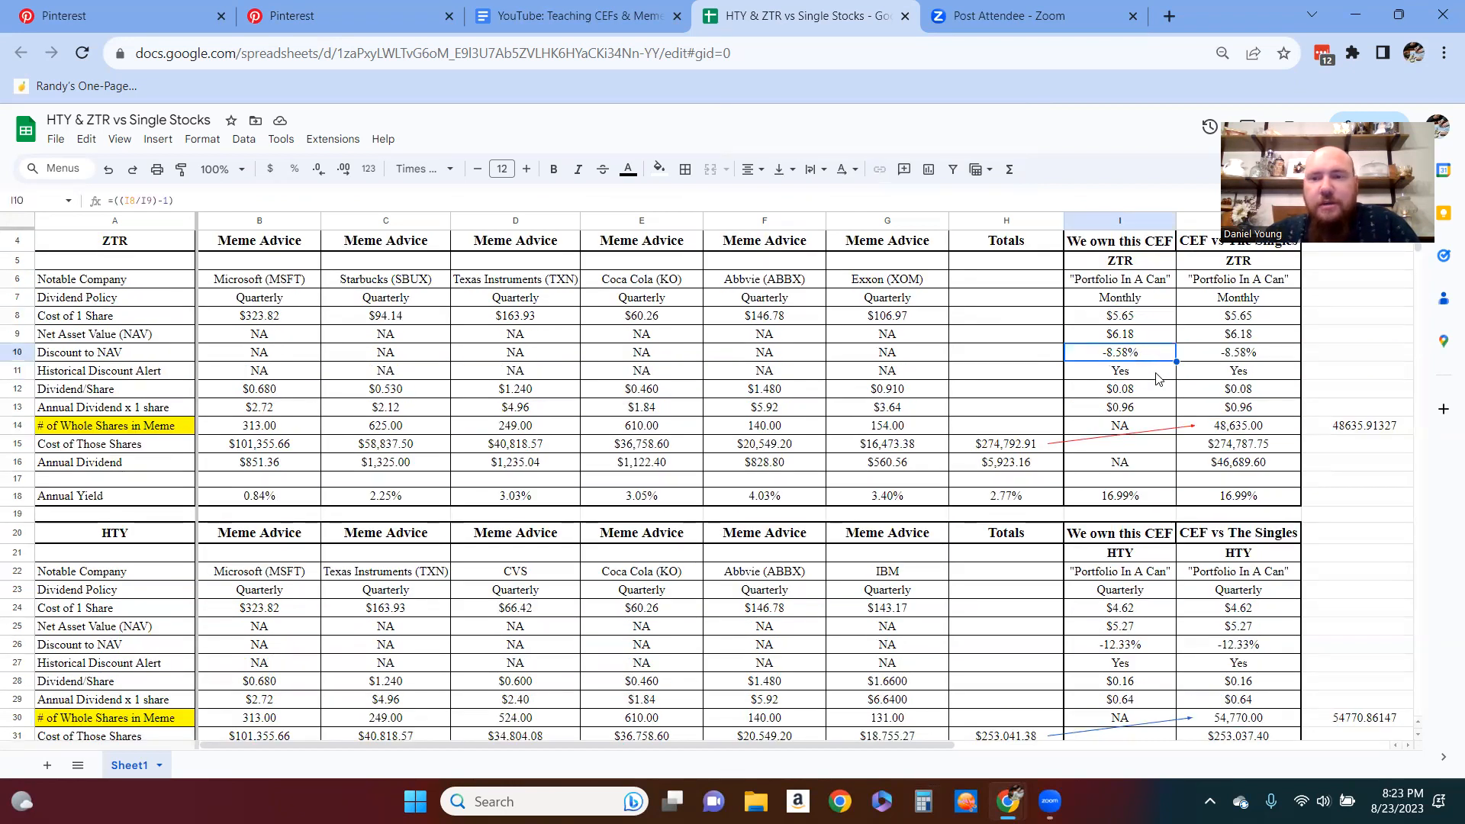
pyautogui.click(1119, 370)
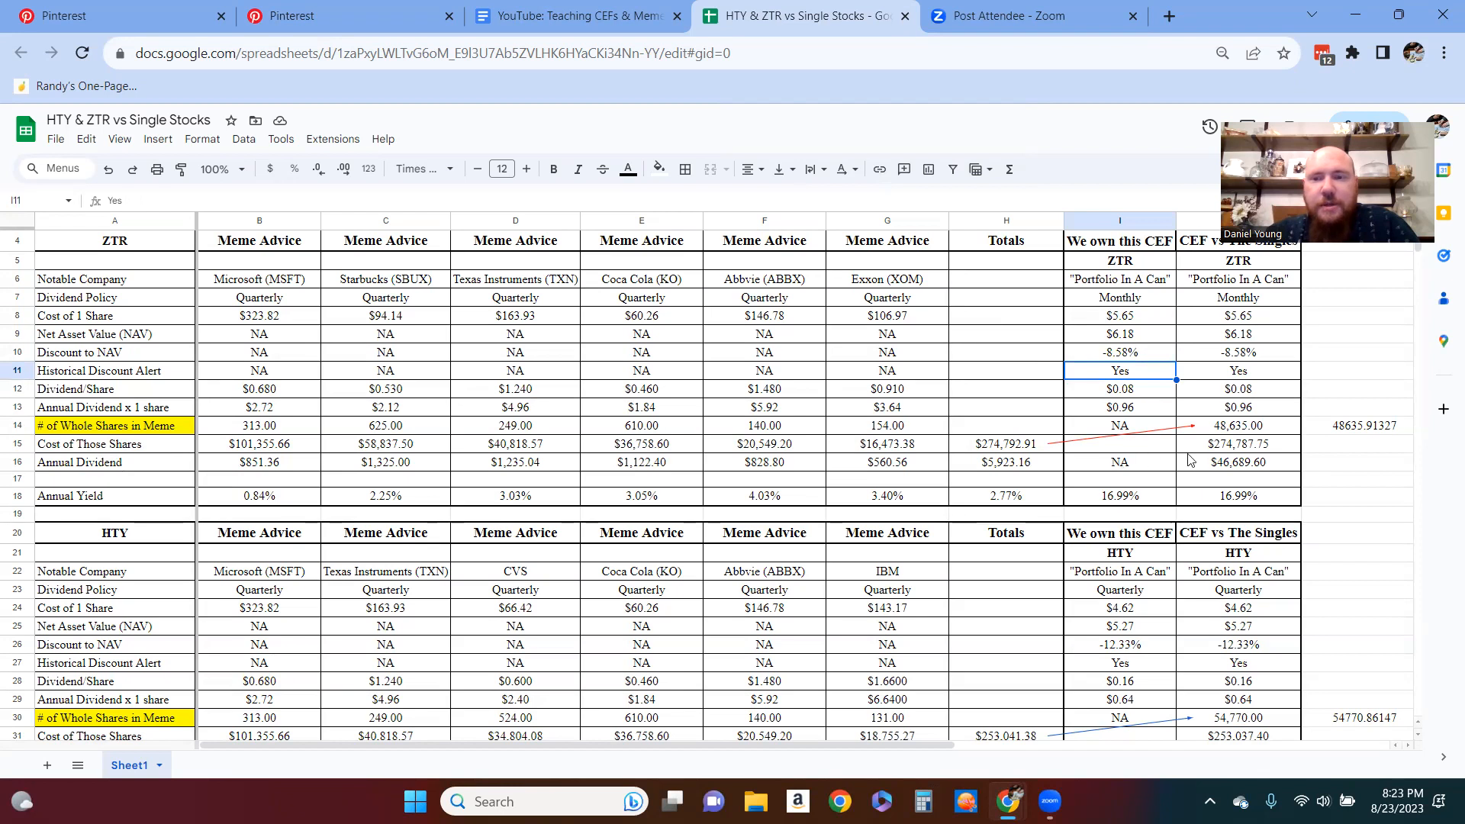
pyautogui.click(1006, 445)
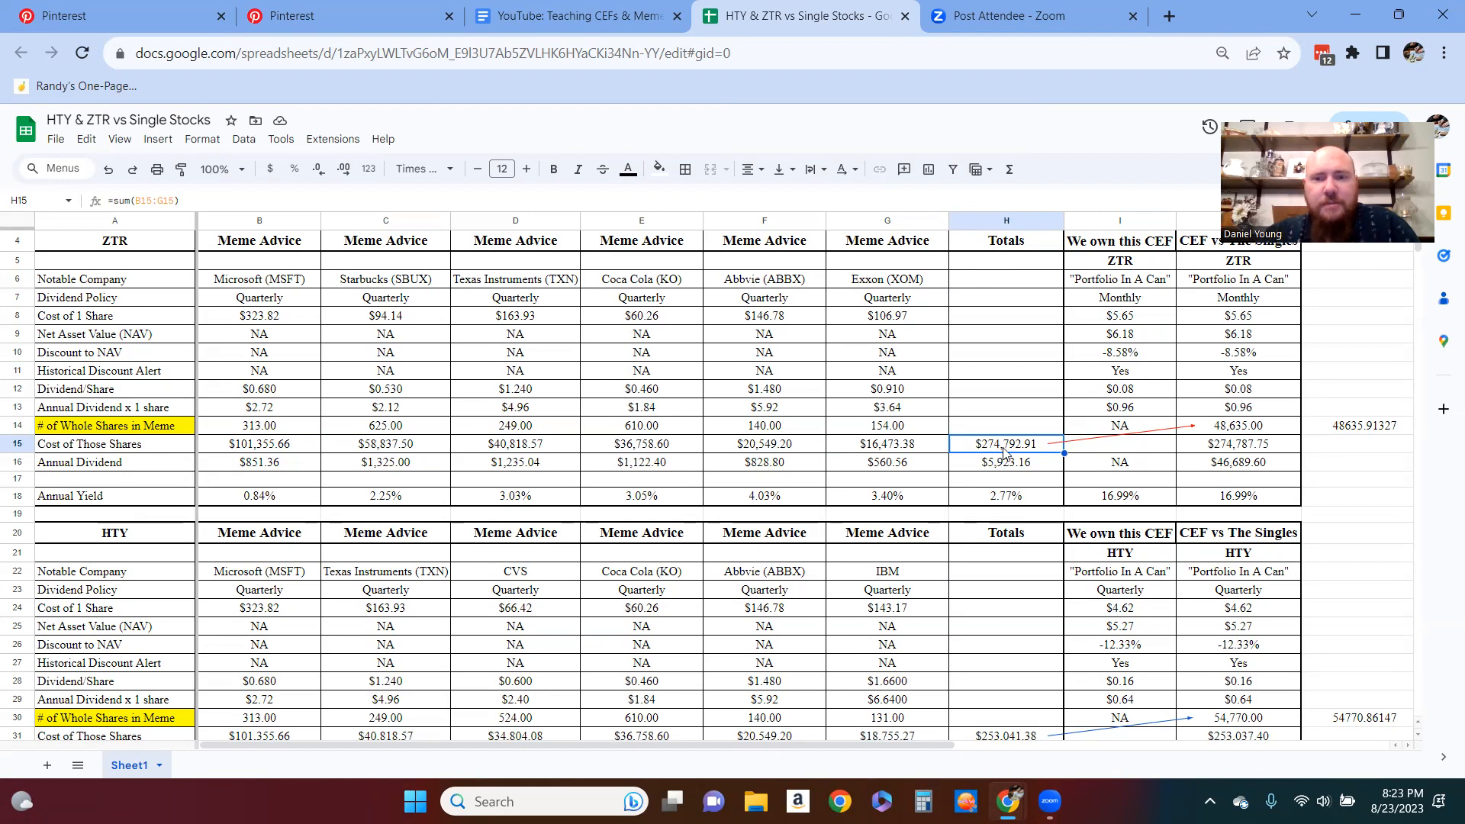
pyautogui.moveTo(1007, 460)
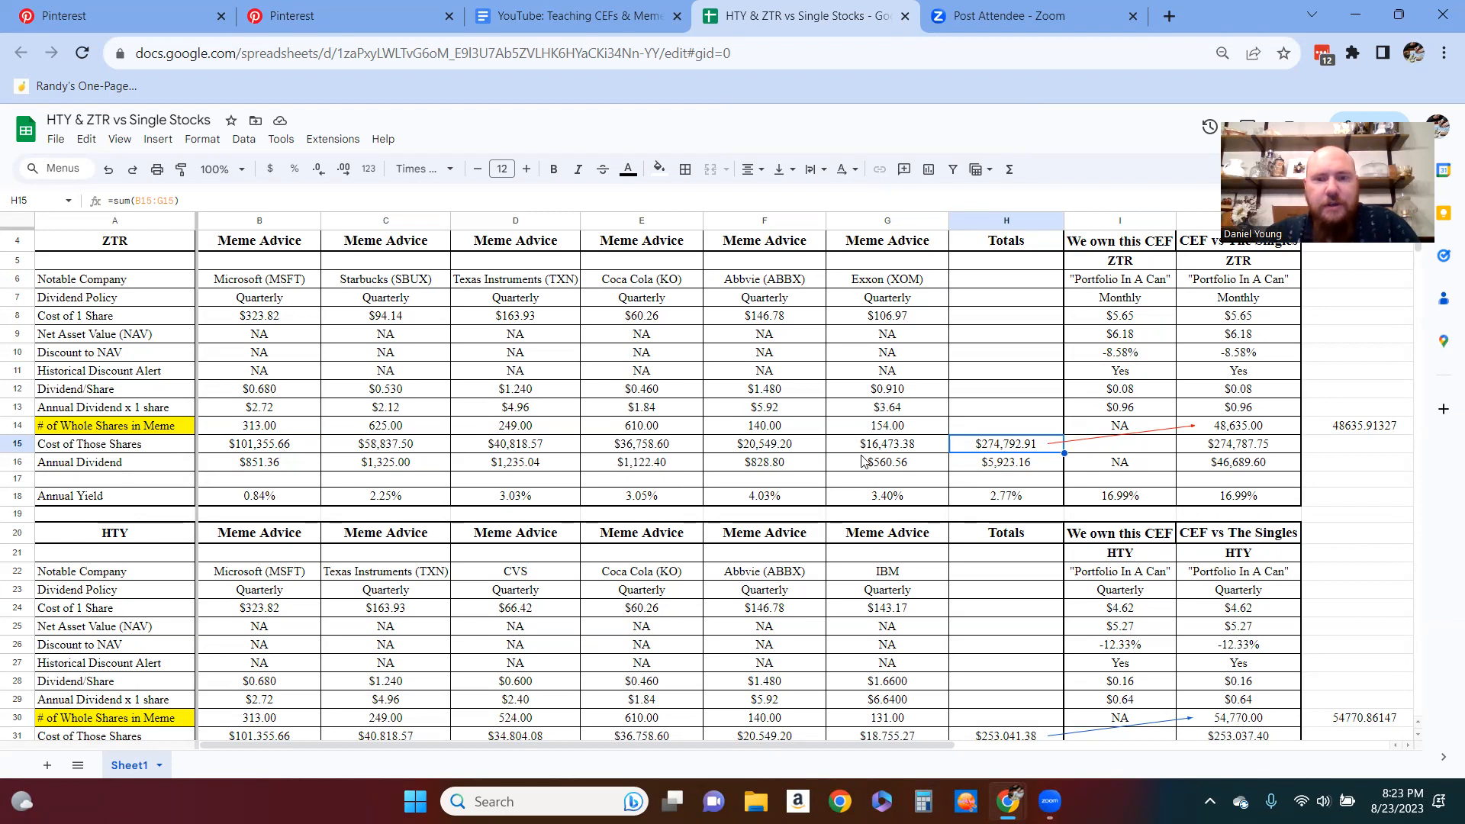
pyautogui.click(1238, 443)
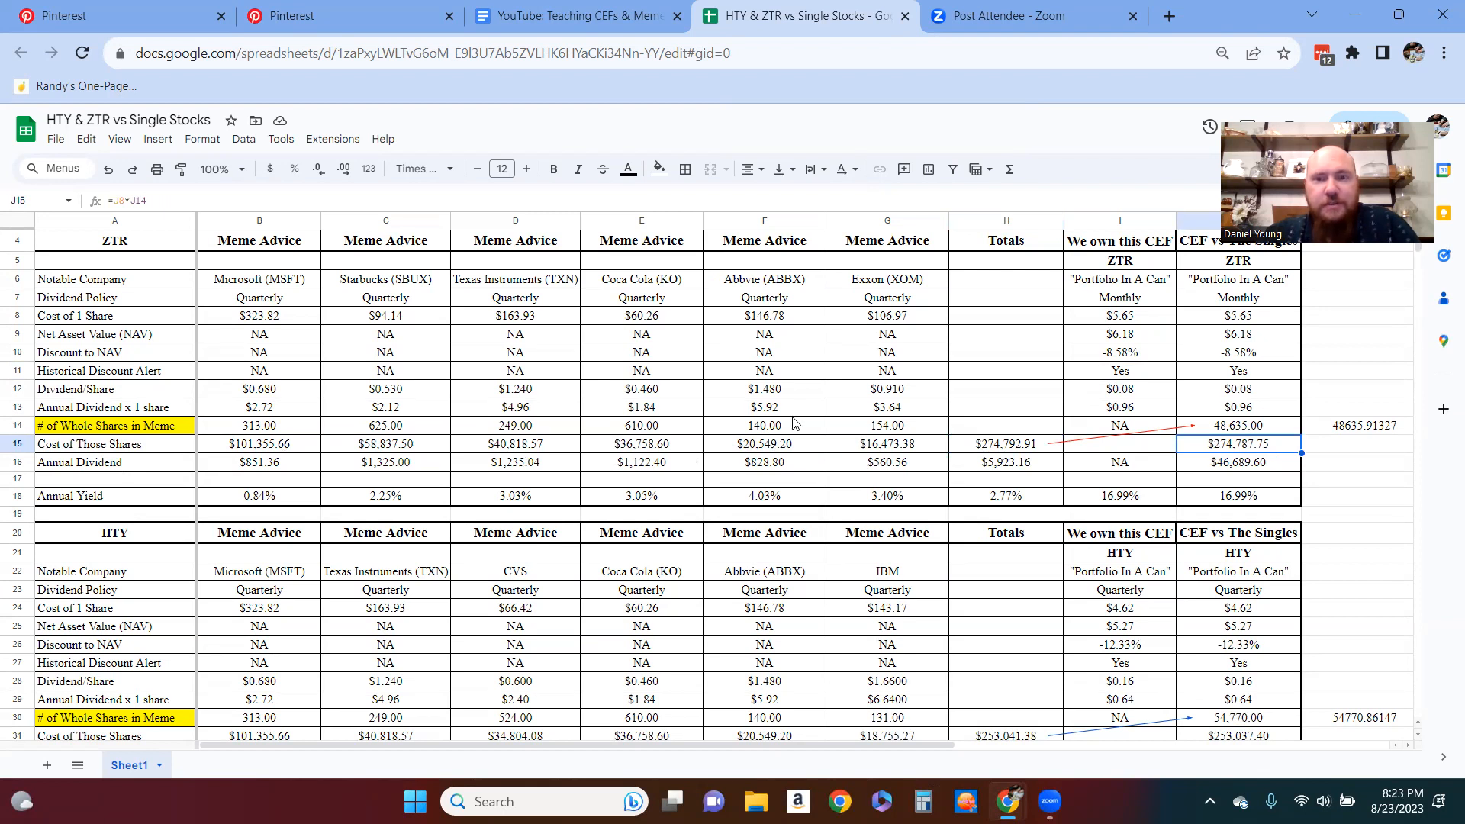
pyautogui.moveTo(1260, 508)
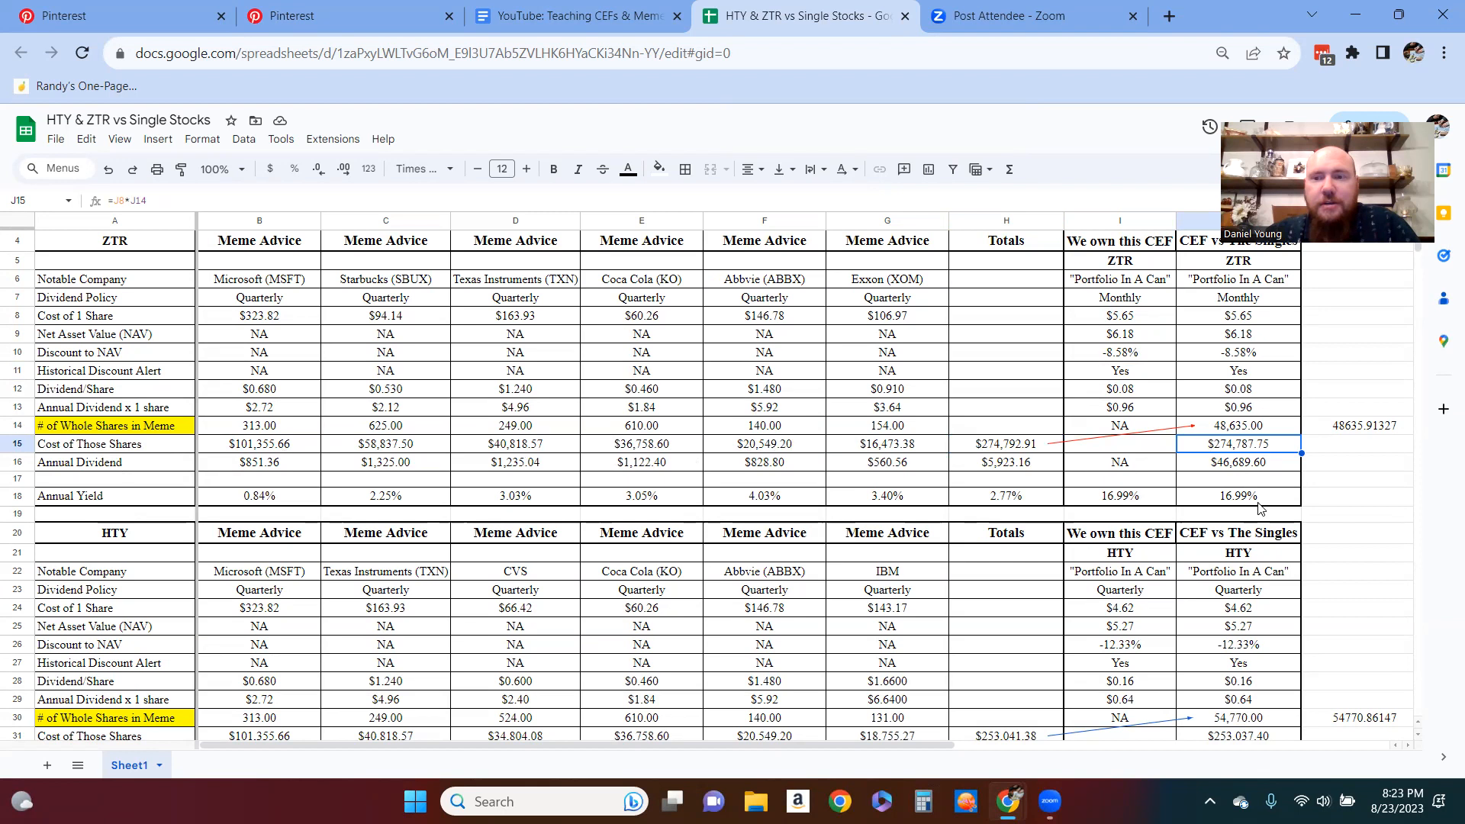
pyautogui.moveTo(1260, 469)
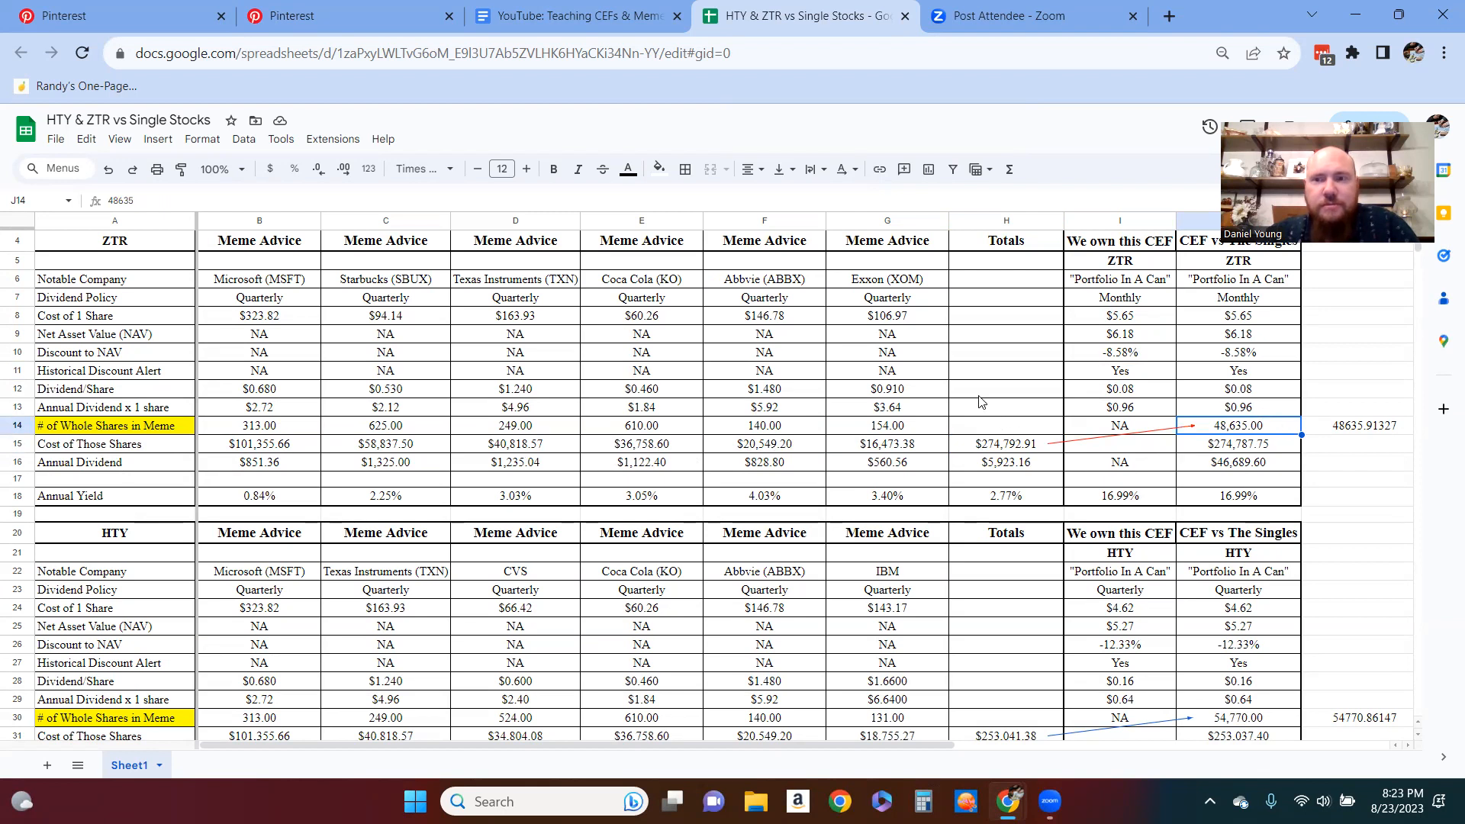
pyautogui.moveTo(1283, 411)
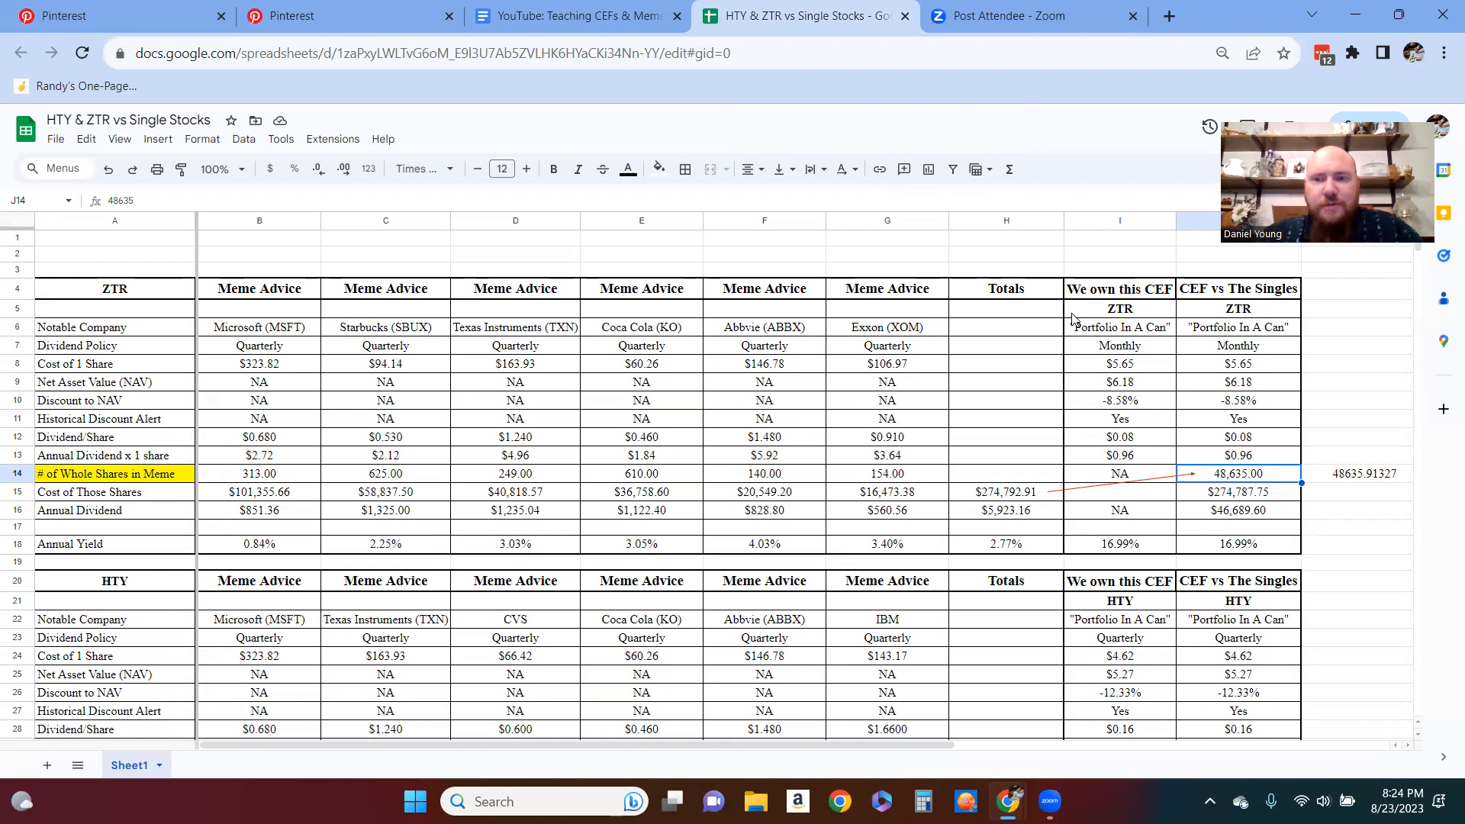
pyautogui.scroll(-3)
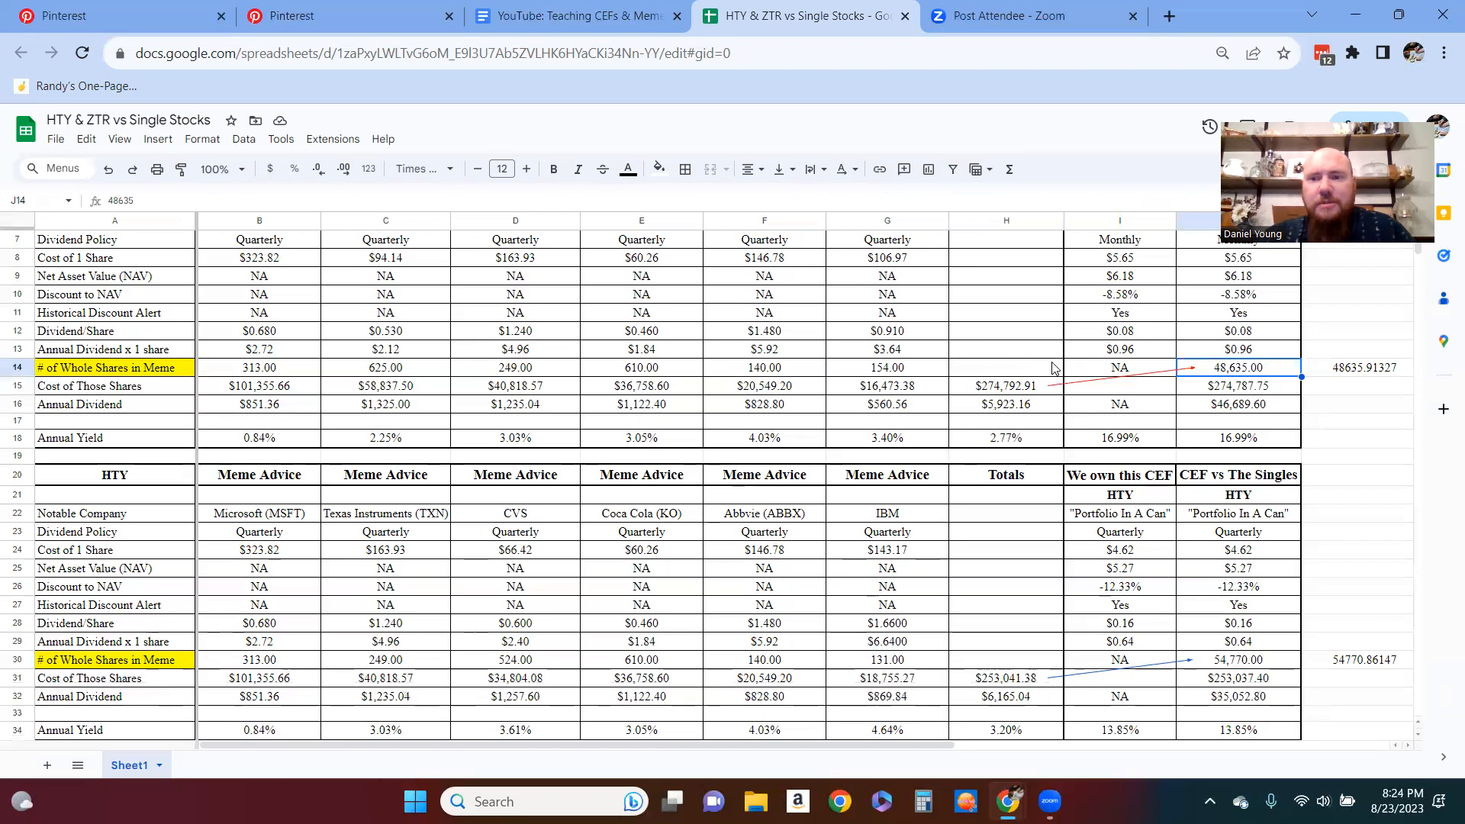
pyautogui.click(1006, 386)
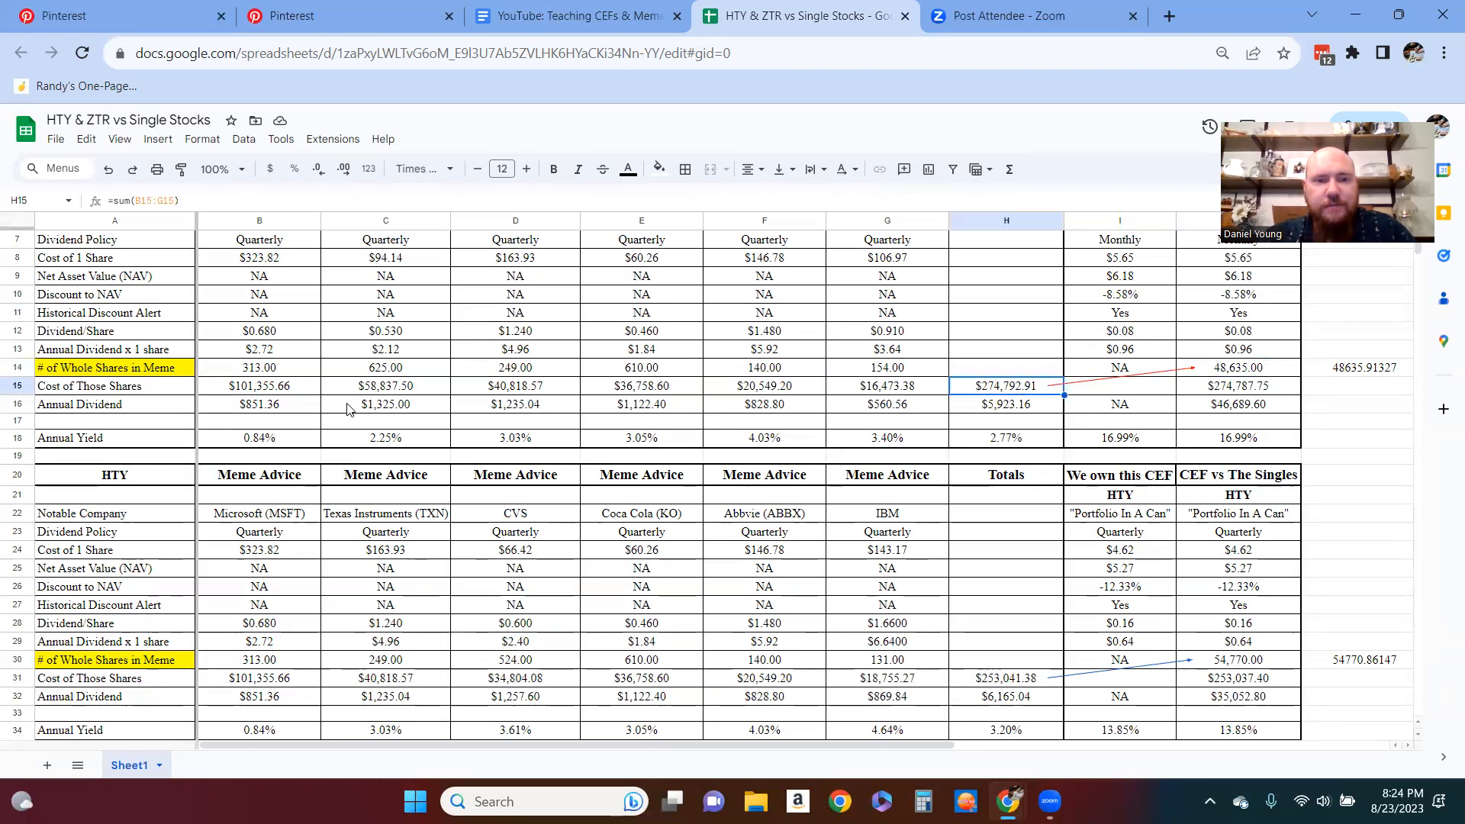
pyautogui.click(346, 16)
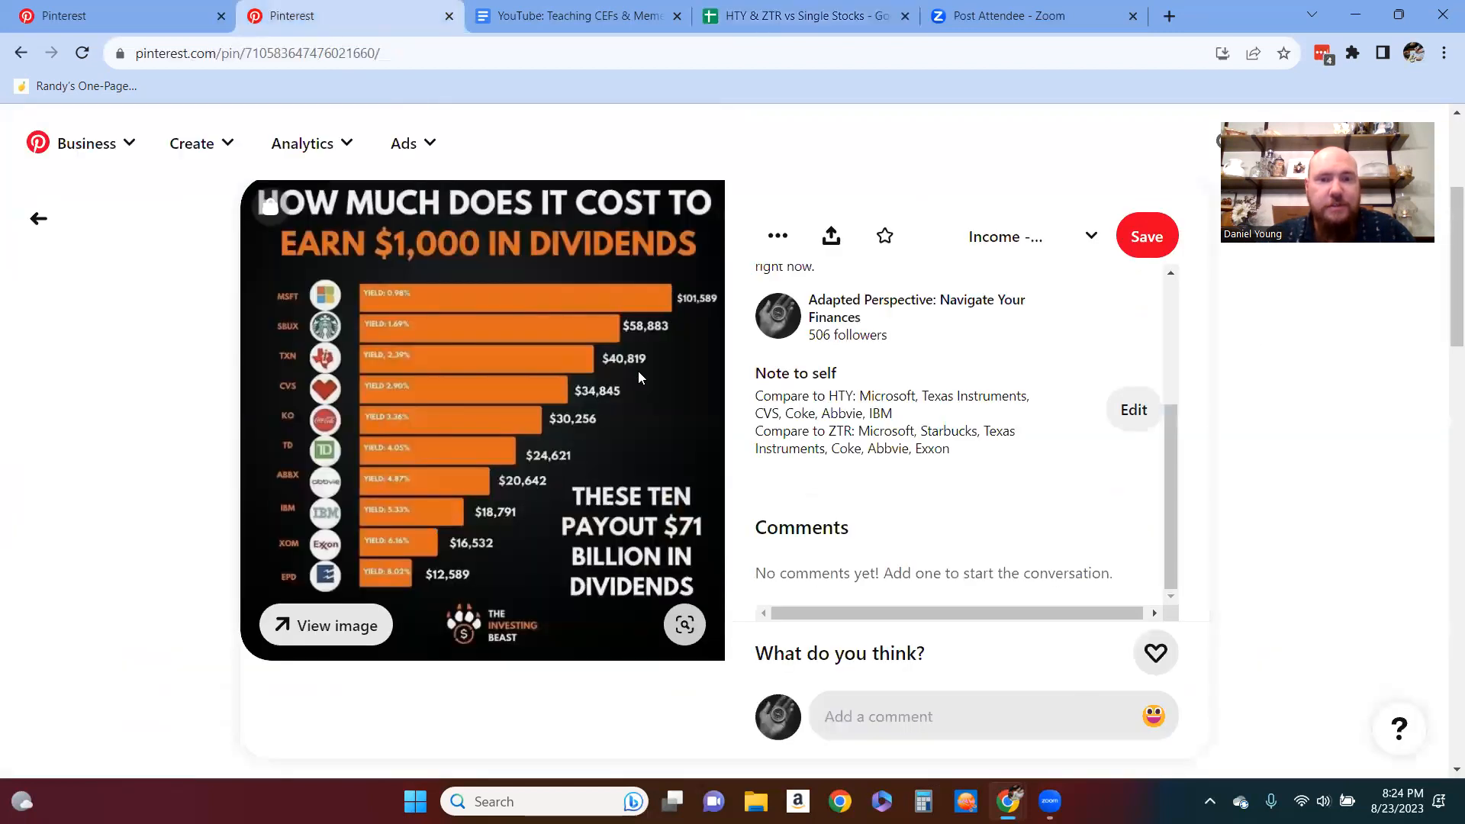
pyautogui.moveTo(840, 13)
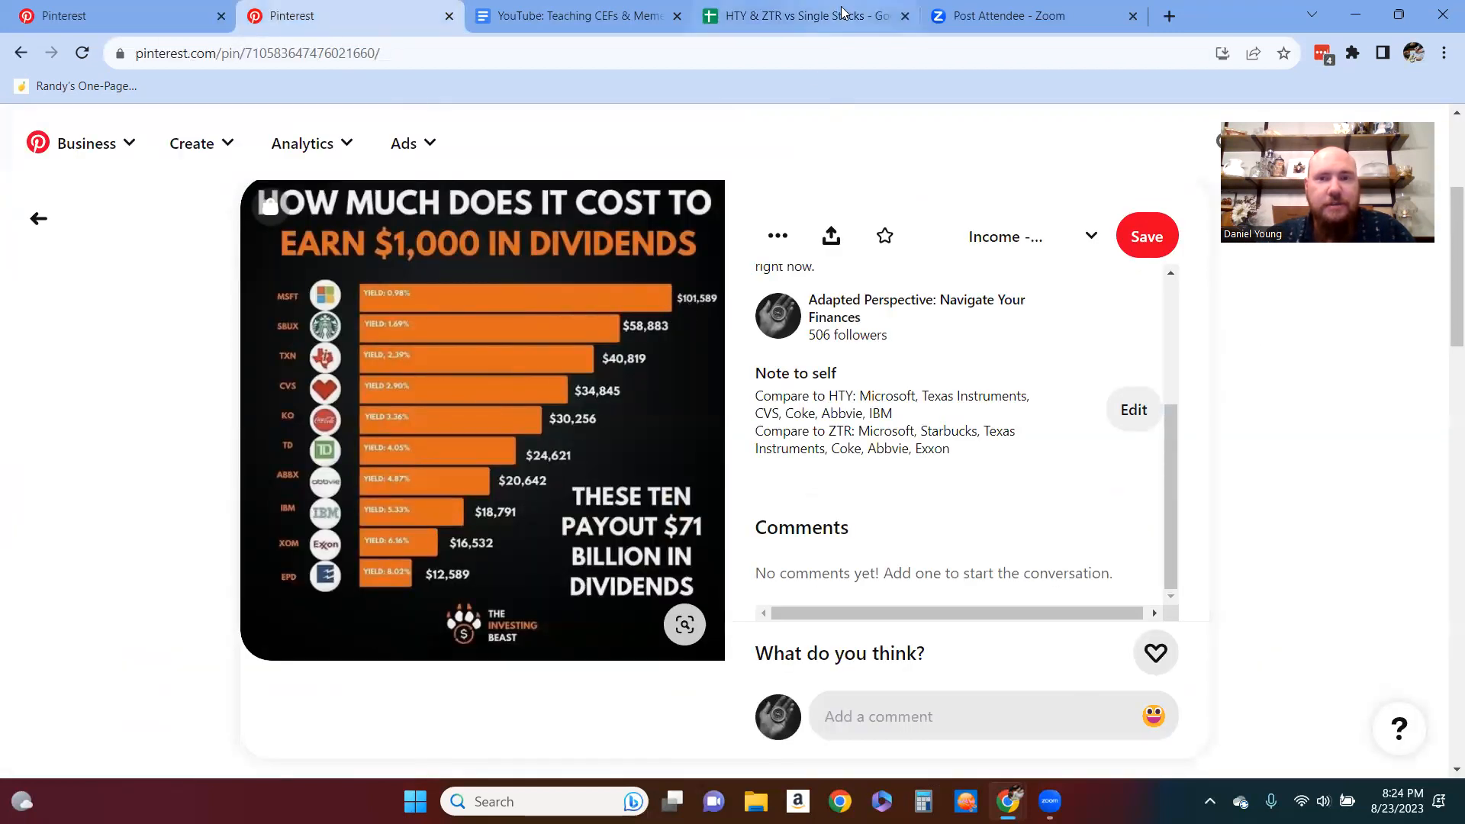
pyautogui.click(803, 16)
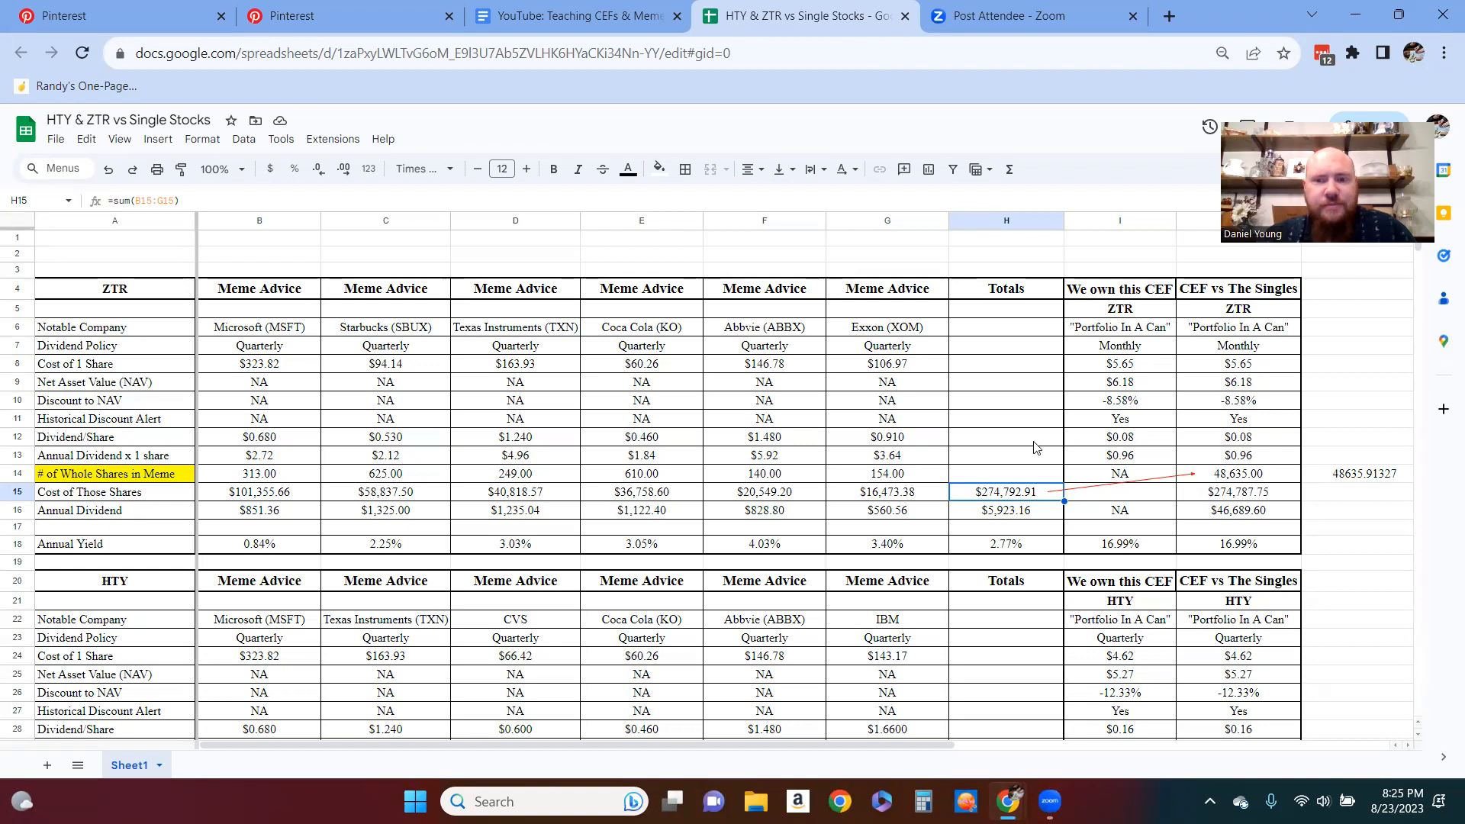
# Step: Return to the meme pin and highlight the 10.06% portfolio yield in its description
pyautogui.scroll(-3)
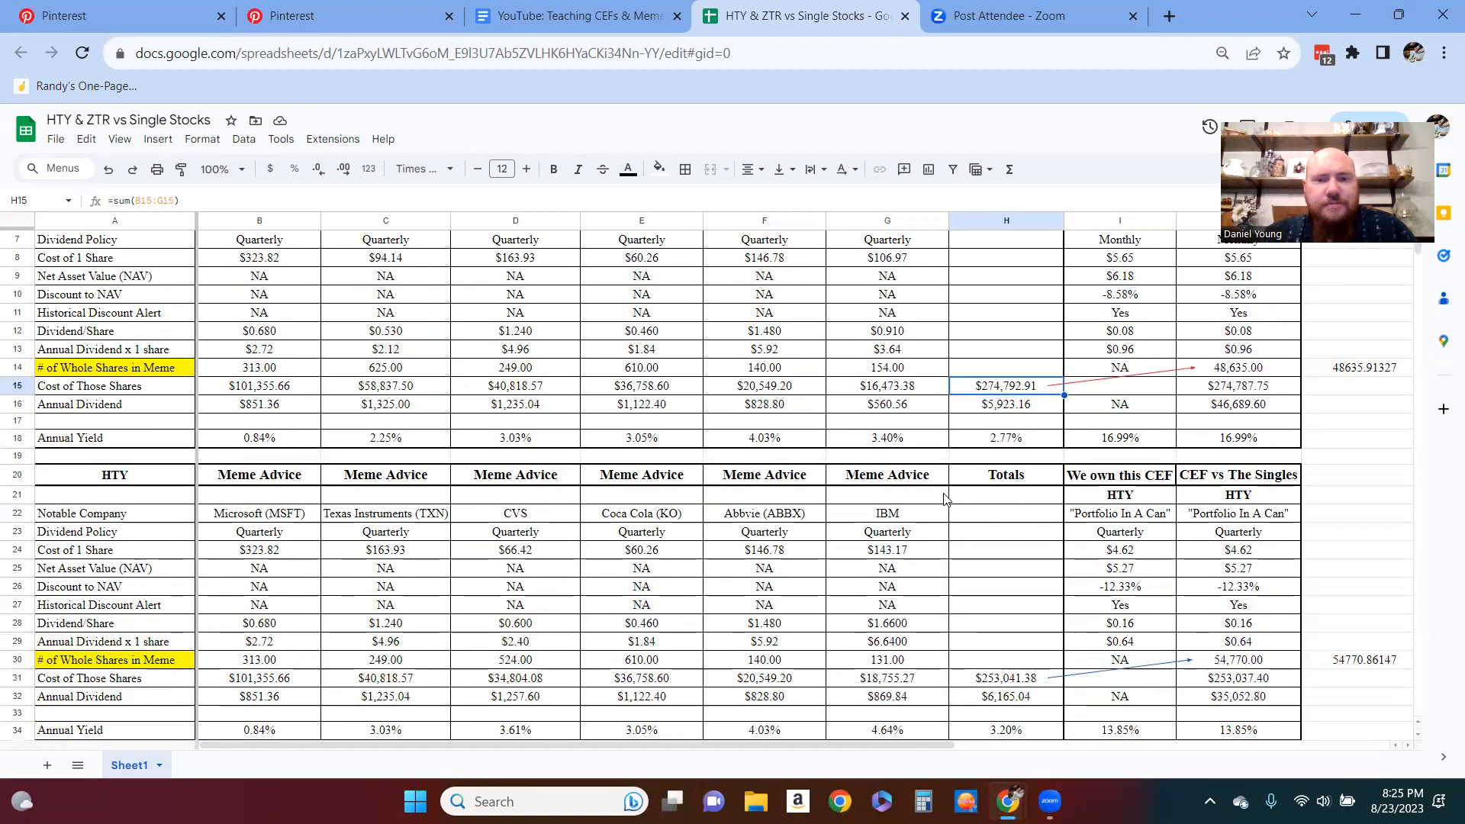
pyautogui.click(346, 16)
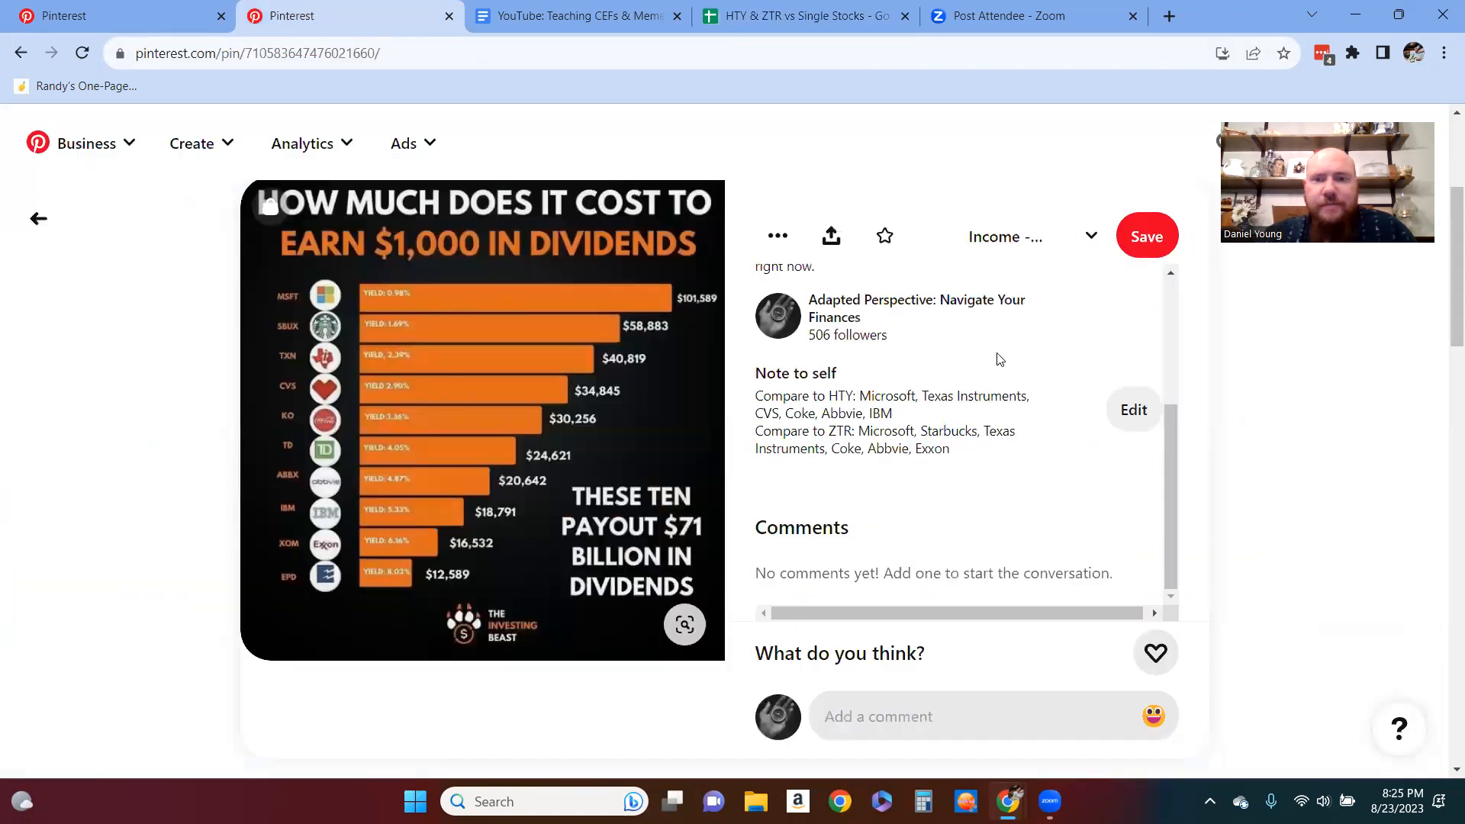
pyautogui.scroll(3)
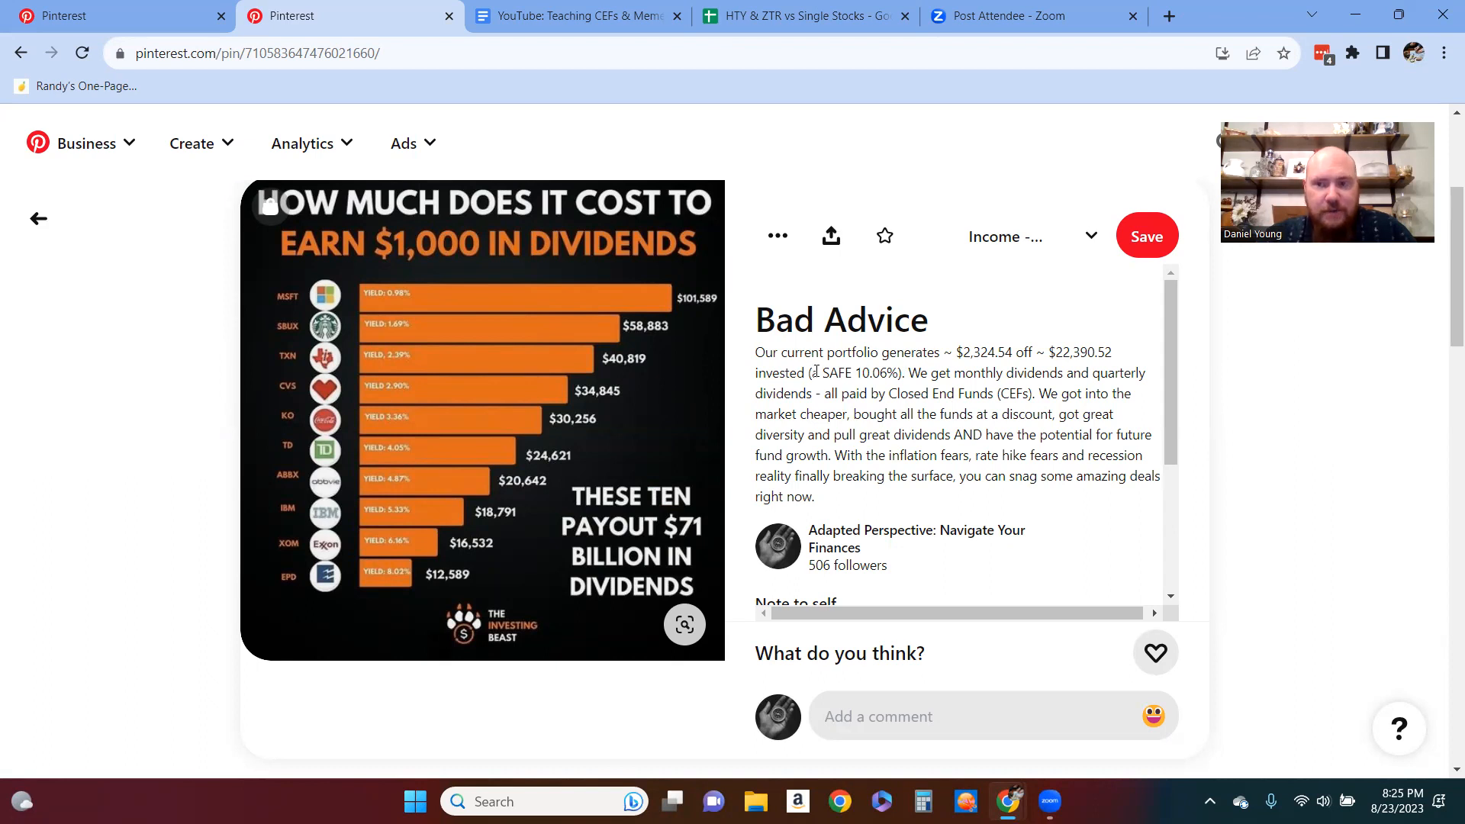
pyautogui.moveTo(812, 372); pyautogui.dragTo(897, 372)
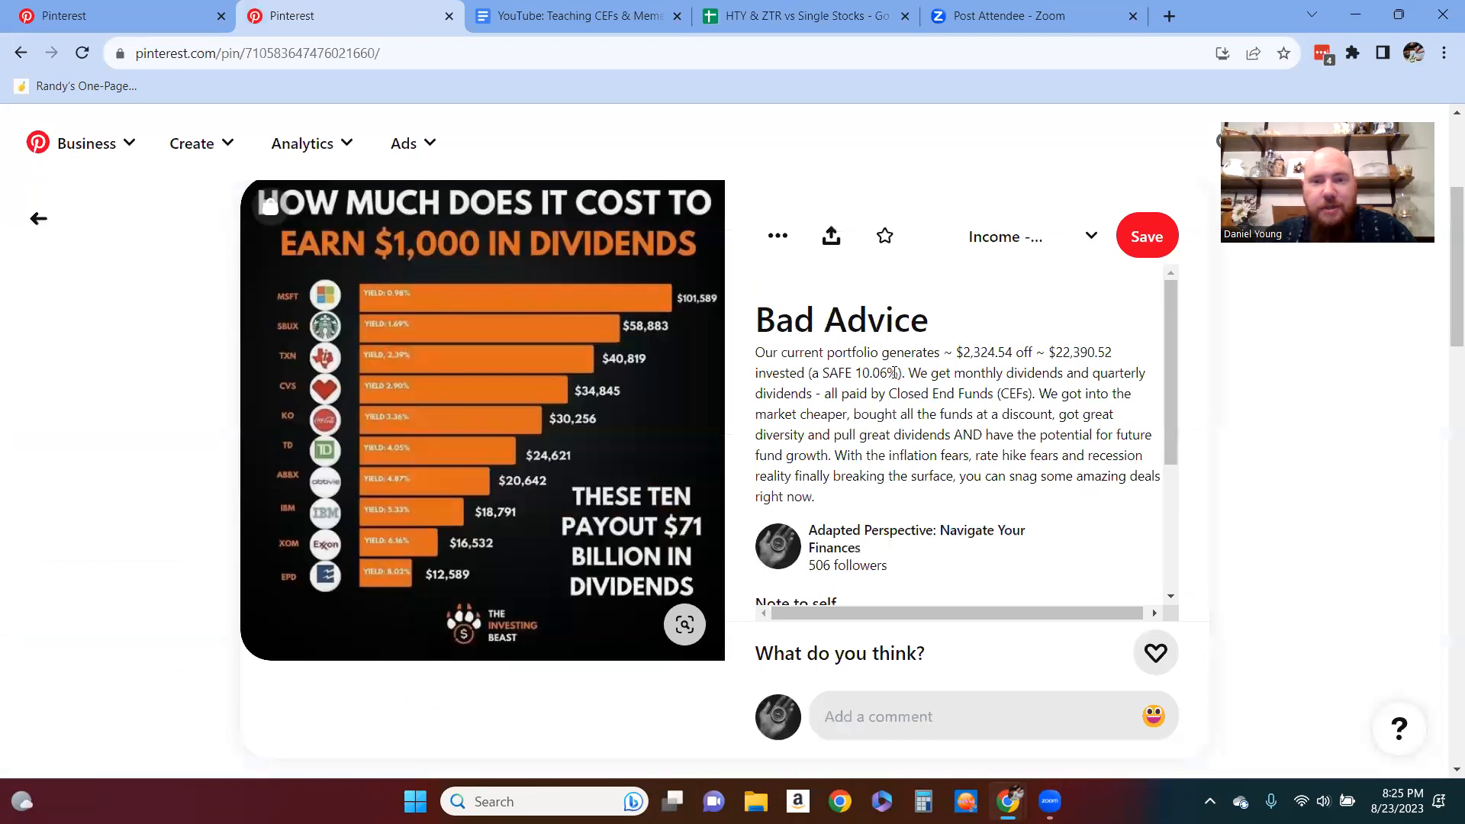
pyautogui.moveTo(839, 373); pyautogui.dragTo(895, 373)
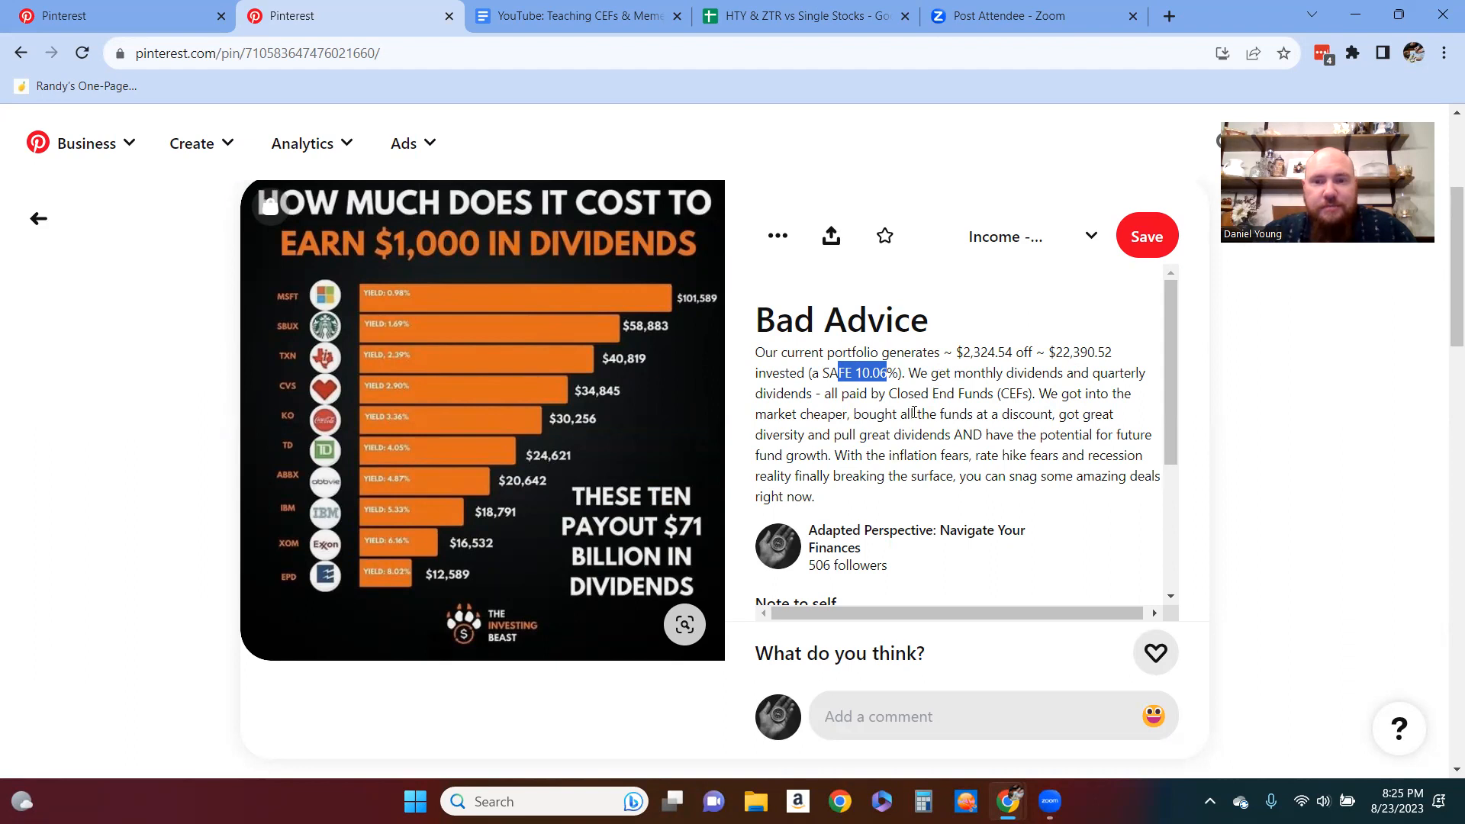
# Step: Scroll past the pin description and go back to the Income - Memes board
pyautogui.scroll(-3)
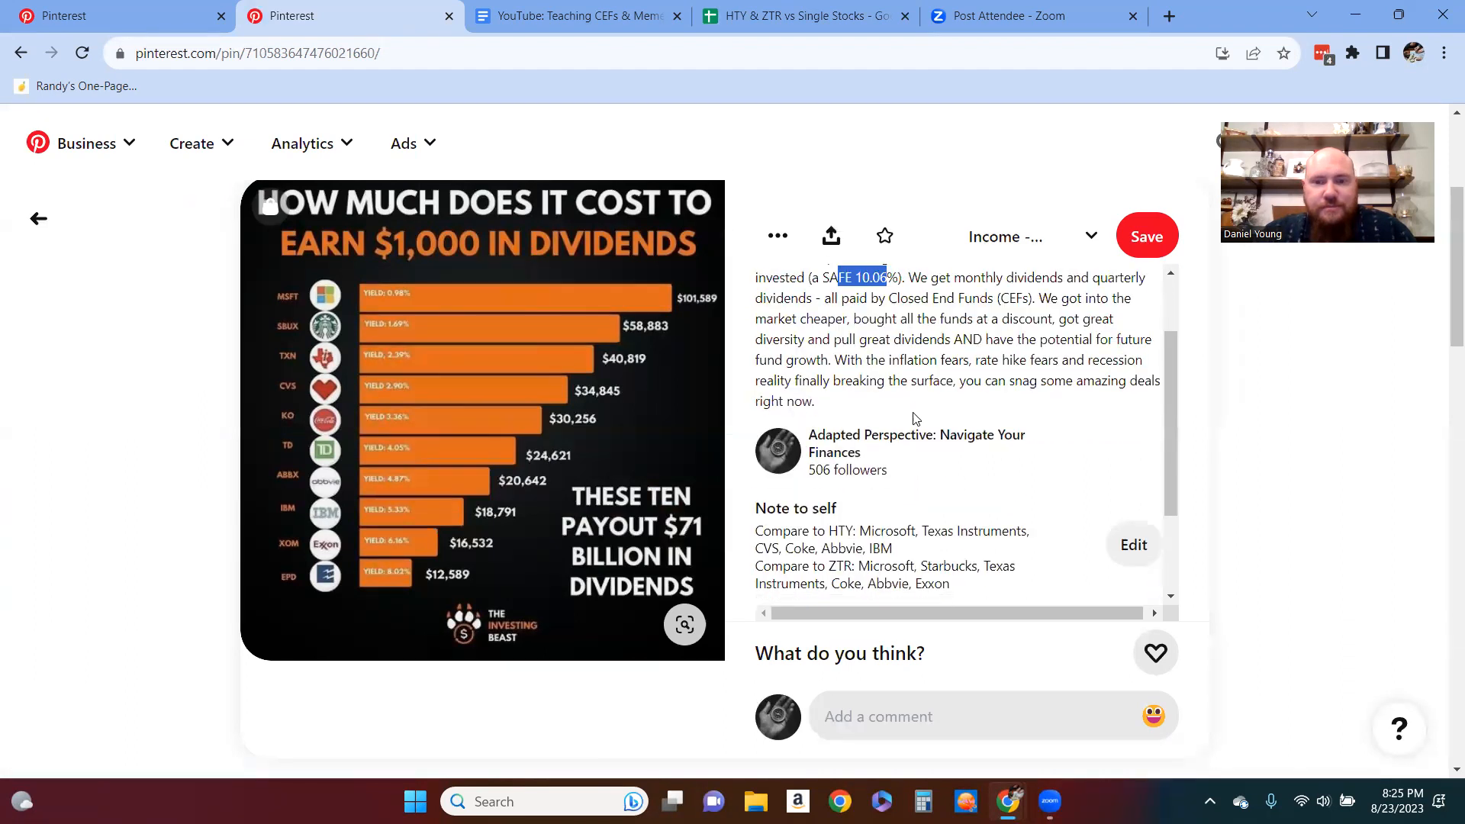
pyautogui.scroll(-3)
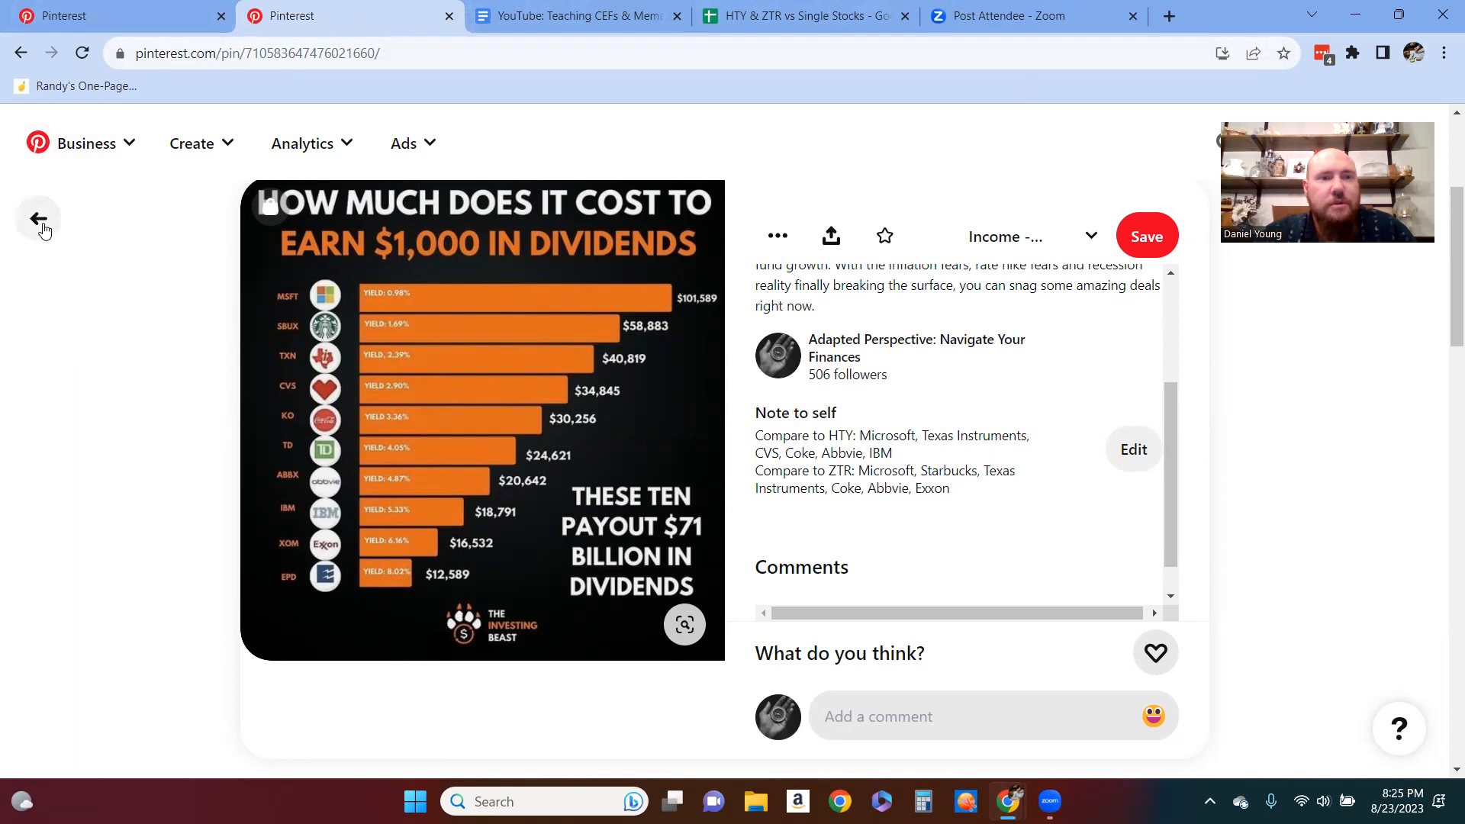
pyautogui.click(38, 218)
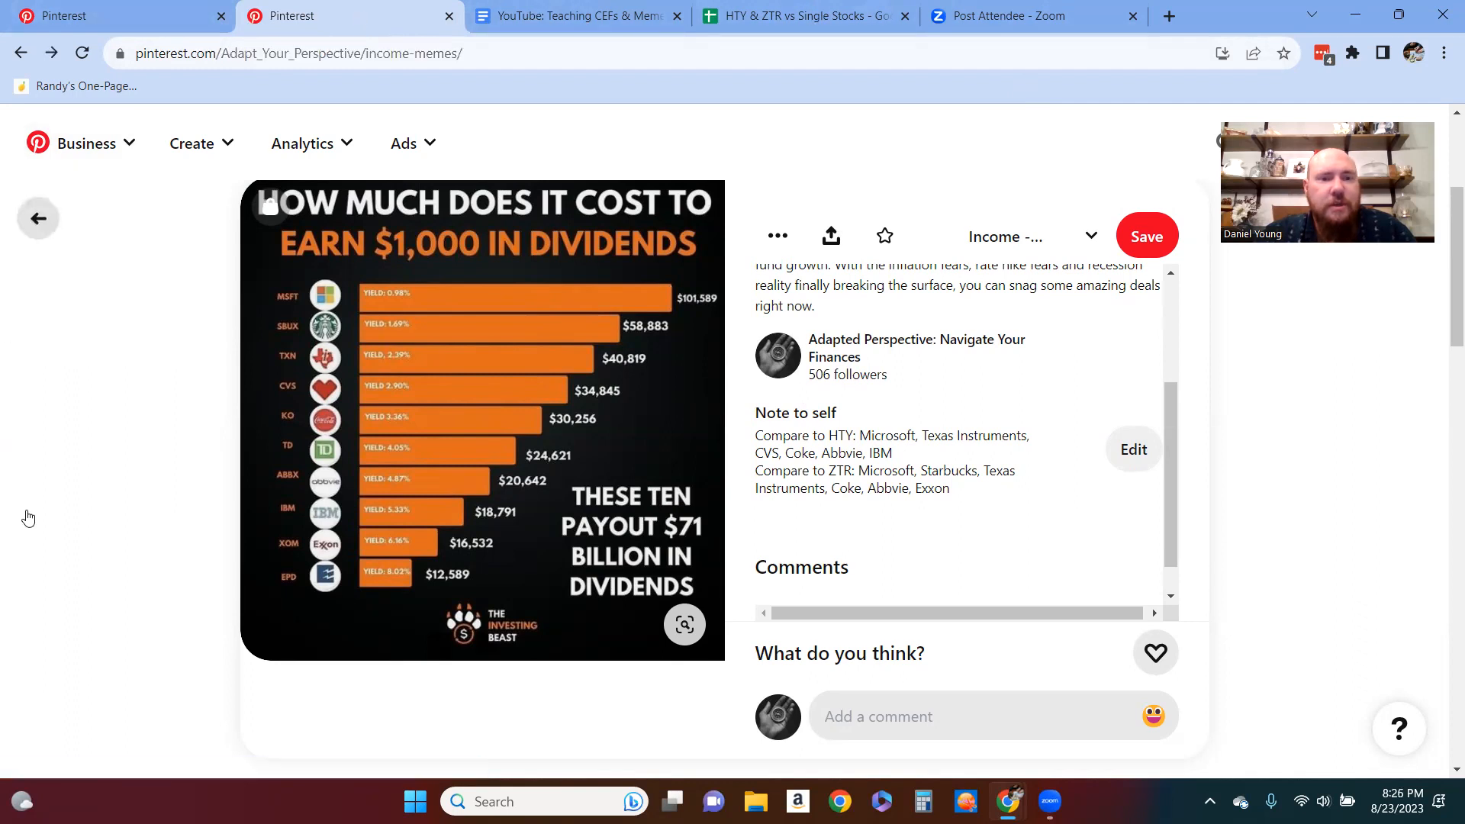
pyautogui.moveTo(48, 430)
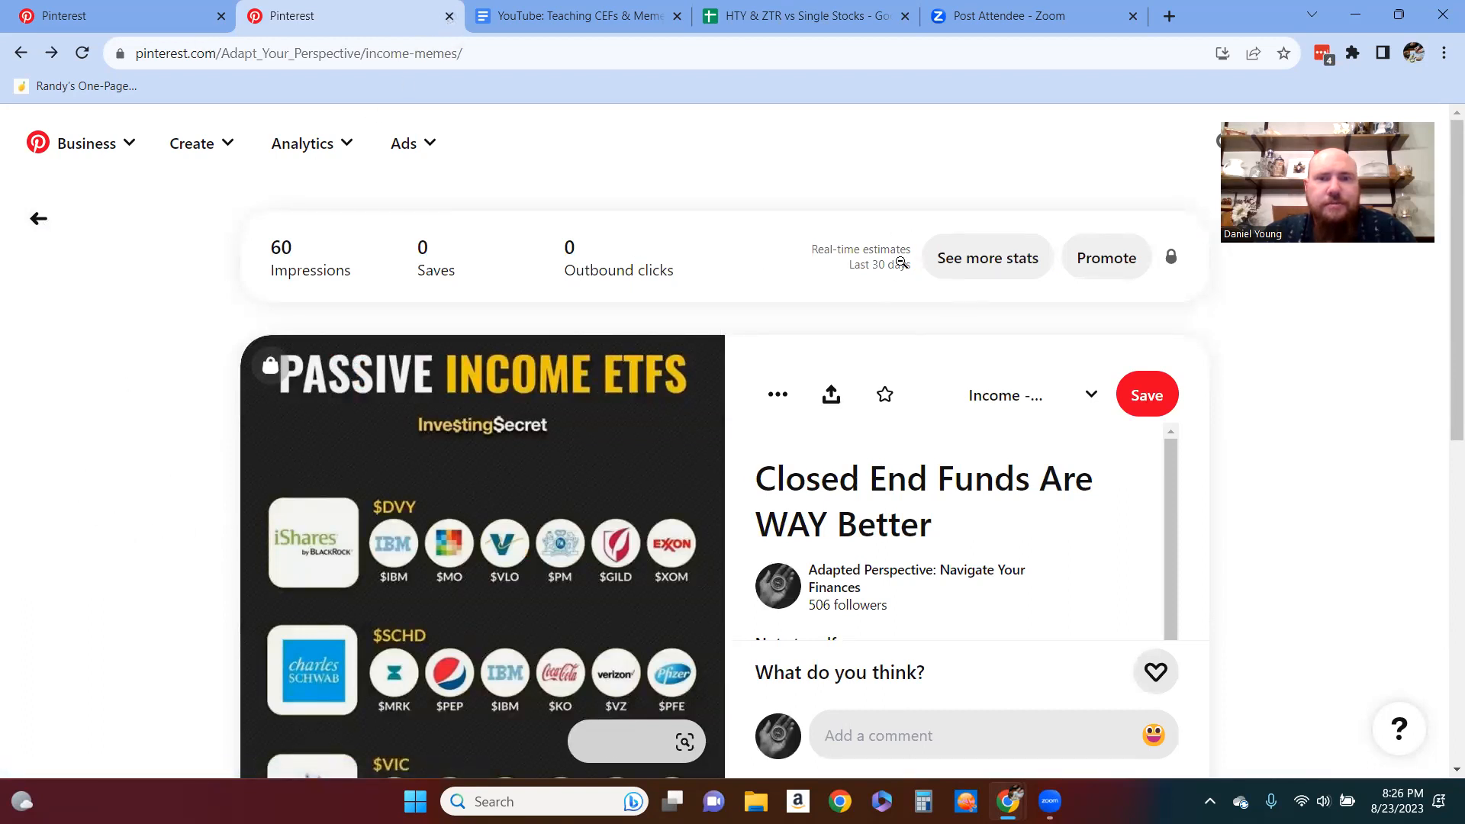
pyautogui.click(346, 16)
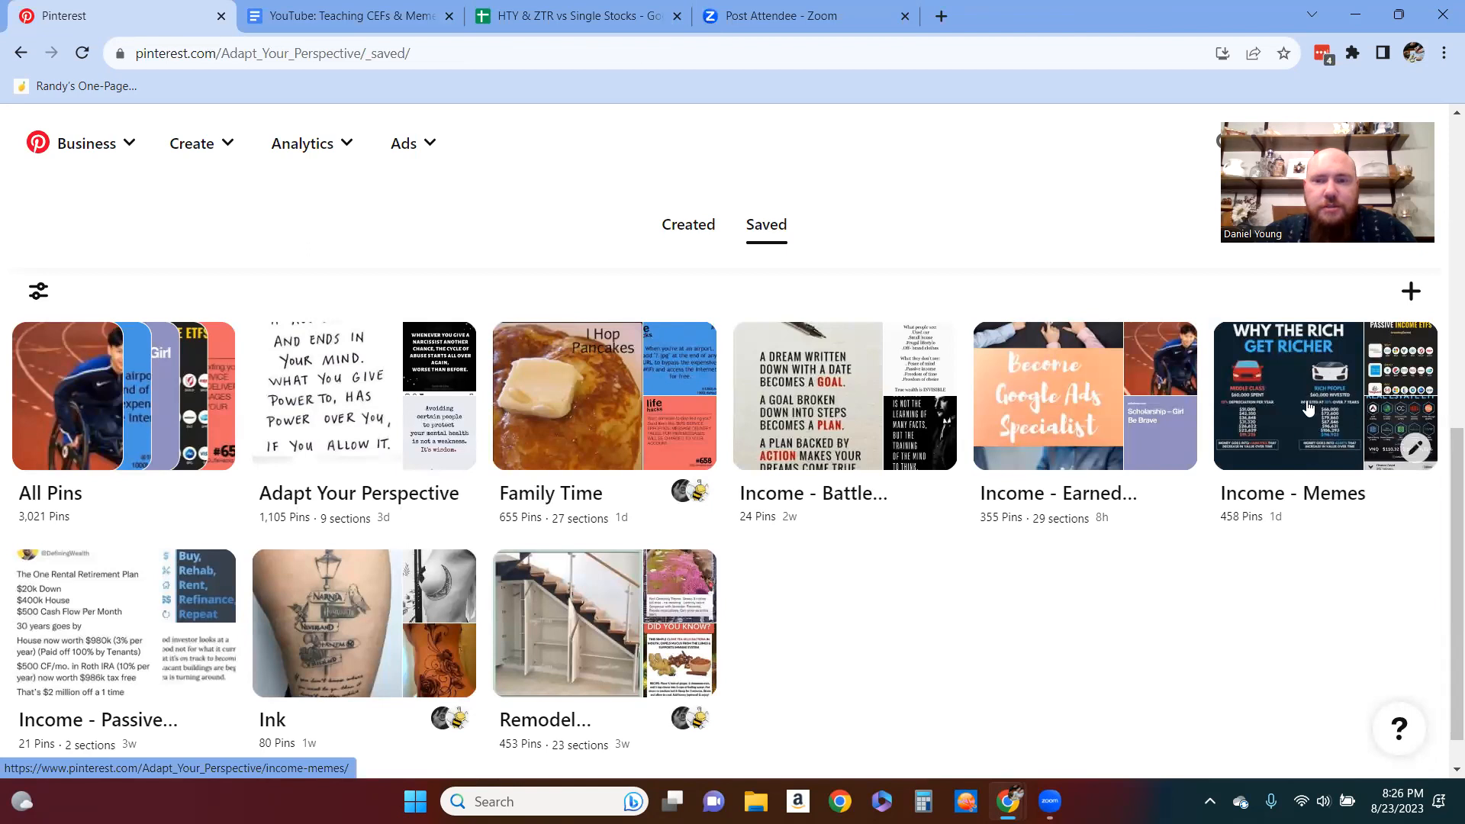
pyautogui.moveTo(1352, 430)
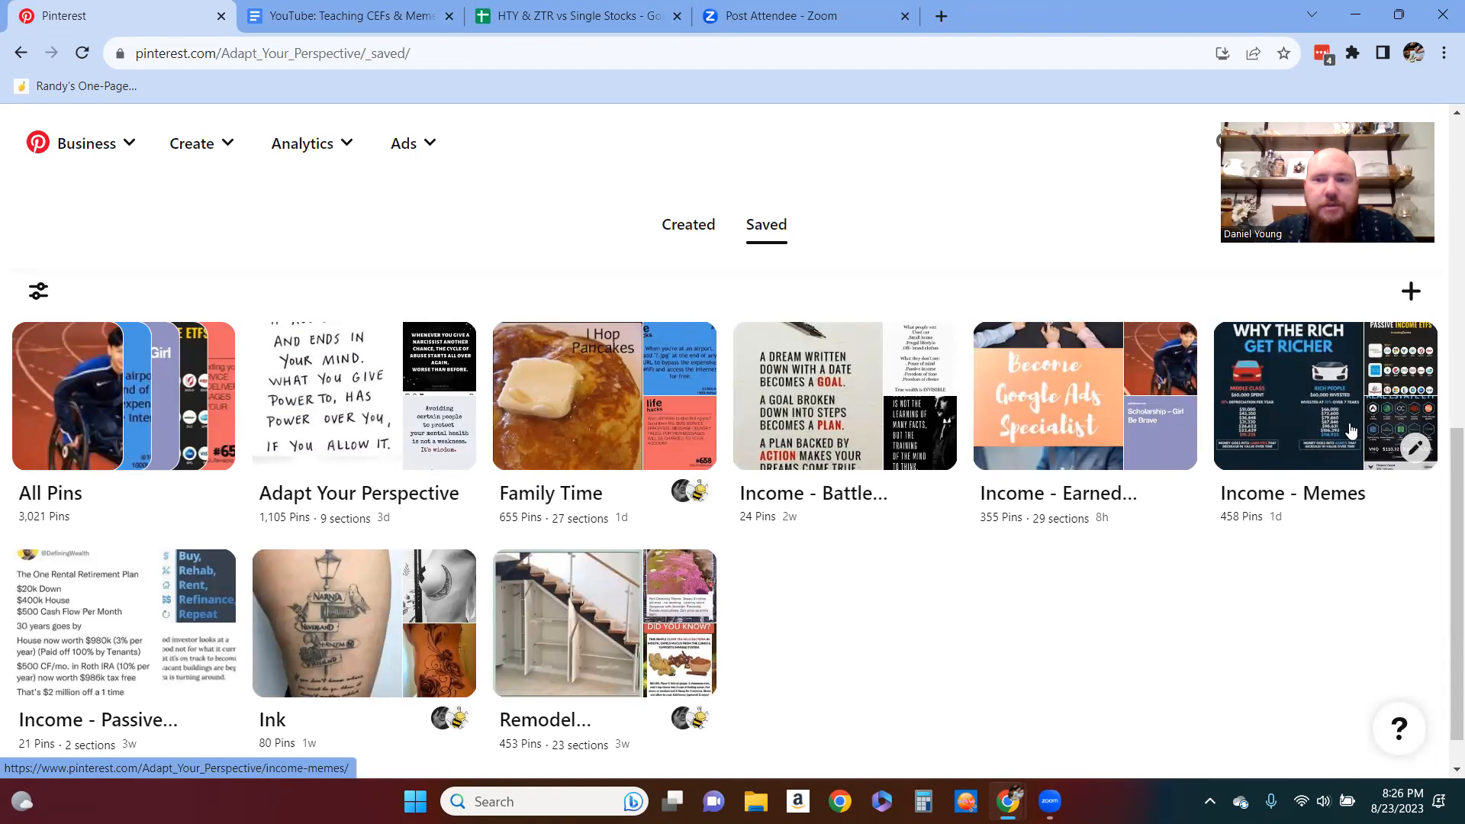
pyautogui.moveTo(1318, 409)
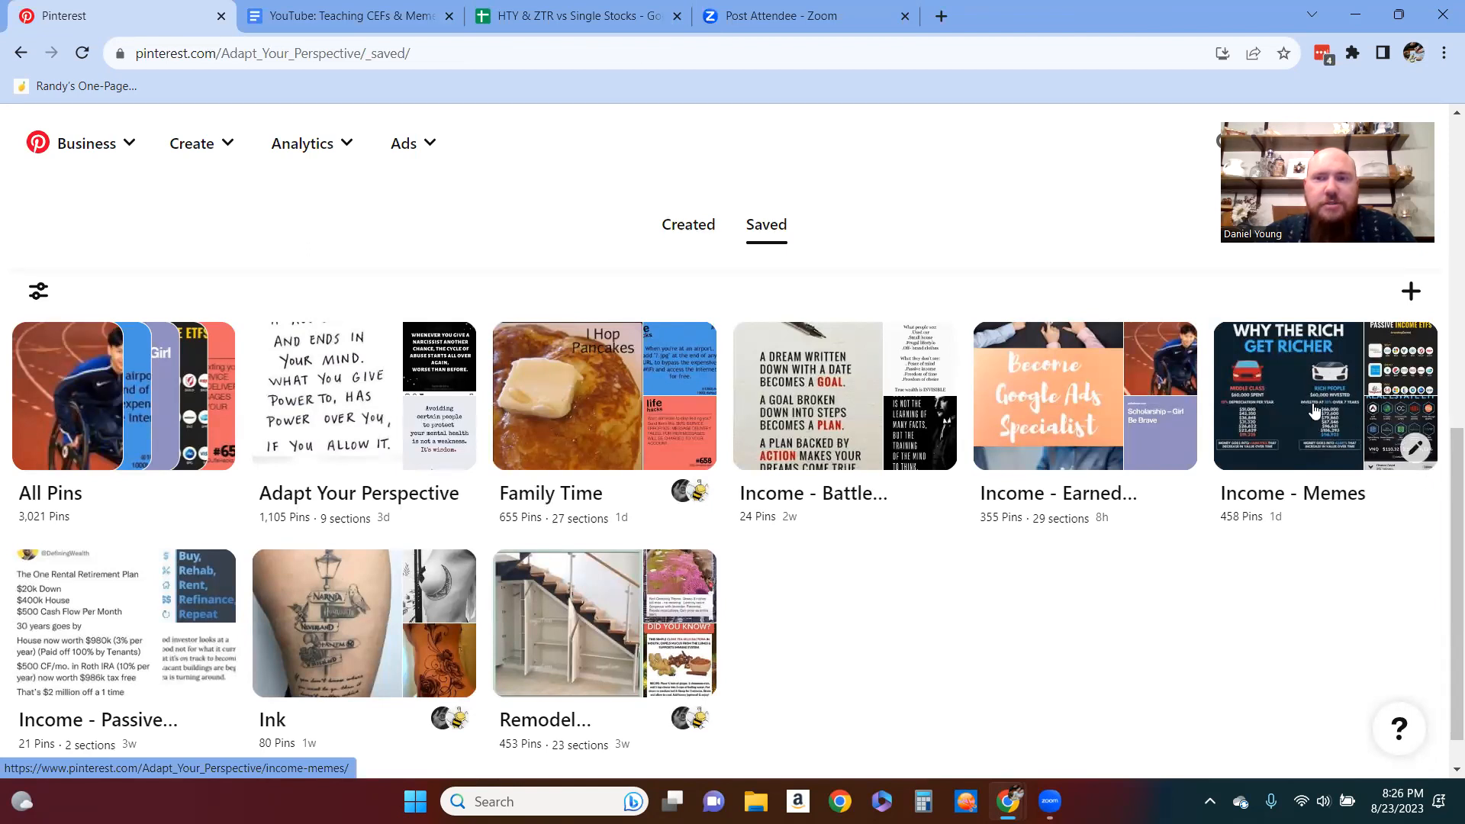
pyautogui.click(1324, 395)
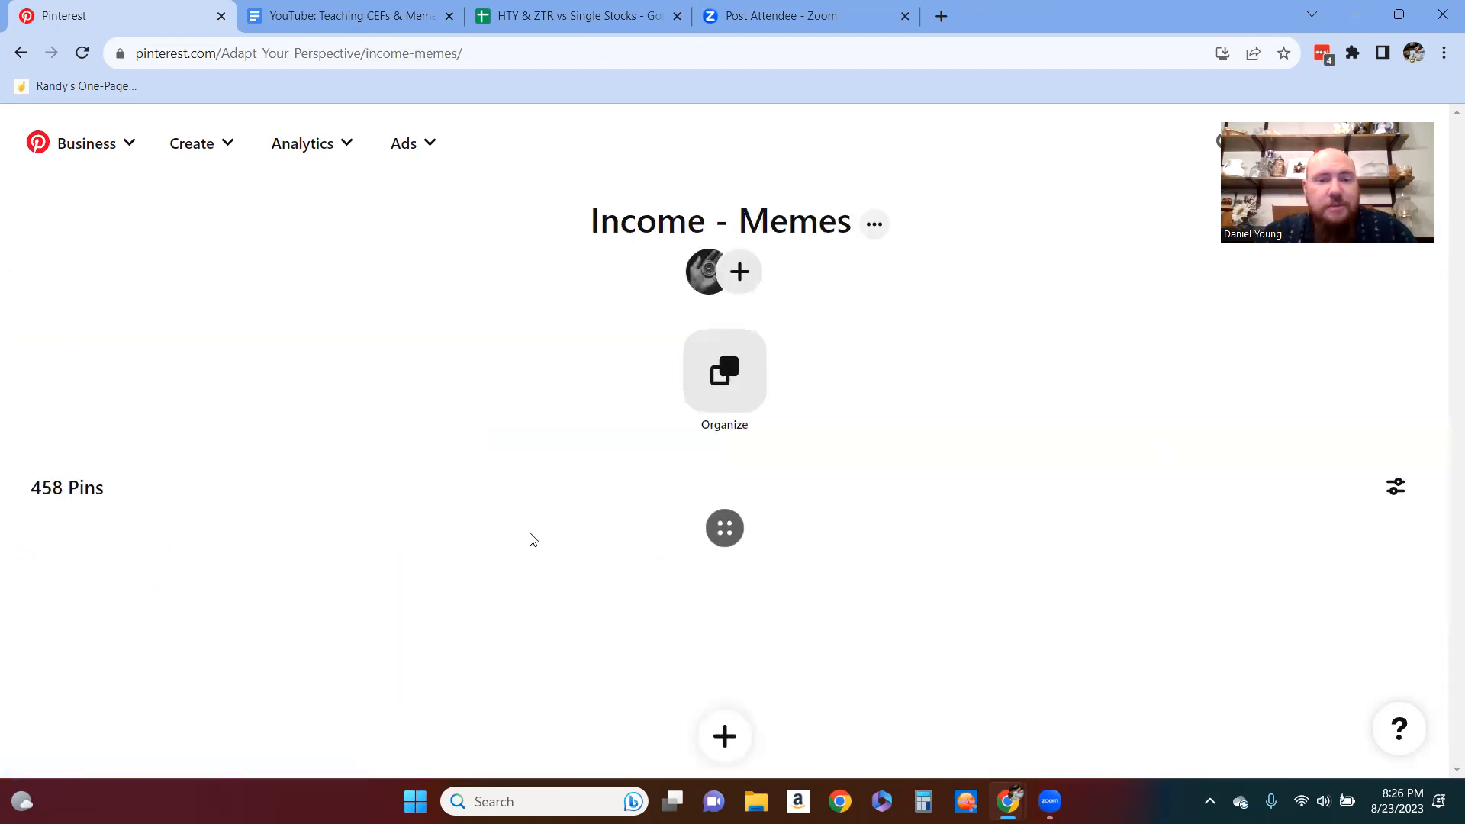
pyautogui.scroll(-3)
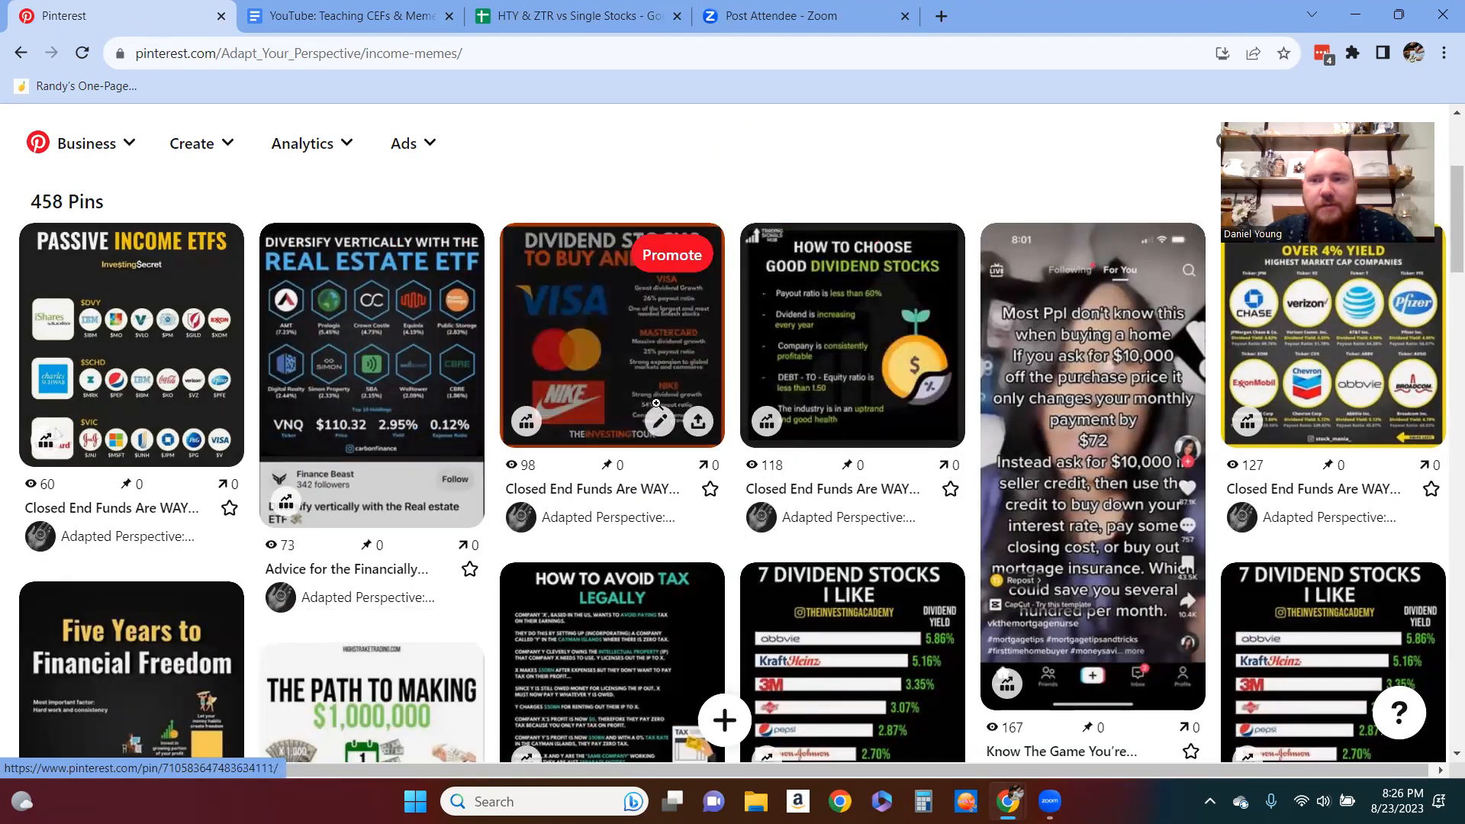
pyautogui.scroll(-3)
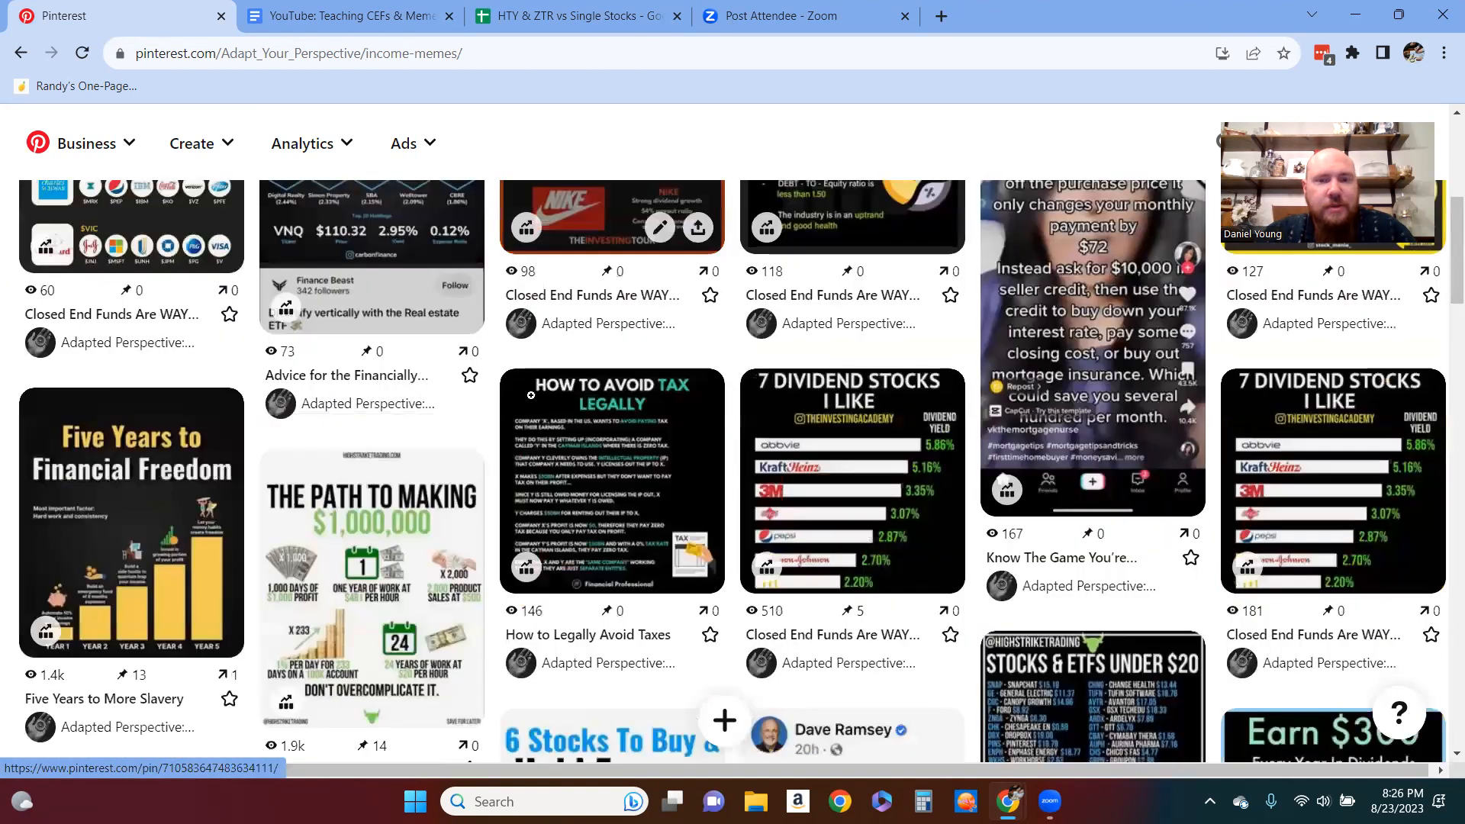
pyautogui.scroll(-3)
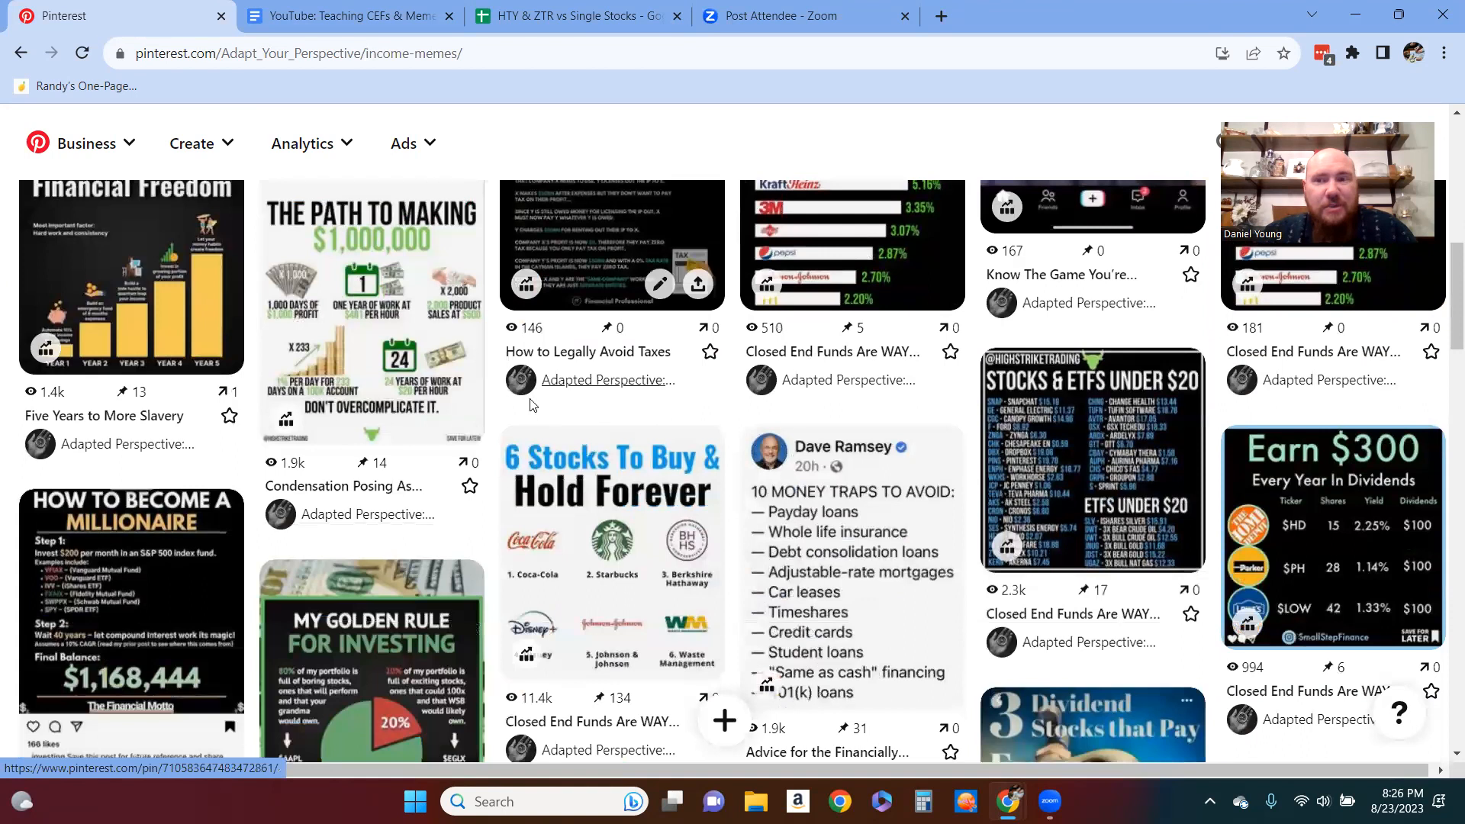
pyautogui.scroll(-3)
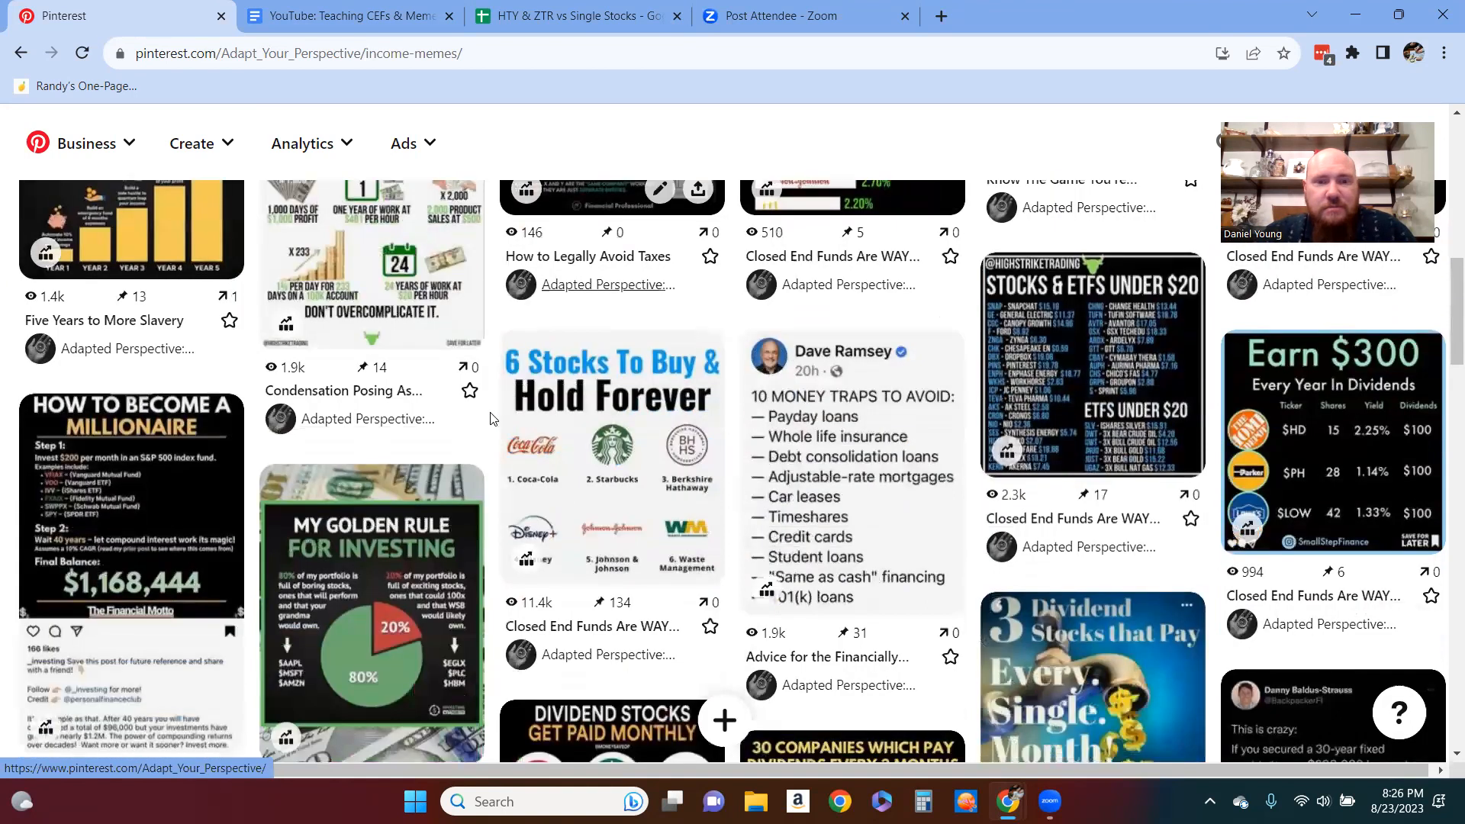
pyautogui.scroll(-3)
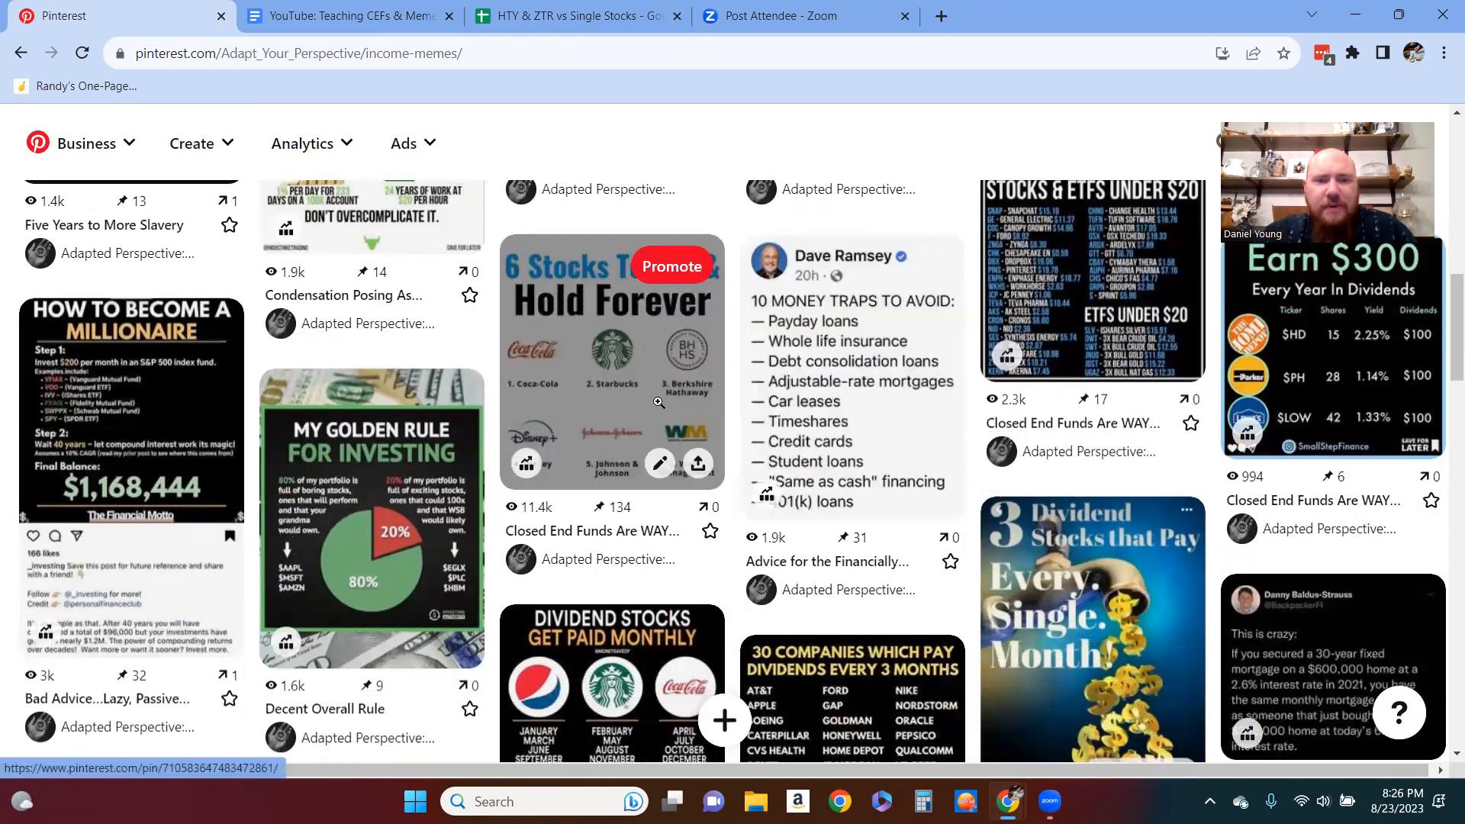
pyautogui.scroll(-3)
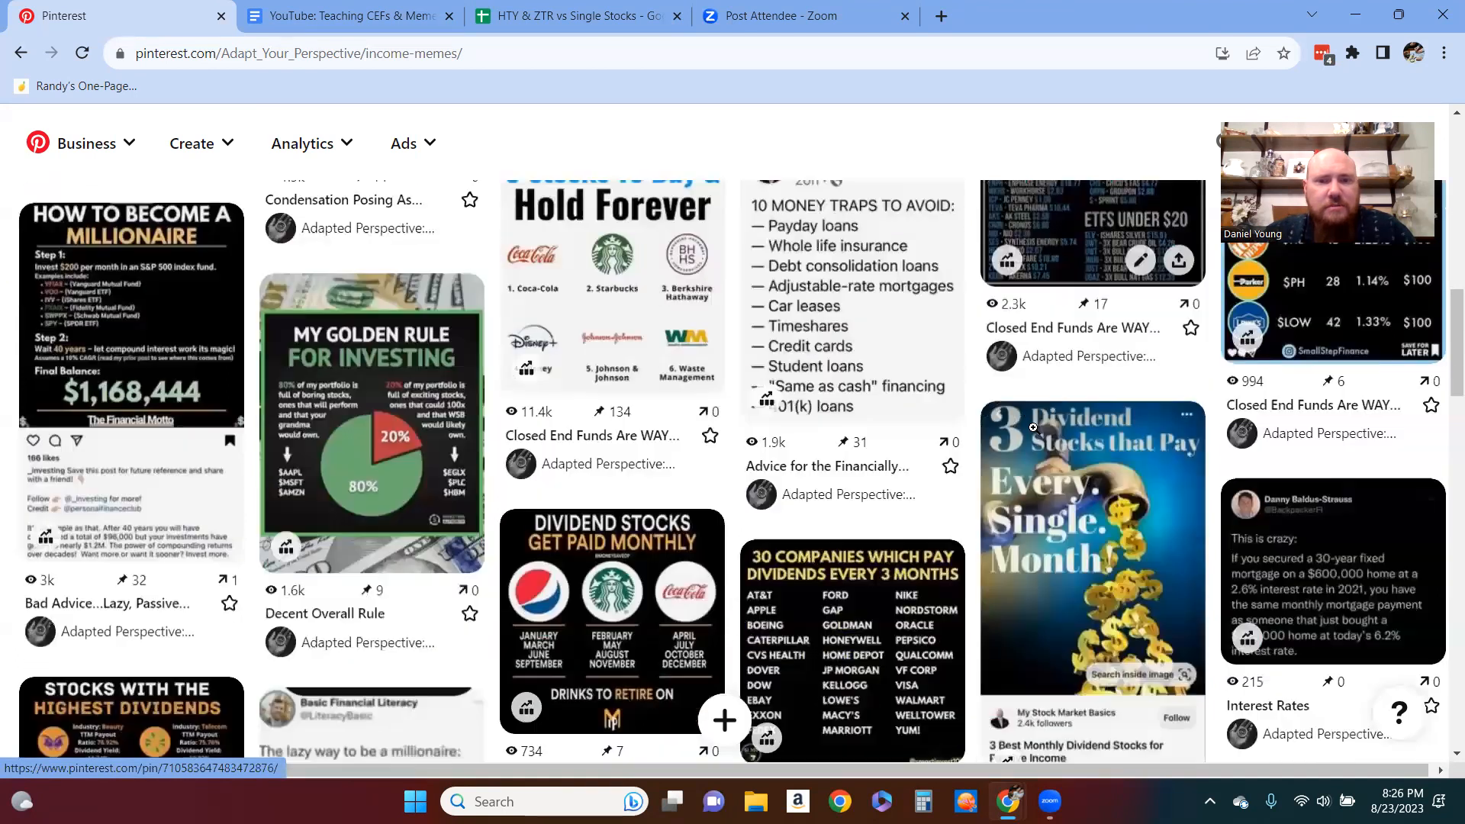
pyautogui.scroll(-3)
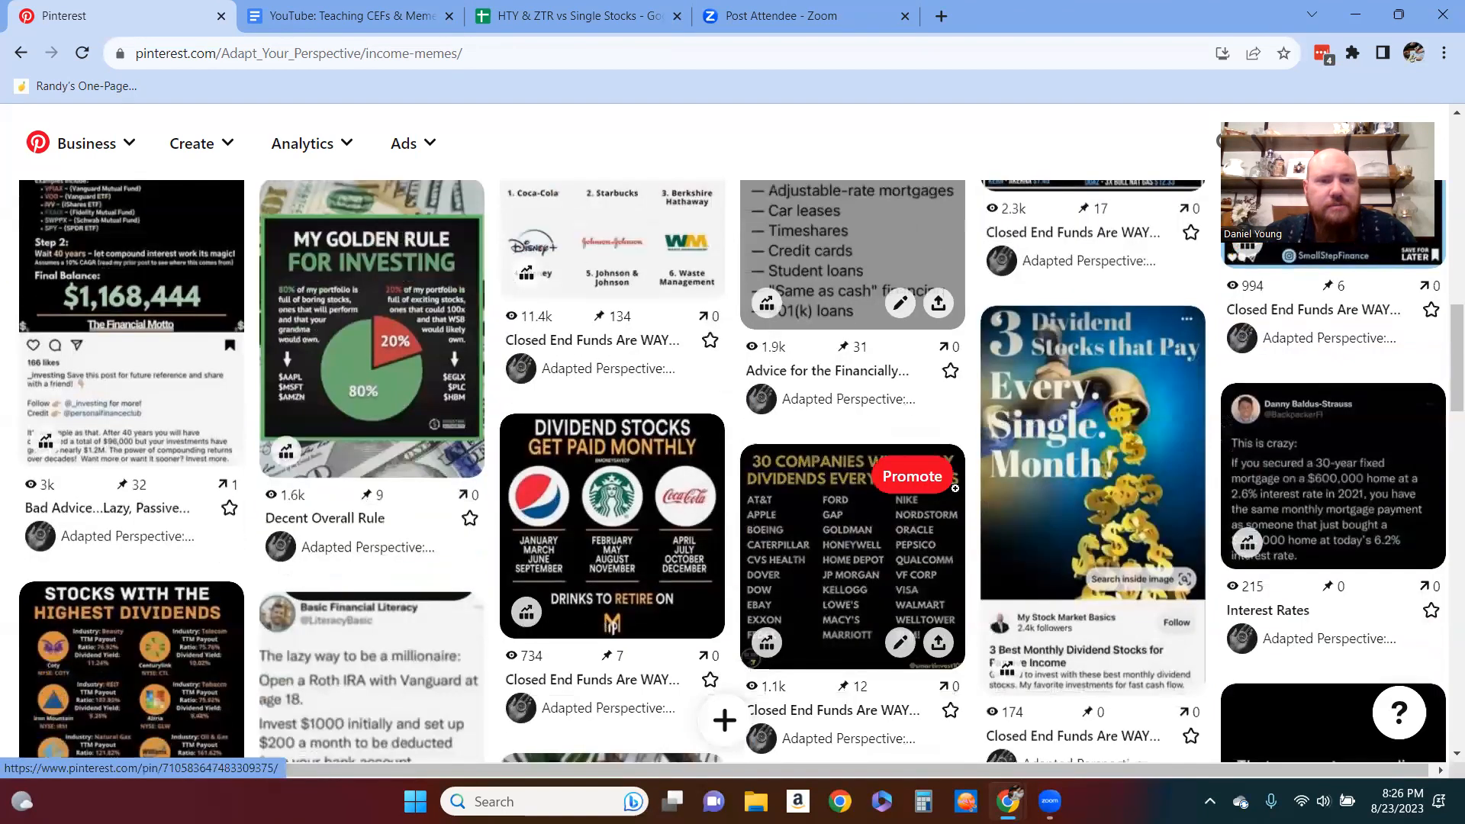
pyautogui.scroll(-3)
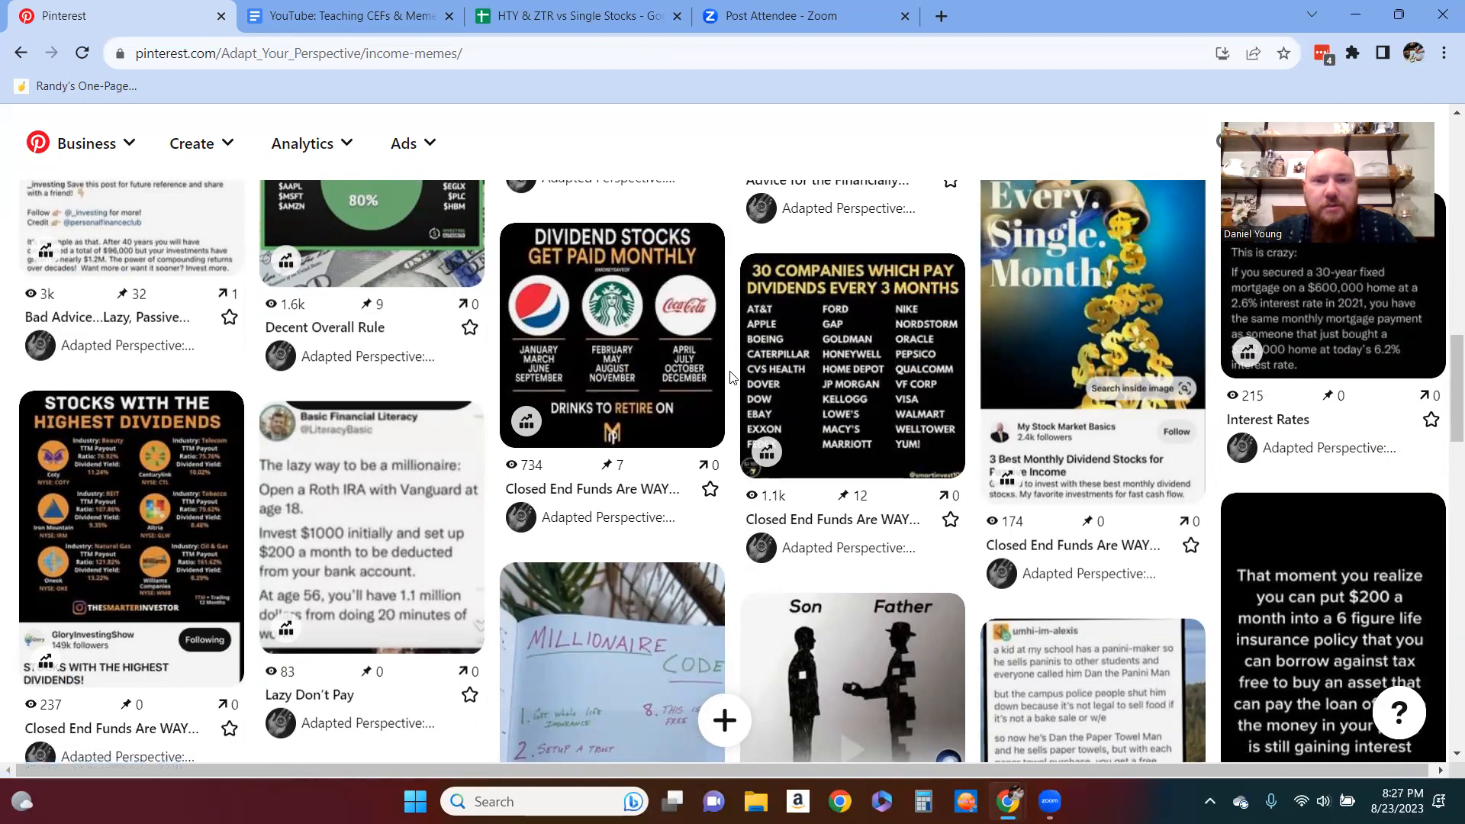
pyautogui.moveTo(612, 337)
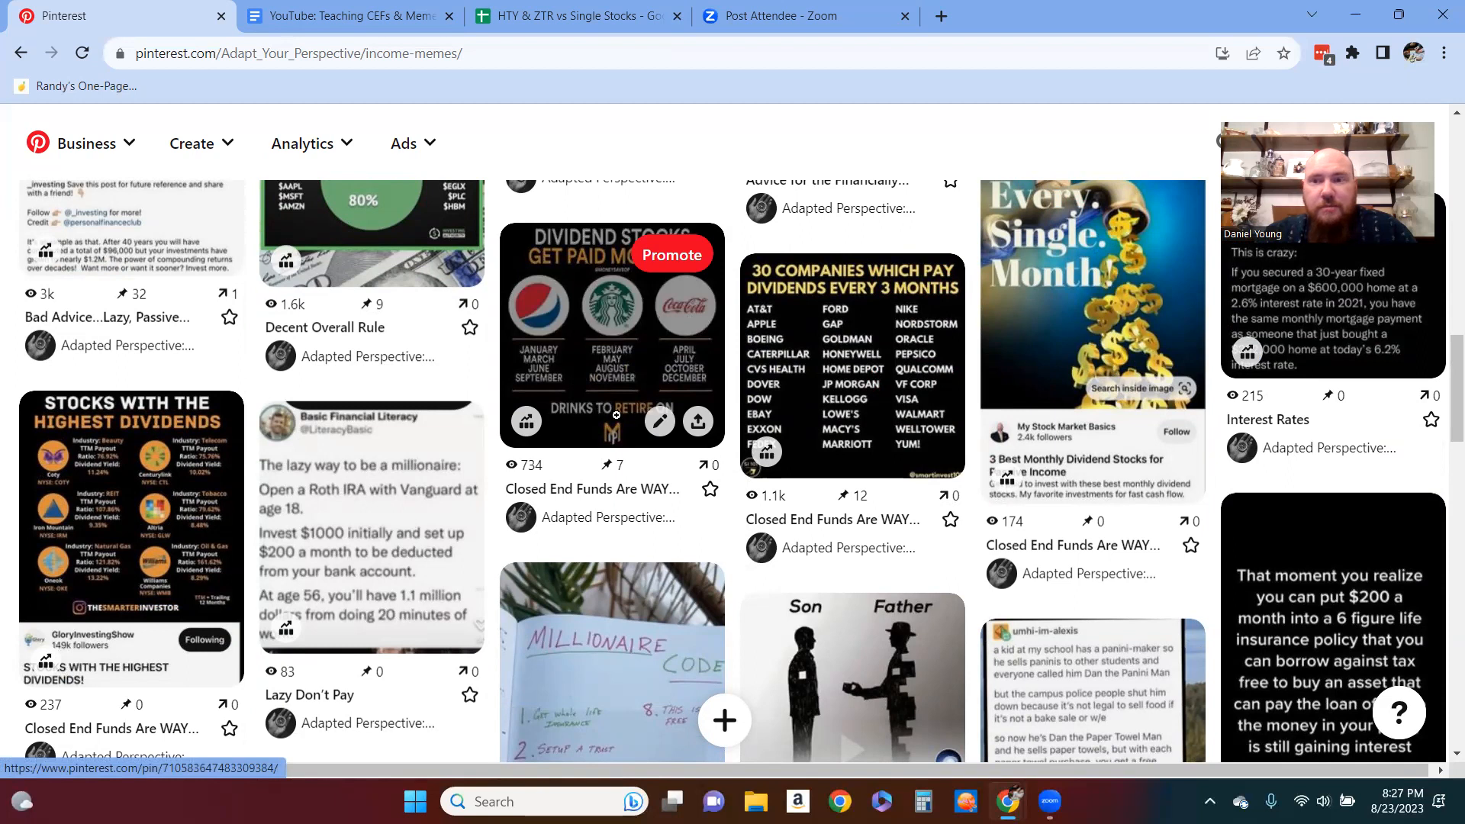
pyautogui.scroll(-3)
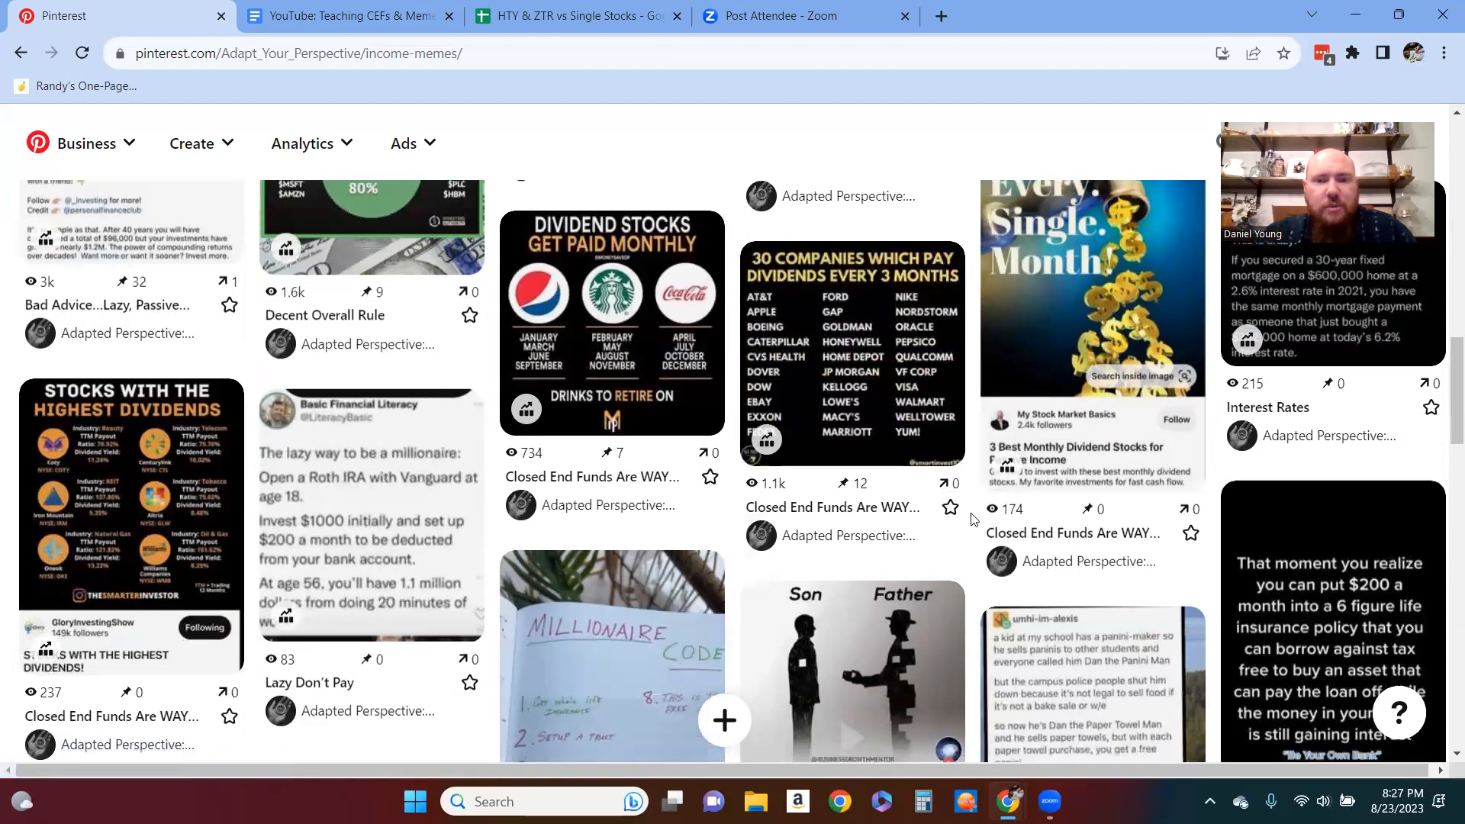
pyautogui.scroll(-3)
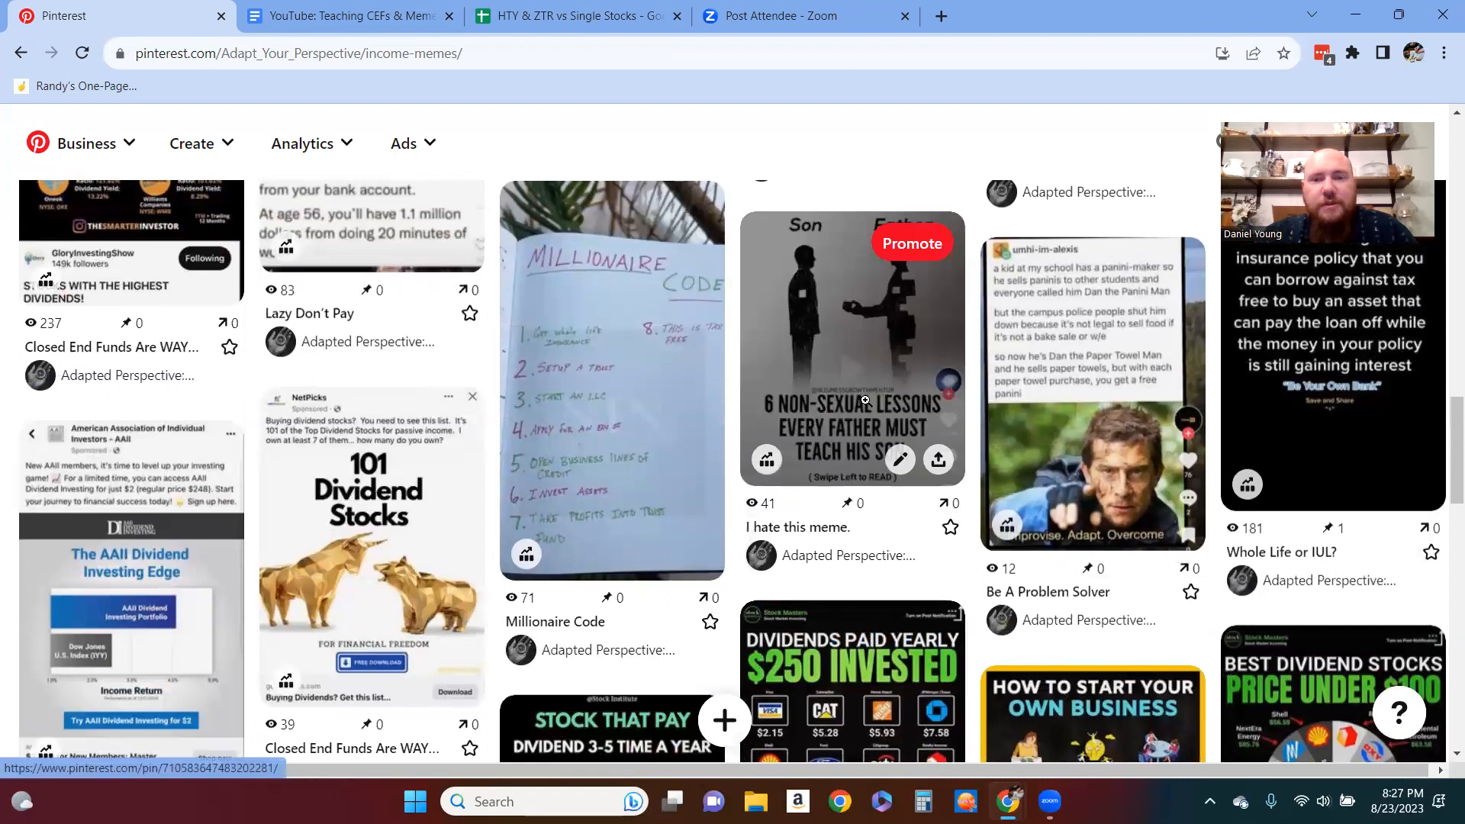
pyautogui.moveTo(857, 382)
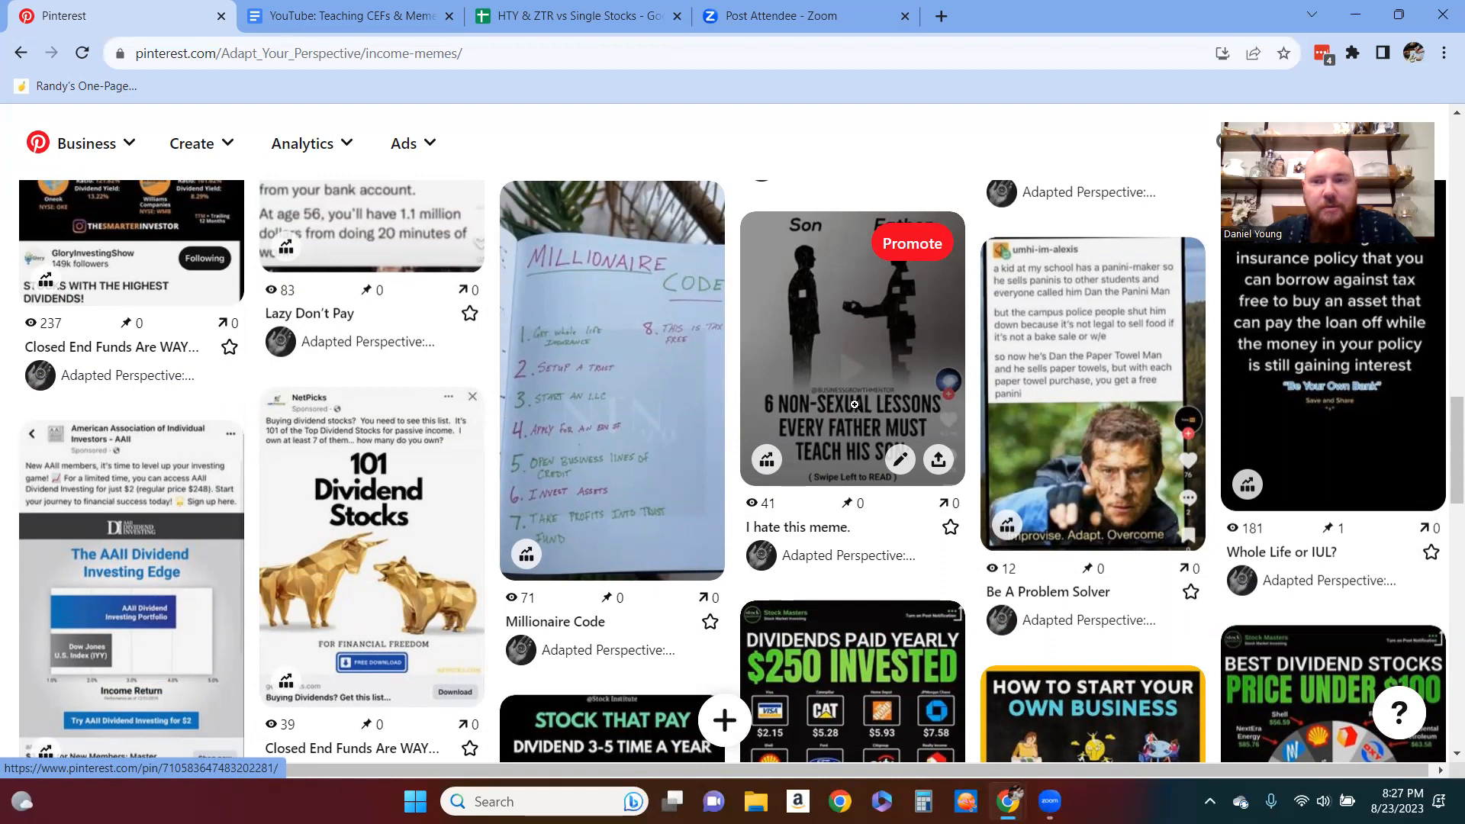
pyautogui.scroll(-3)
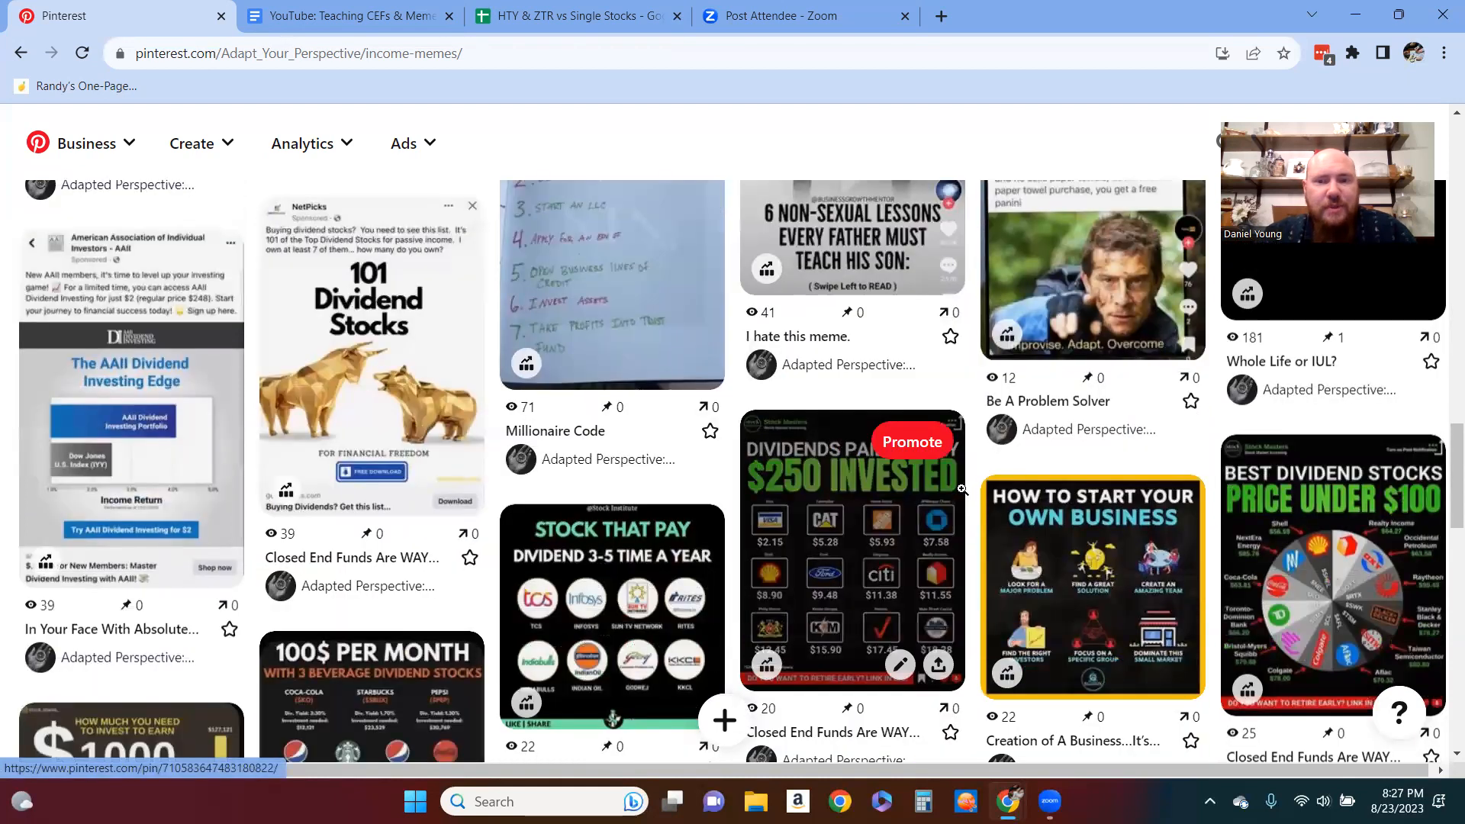
pyautogui.scroll(-3)
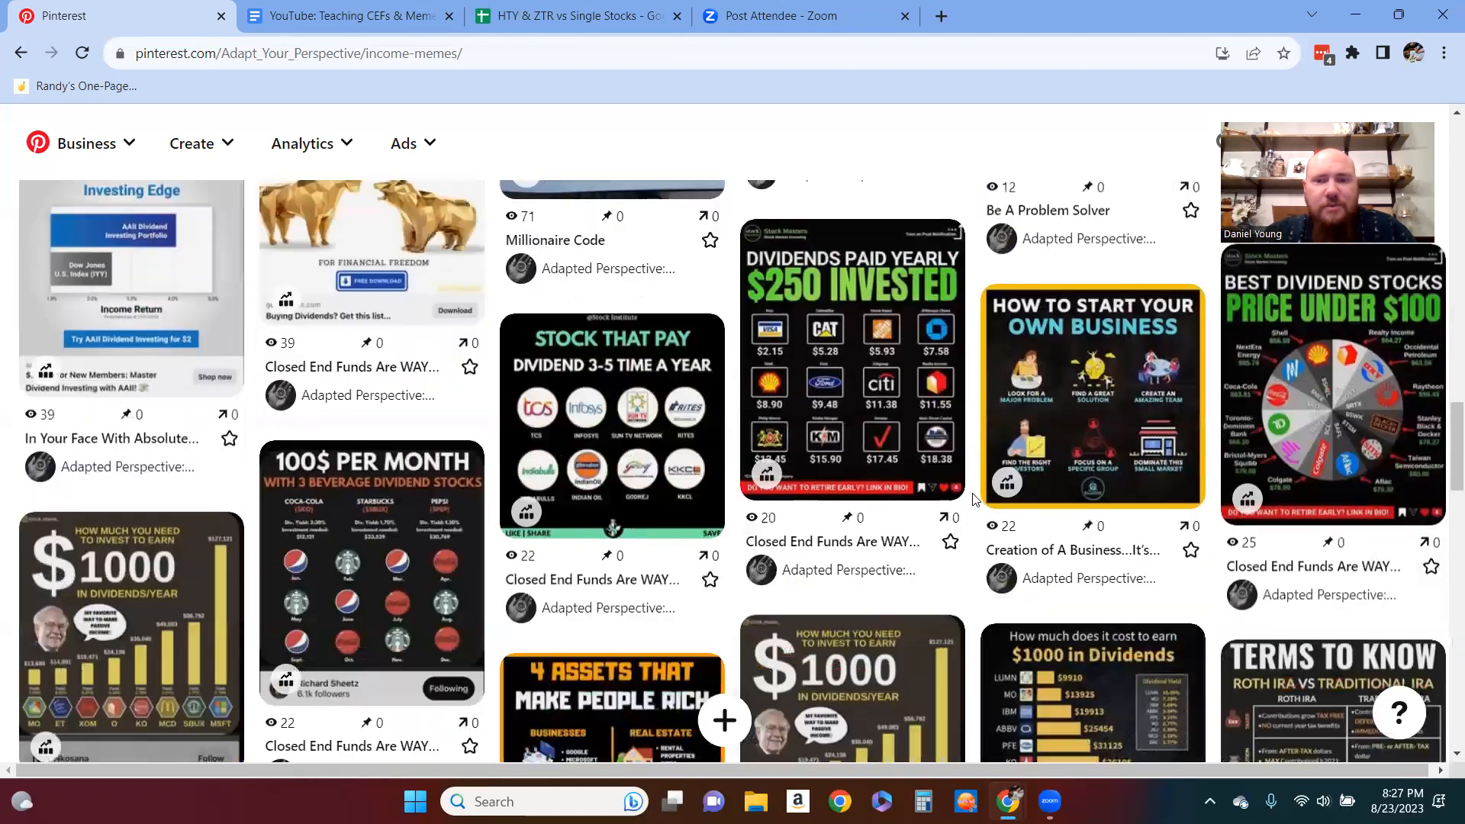
pyautogui.scroll(-3)
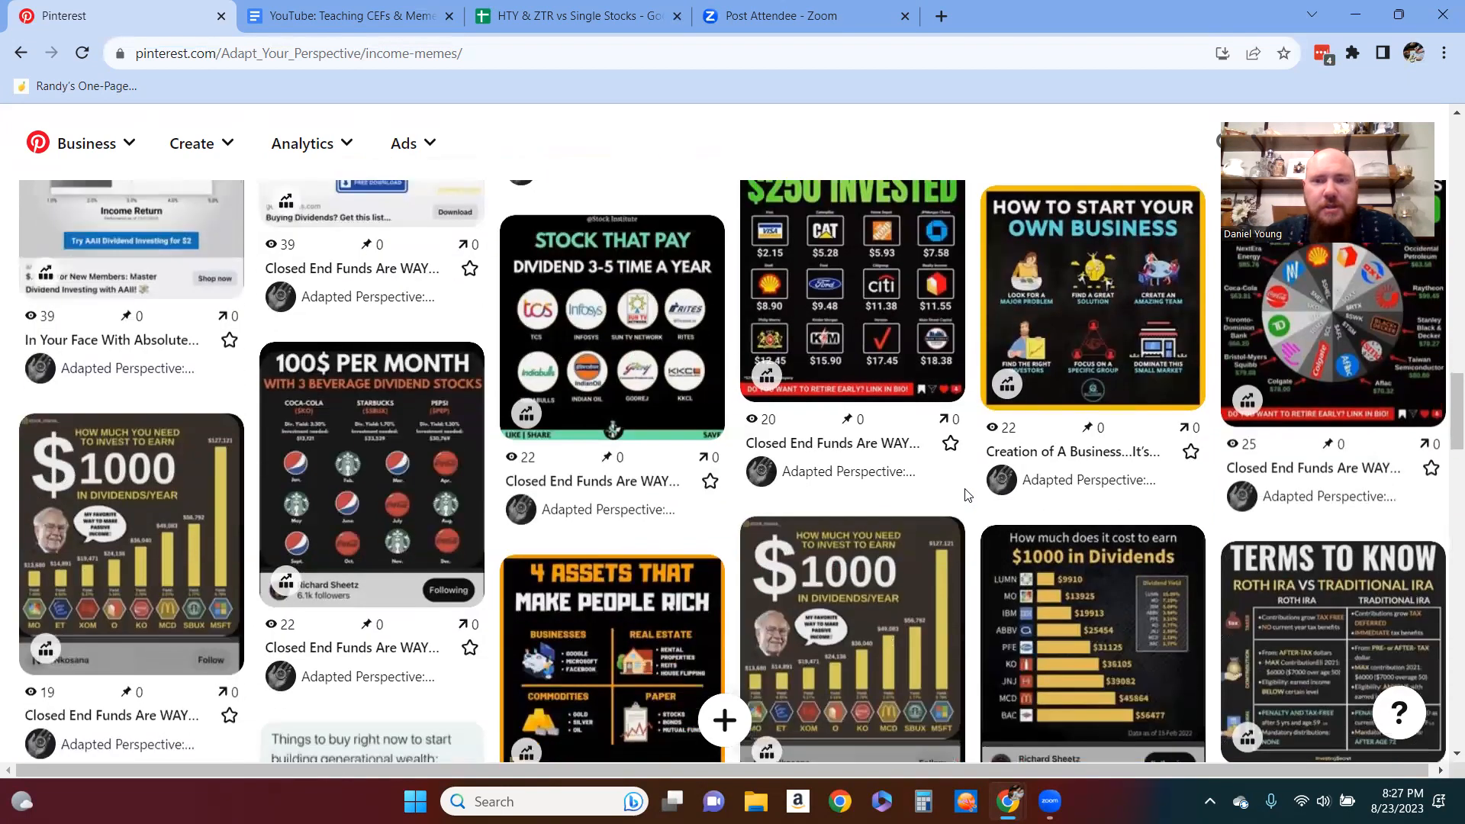
pyautogui.scroll(-3)
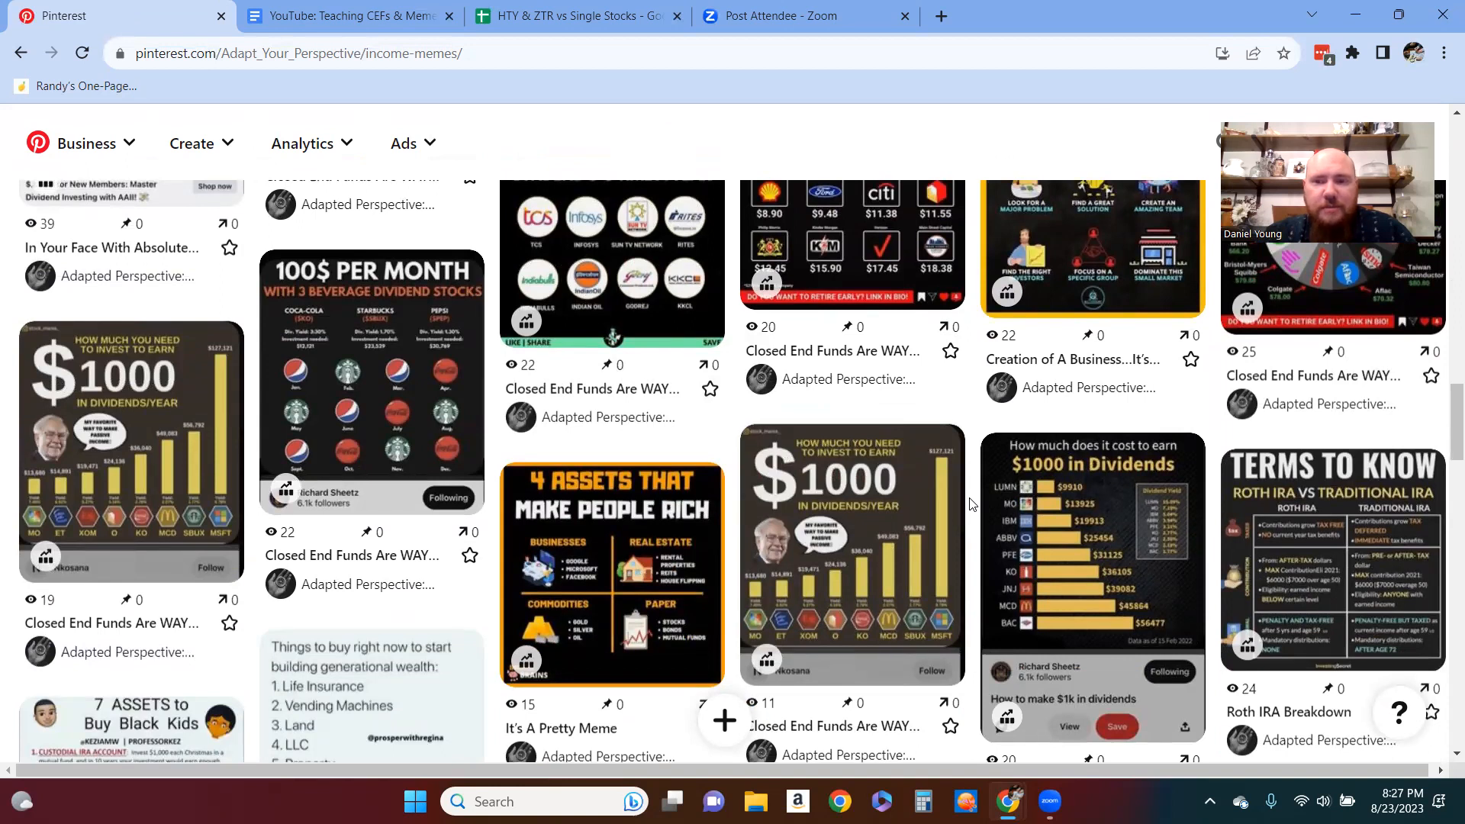
pyautogui.scroll(-3)
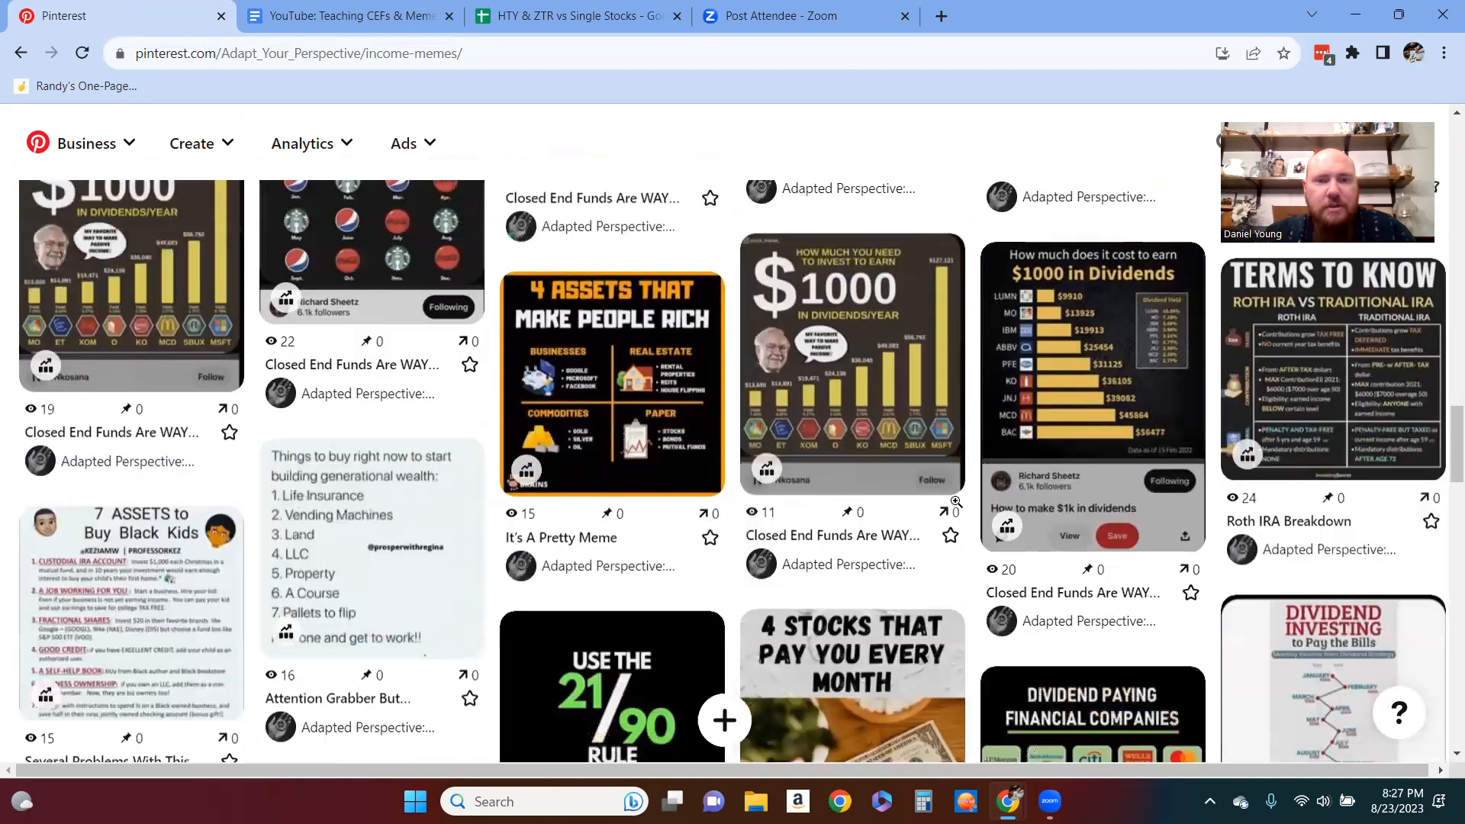
pyautogui.scroll(-3)
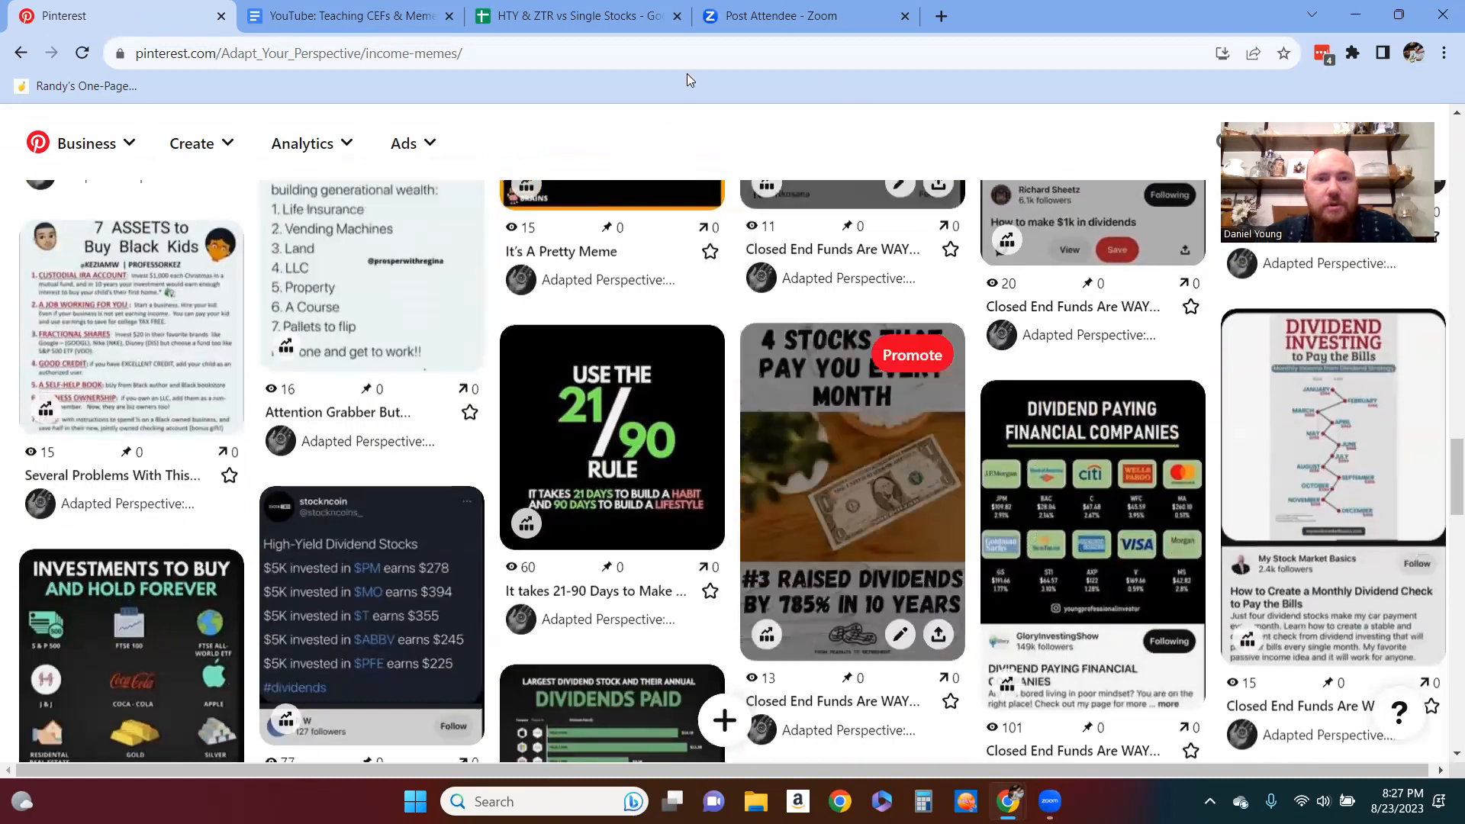
pyautogui.moveTo(350, 16)
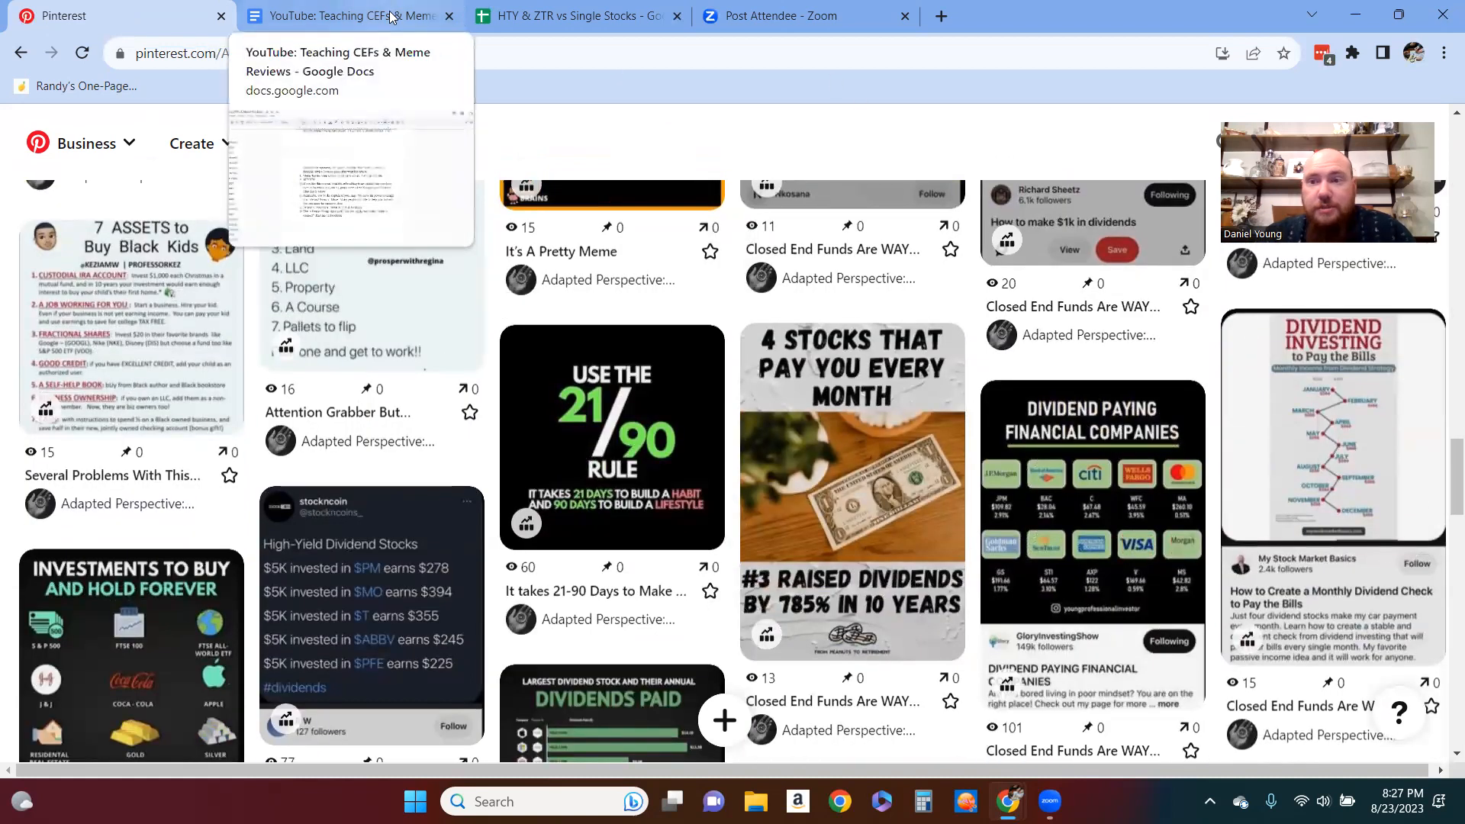
# Step: Inspect the total annual yield, ZTR's 48,635 share count, and the singles' $274,792.91 cost
pyautogui.click(570, 16)
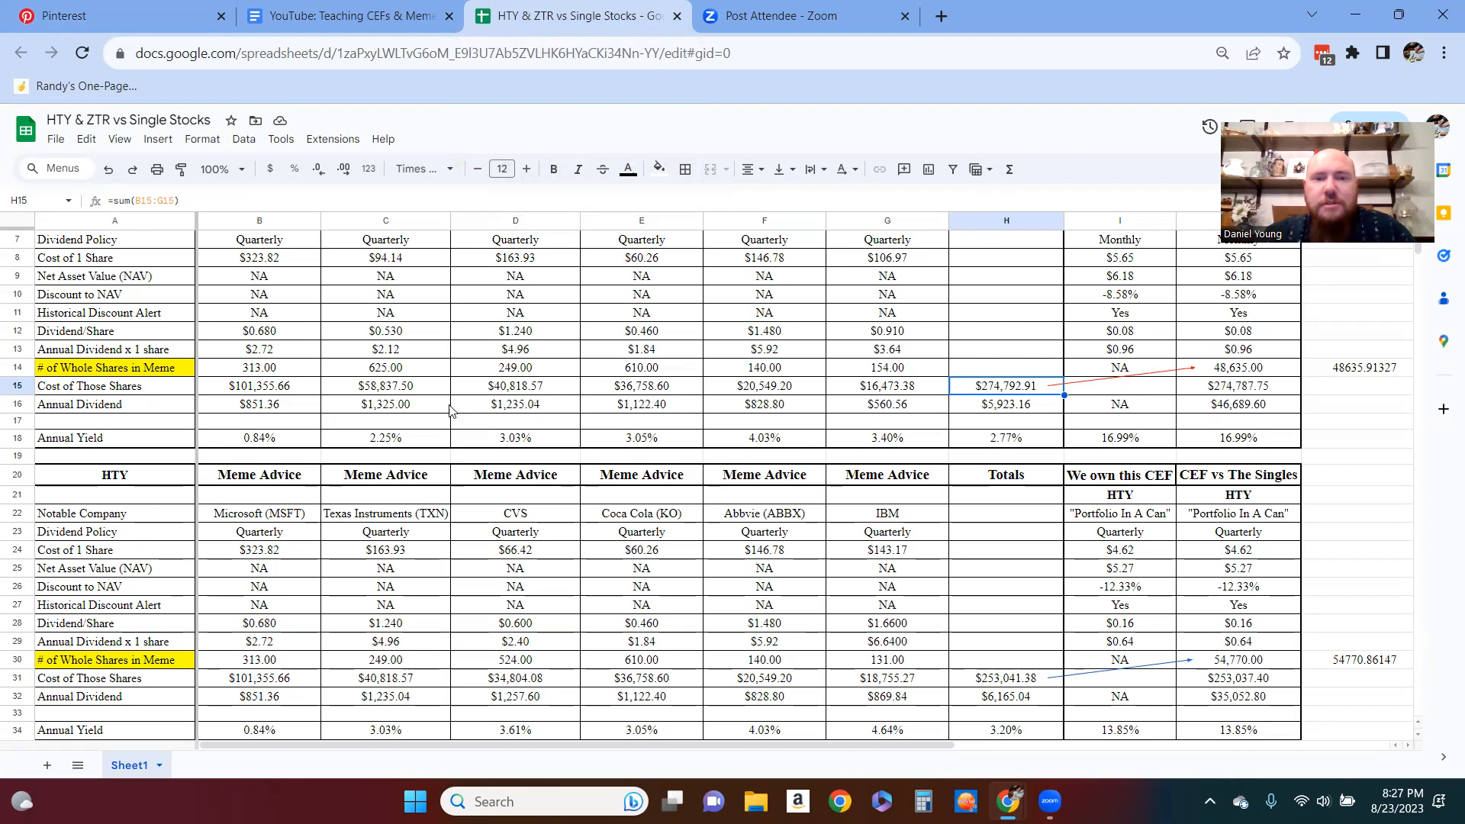
pyautogui.moveTo(914, 416)
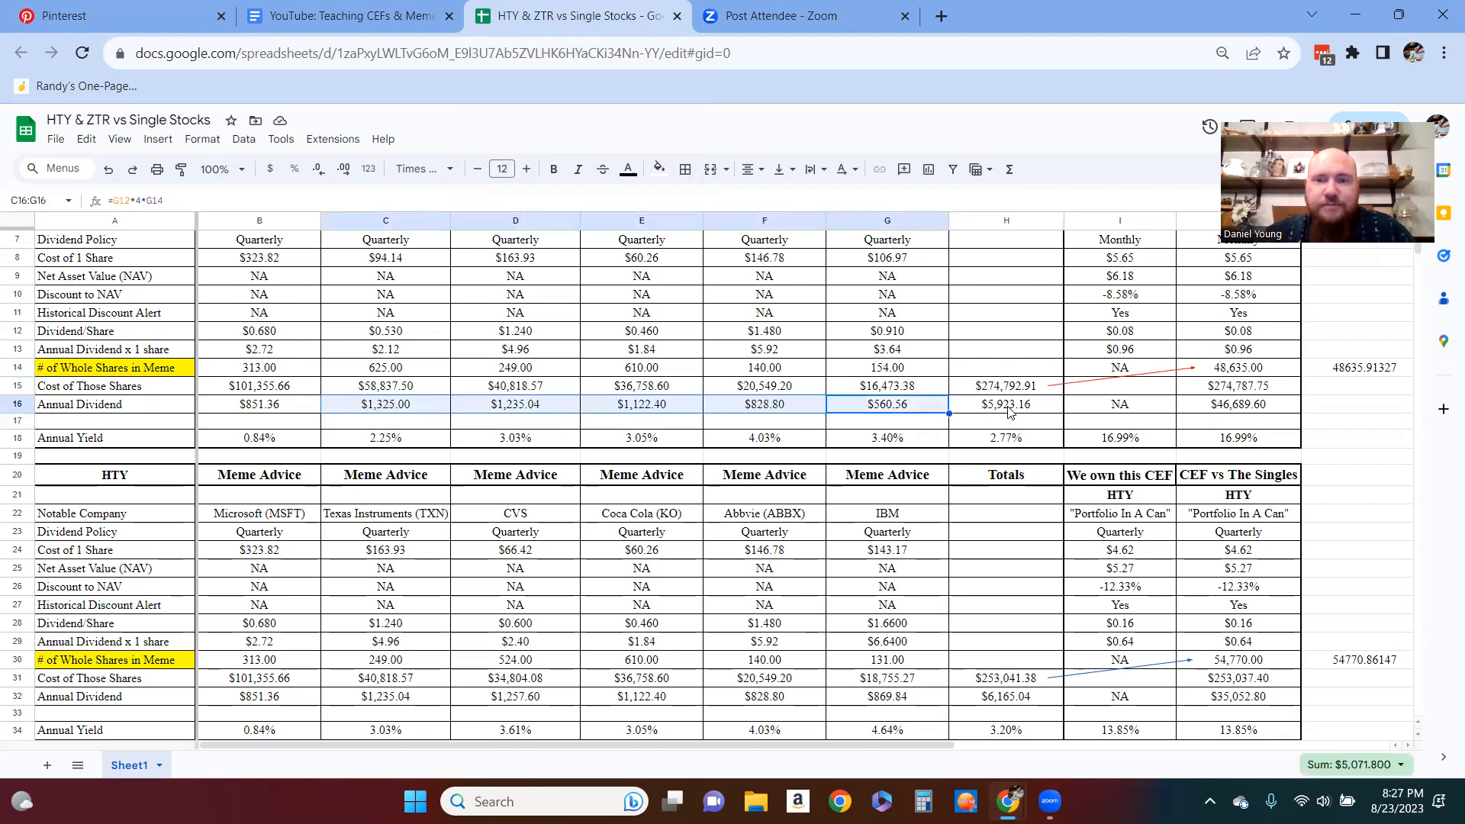
pyautogui.click(1006, 437)
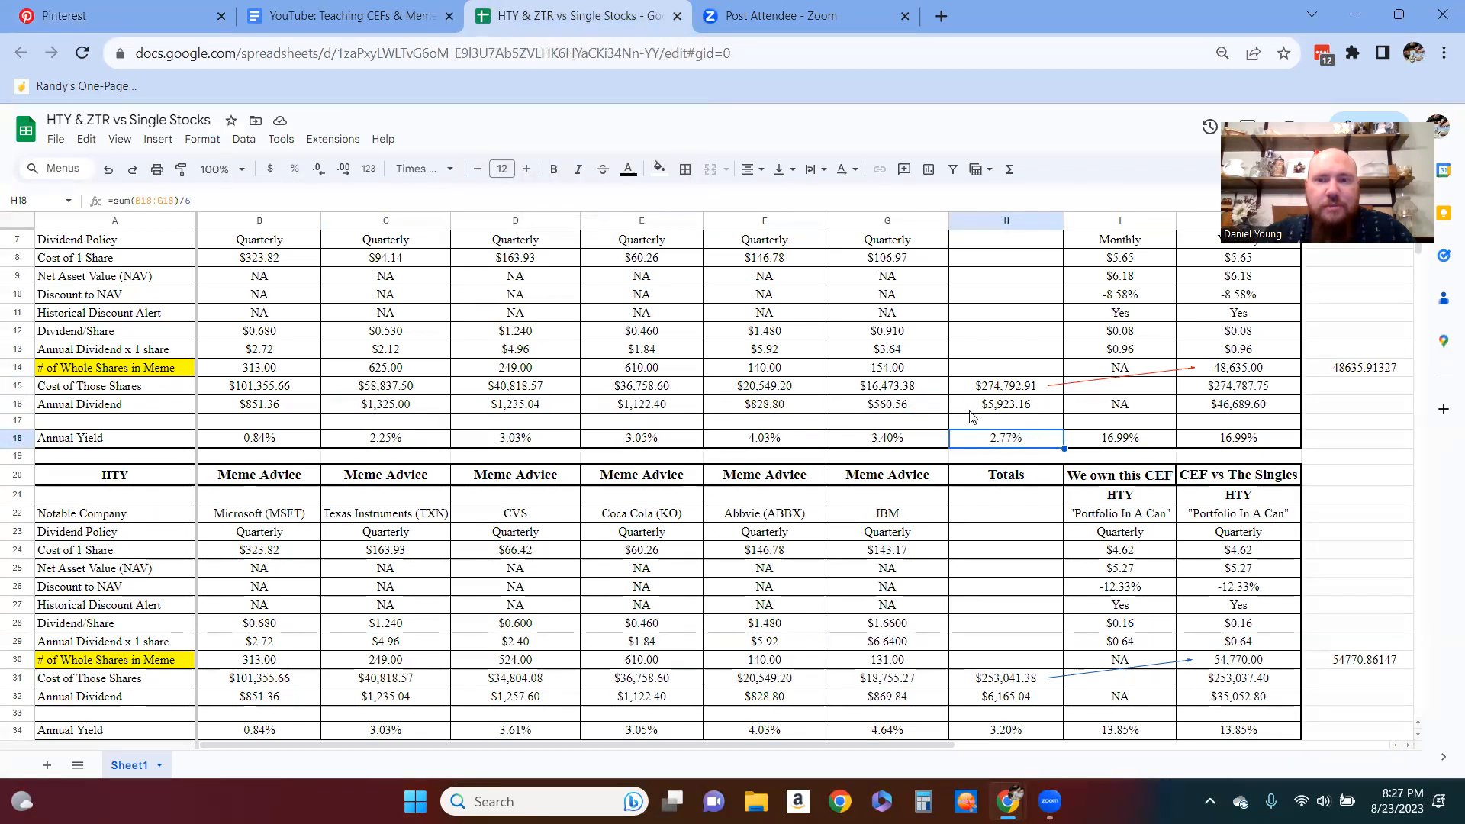
pyautogui.moveTo(1278, 375)
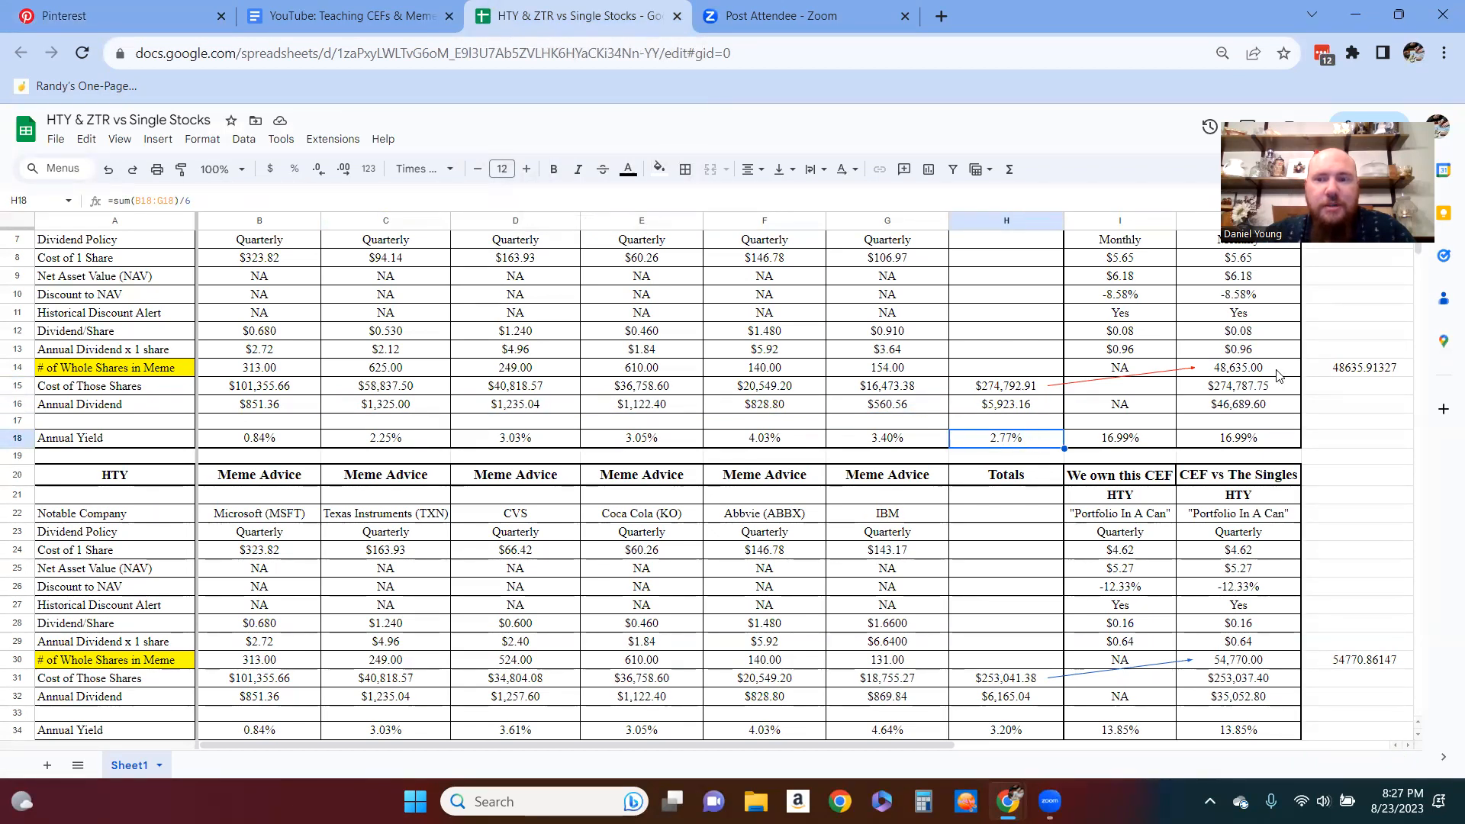
pyautogui.click(1237, 366)
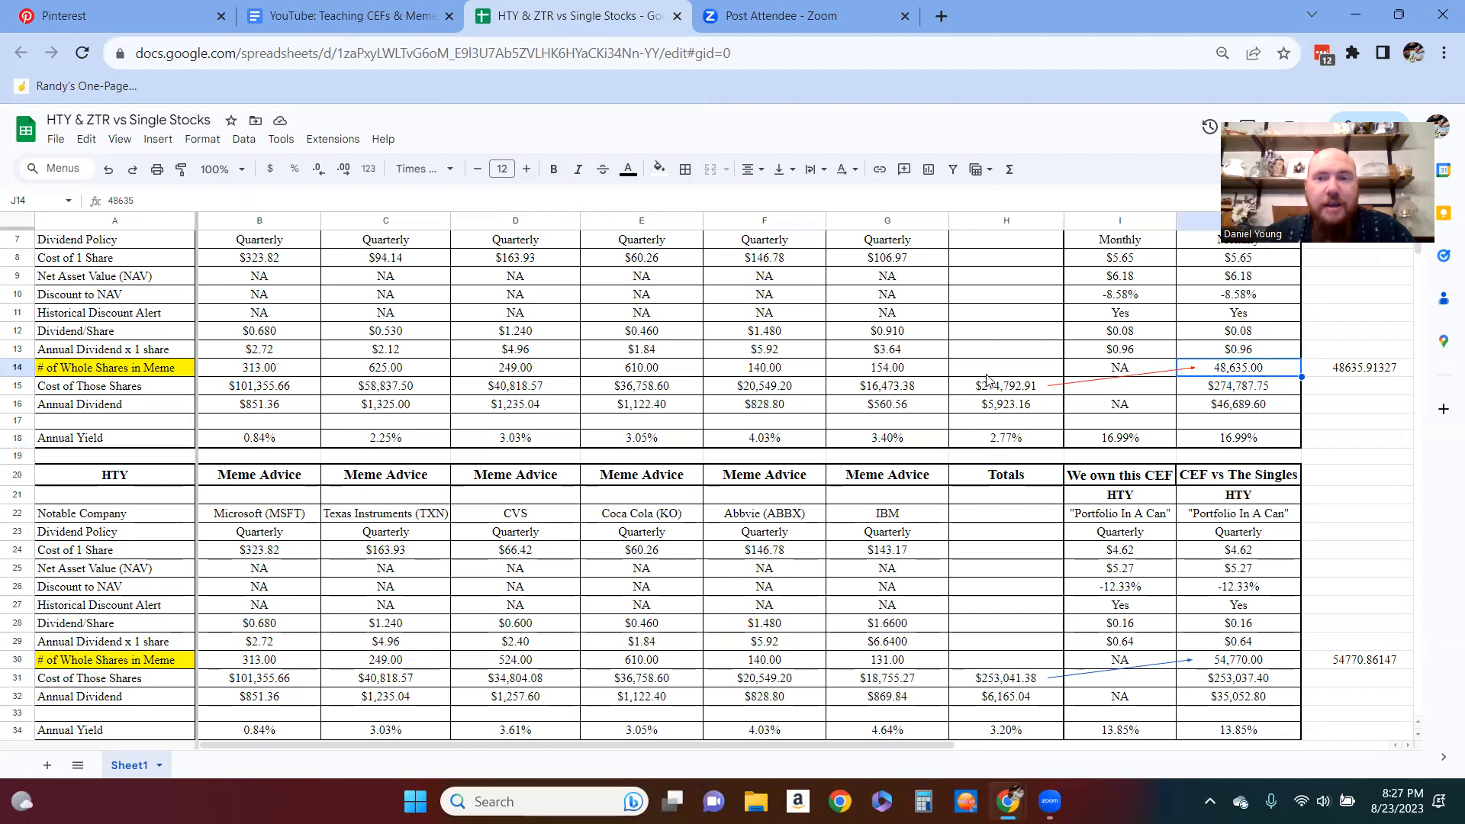
pyautogui.moveTo(1032, 274)
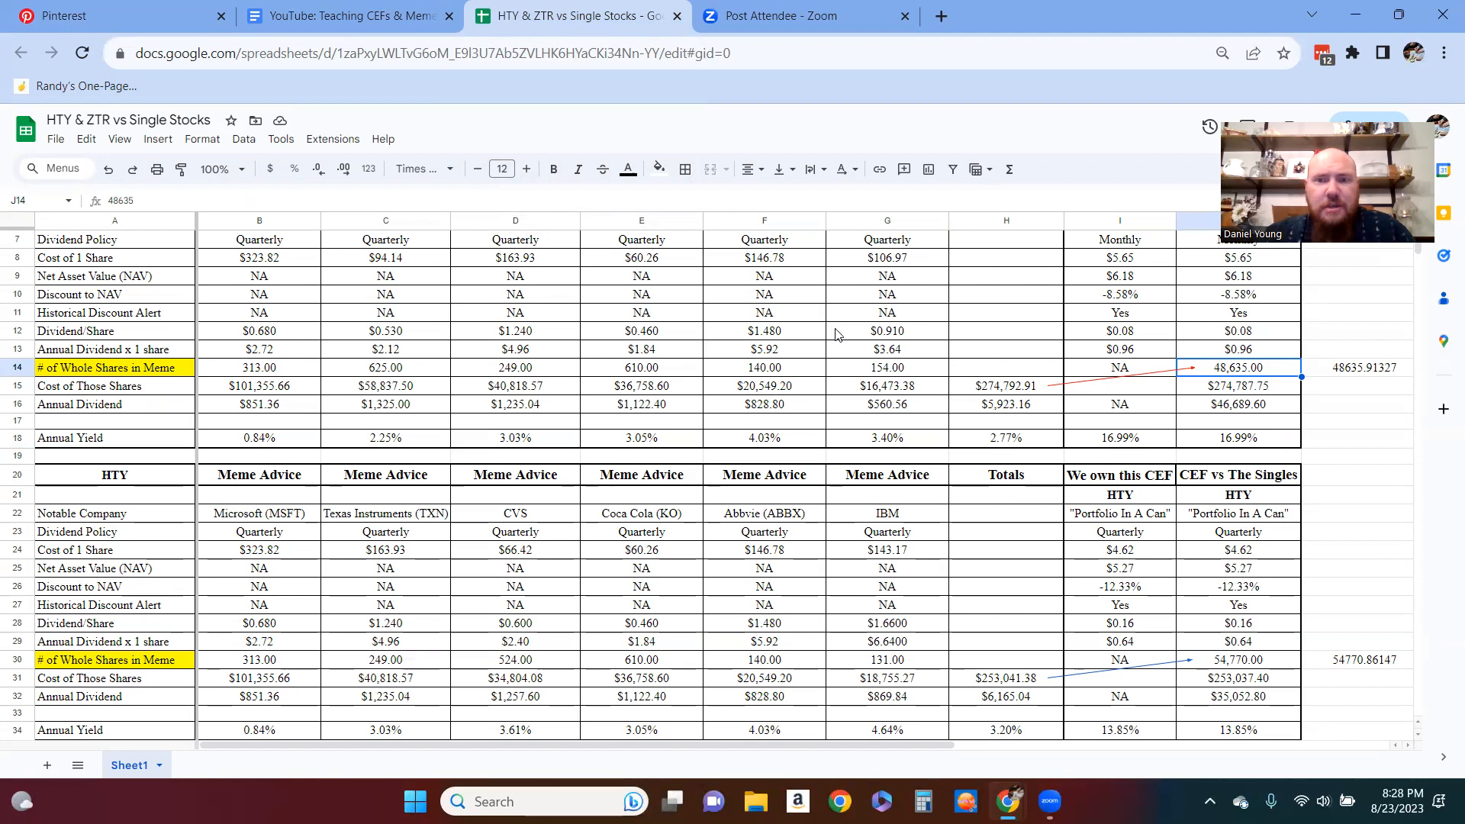
pyautogui.moveTo(1281, 375)
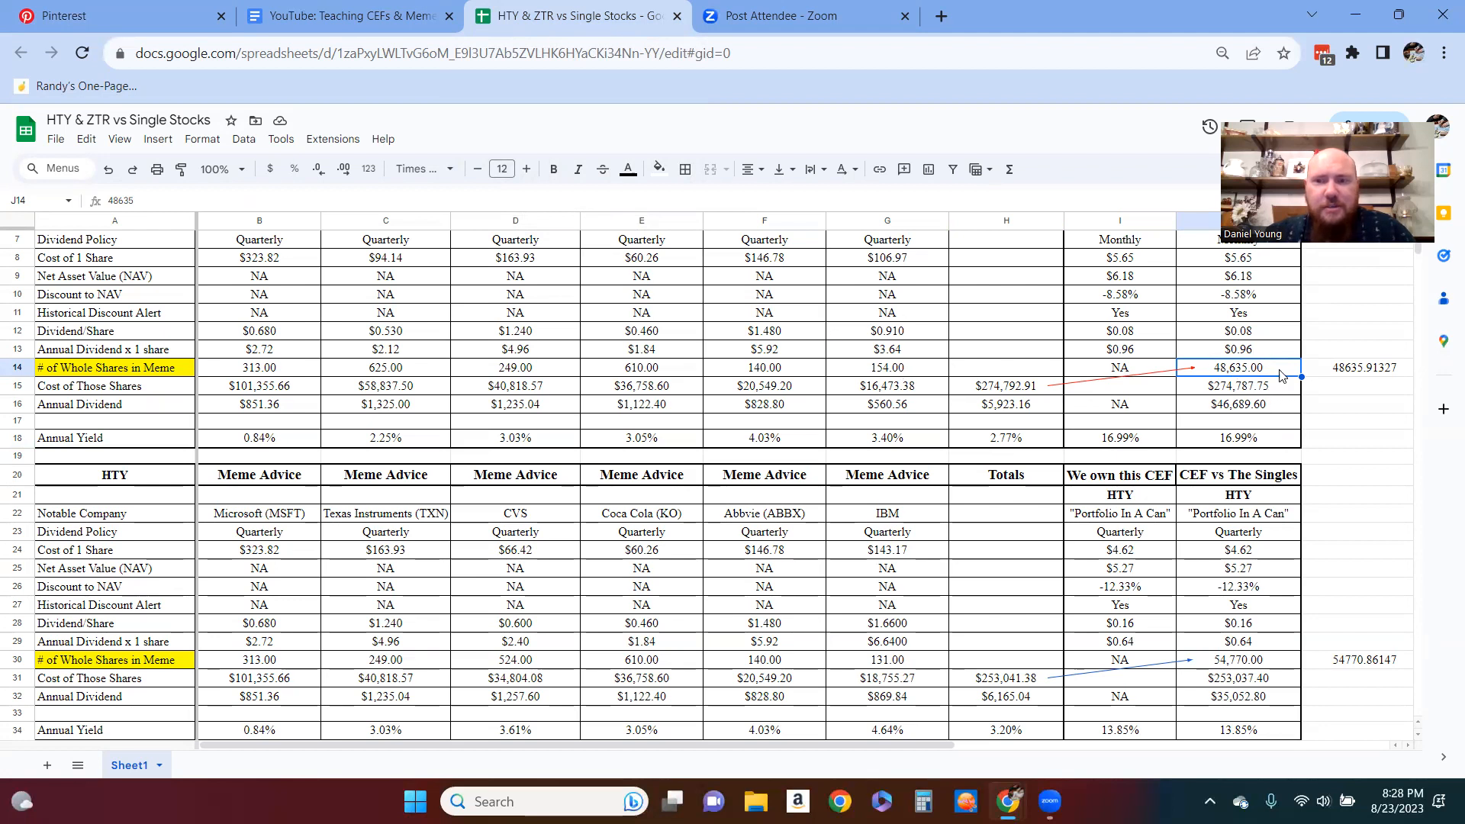
pyautogui.moveTo(1365, 428)
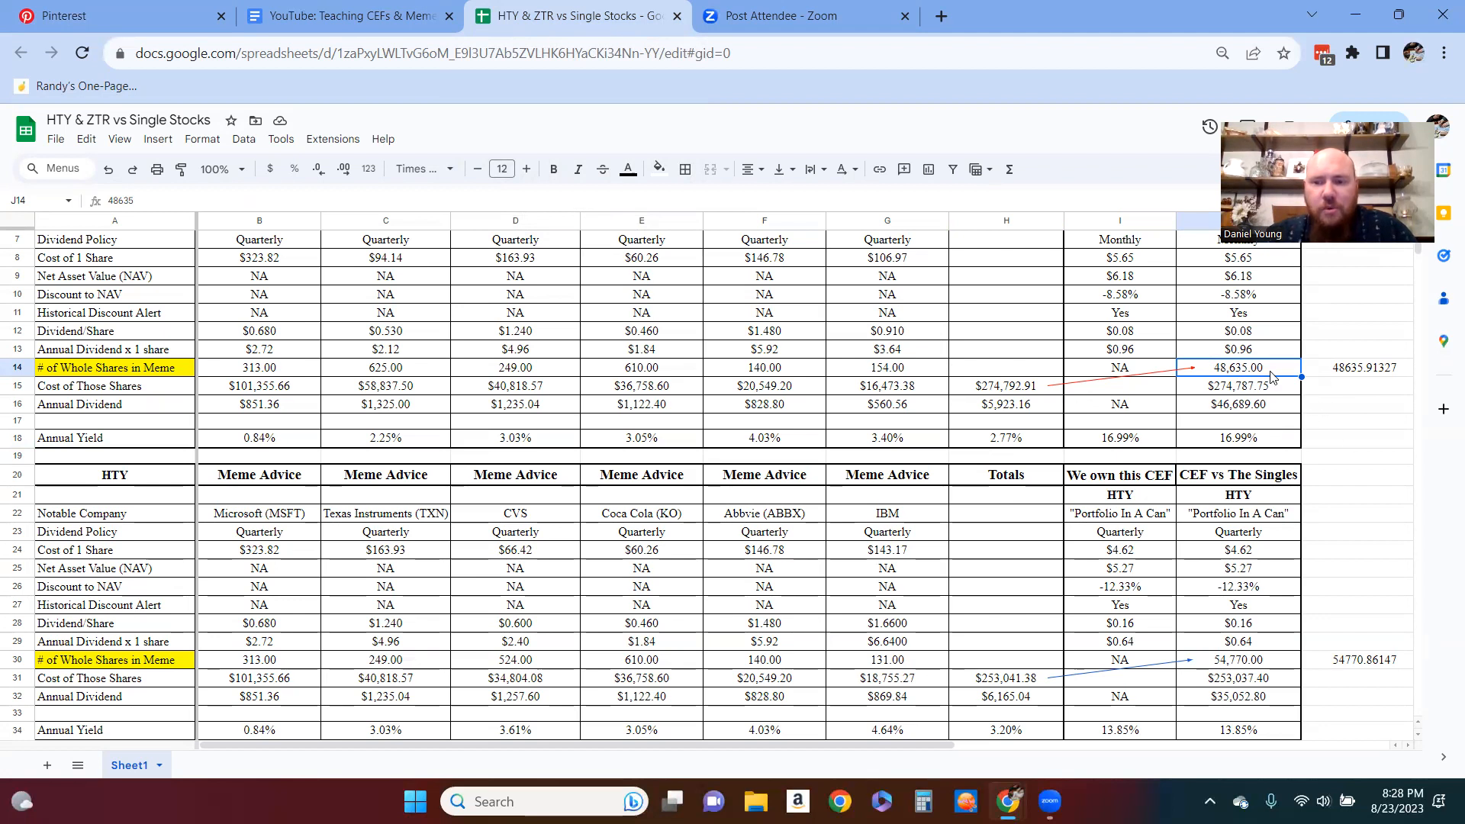
pyautogui.click(1005, 386)
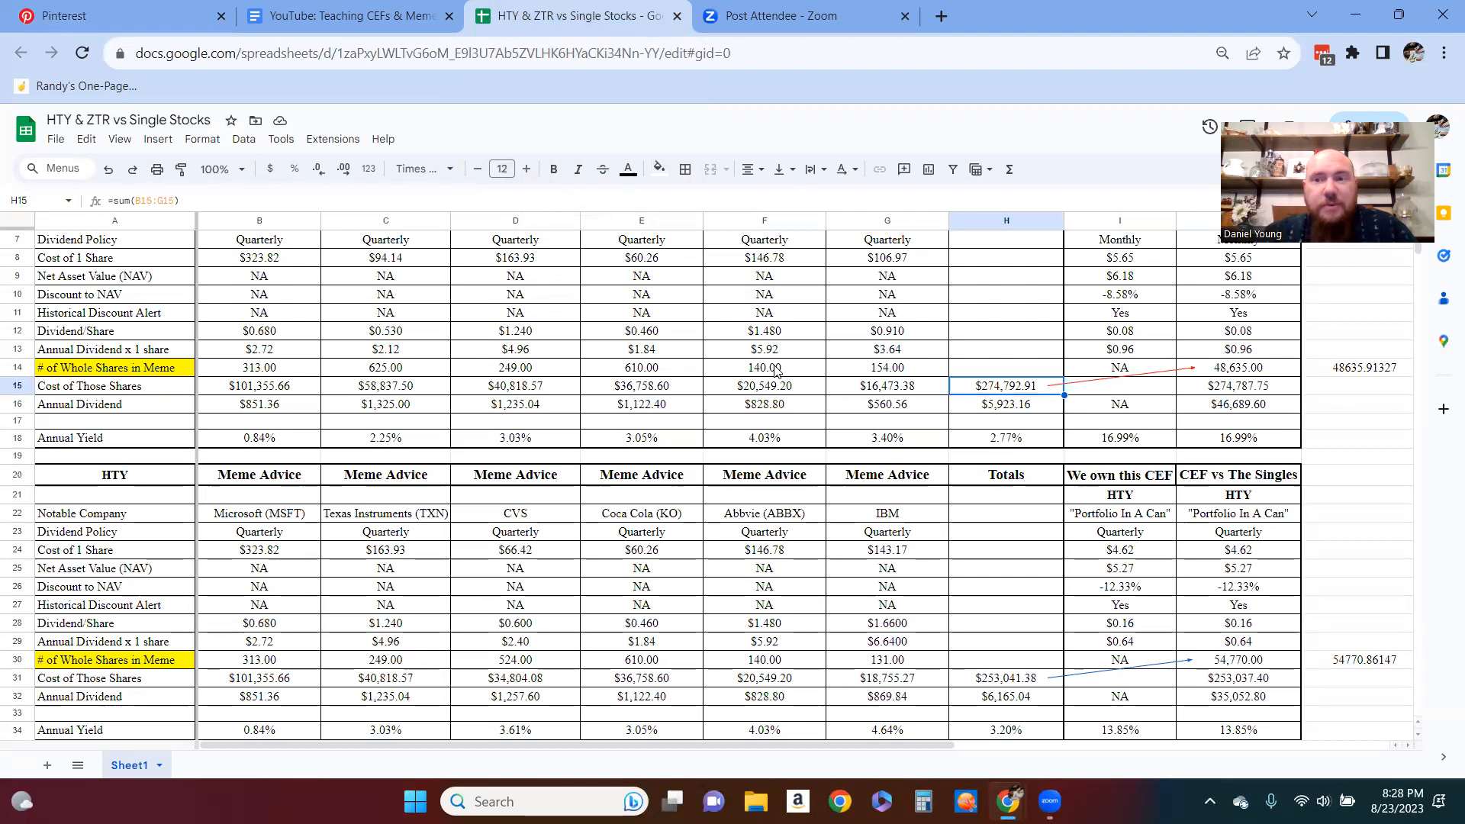
pyautogui.moveTo(1046, 447)
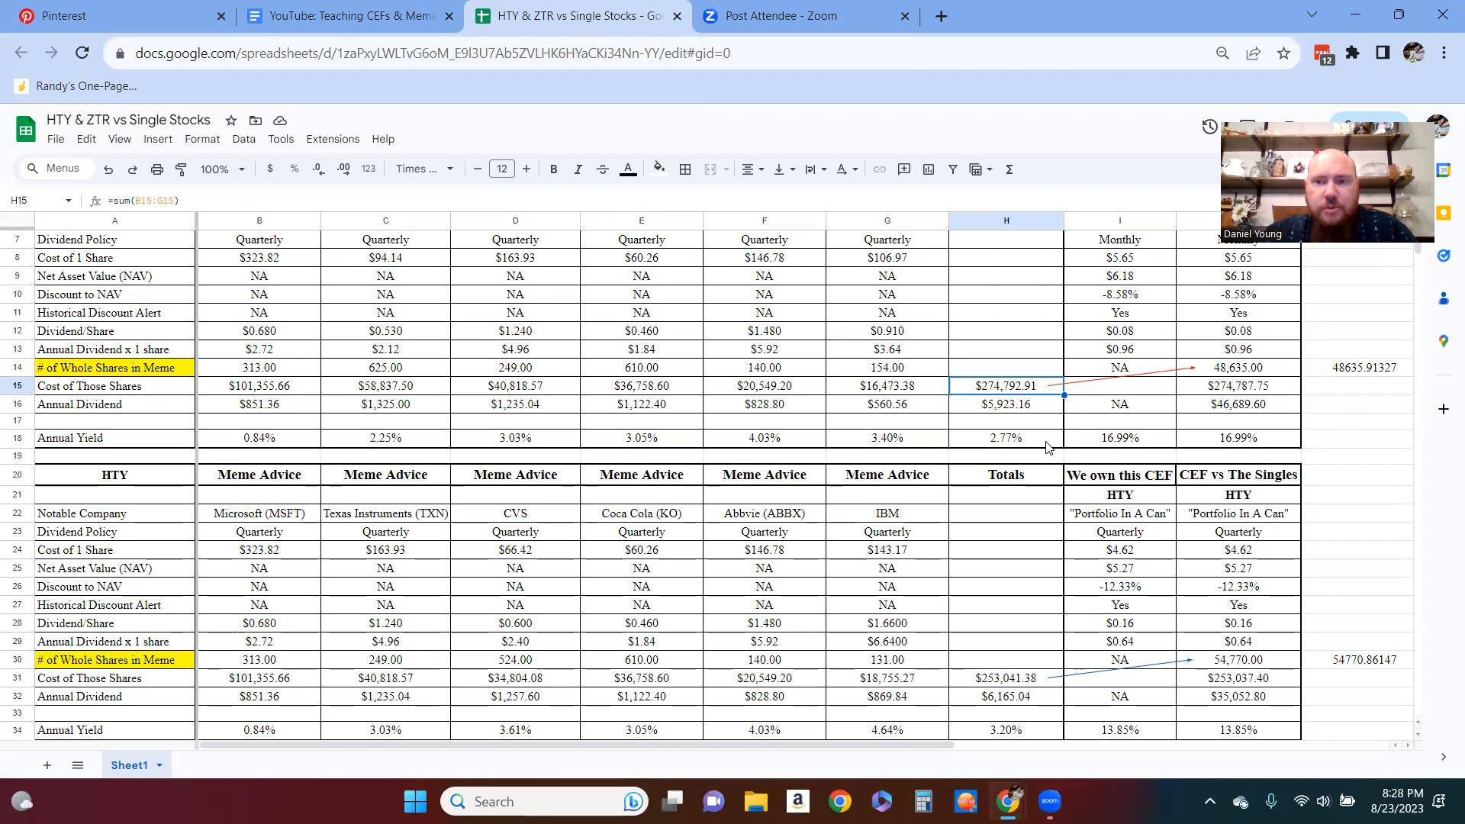
pyautogui.moveTo(785, 368)
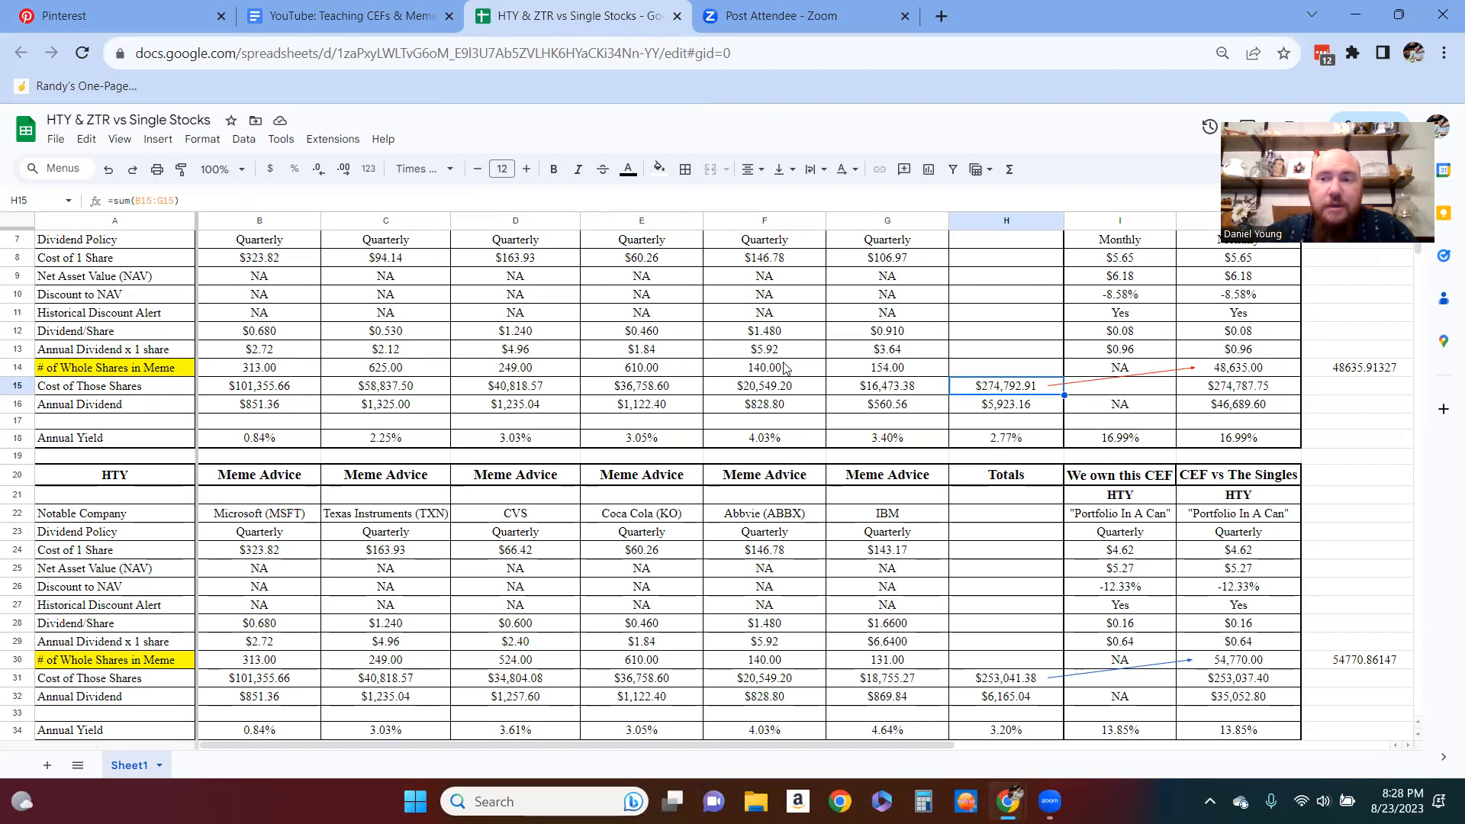
pyautogui.moveTo(778, 404)
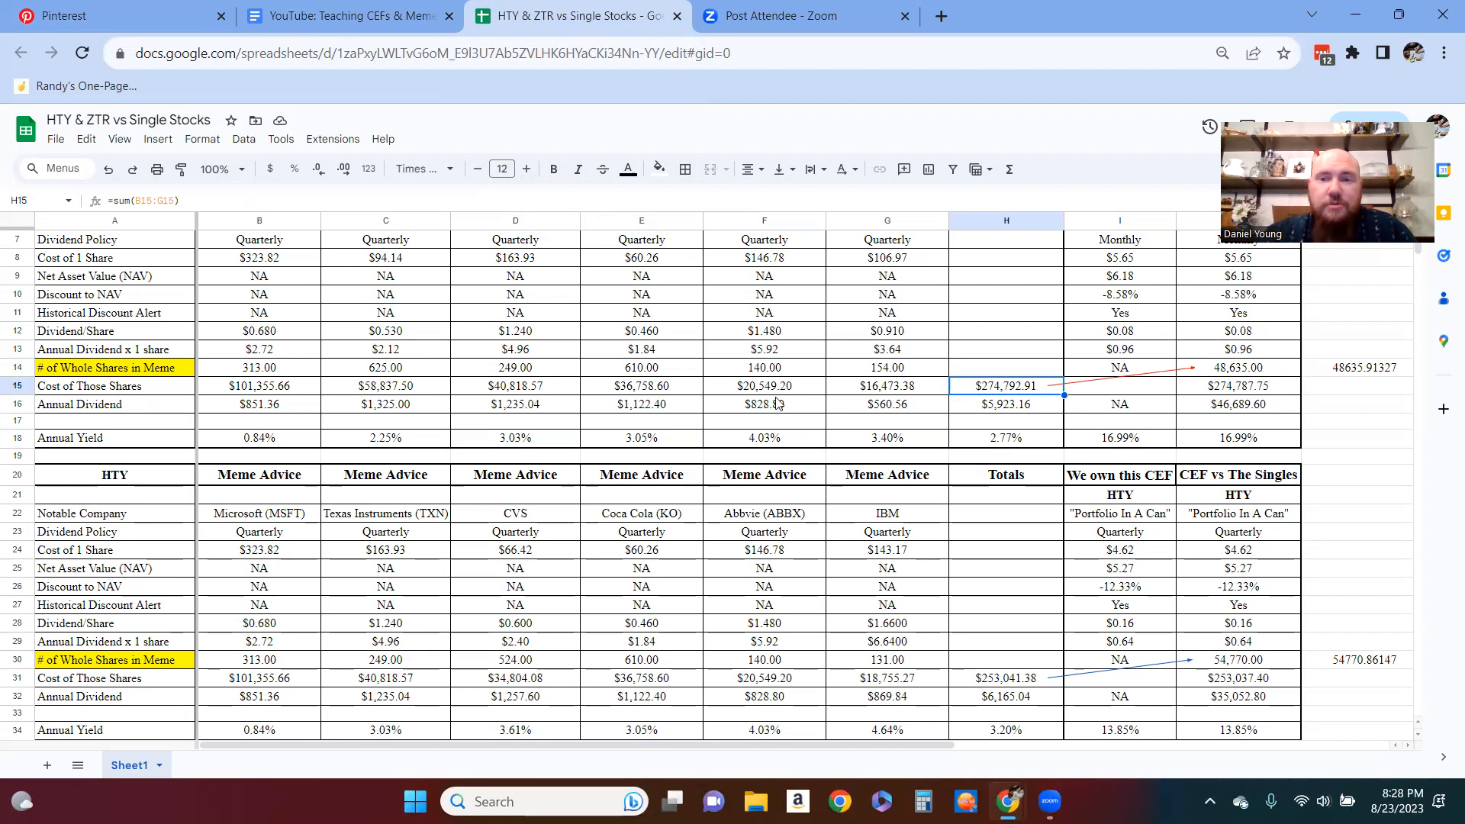
pyautogui.moveTo(1003, 442)
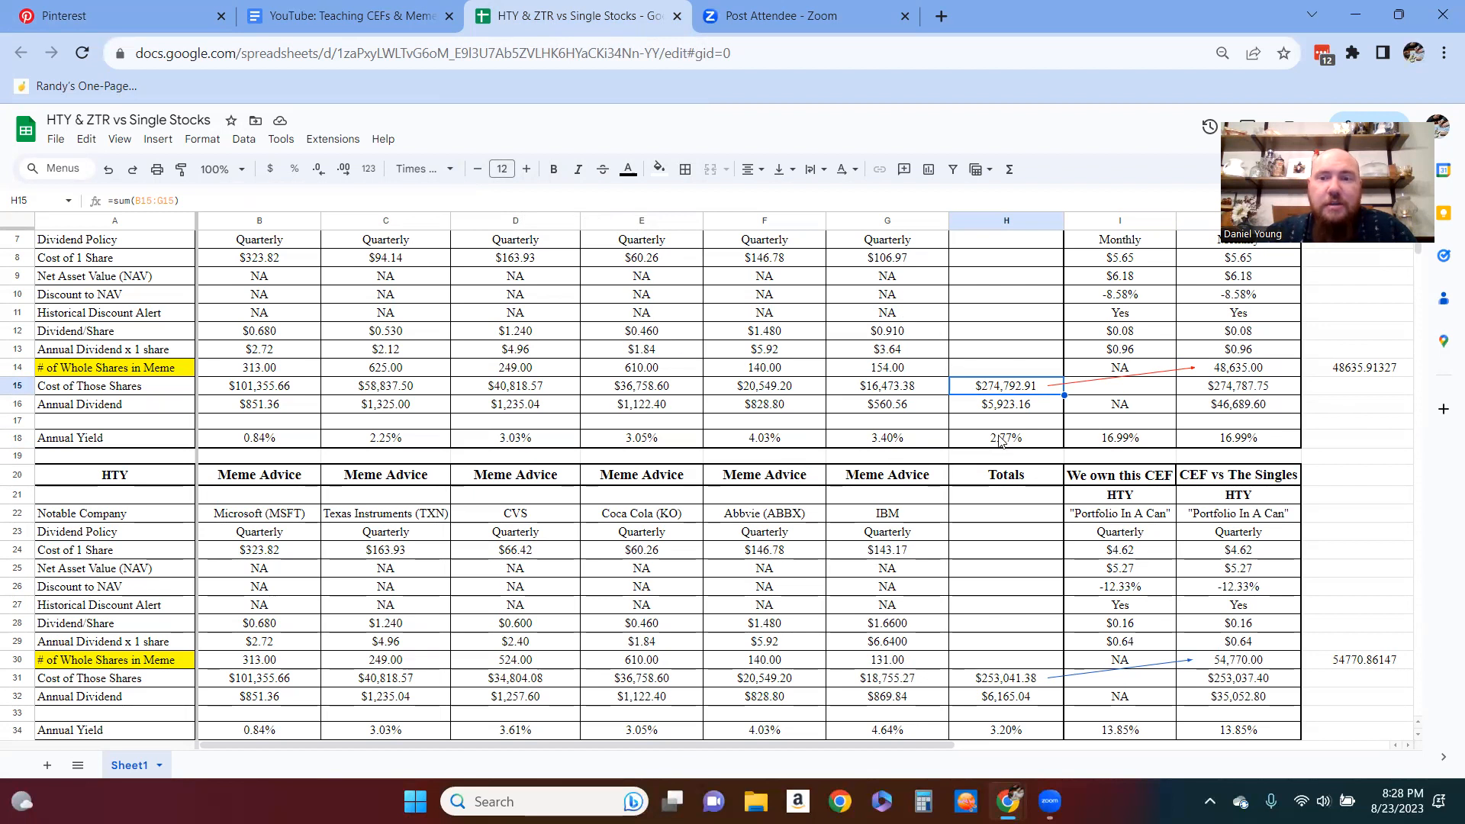
pyautogui.moveTo(798, 459)
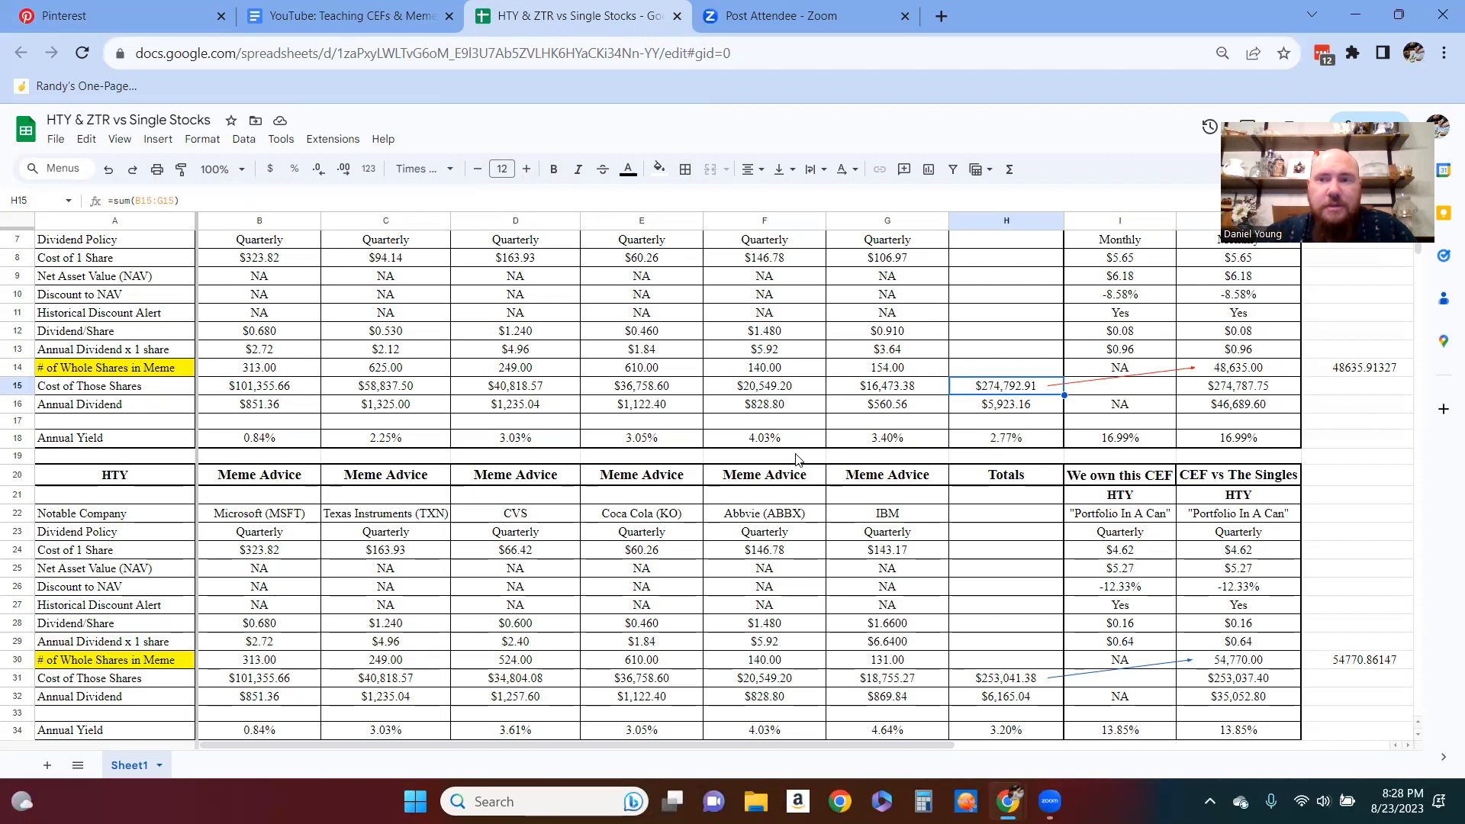
pyautogui.moveTo(742, 411)
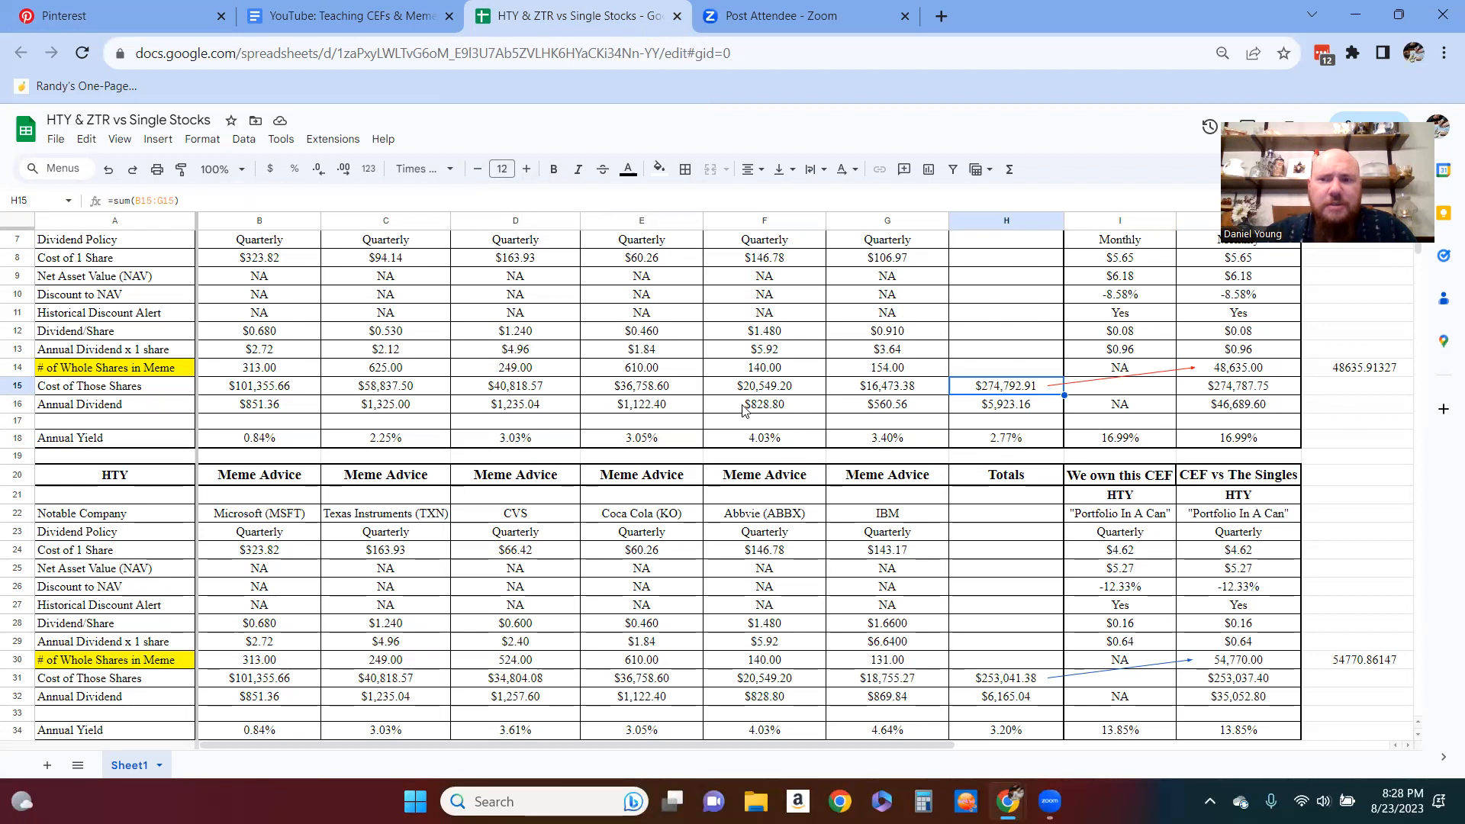
pyautogui.click(1006, 437)
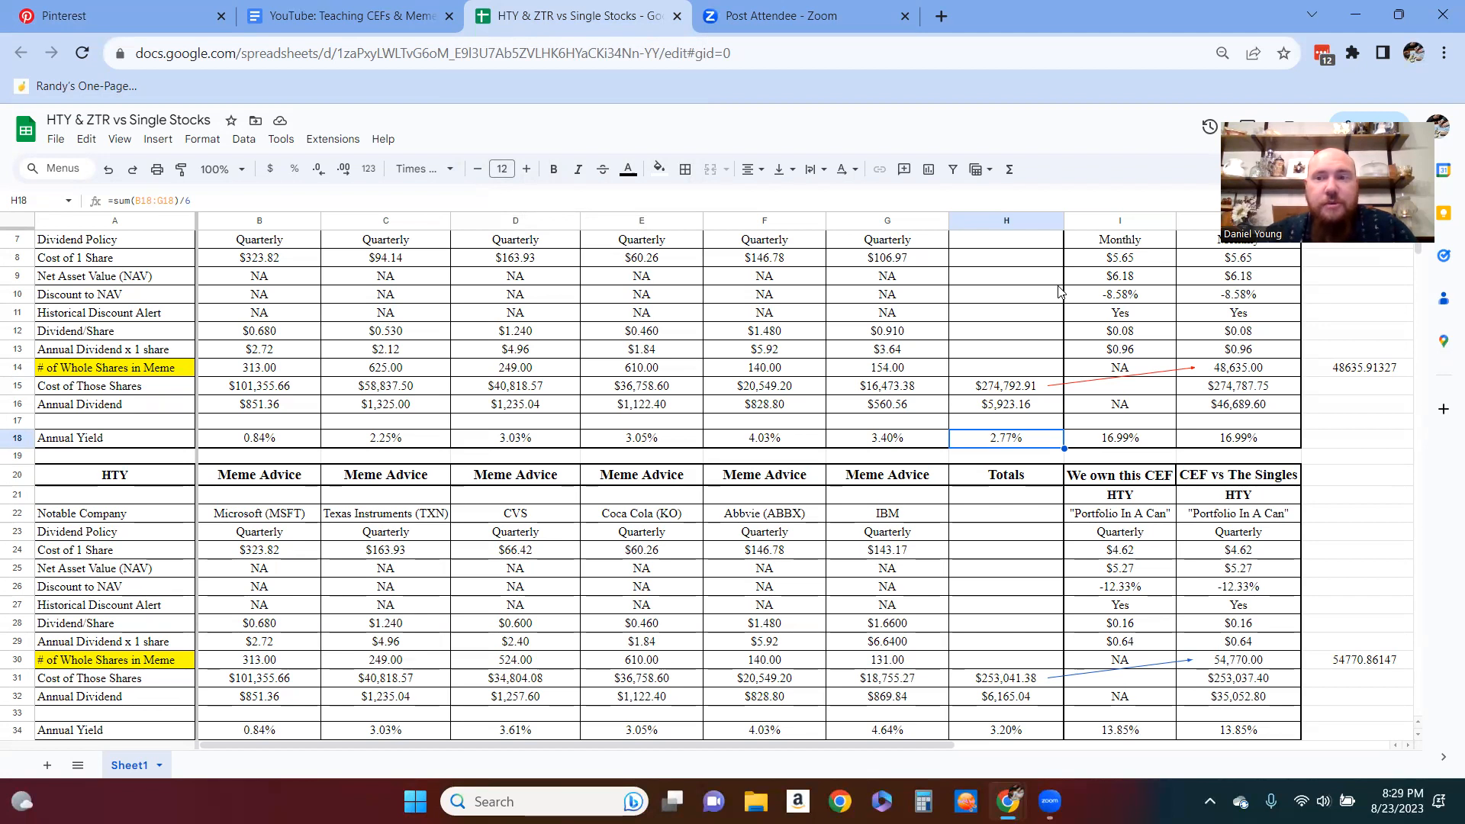
pyautogui.moveTo(1031, 440)
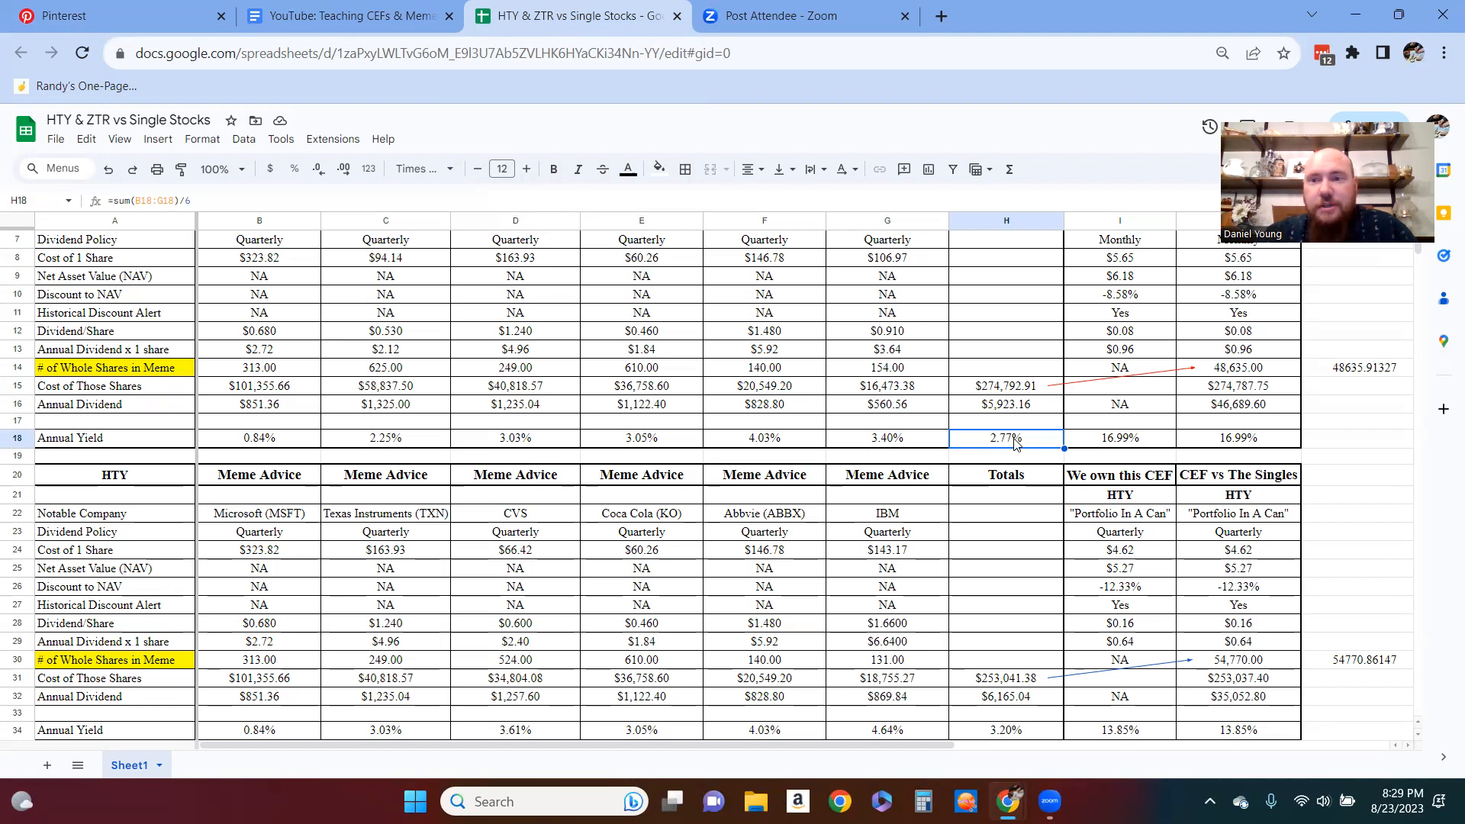
pyautogui.moveTo(596, 320)
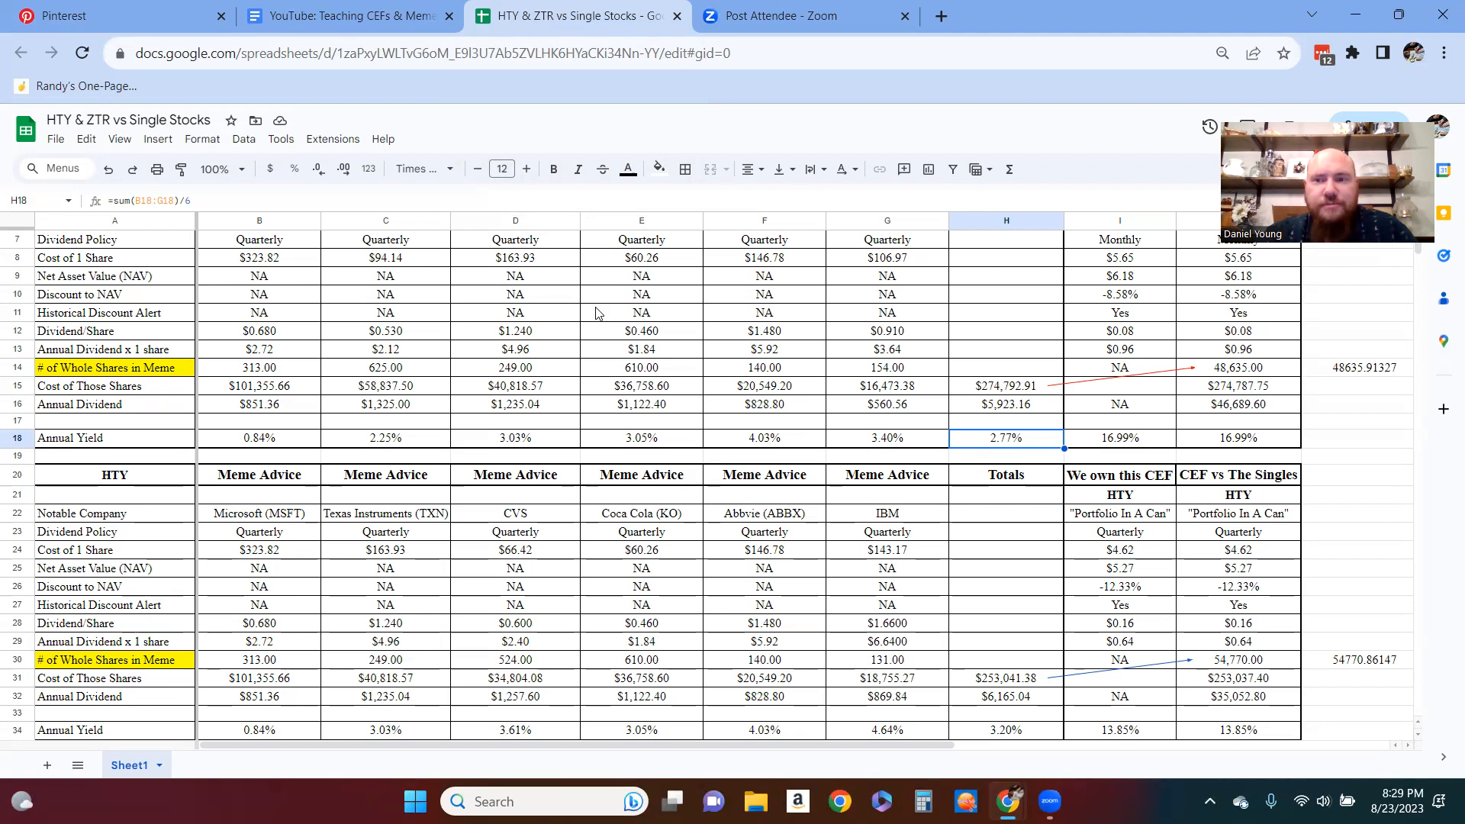
pyautogui.moveTo(923, 346)
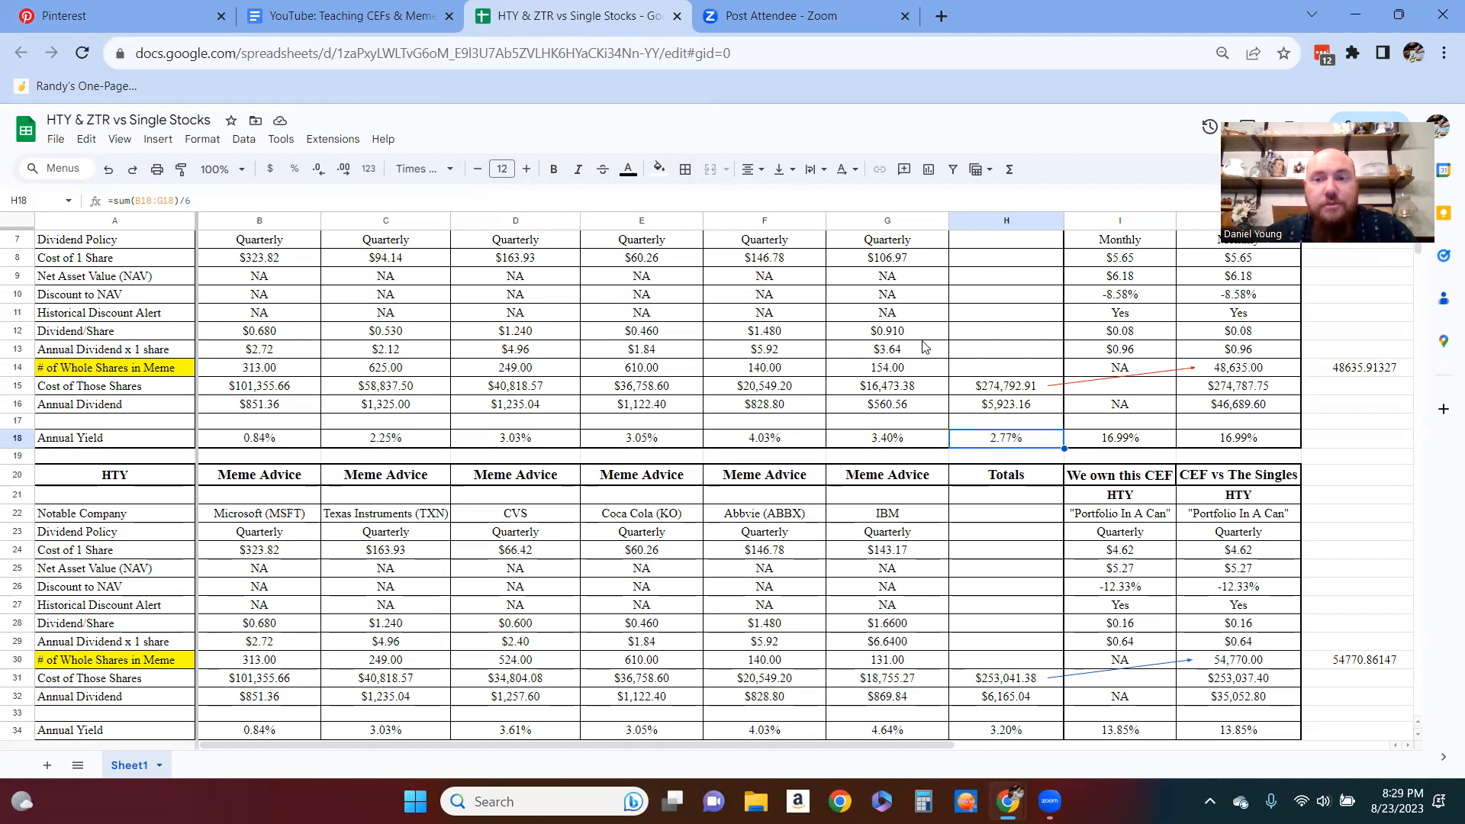
pyautogui.moveTo(950, 405)
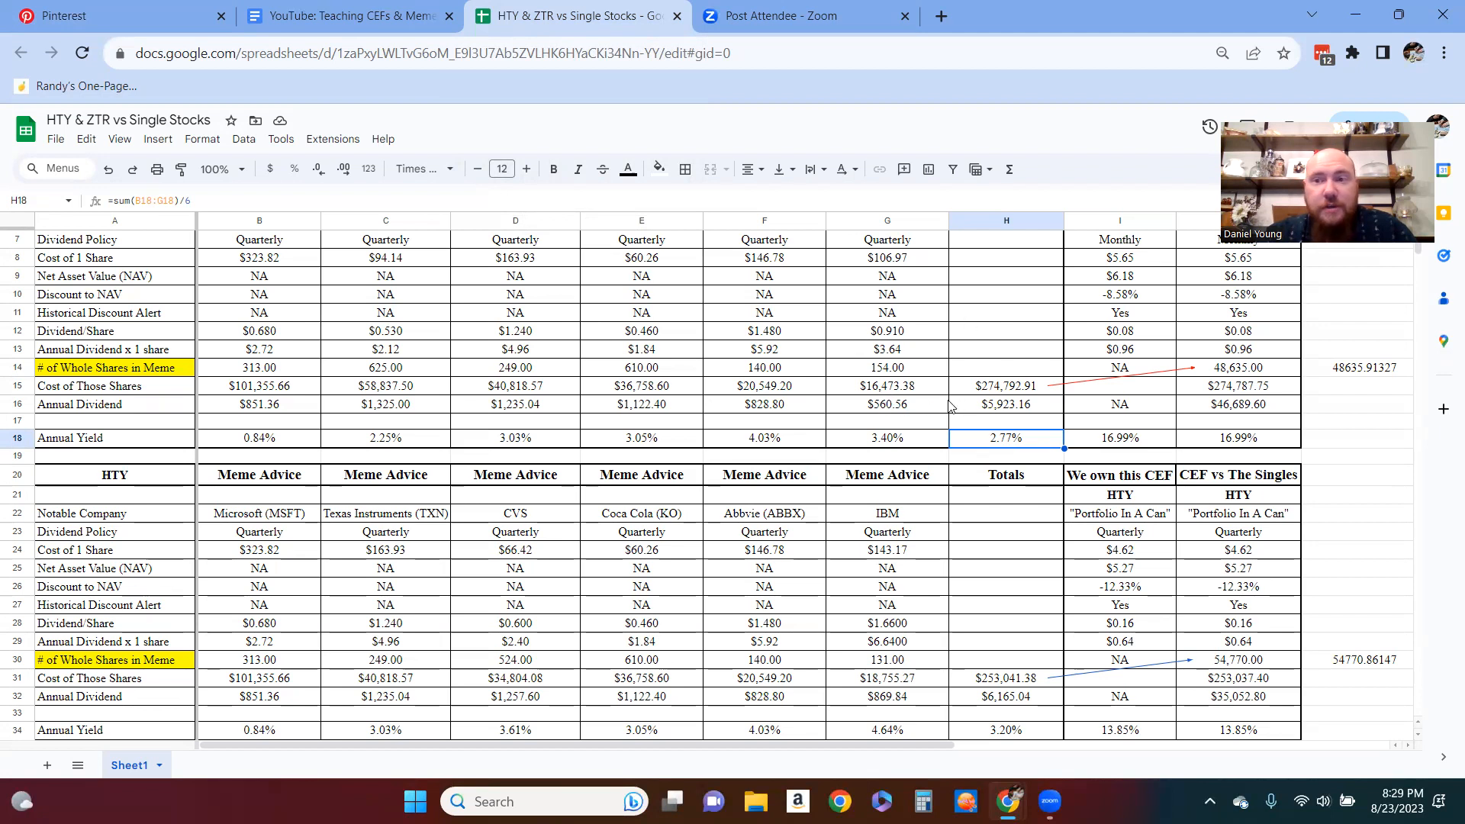